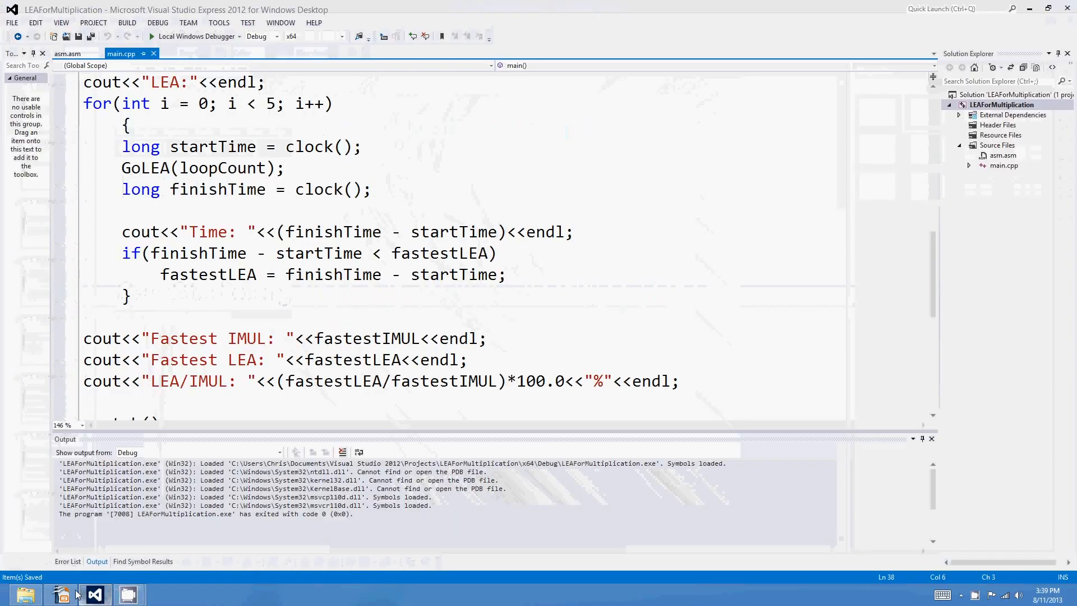
Bring the 'Fast Multiplication with LEA' Impress deck forward and show the Slide Show menu
click(60, 595)
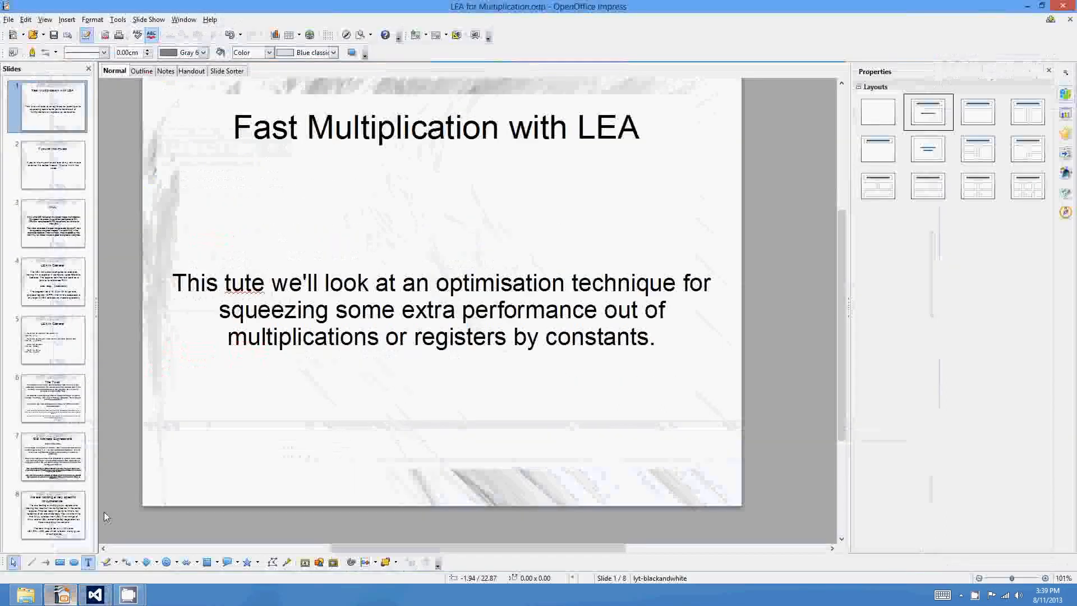
click(148, 19)
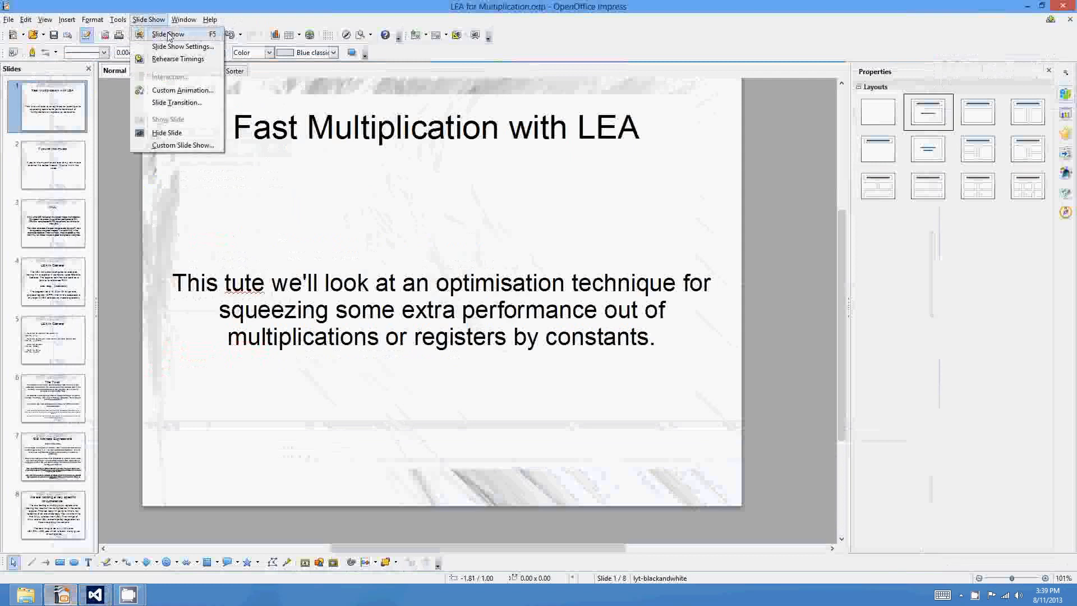
Start the full-screen slide show and advance to the 'If you're into music' slide
click(167, 34)
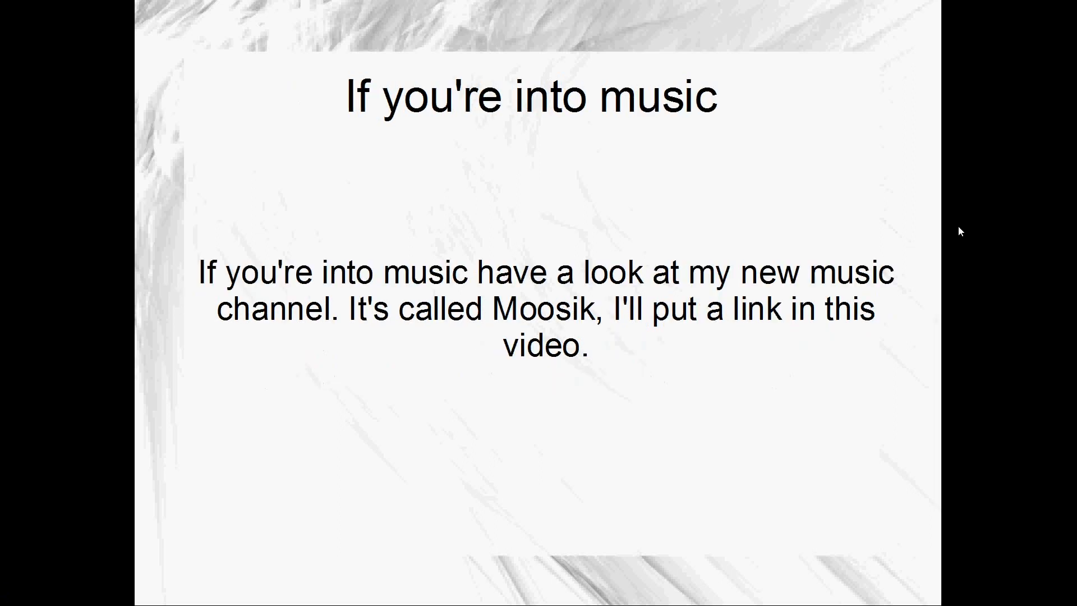
mouse_move(873, 211)
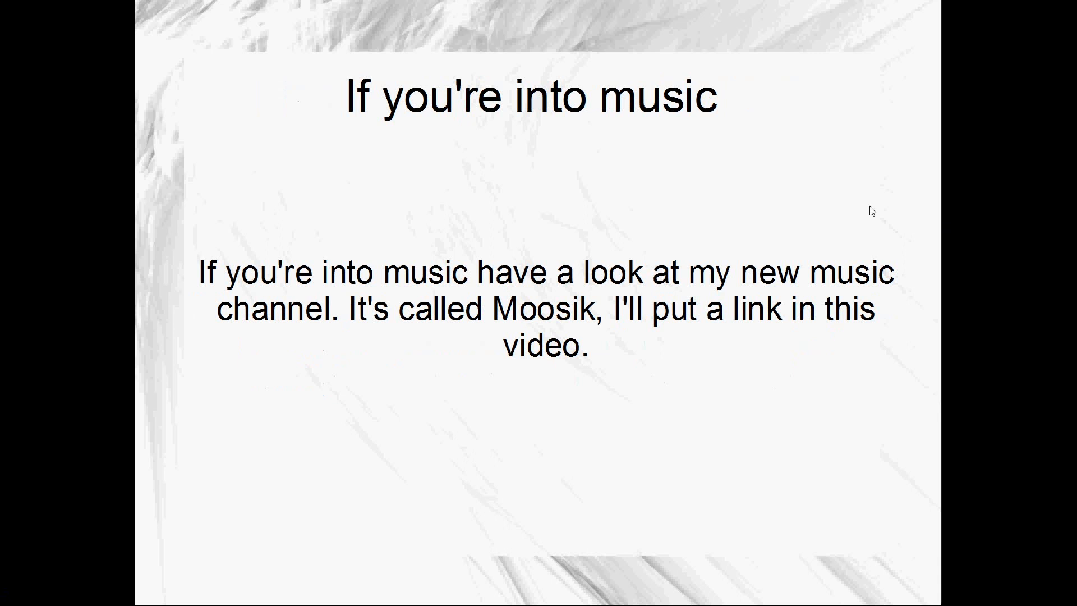
mouse_move(623, 360)
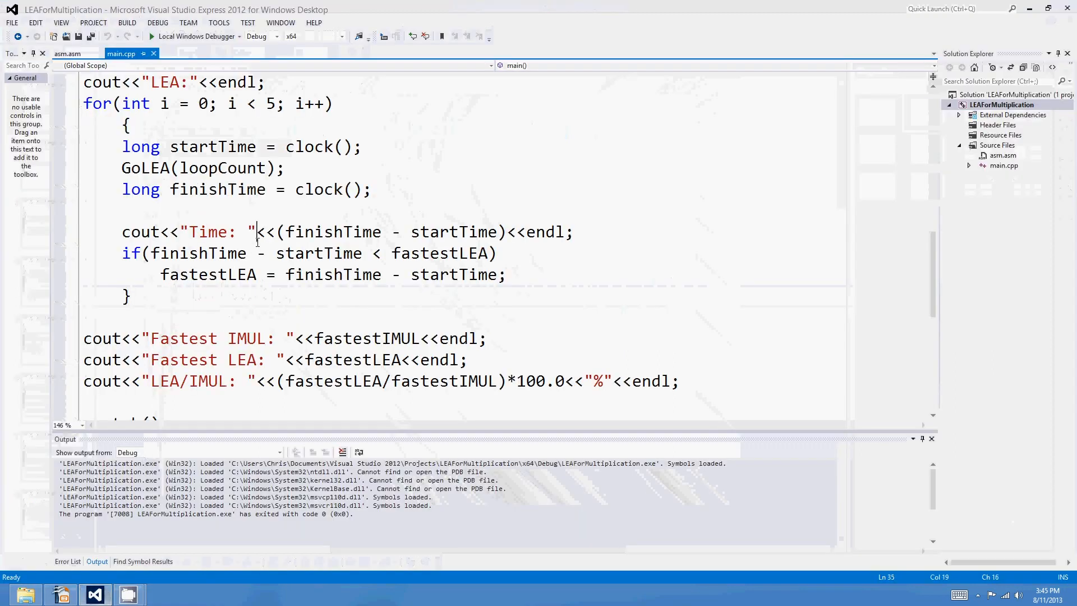
scroll(up, 3)
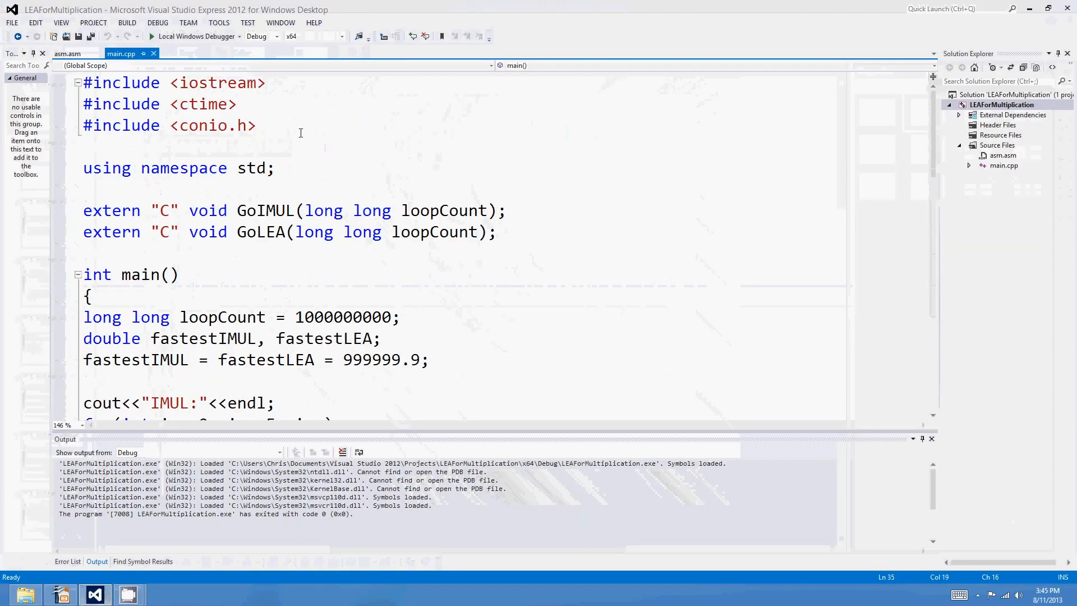
click(322, 153)
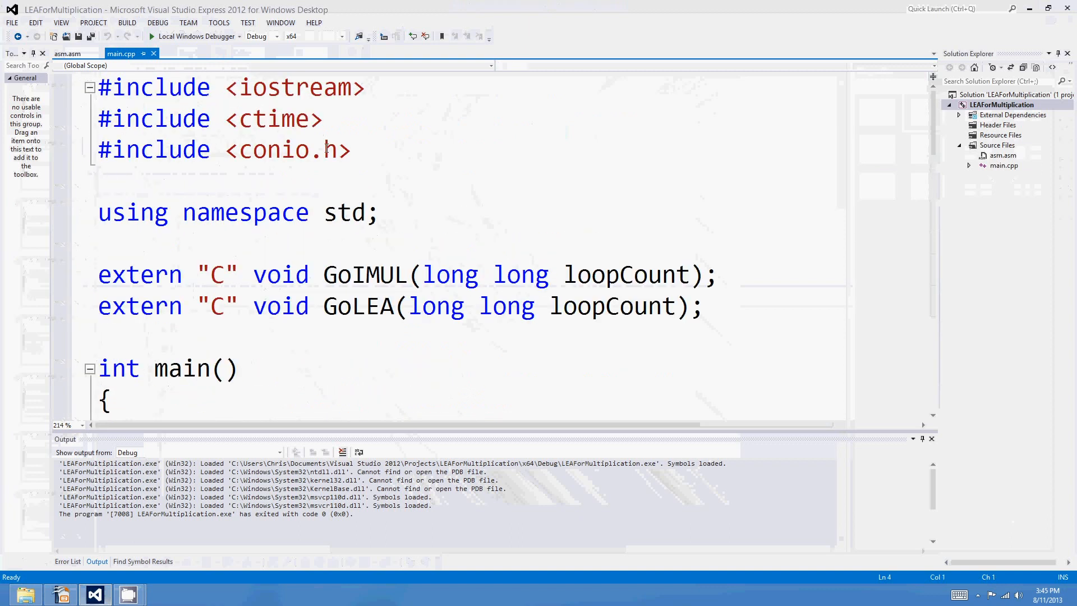
click(353, 149)
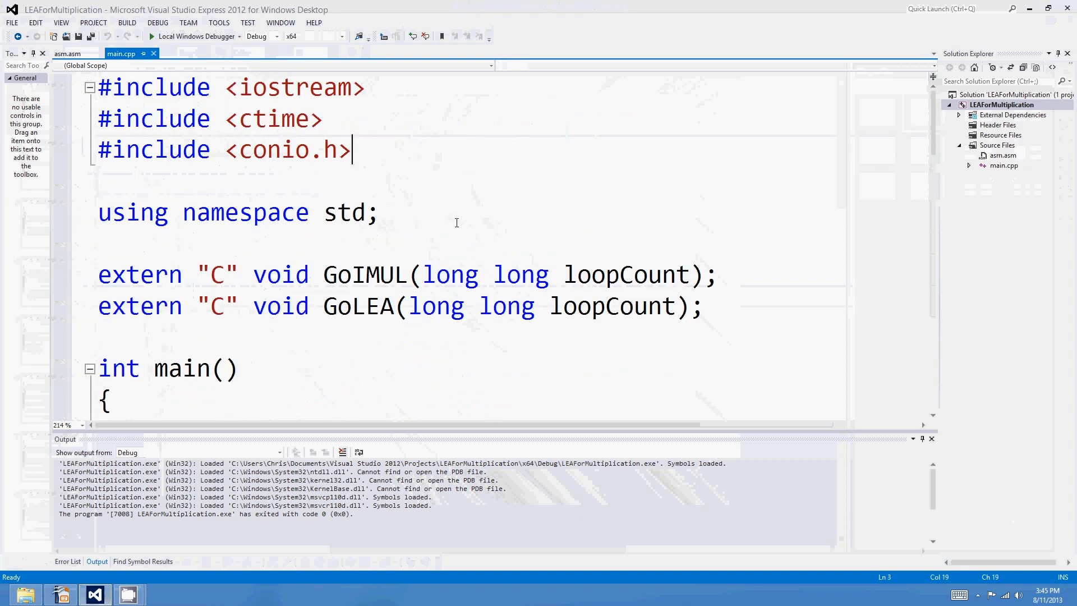
click(364, 274)
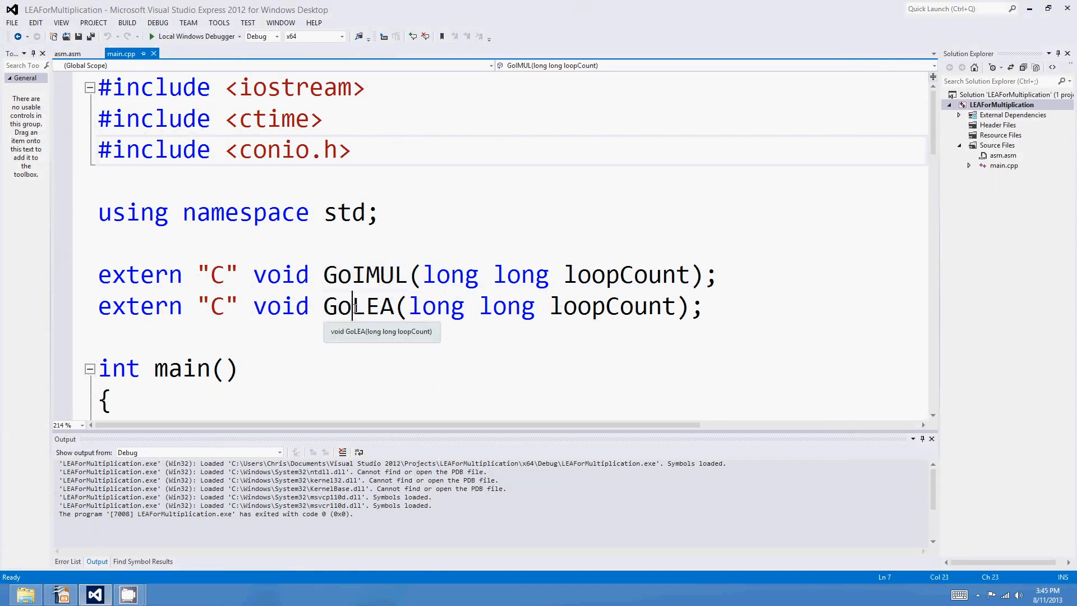
double_click(611, 305)
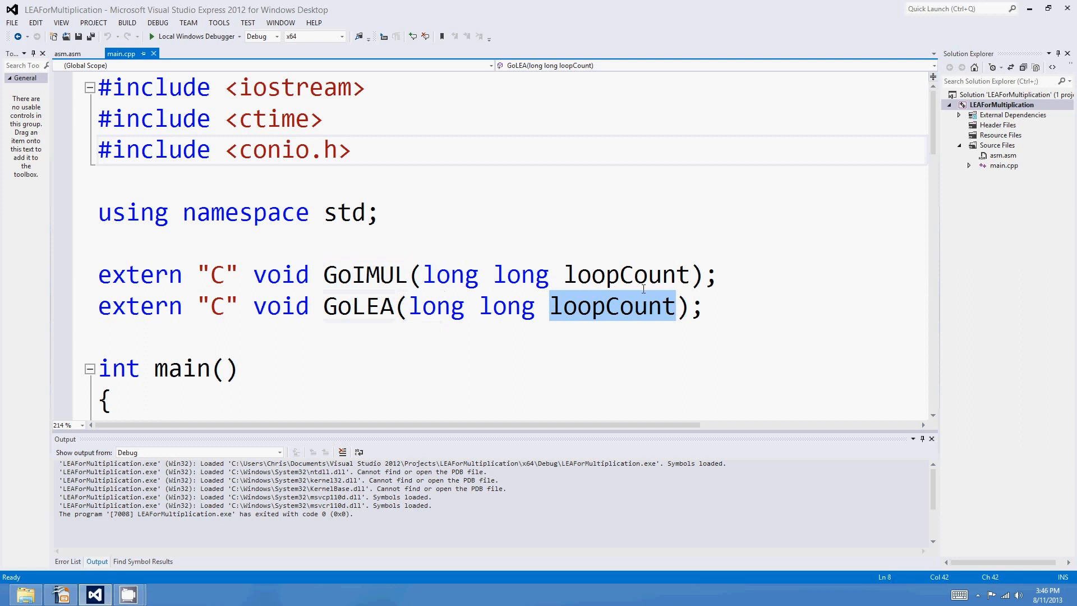
mouse_move(612, 305)
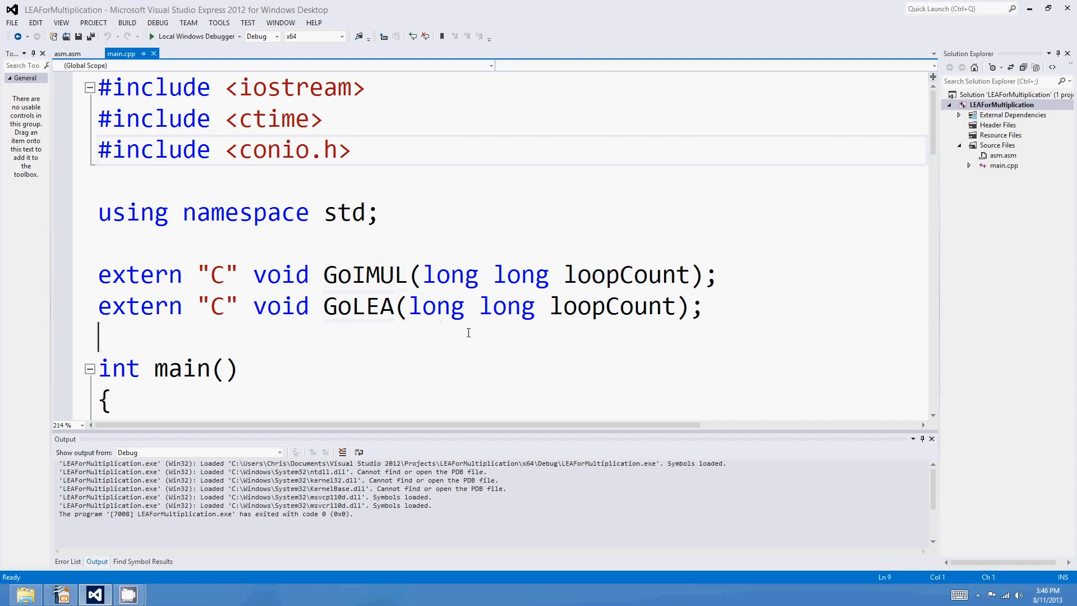
scroll(down, 3)
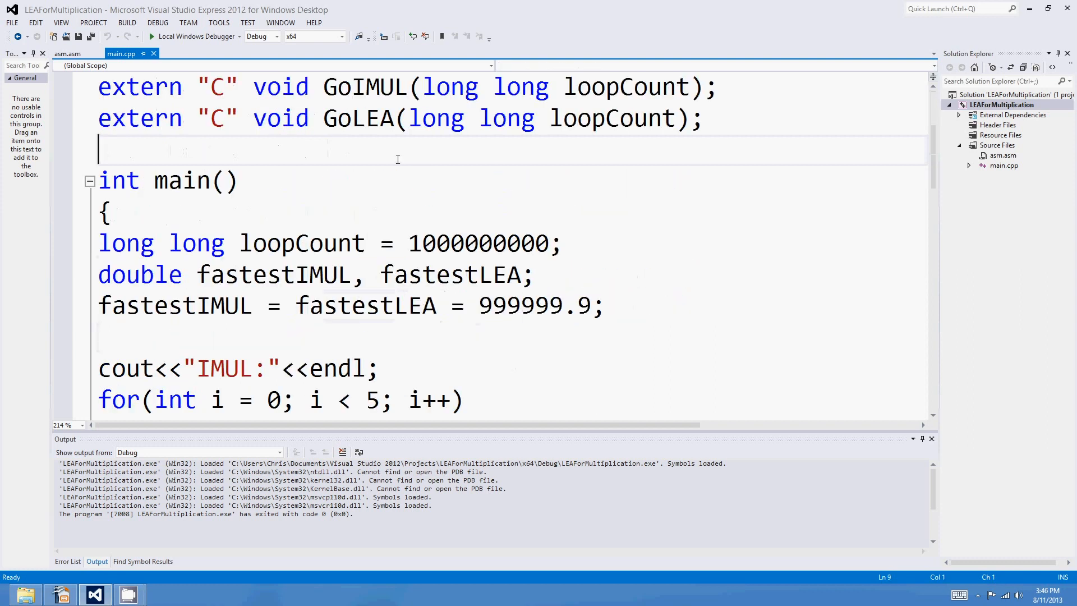
mouse_move(399, 246)
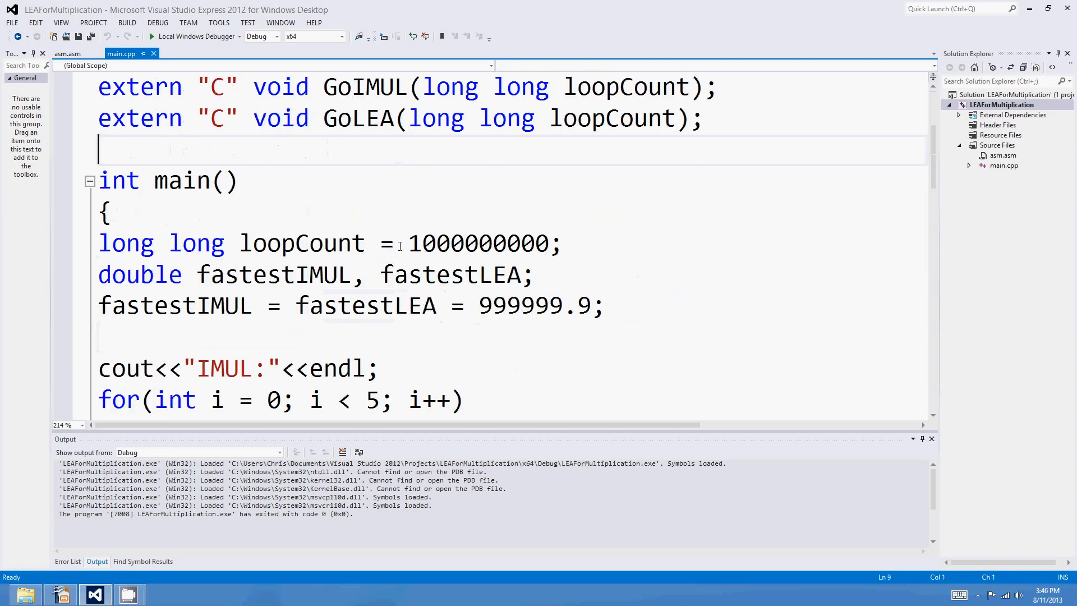
click(494, 242)
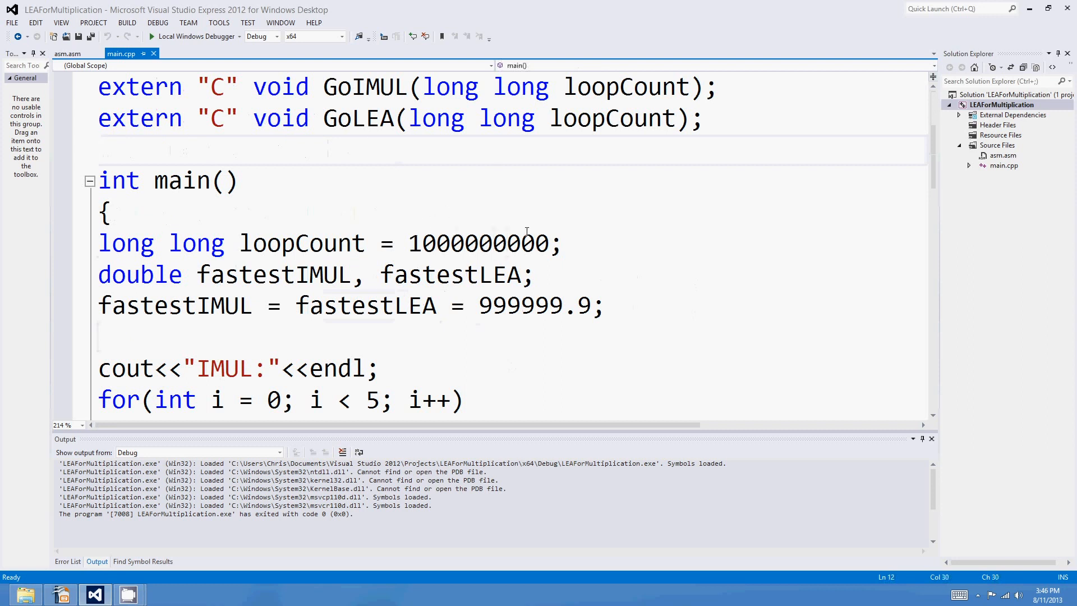
double_click(364, 86)
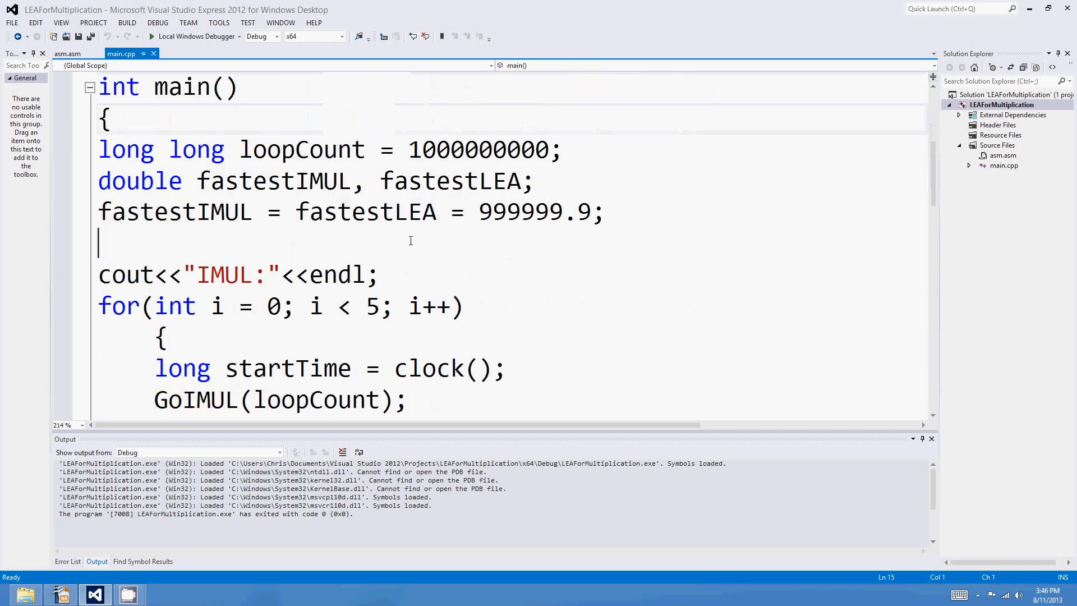
scroll(down, 3)
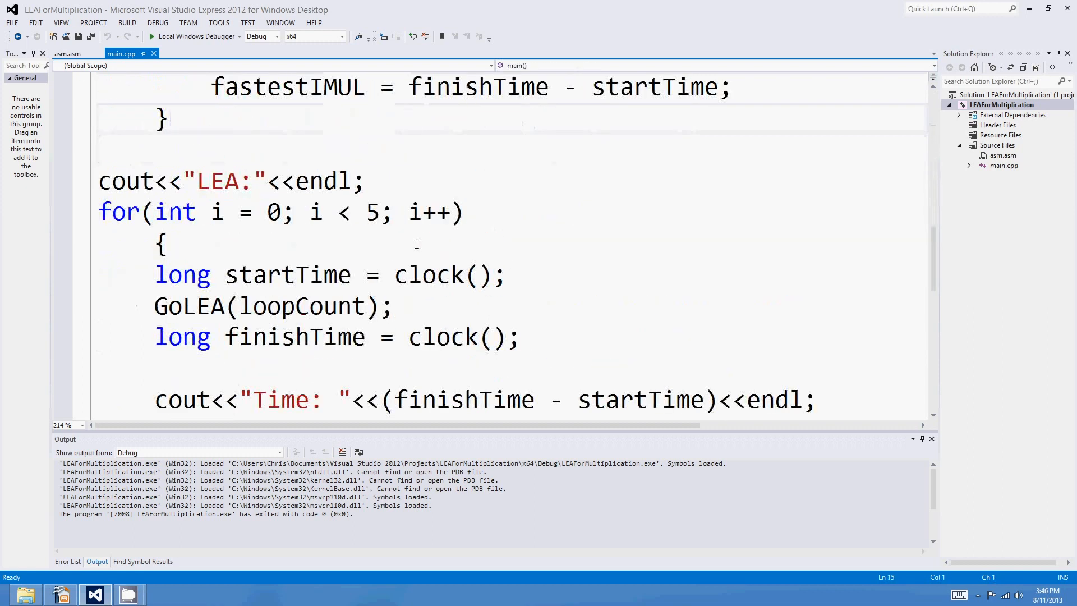
scroll(down, 3)
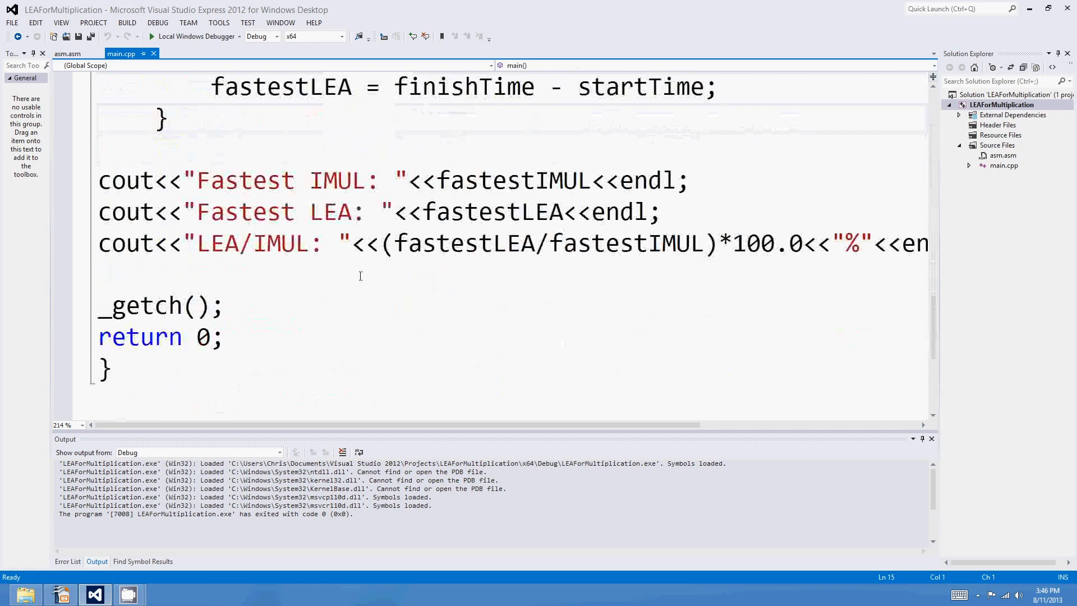
click(100, 272)
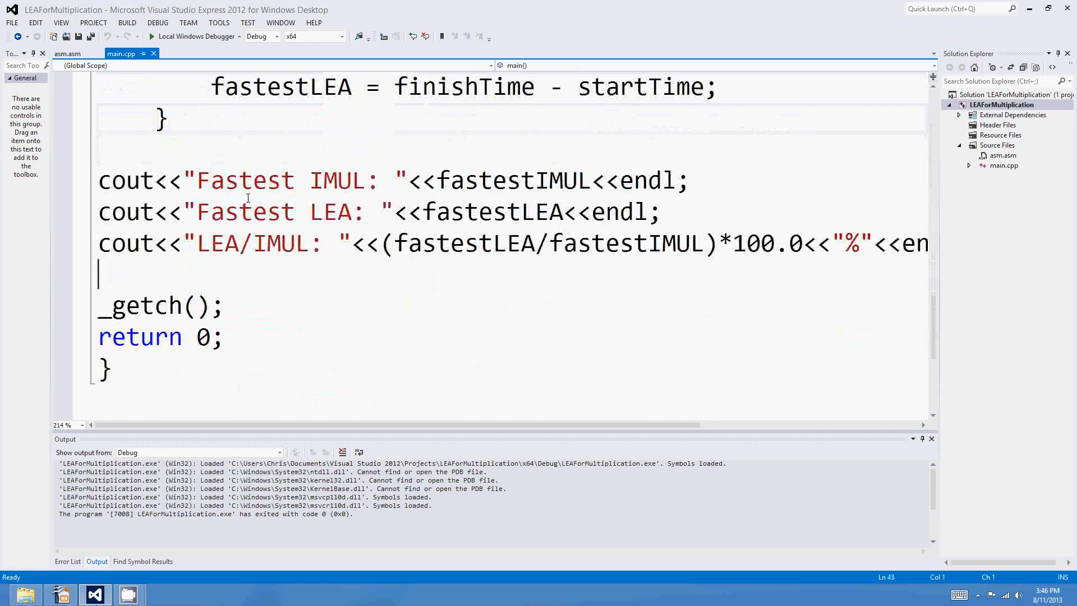
click(66, 53)
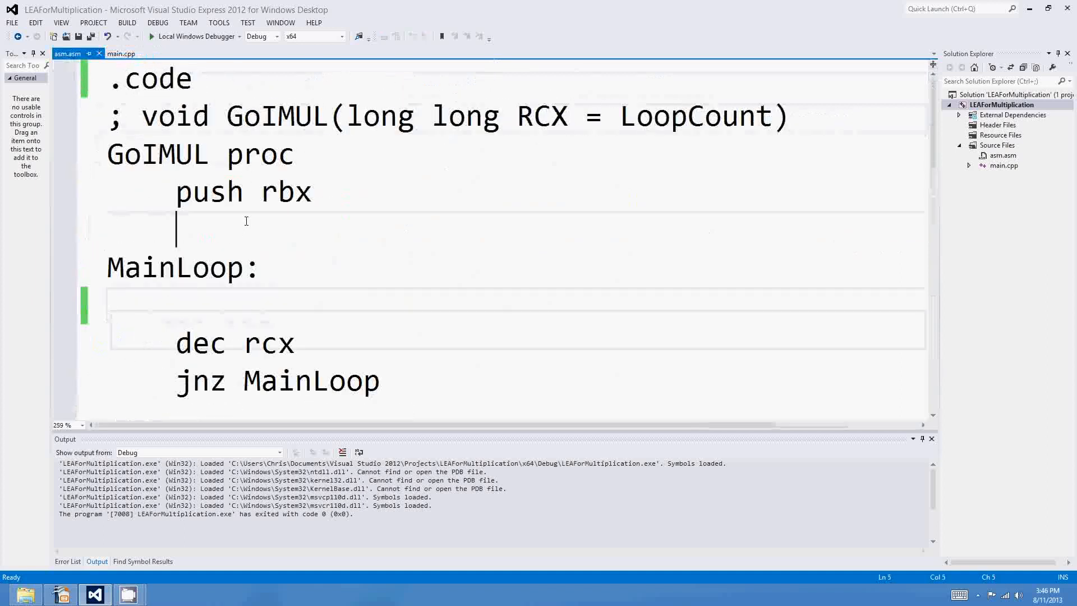
Review the GoIMUL and GoLEA skeletons in asm.asm and put the caret on GoIMUL's empty MainLoop line
scroll(down, 3)
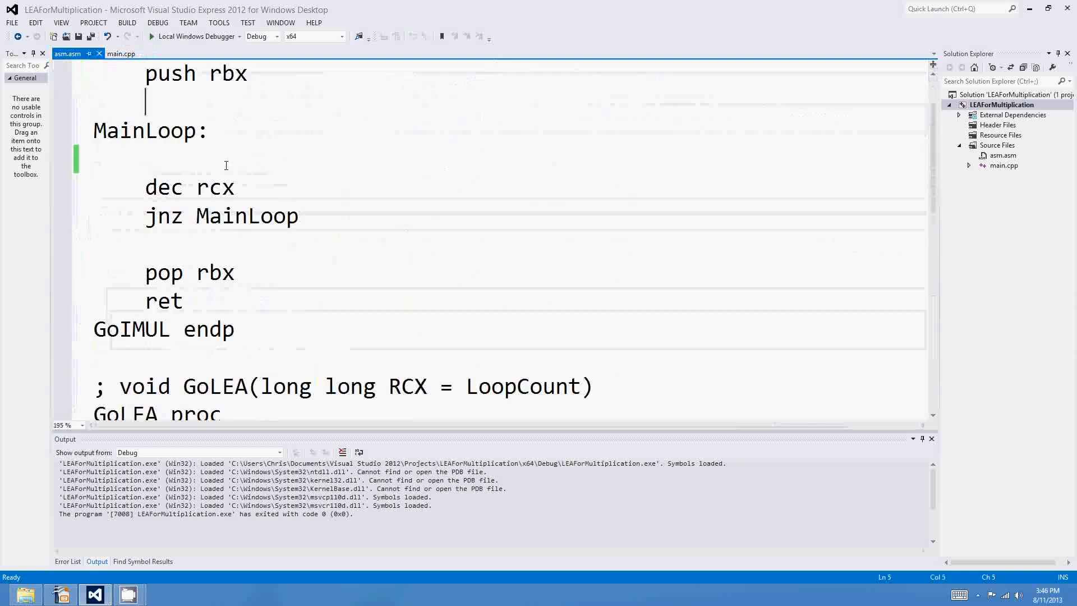
scroll(up, 3)
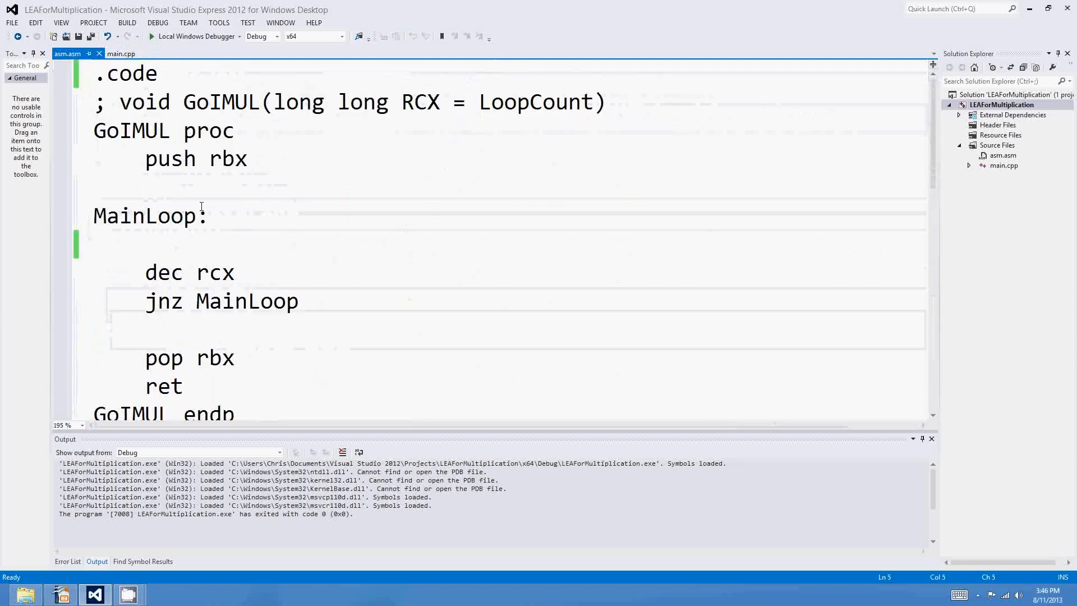
double_click(170, 158)
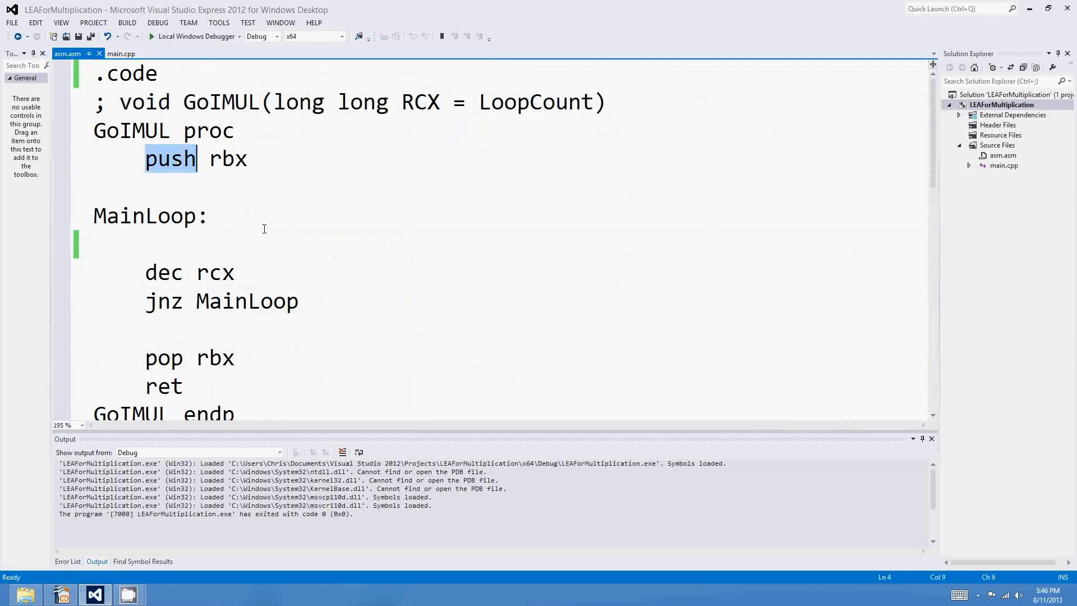
click(213, 255)
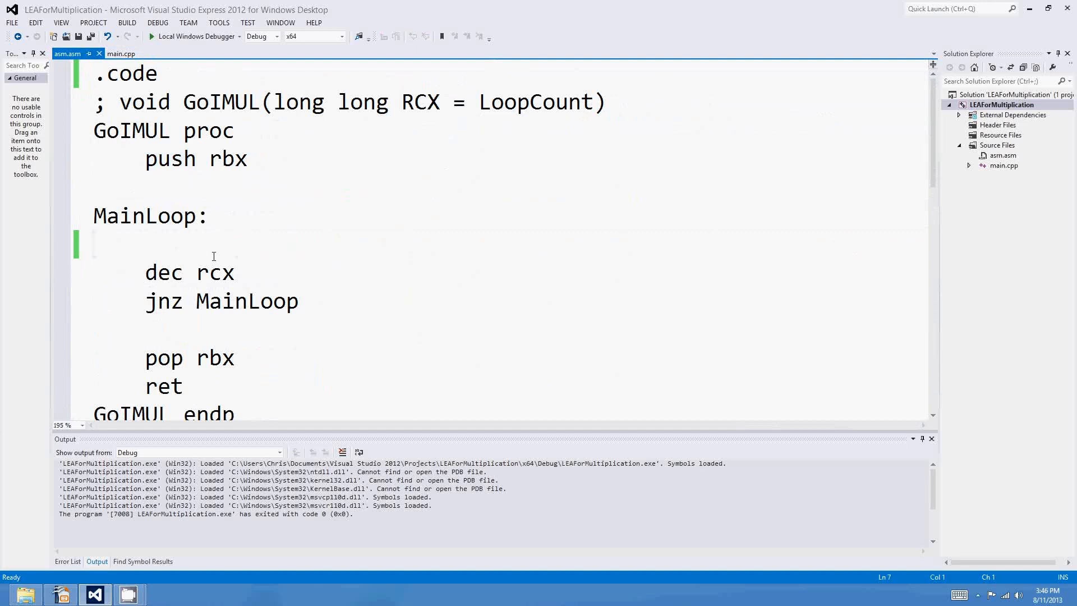
click(213, 252)
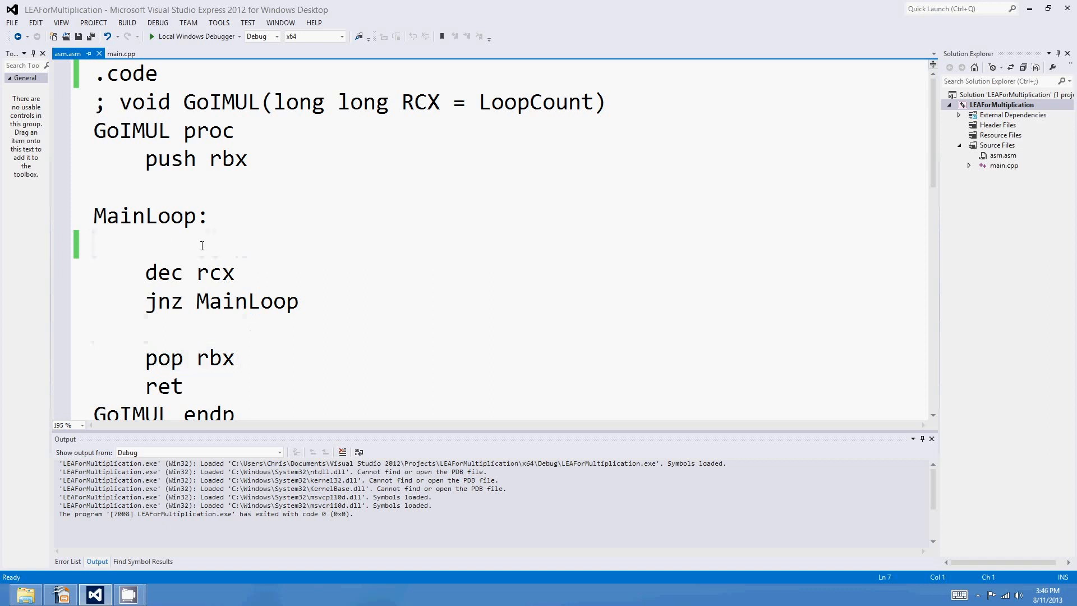
mouse_move(166, 236)
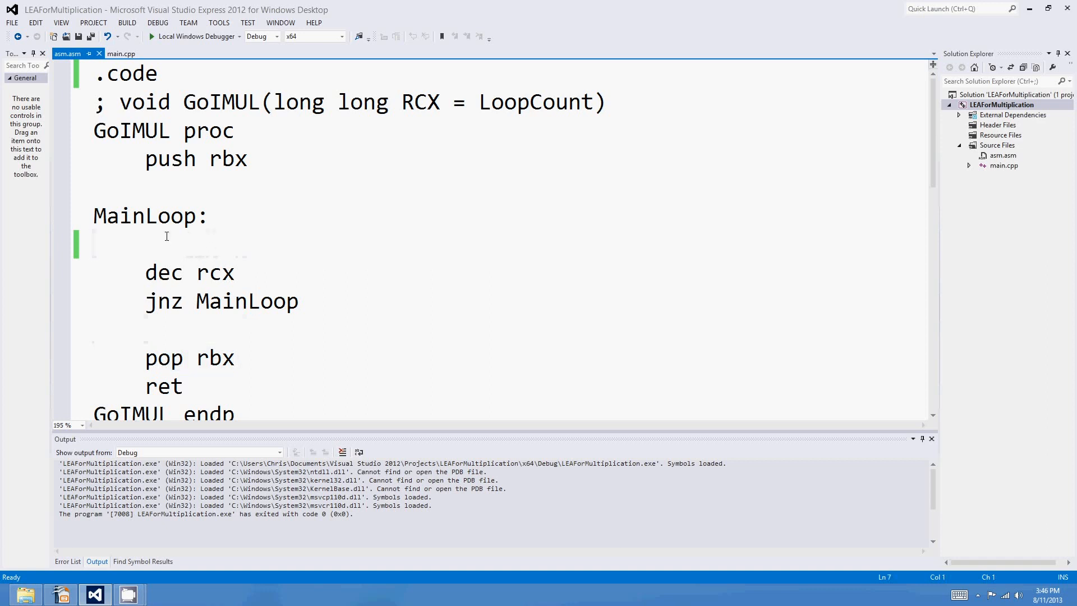
click(311, 301)
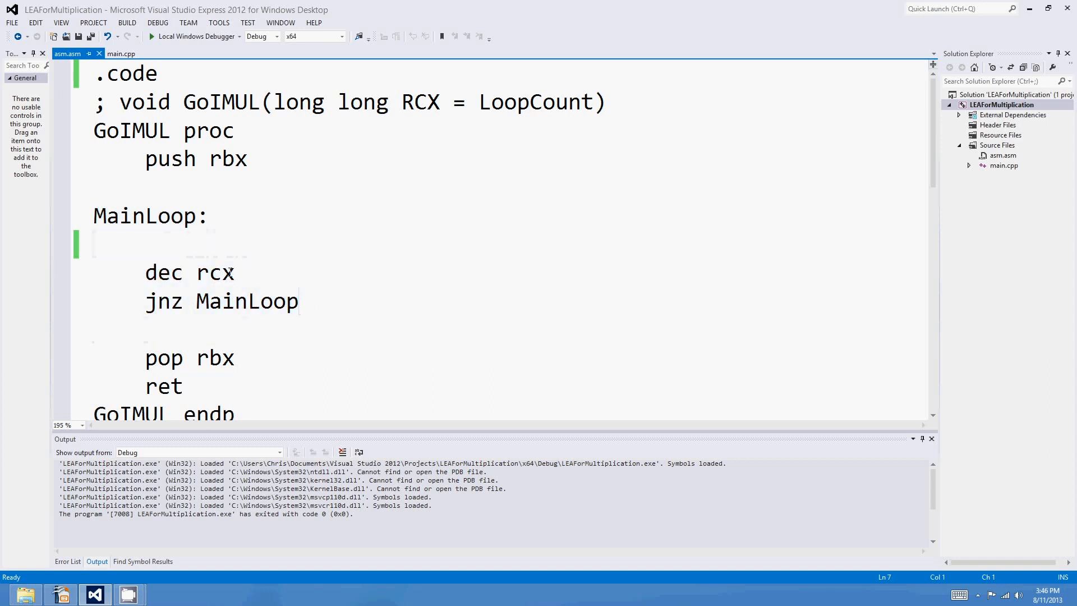
double_click(213, 273)
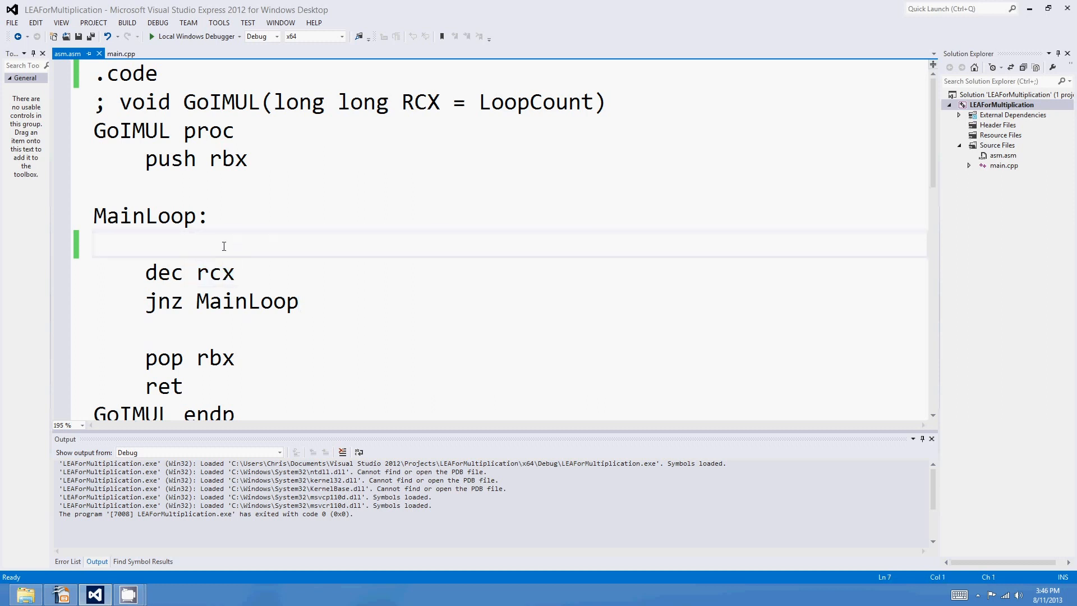
scroll(down, 3)
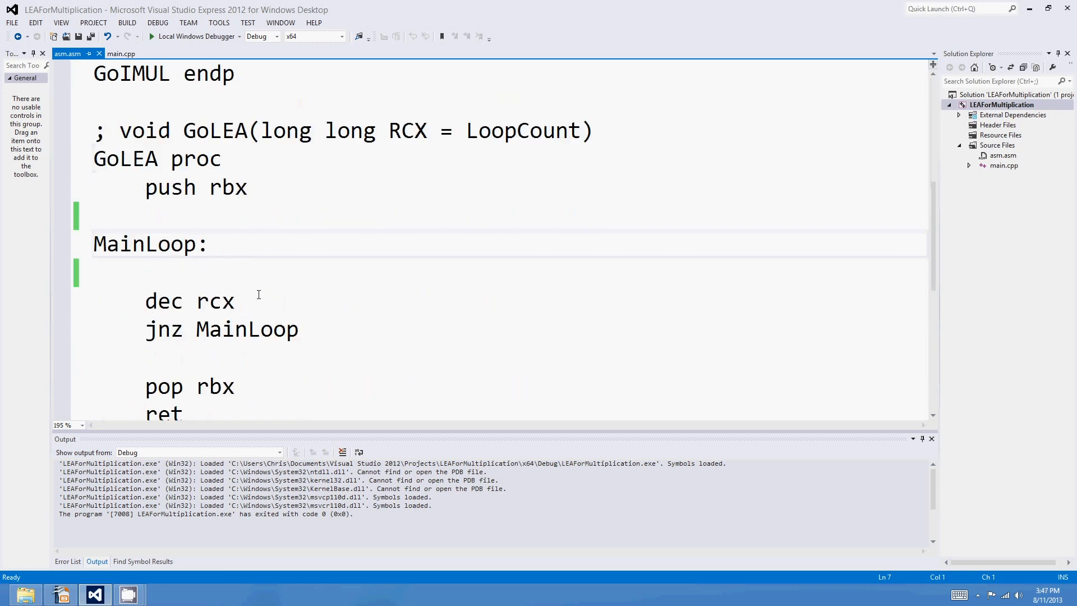
mouse_move(271, 209)
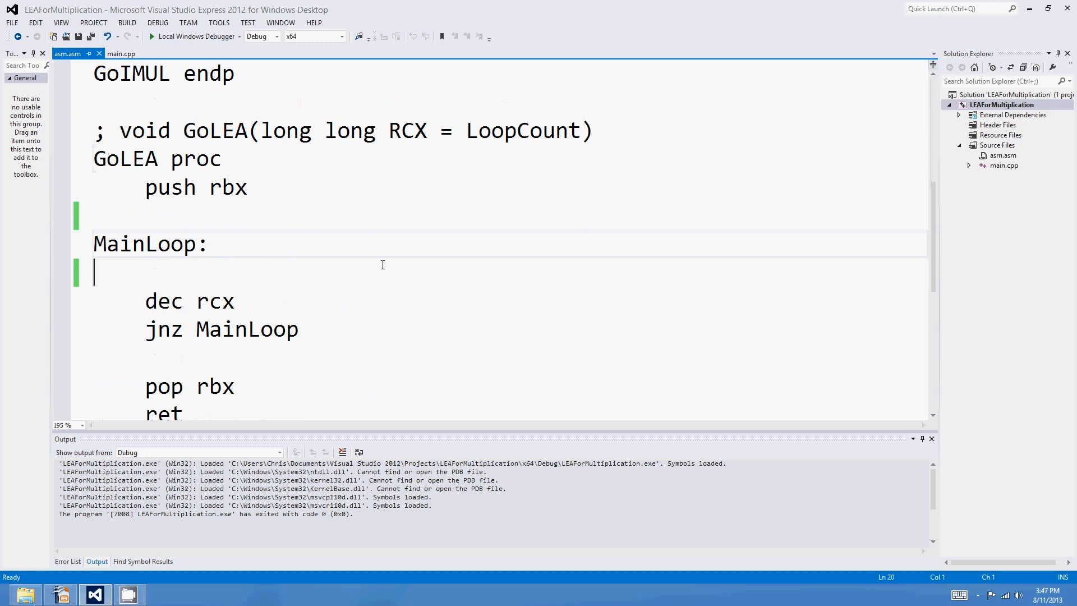
mouse_move(242, 286)
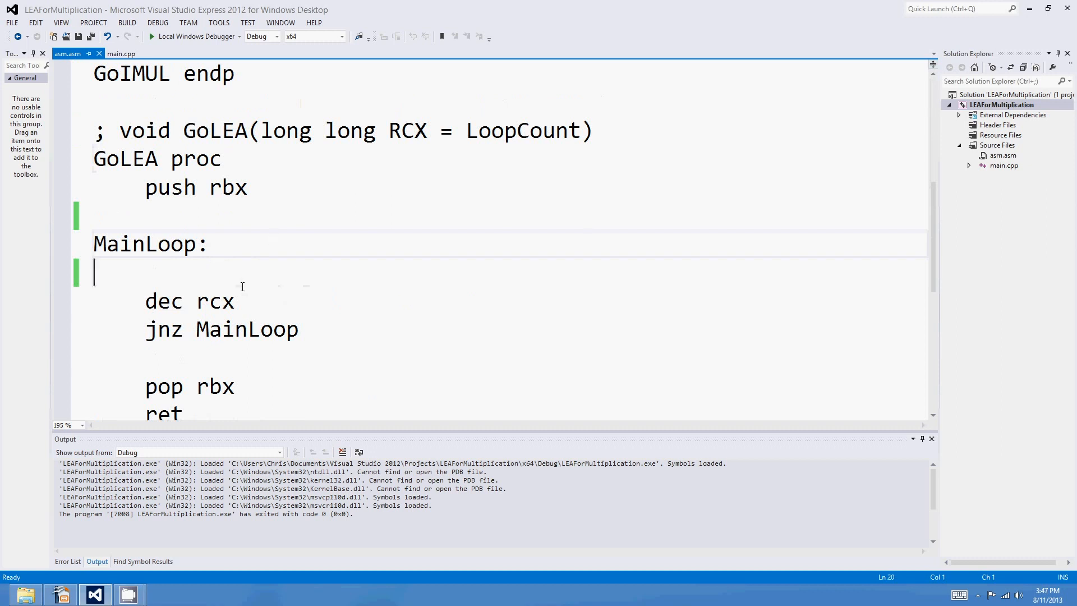
scroll(up, 3)
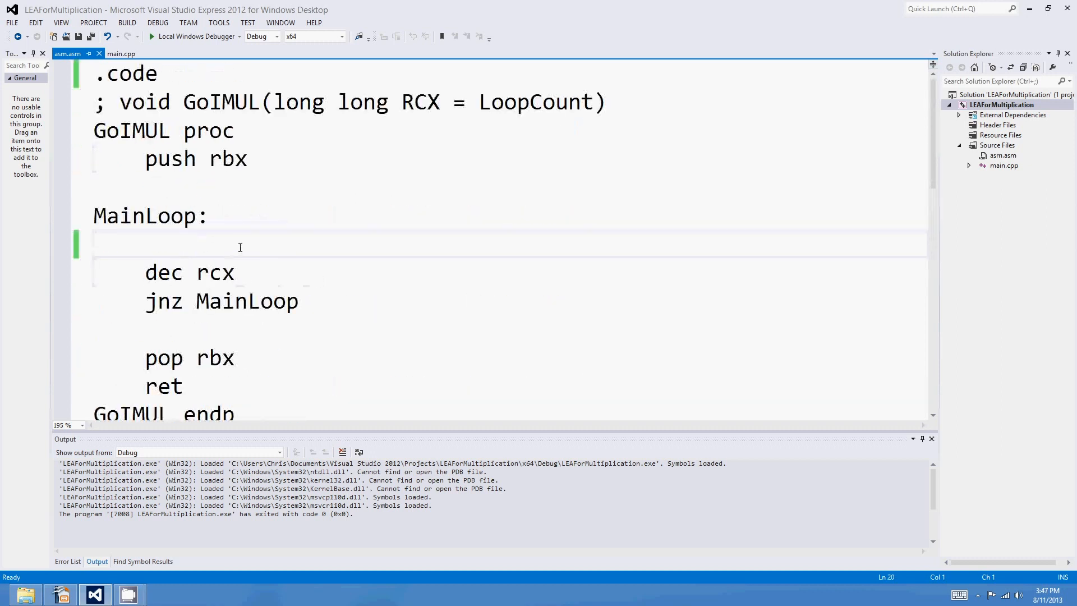
click(244, 244)
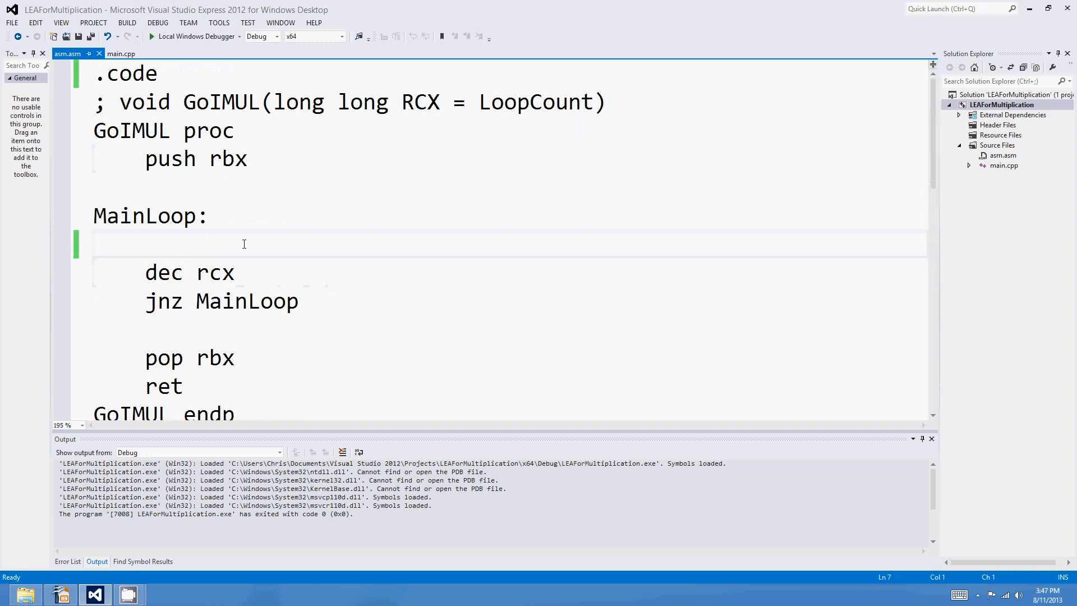
Write mov eax, ecx and add eax, ebx as GoIMUL's MainLoop body
click(97, 244)
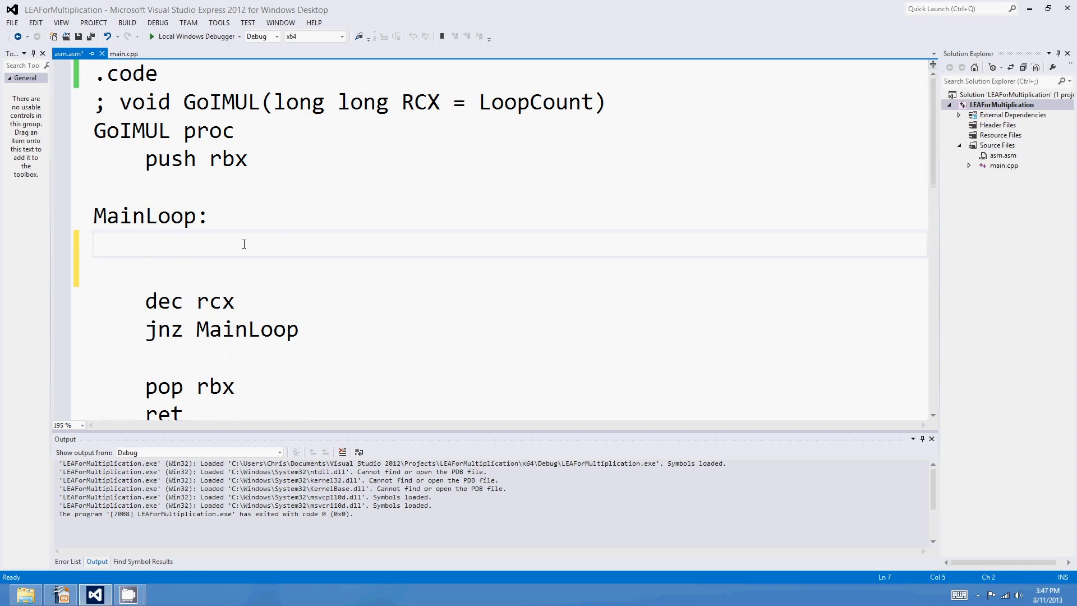
text(mov)
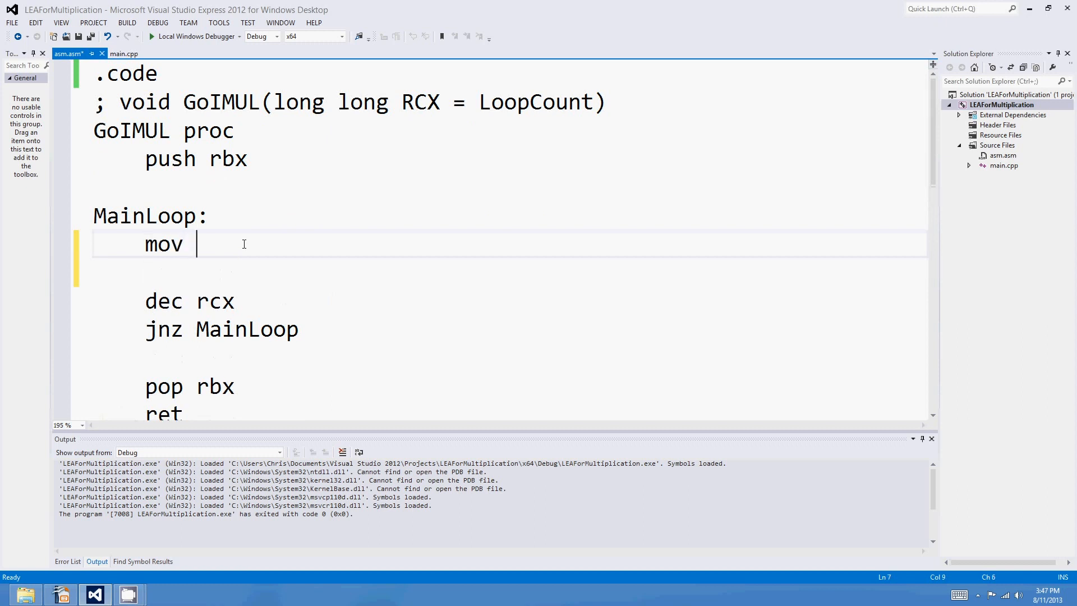
text(eax, ecx)
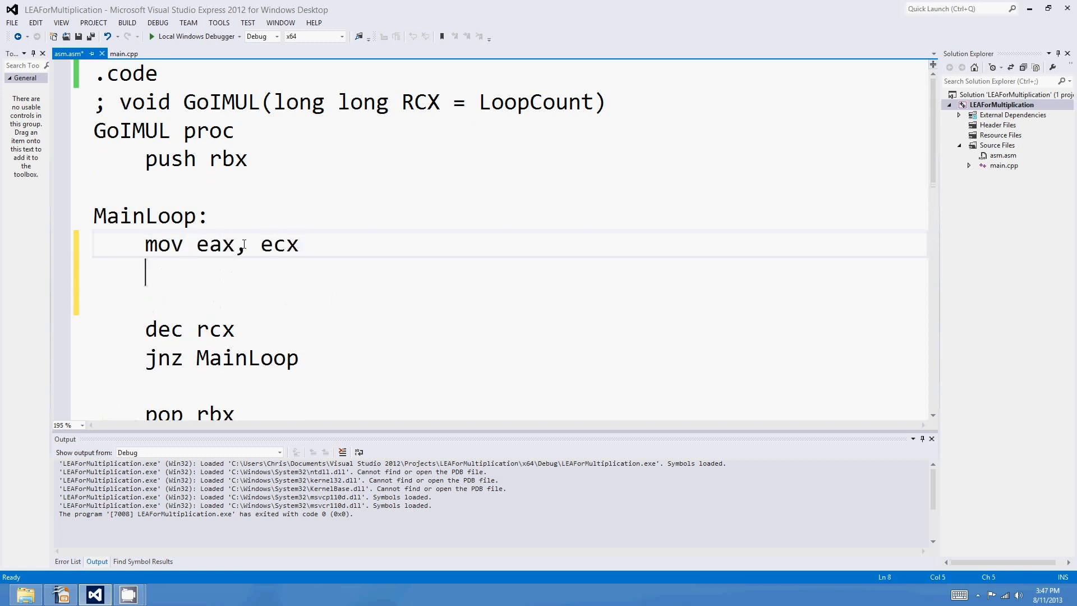
text(add eax, e)
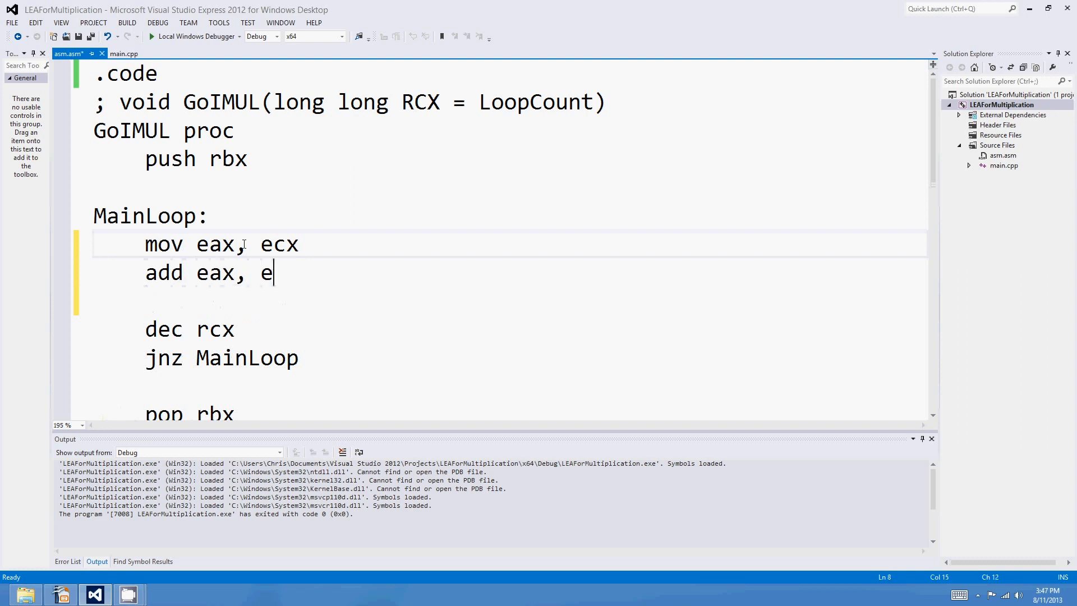
text(bx)
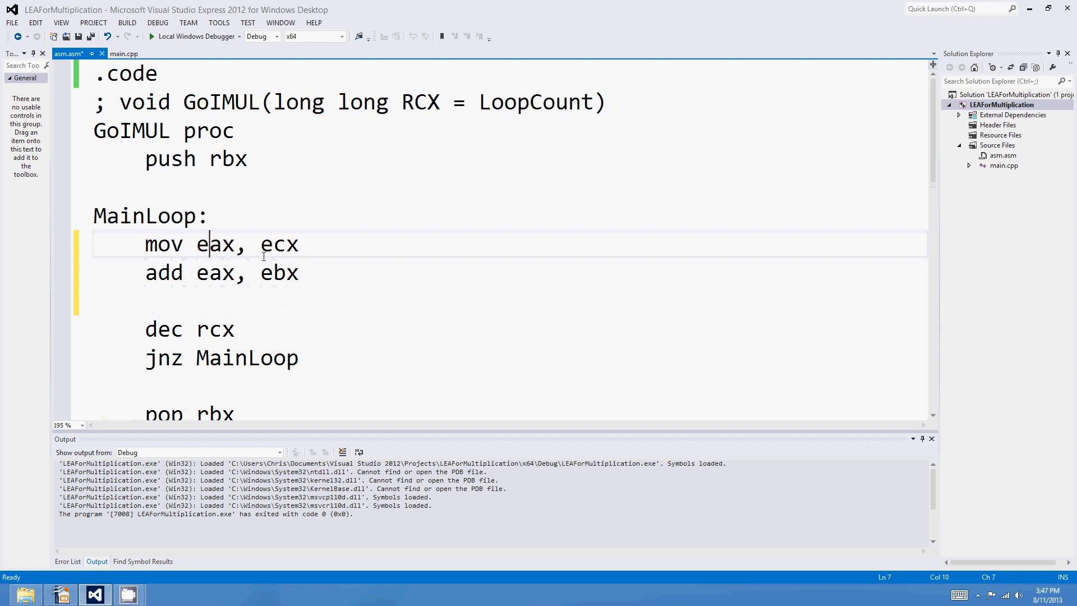
Point out ecx, eax and the GoIMUL name in the code, then move down to GoLEA
double_click(279, 244)
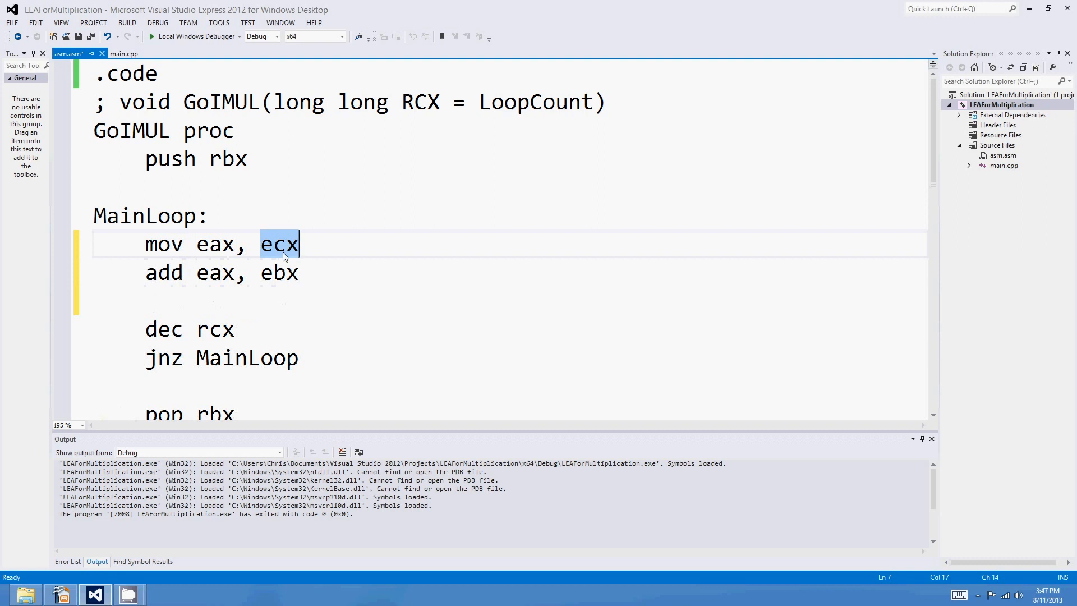
mouse_move(279, 275)
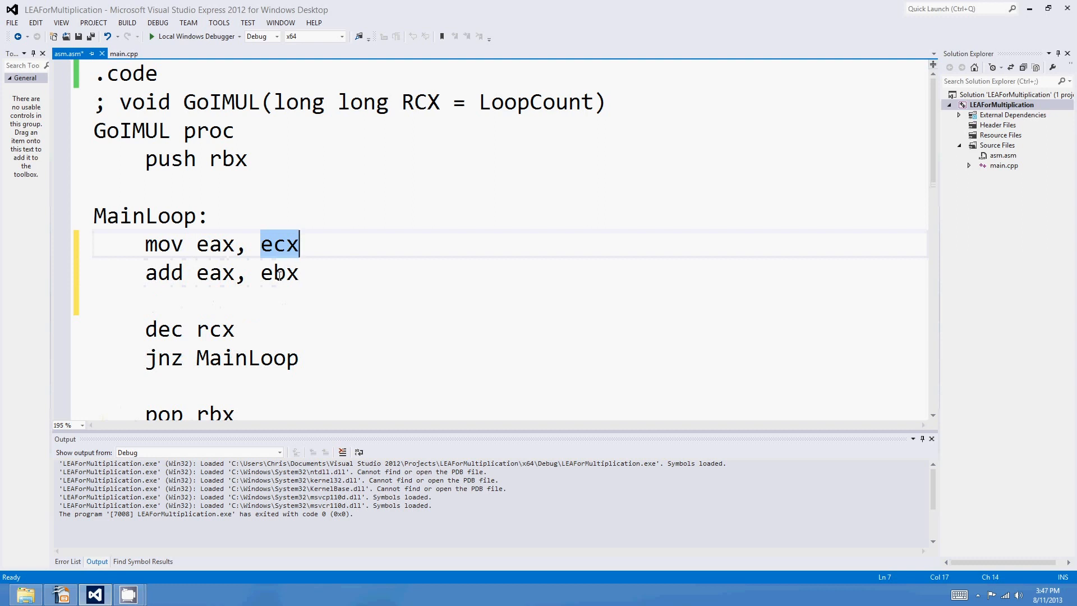
double_click(214, 272)
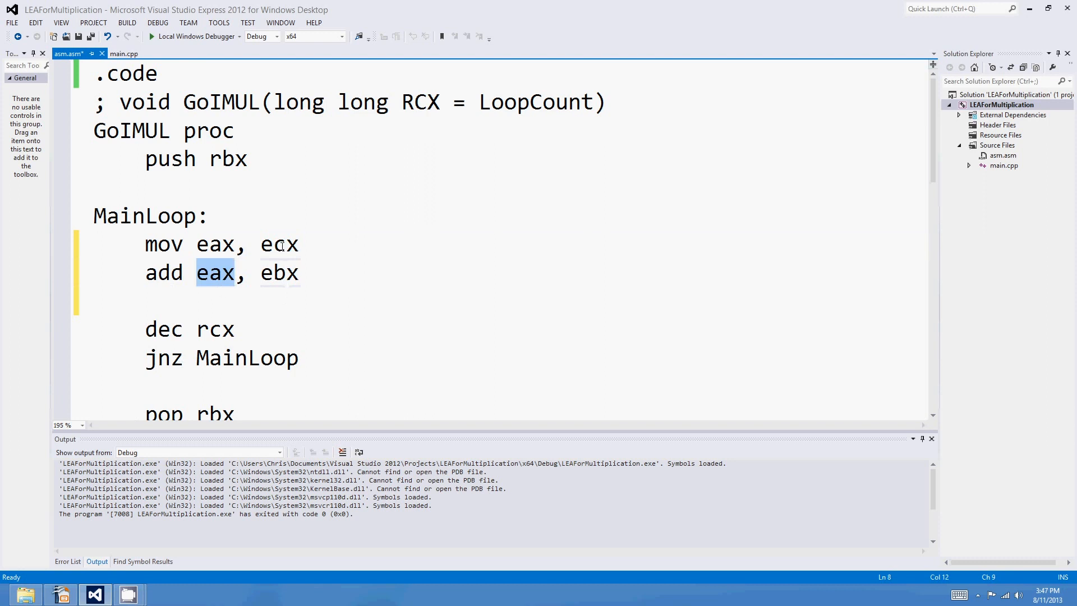
click(305, 273)
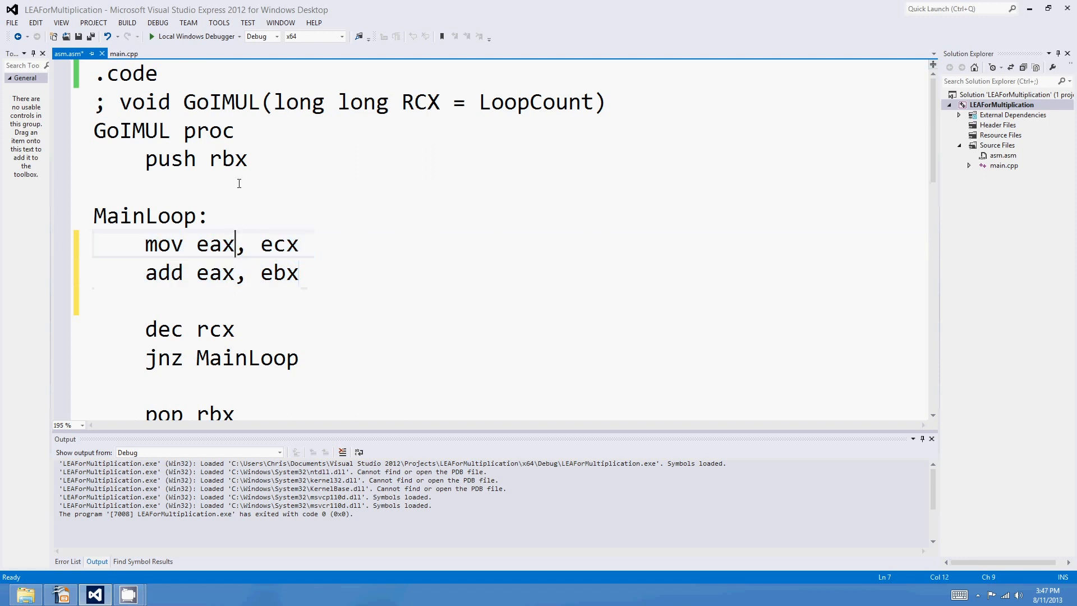
double_click(222, 102)
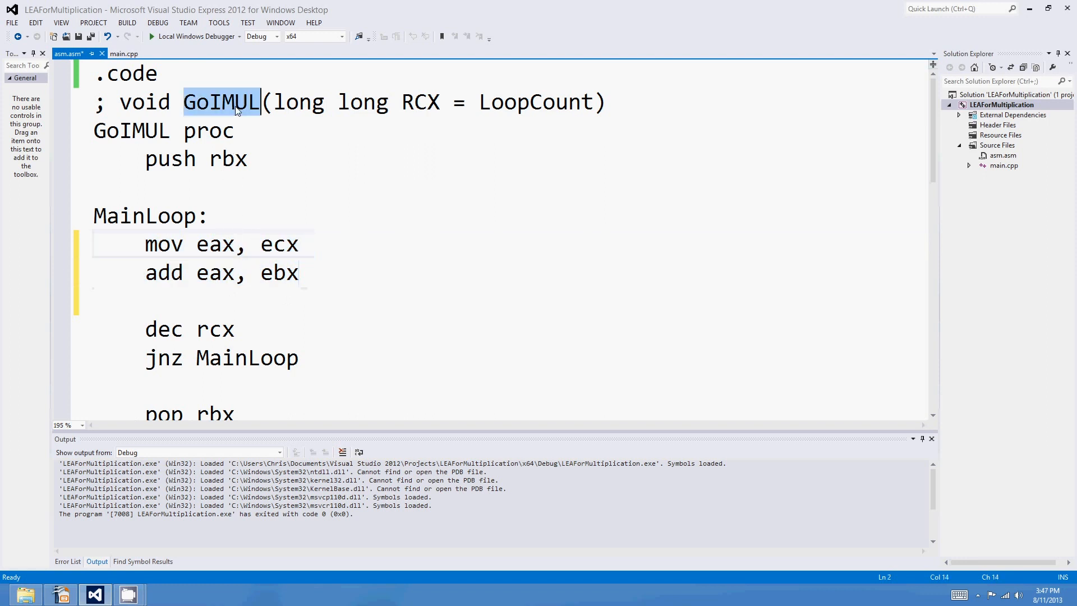
mouse_move(241, 179)
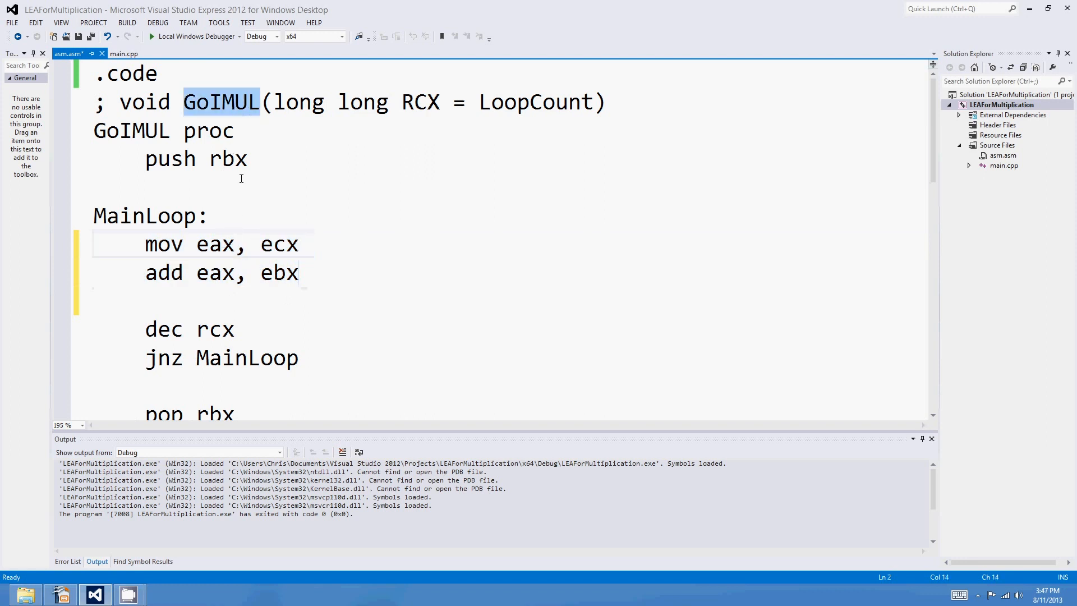
scroll(down, 3)
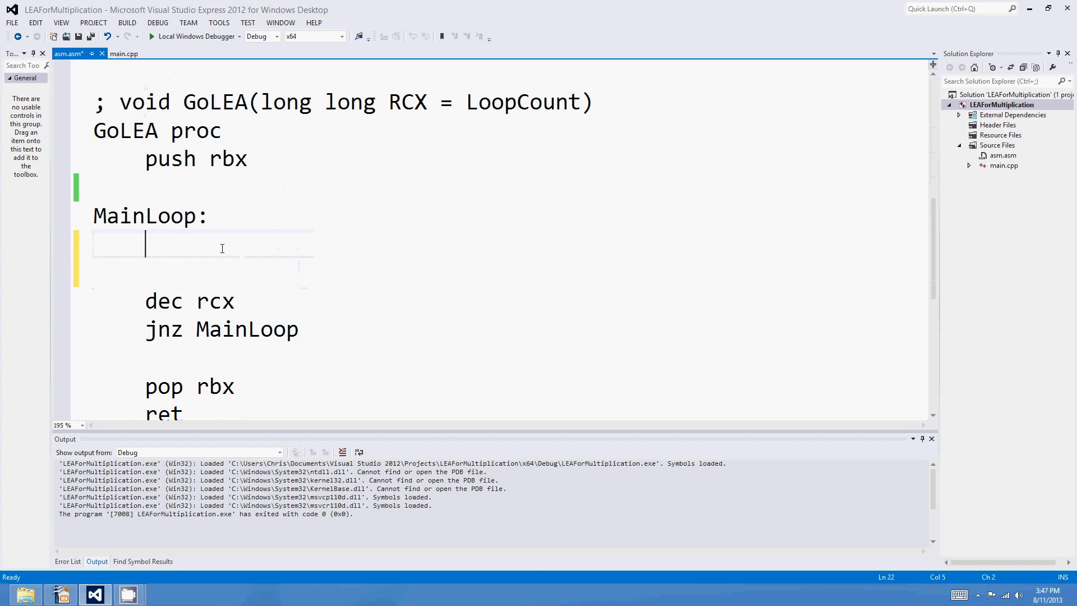
Write lea eax, [ecx+ebx] as GoLEA's MainLoop body, removing the stray backslash
text(lea eax, [)
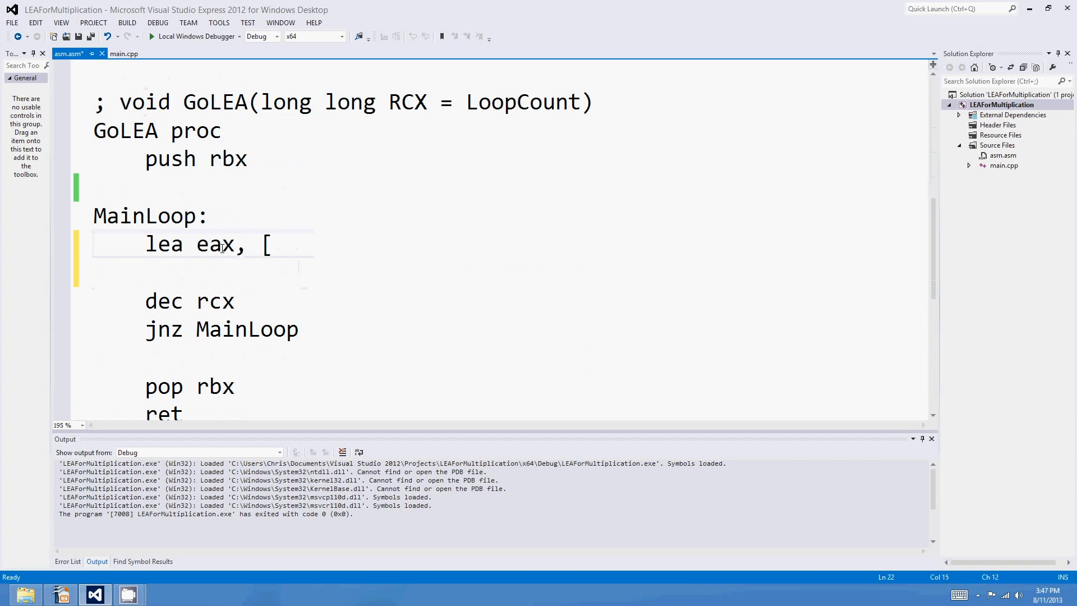
text(ecx+ebx\])
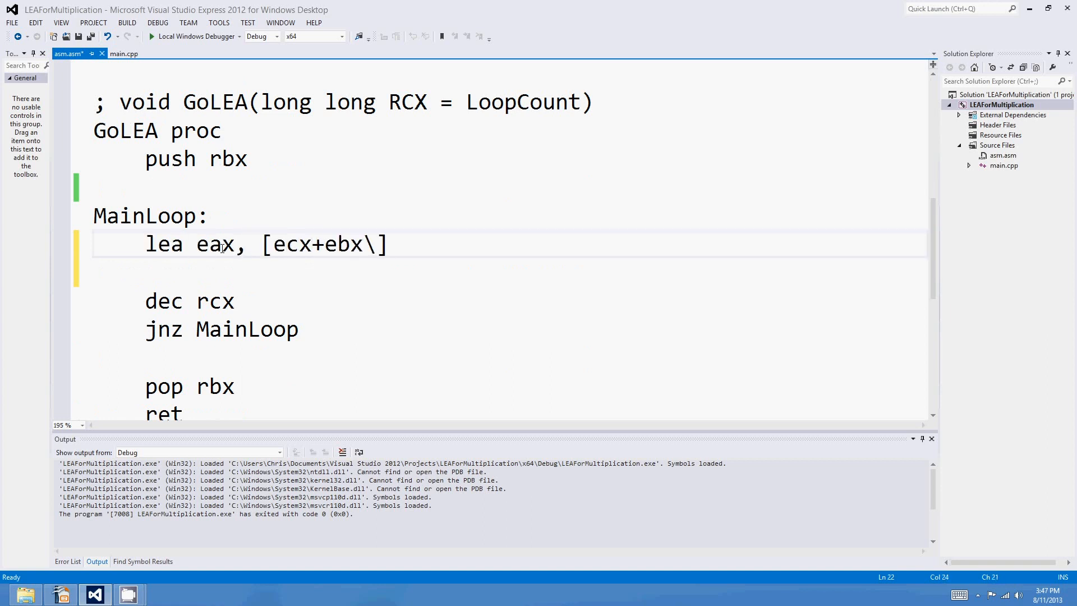
key(Backspace)
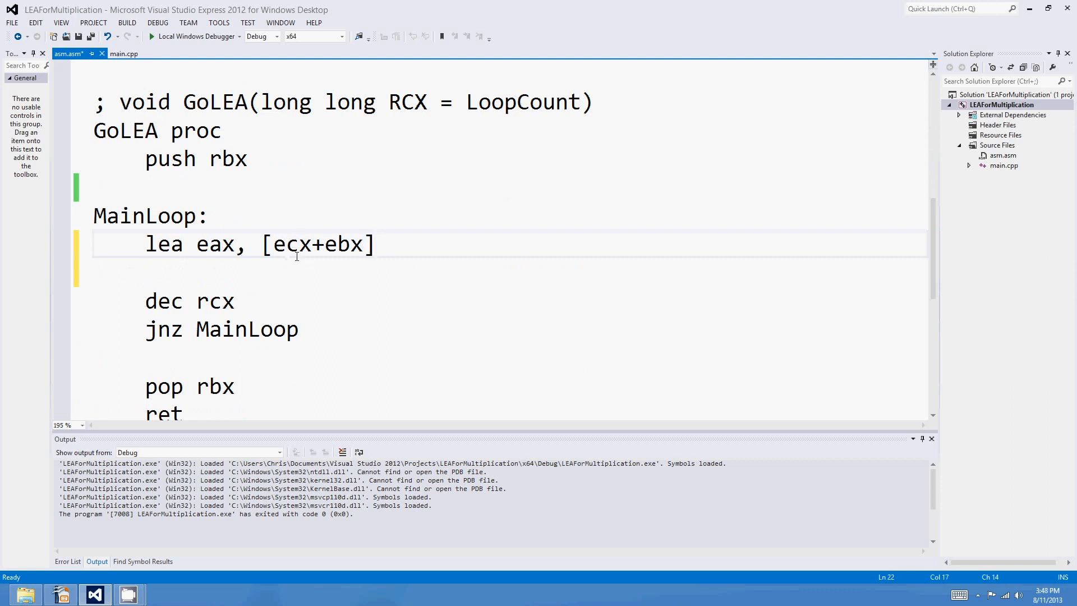
click(274, 244)
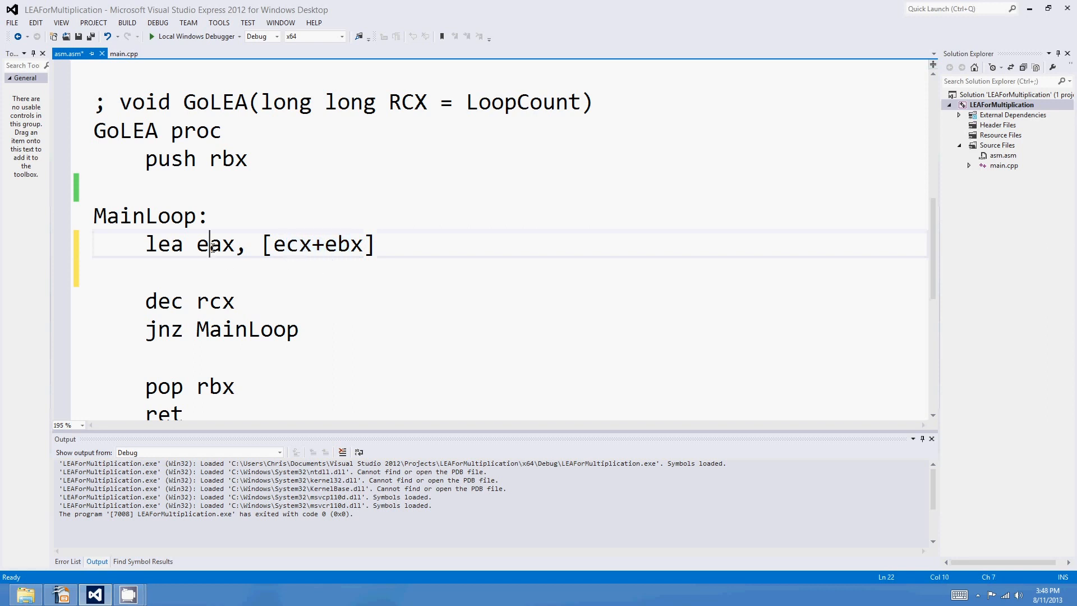
double_click(216, 244)
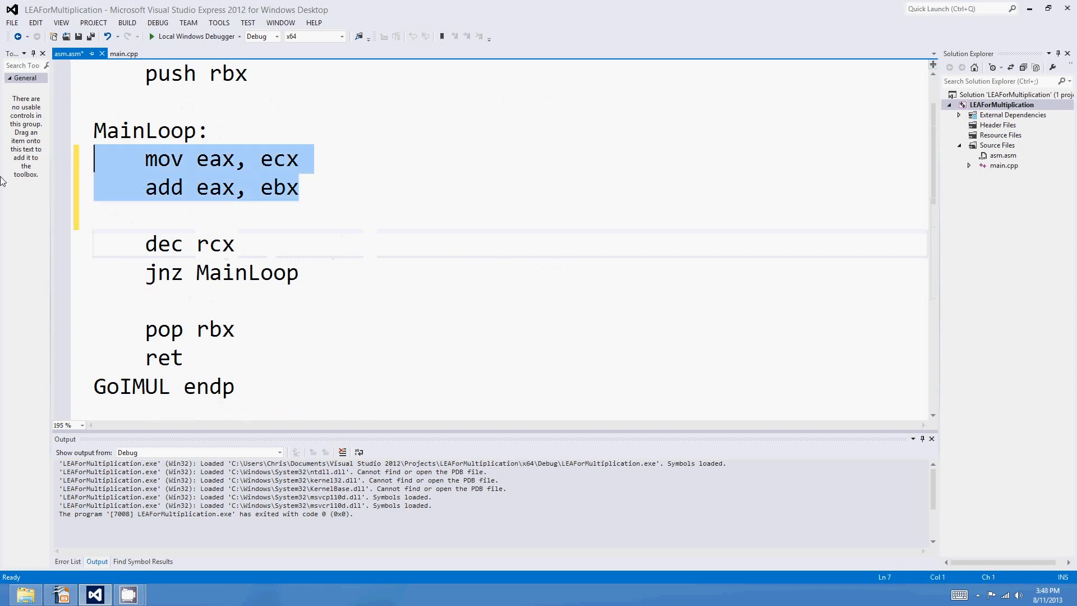
Run the benchmark: fastest IMUL 322, fastest LEA 283, LEA/IMUL 87.8882%
scroll(down, 3)
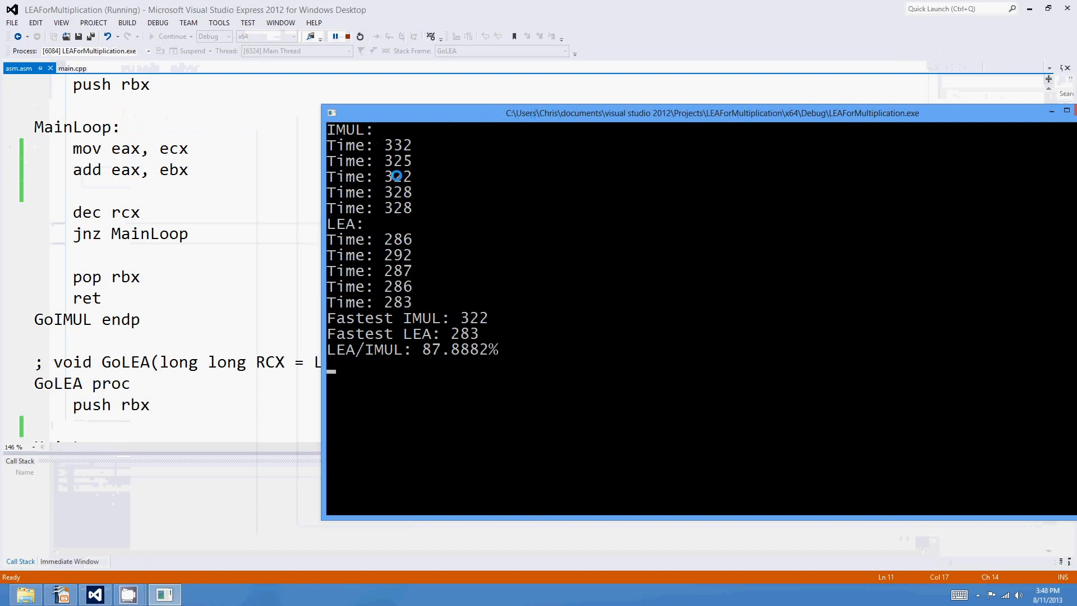
mouse_move(424, 322)
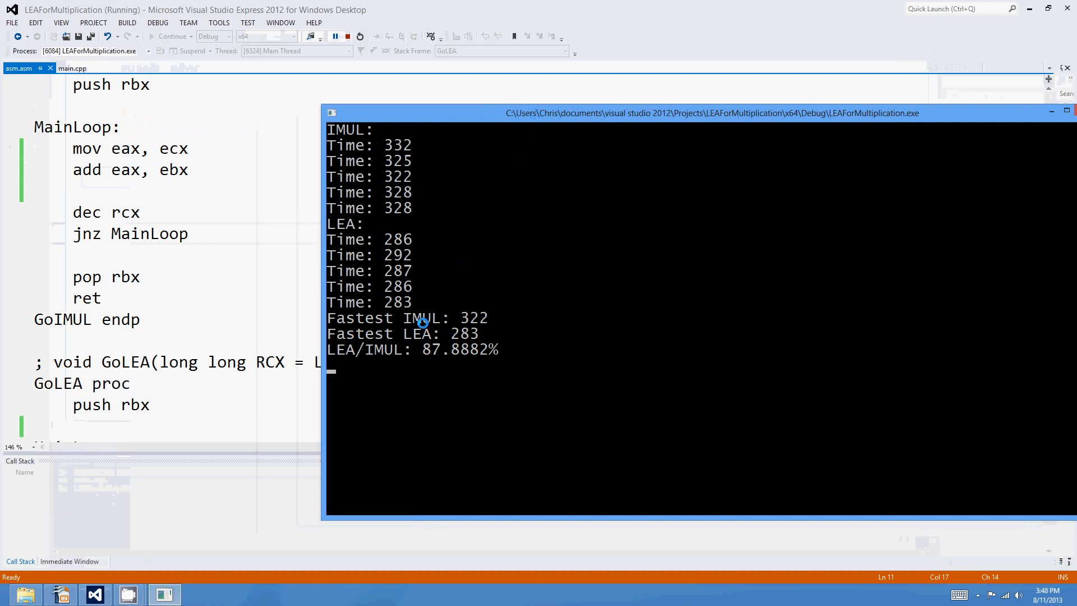
mouse_move(222, 216)
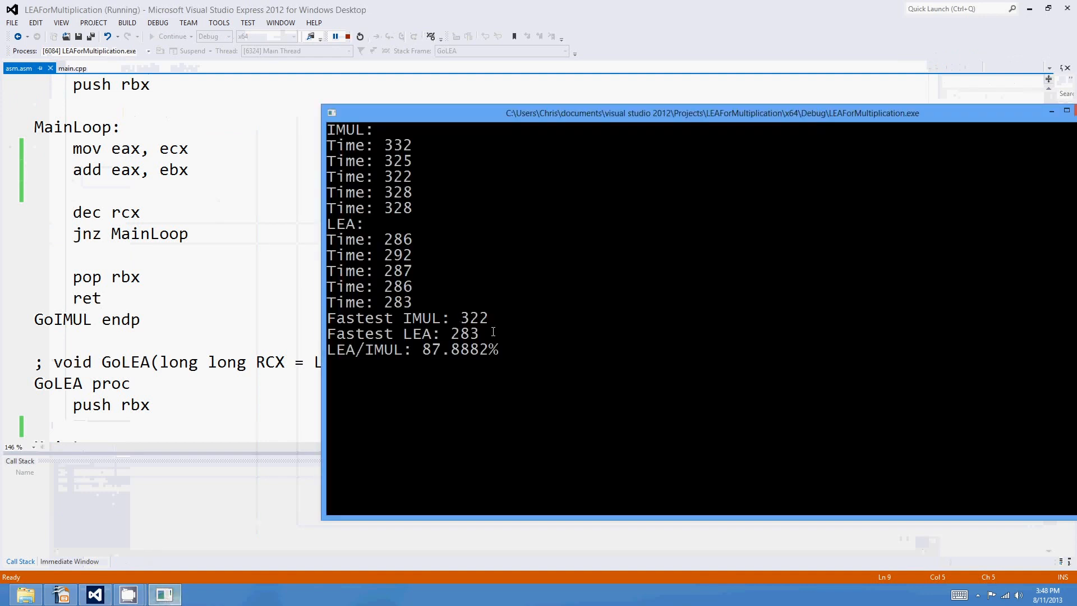
mouse_move(465, 319)
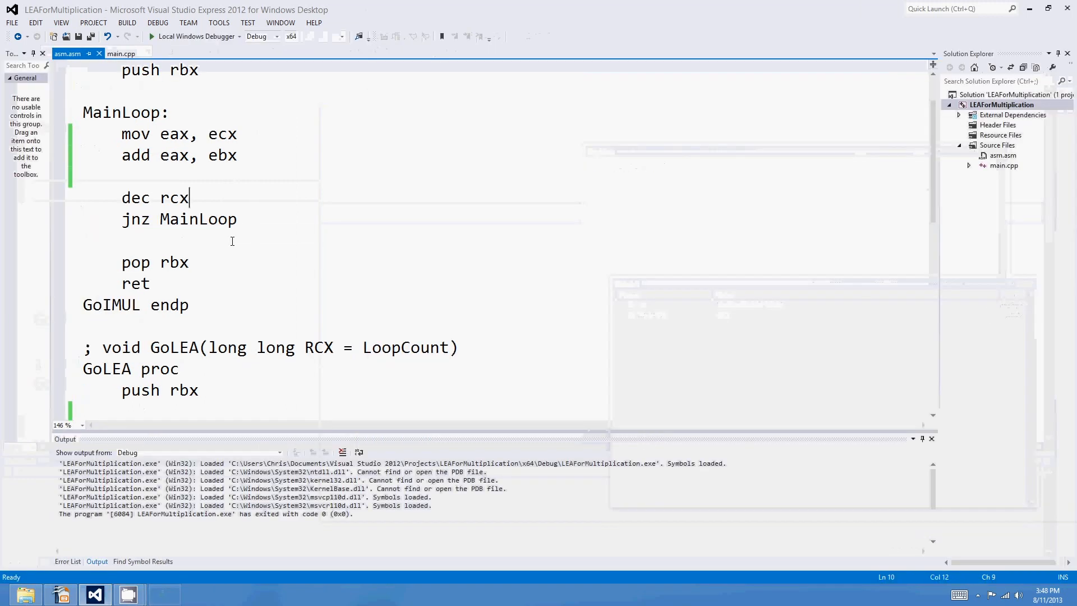
Change GoIMUL's loop line to imul eax, eax, 2 and select GoLEA's lea line
click(301, 171)
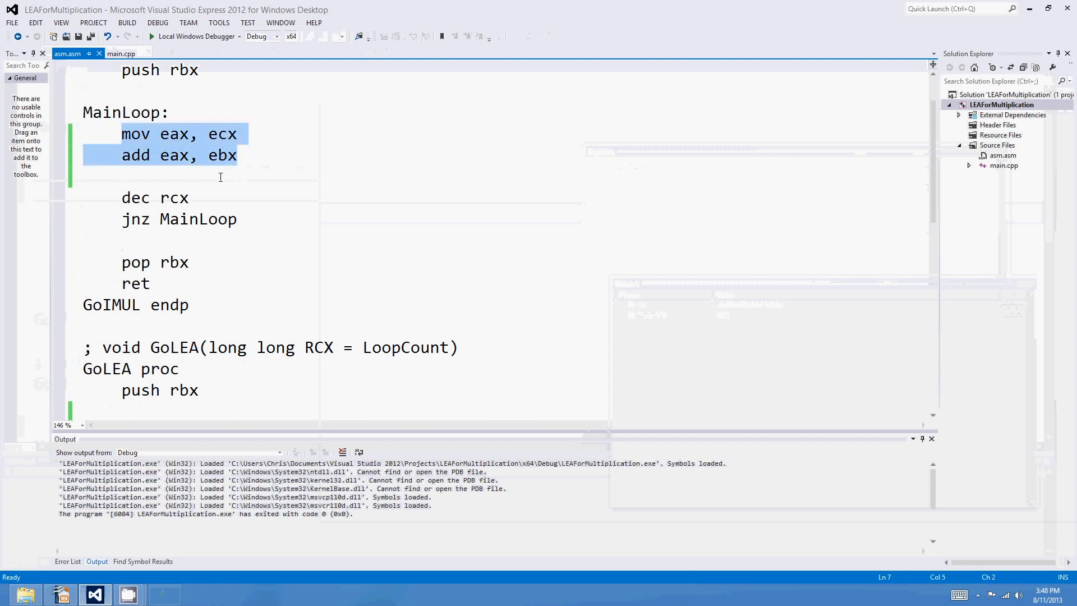
scroll(down, 3)
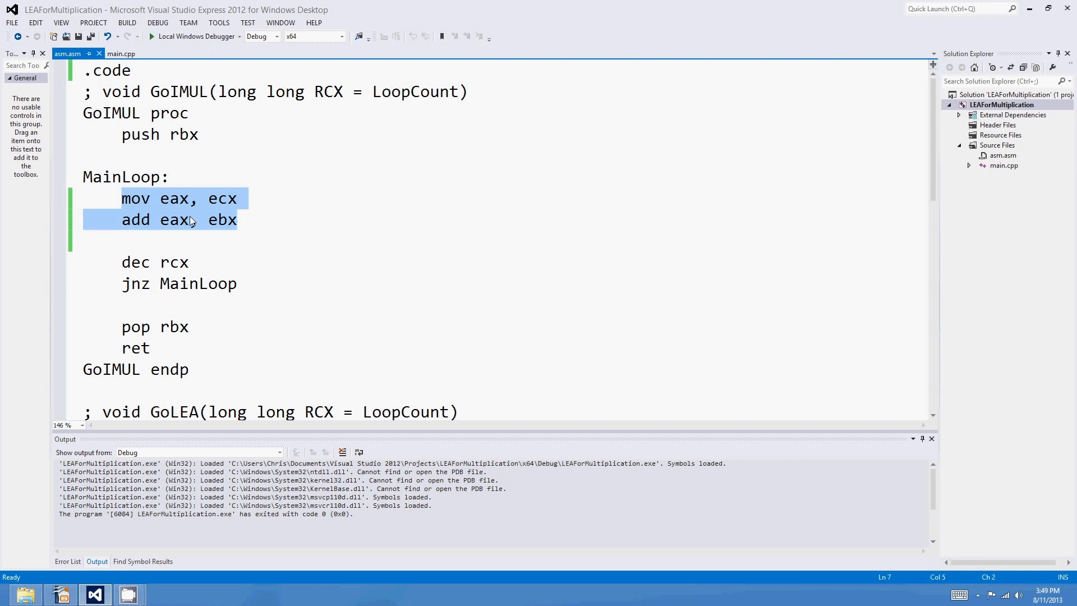
text(imul eax, eax, 2)
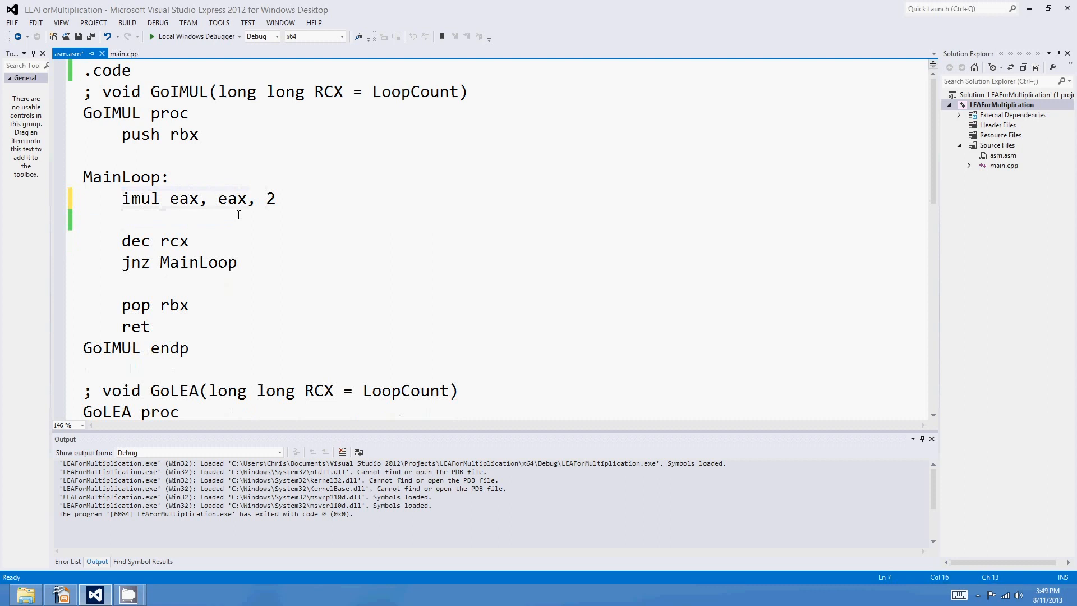
double_click(139, 199)
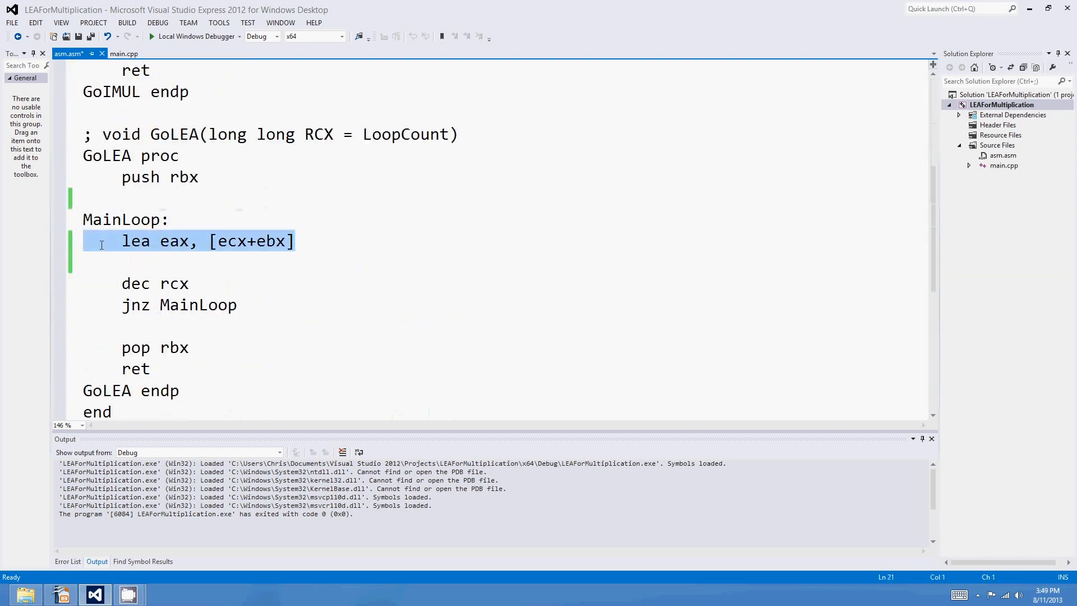
Change GoLEA's loop line to lea eax, [eax+eax] and launch the benchmark again
click(123, 241)
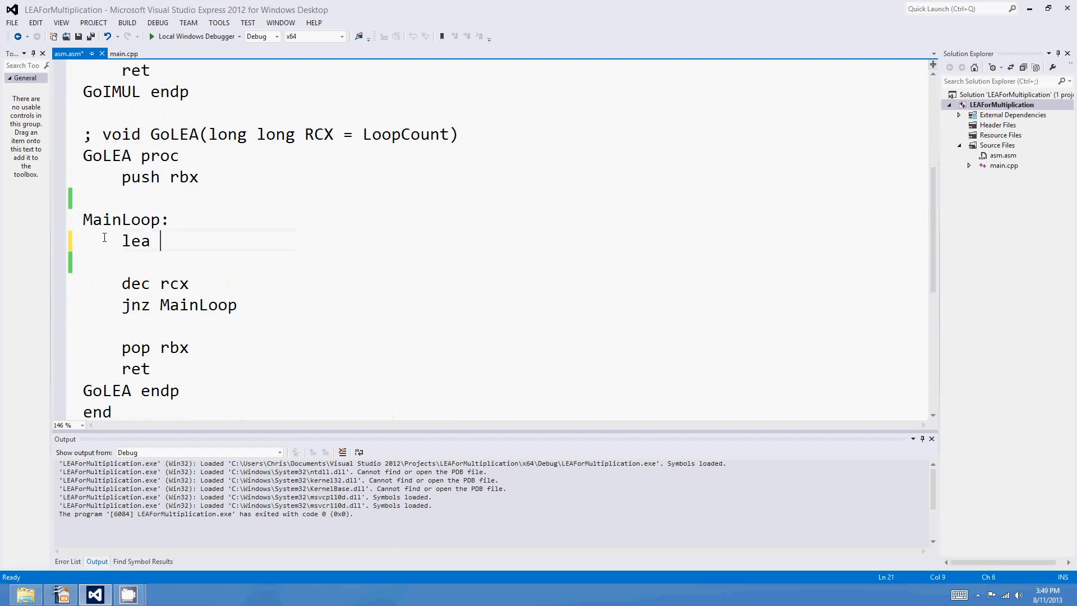
text(eax, [eax)
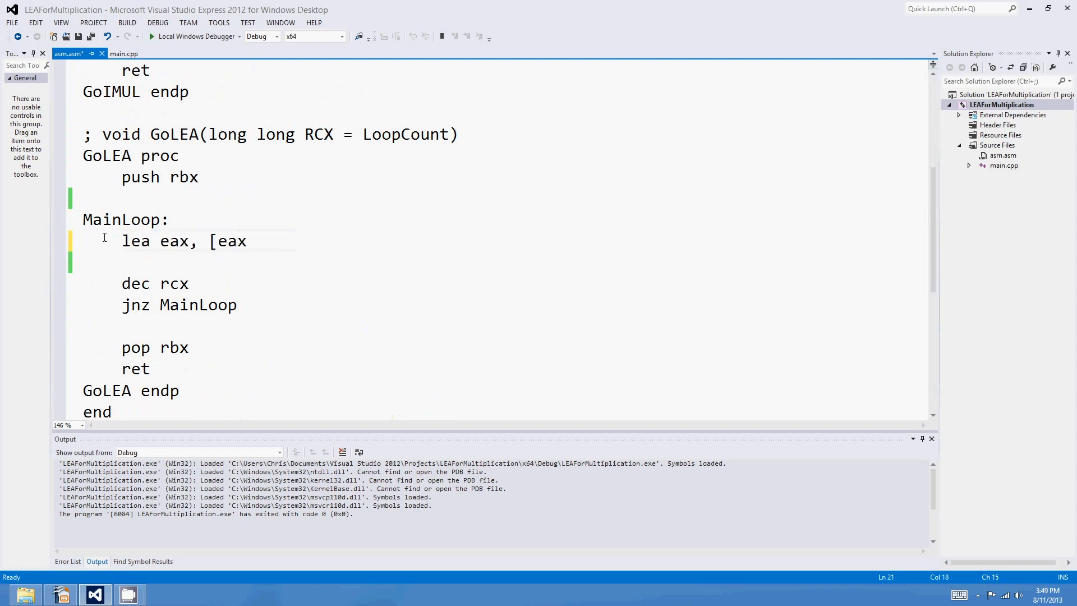
text(+eax])
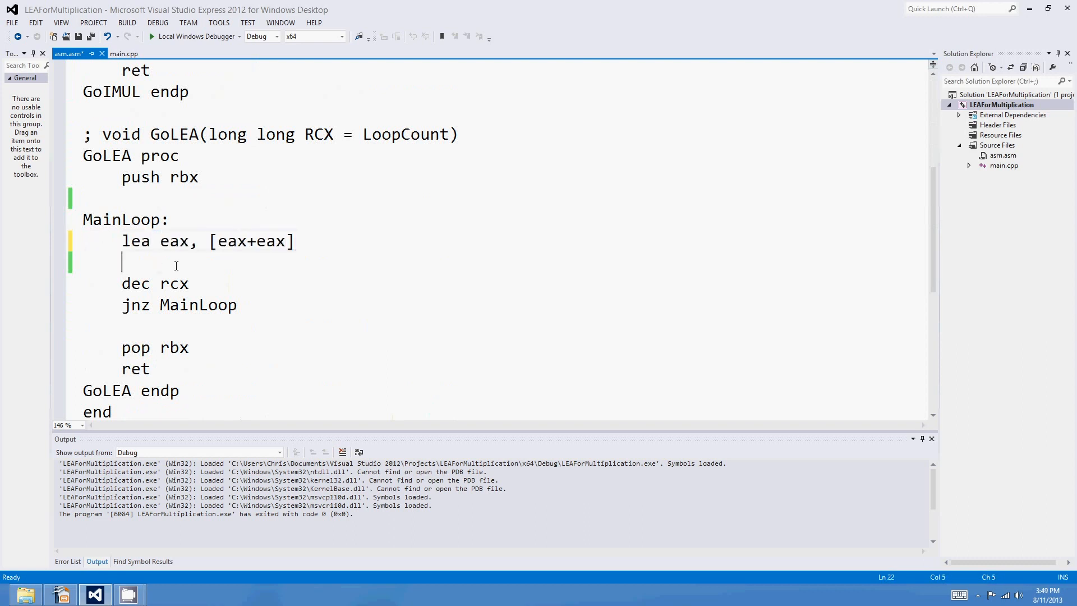
scroll(up, 3)
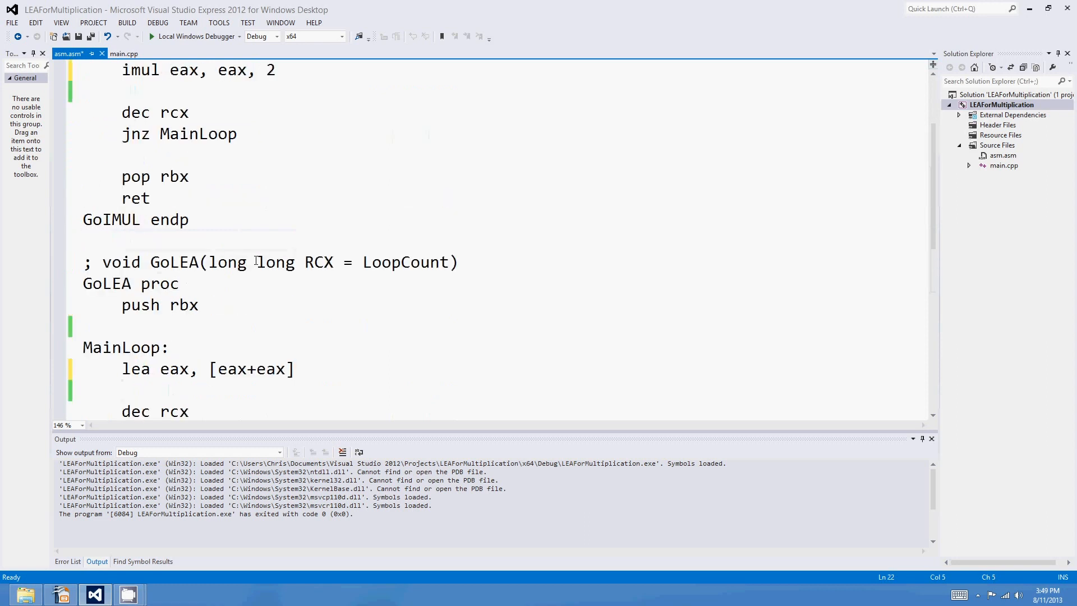
double_click(233, 369)
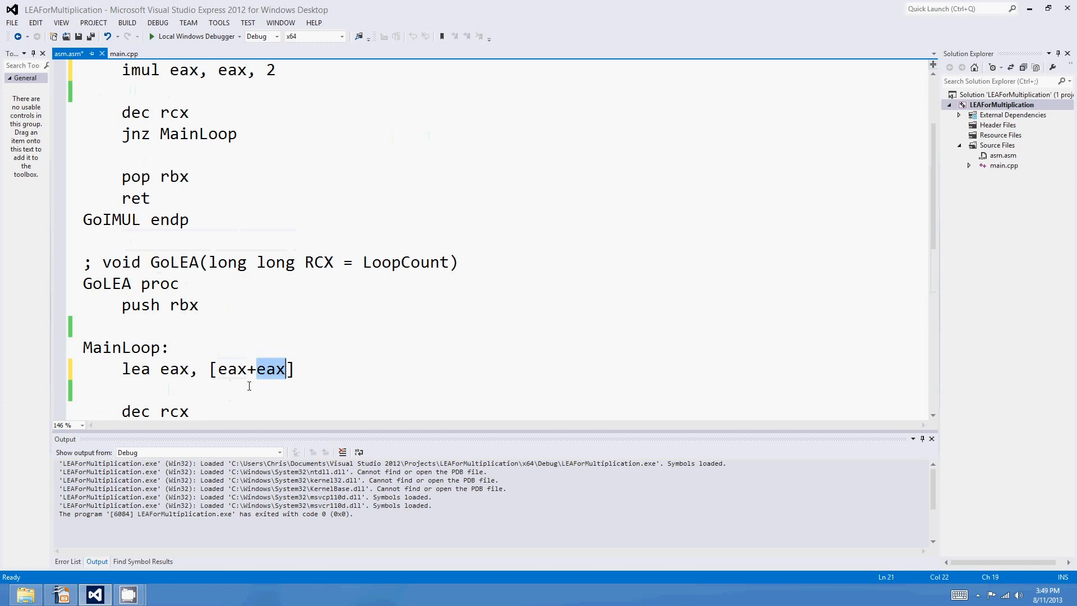
click(171, 375)
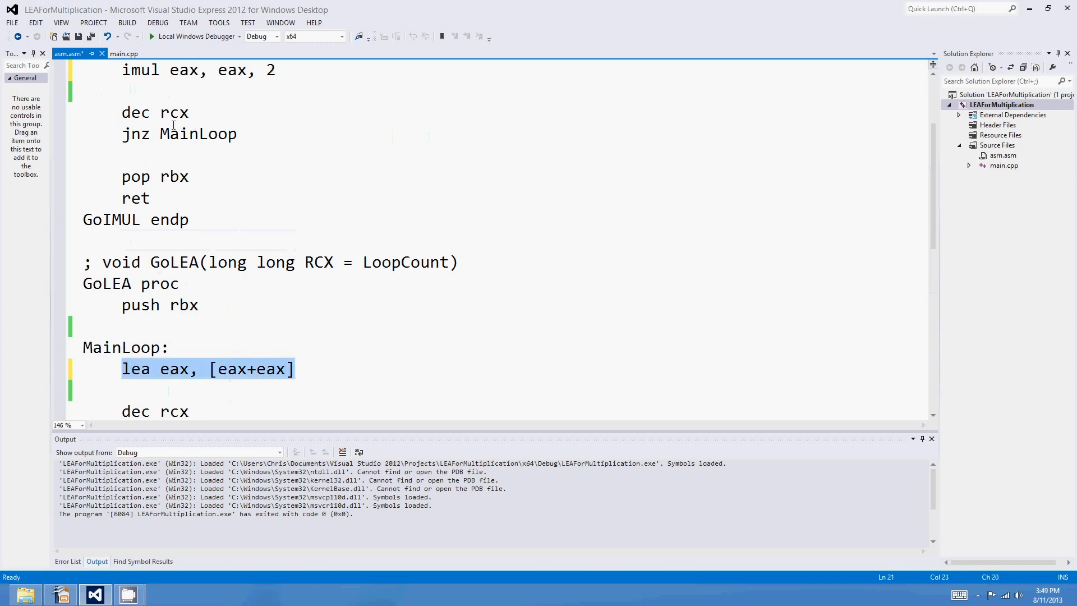
click(242, 91)
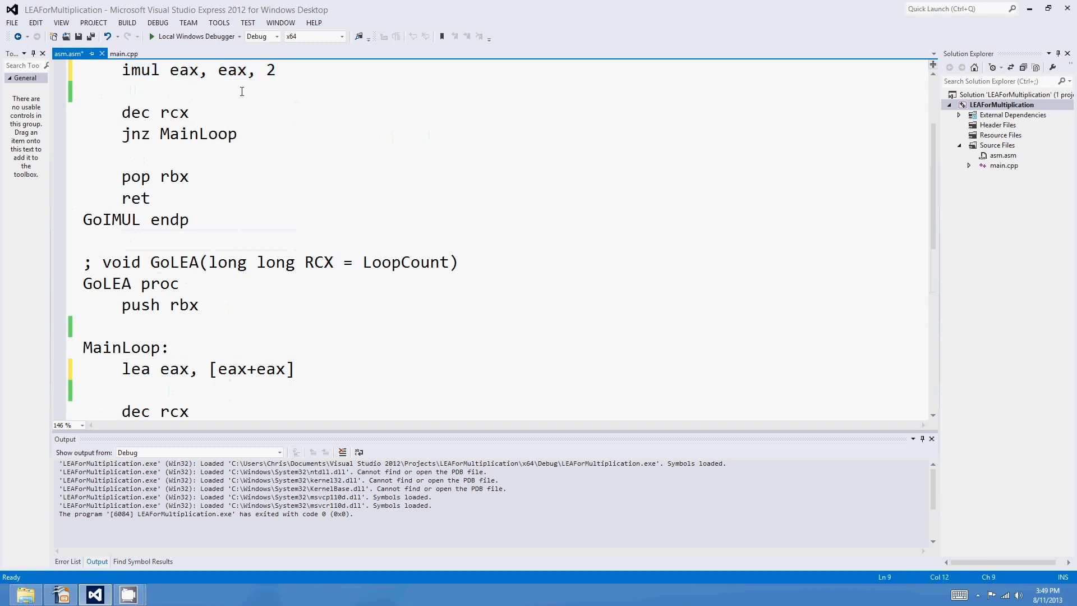
click(152, 36)
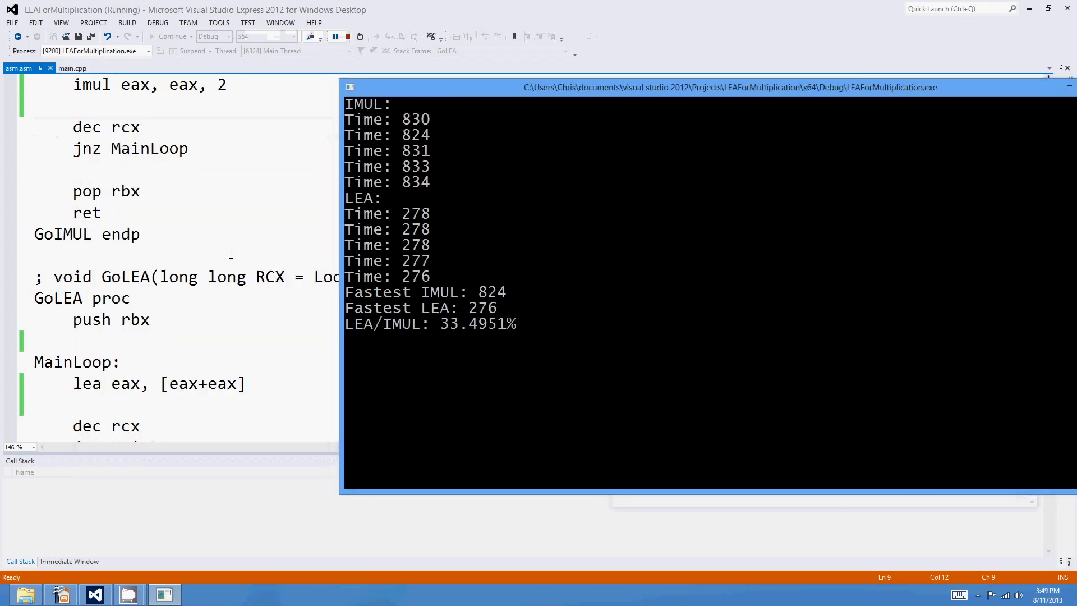
mouse_move(250, 343)
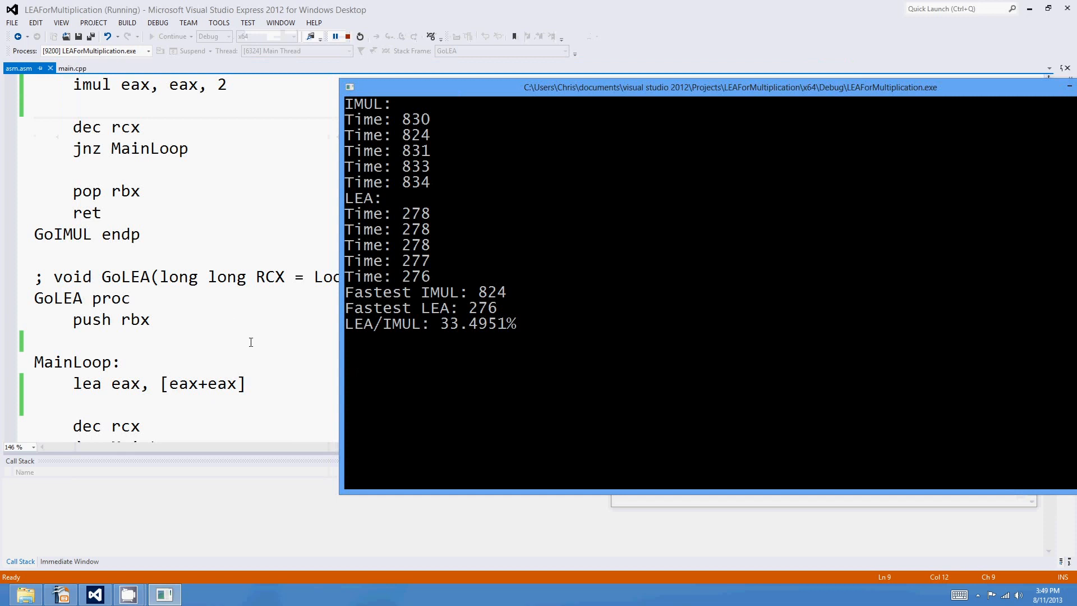
After reading IMUL 824, LEA 276 (33.4951%), close the console and stop debugging
click(335, 36)
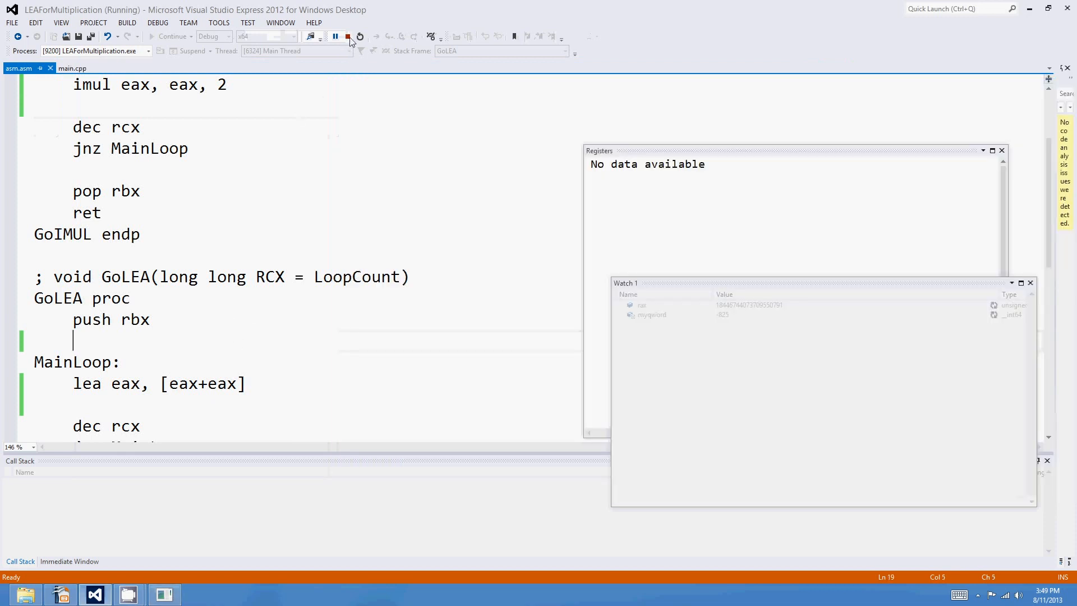
click(348, 36)
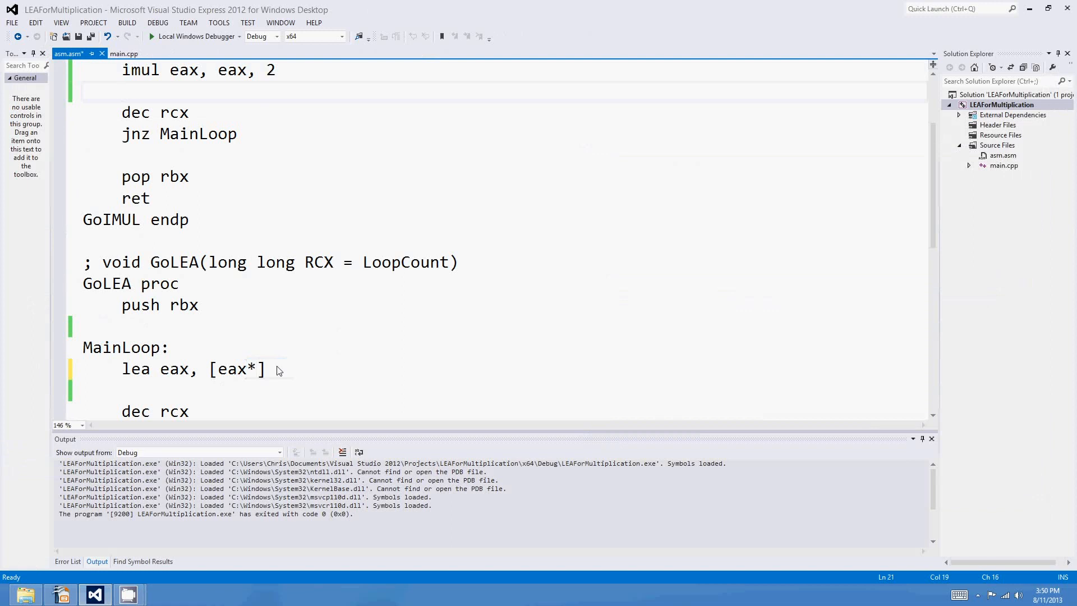
Try lea eax, [eax*2] in GoLEA's loop, then replace it with shl eax, 1
text(2])
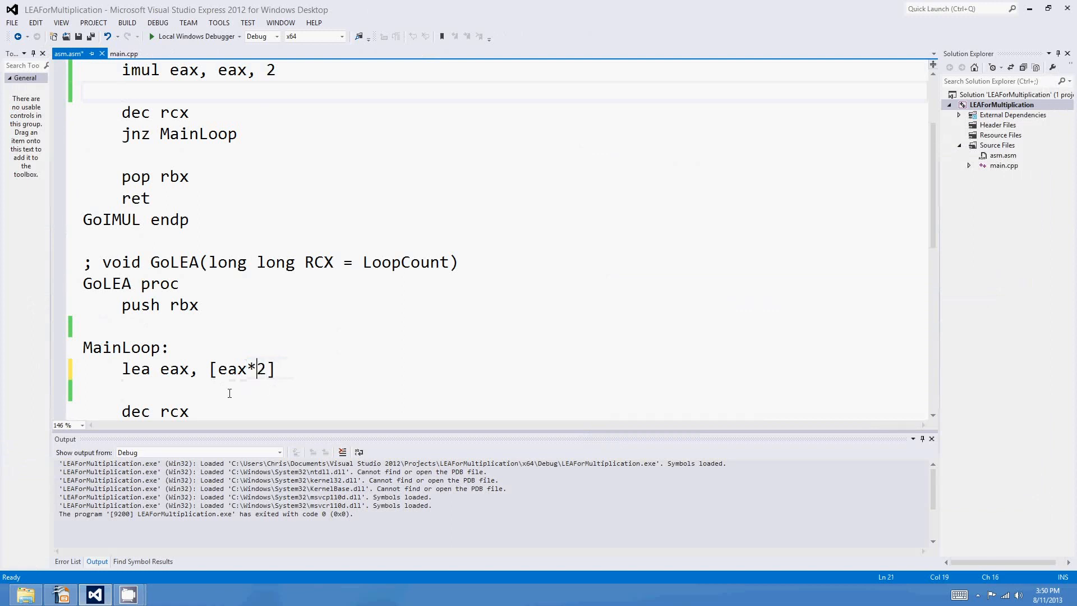
click(171, 347)
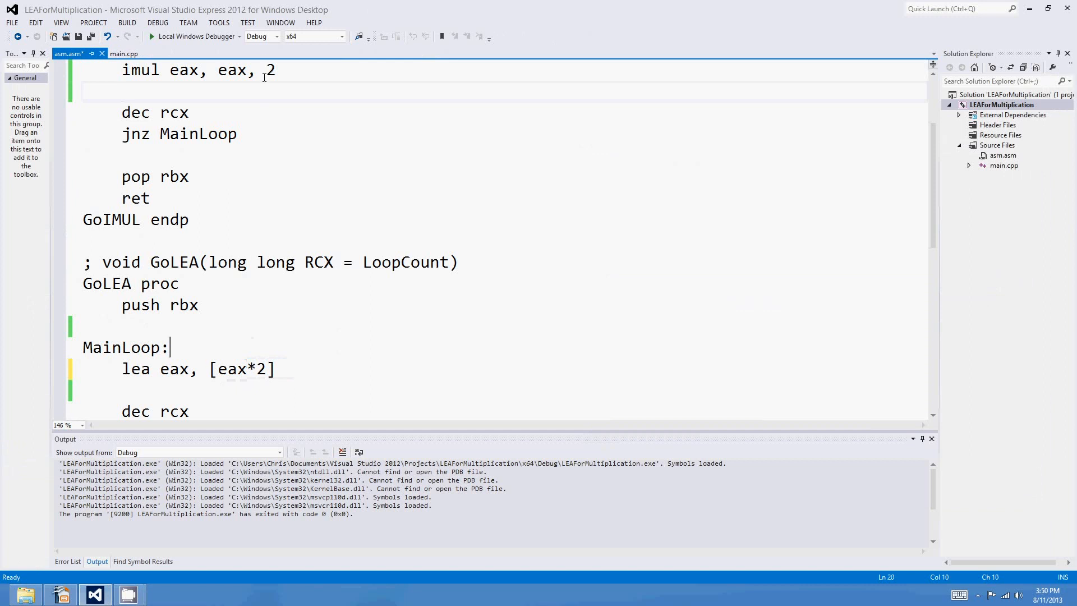
click(157, 36)
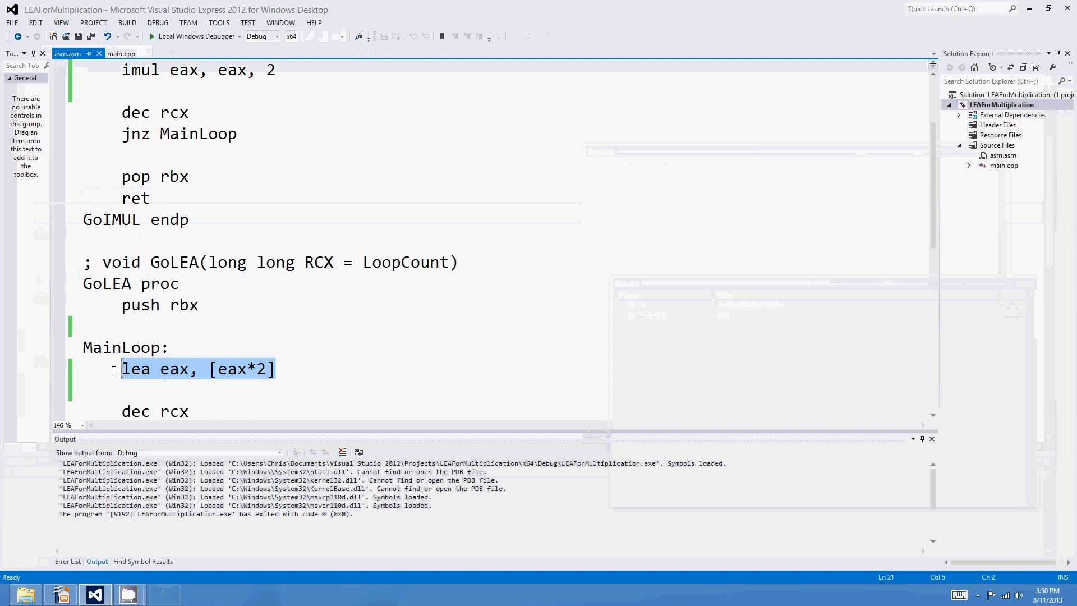
text(shl eax, 1)
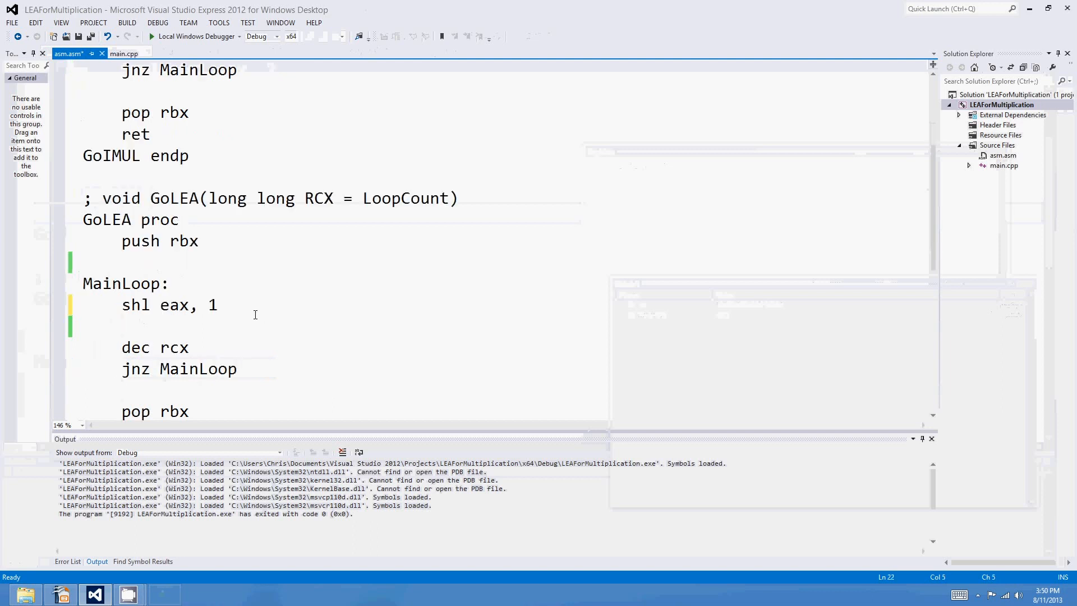
Review the shl eax, 1 line in GoLEA before running
scroll(up, 3)
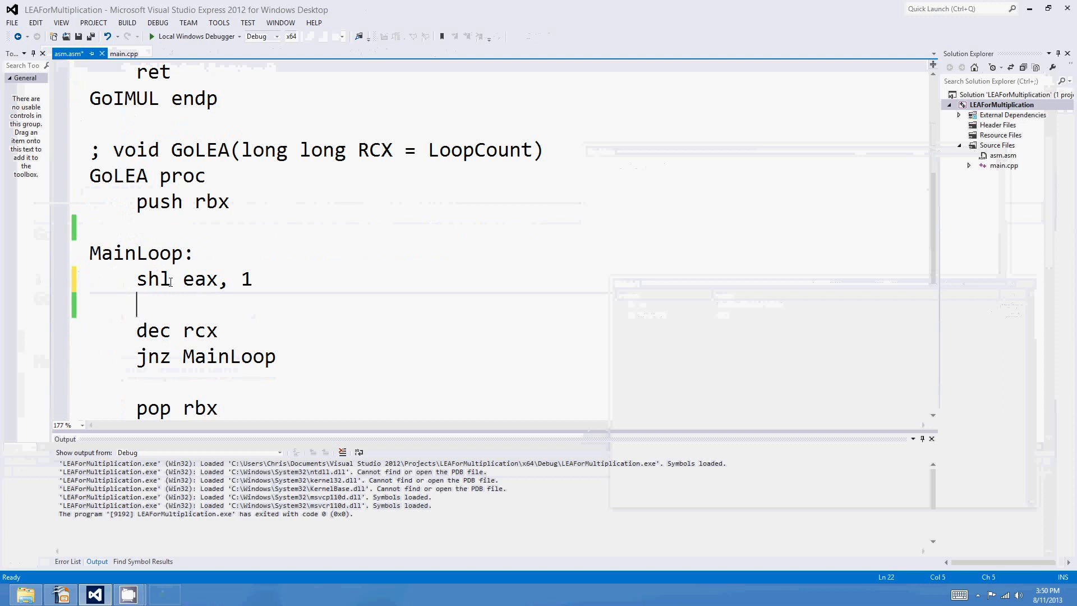
double_click(192, 280)
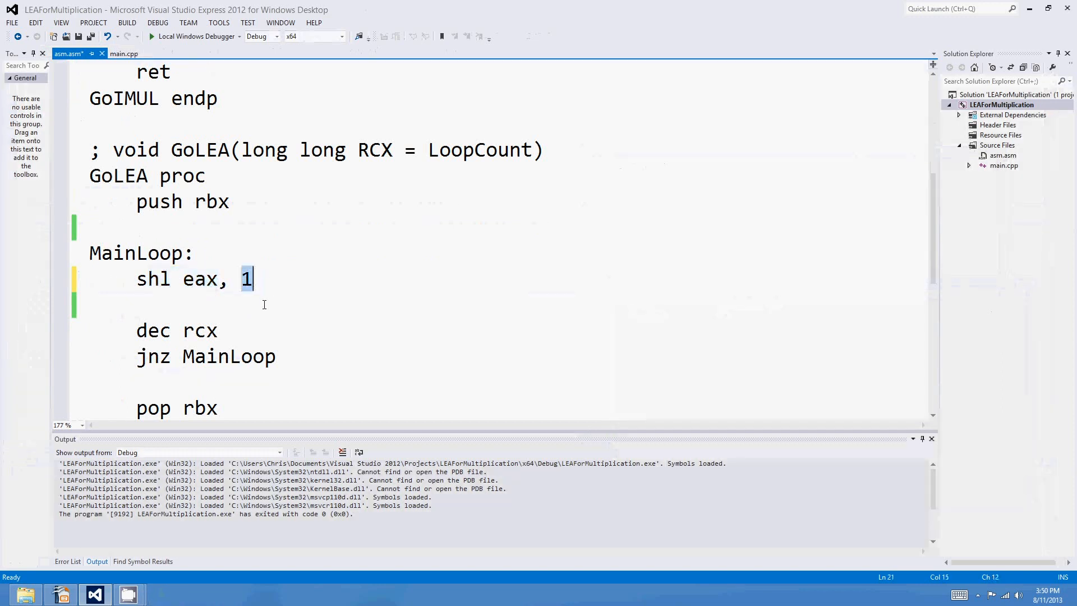
click(200, 296)
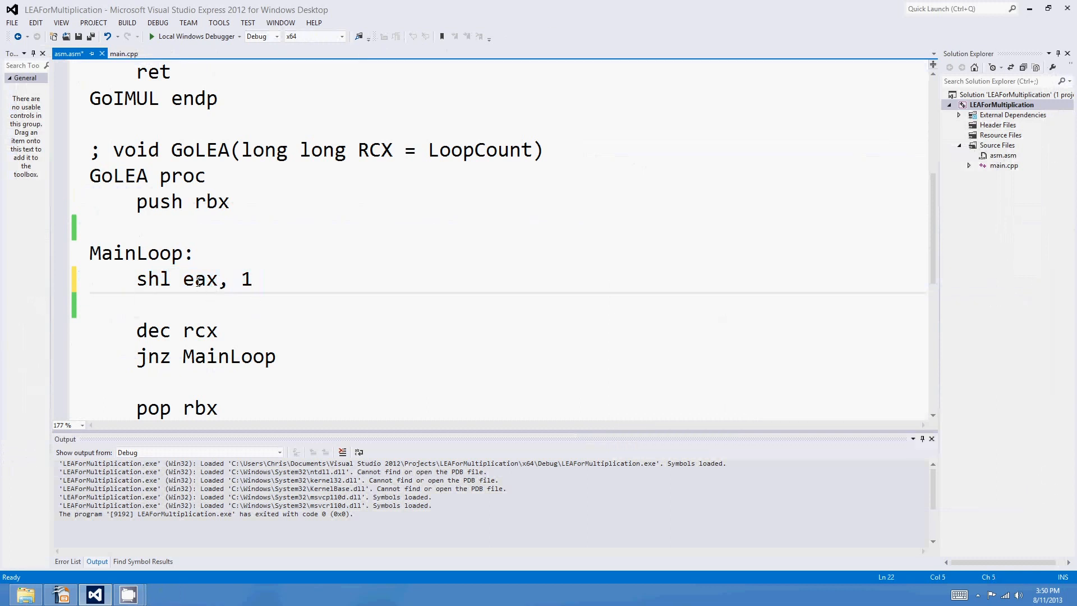
scroll(down, 3)
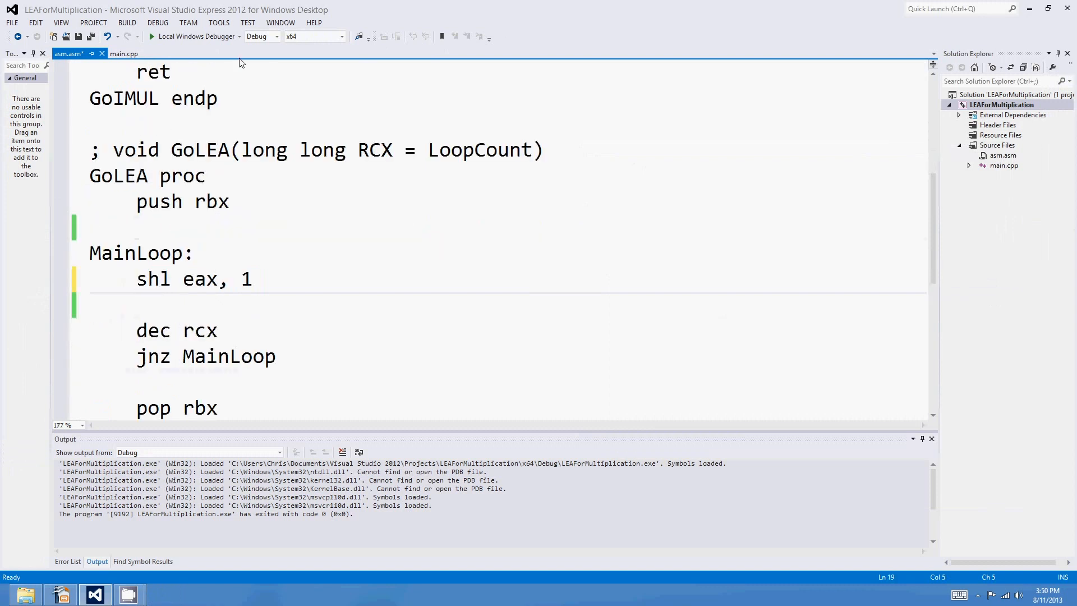
Run the benchmark (IMUL 826, LEA 275, about 33%) and close its console
click(155, 36)
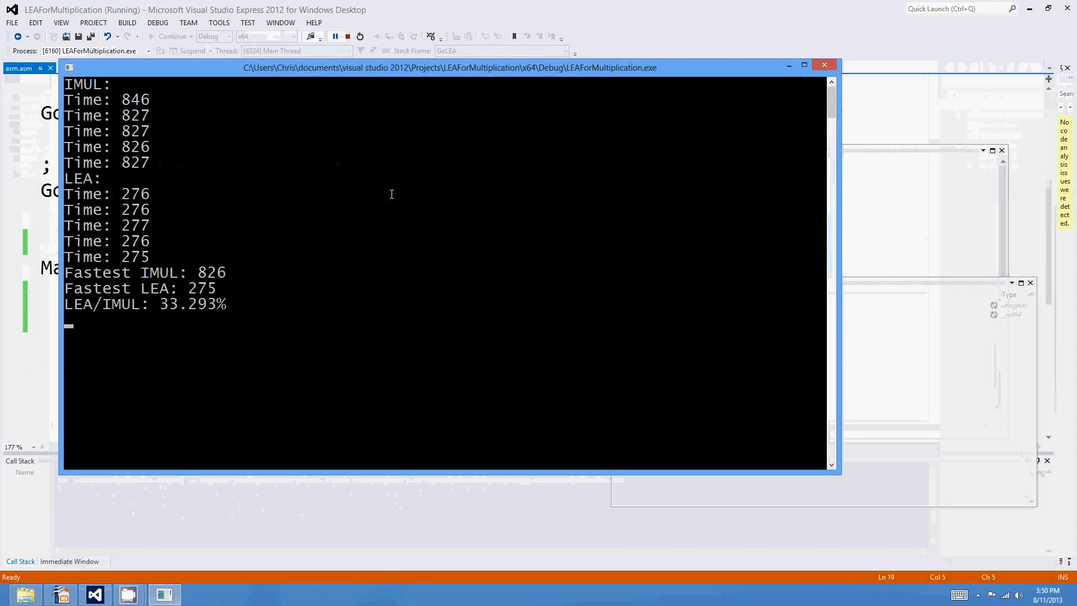
click(348, 36)
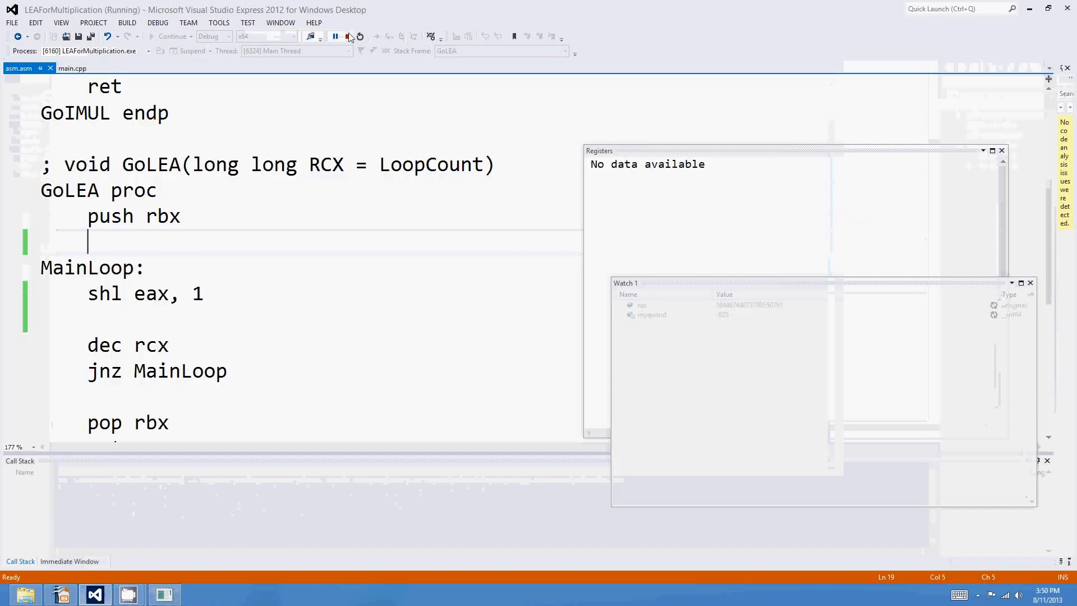
Stop debugging and change the imul multiplier in GoIMUL to 4
click(349, 36)
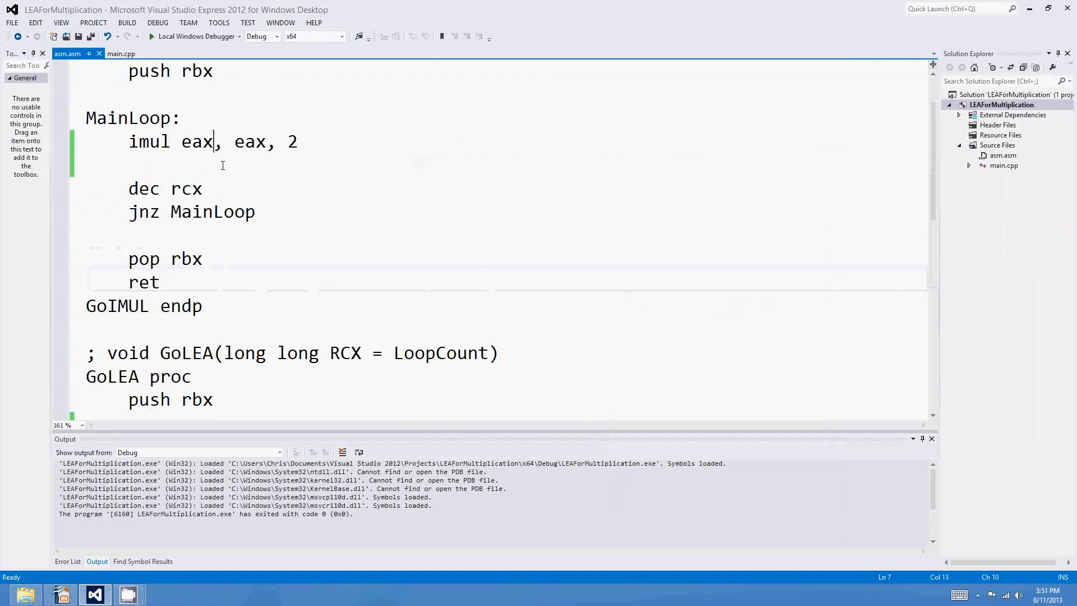
mouse_move(240, 207)
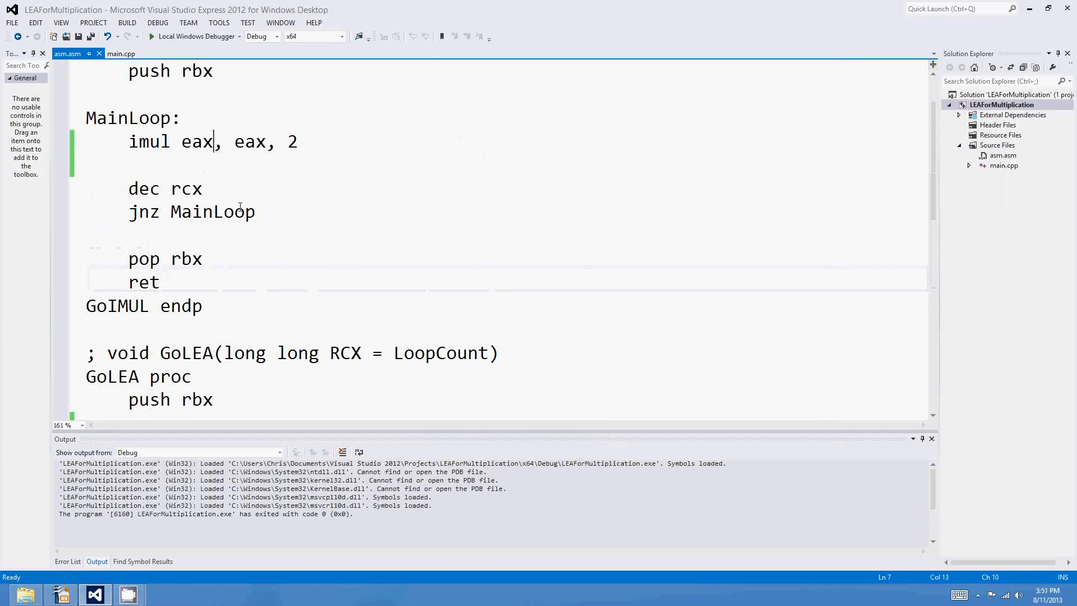
double_click(292, 141)
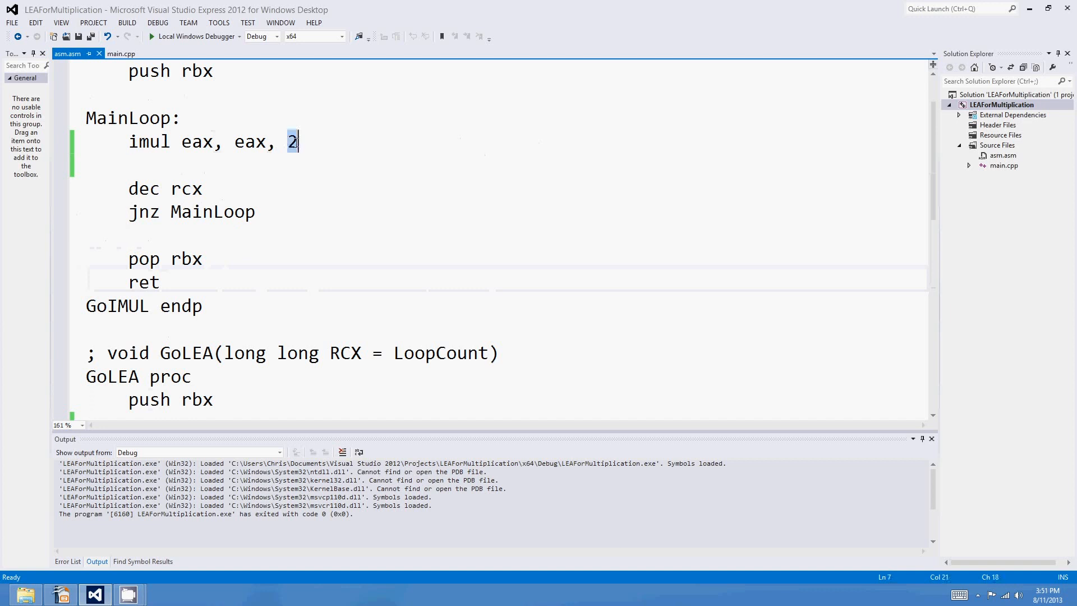
text(8)
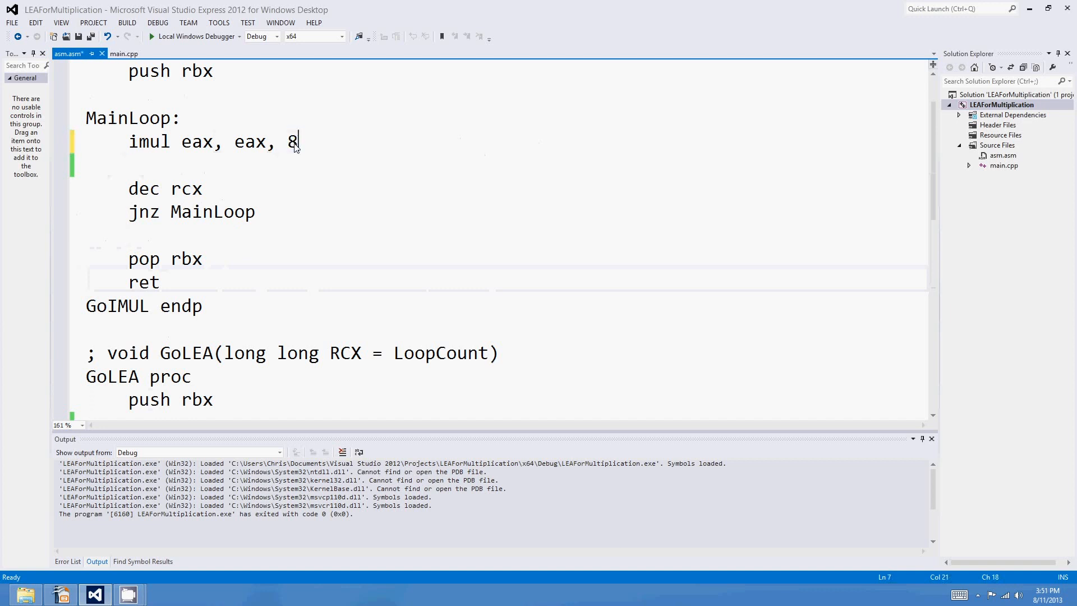
text(4)
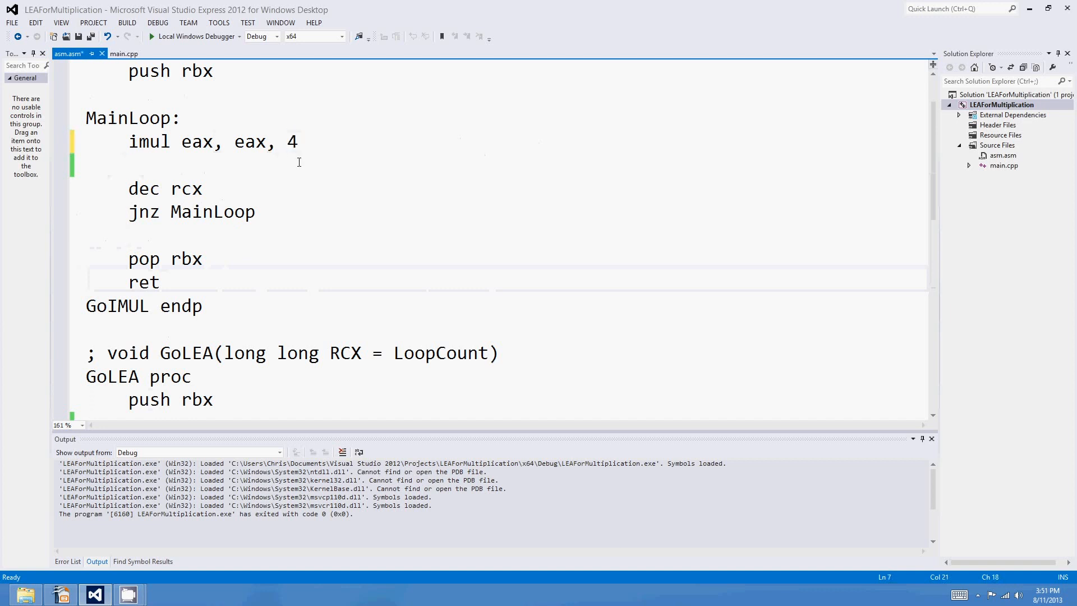
text(8)
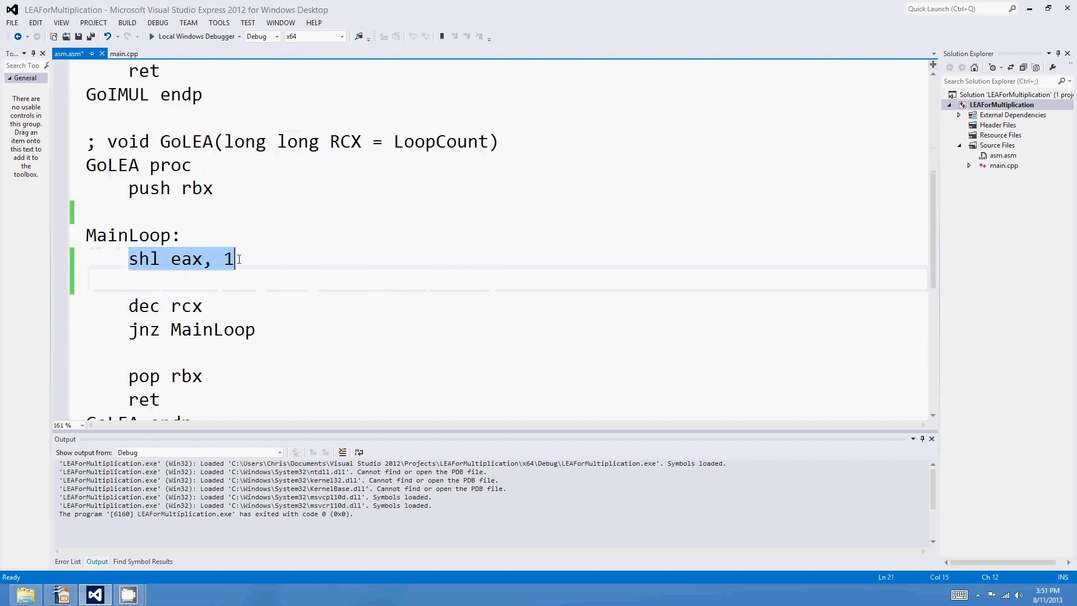
Replace GoLEA's shift with lea eax, [eax*8] and set its scale to 1
text(lea)
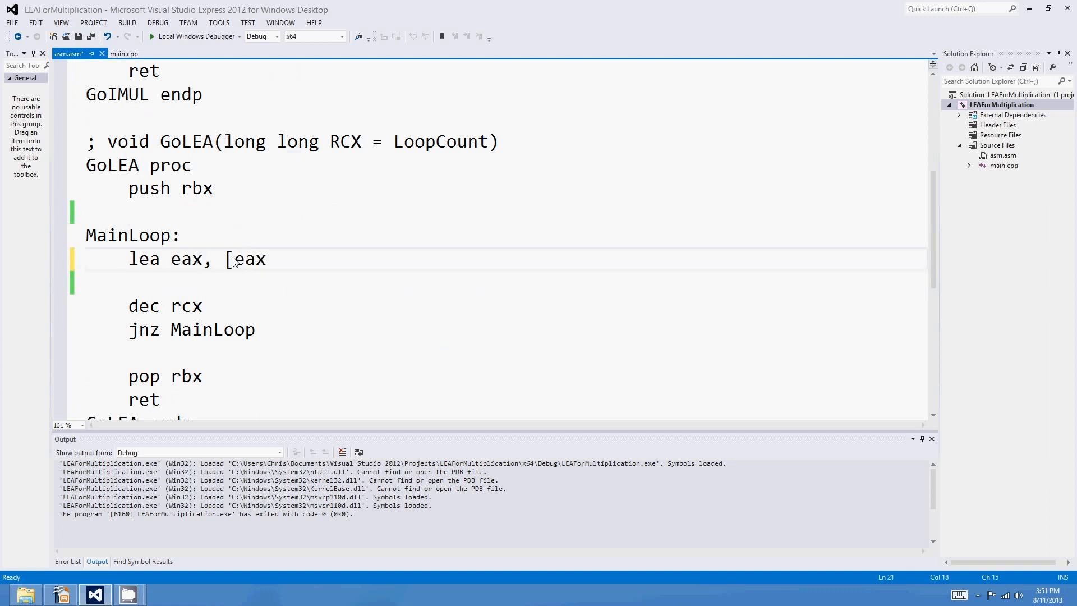
text(*8])
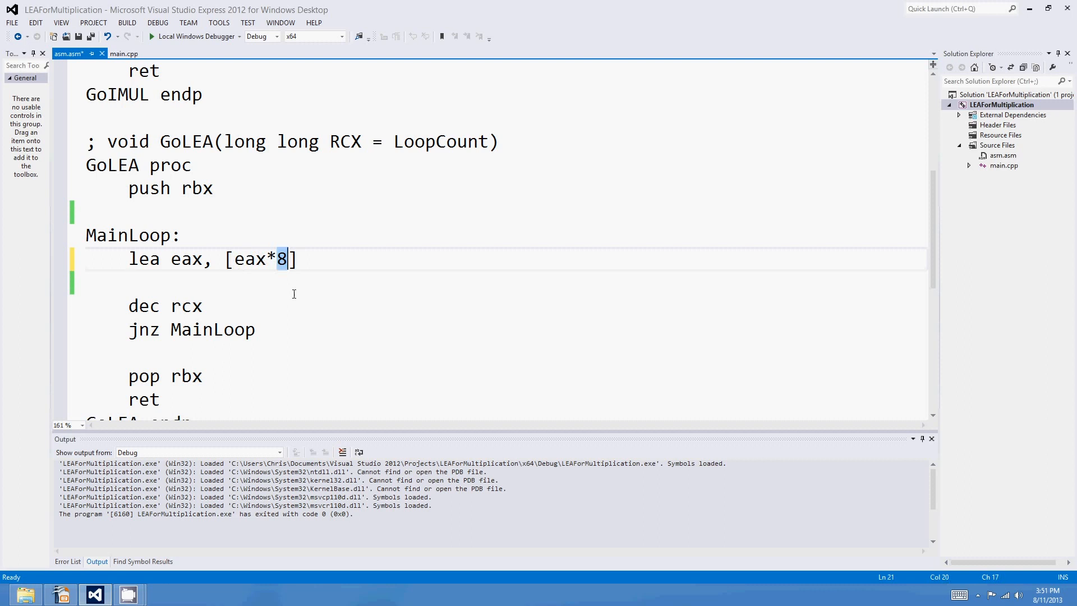
click(274, 259)
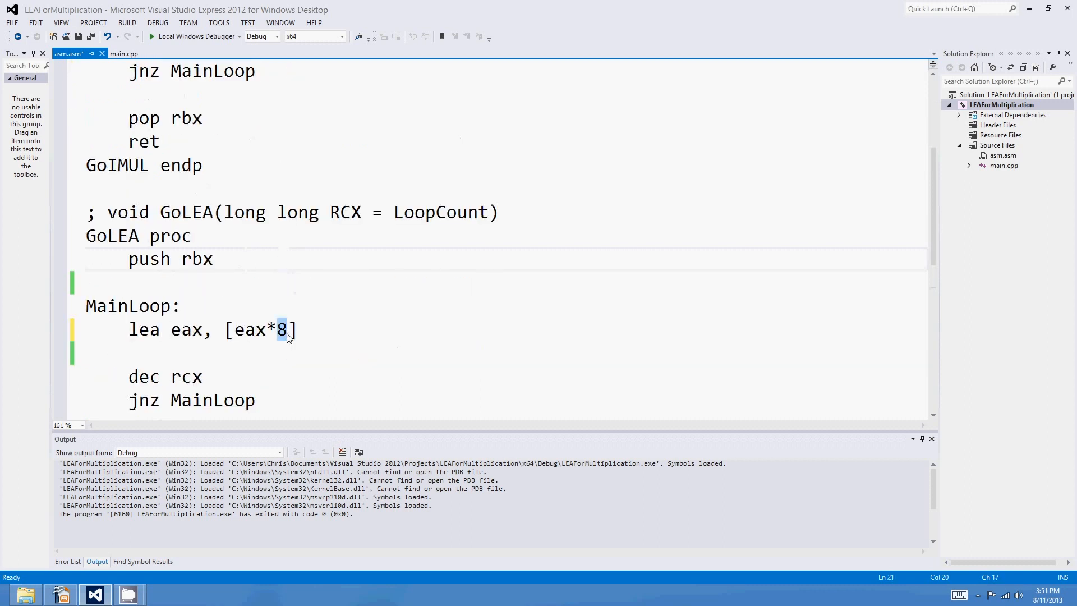
scroll(up, 3)
text(1)
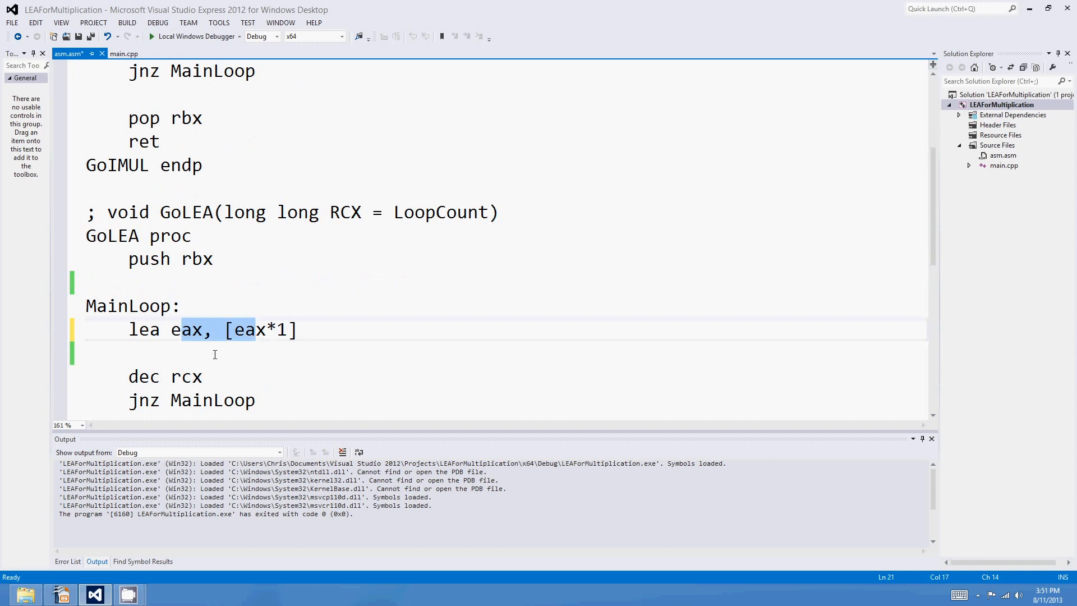
Check GoIMUL's imul line and return to the lea line in GoLEA
click(174, 355)
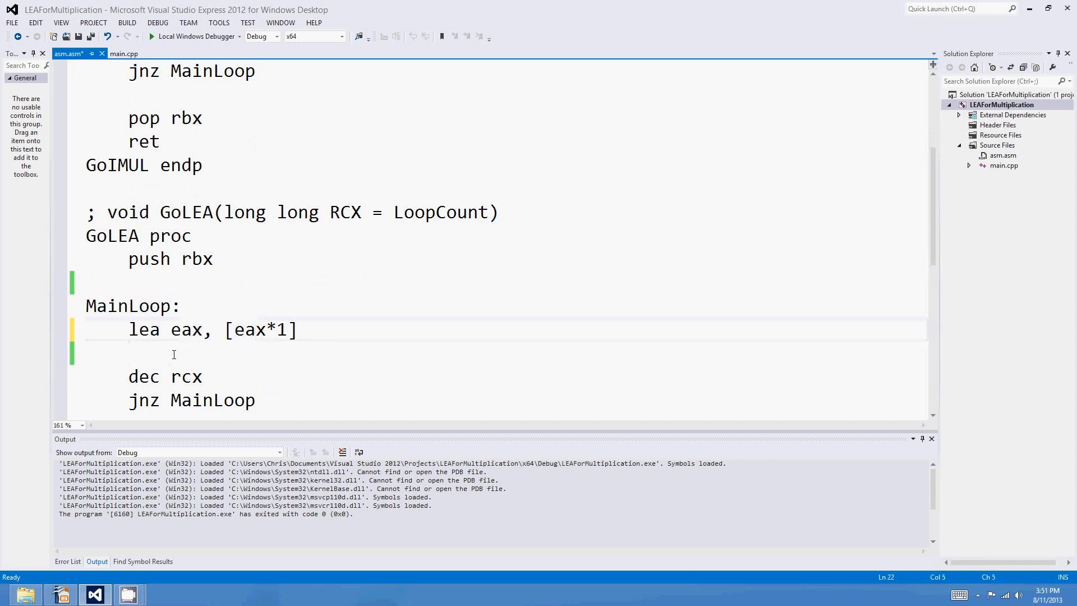
scroll(up, 3)
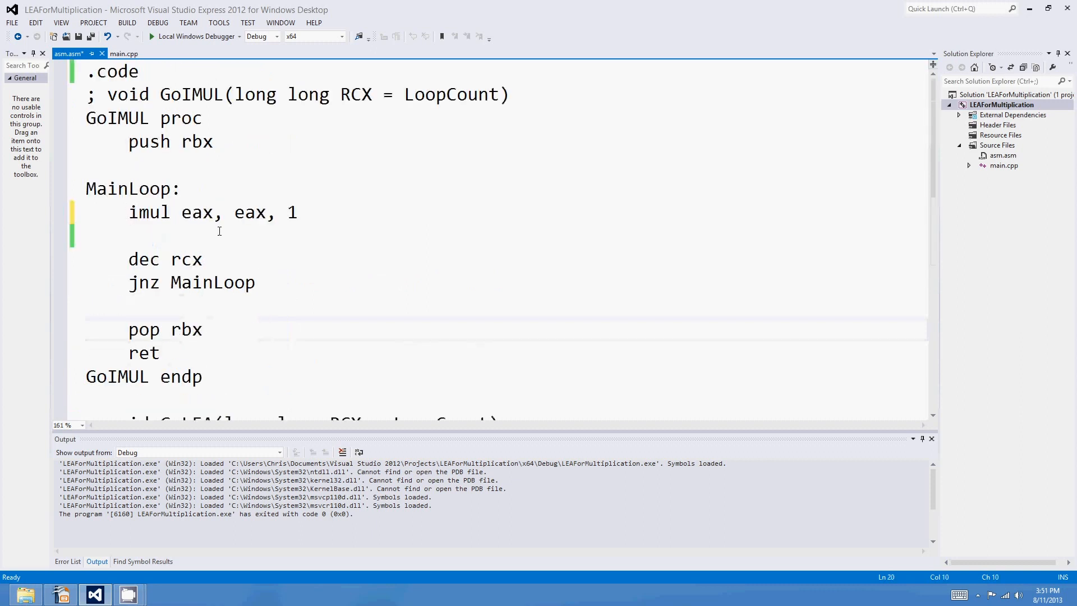
click(194, 212)
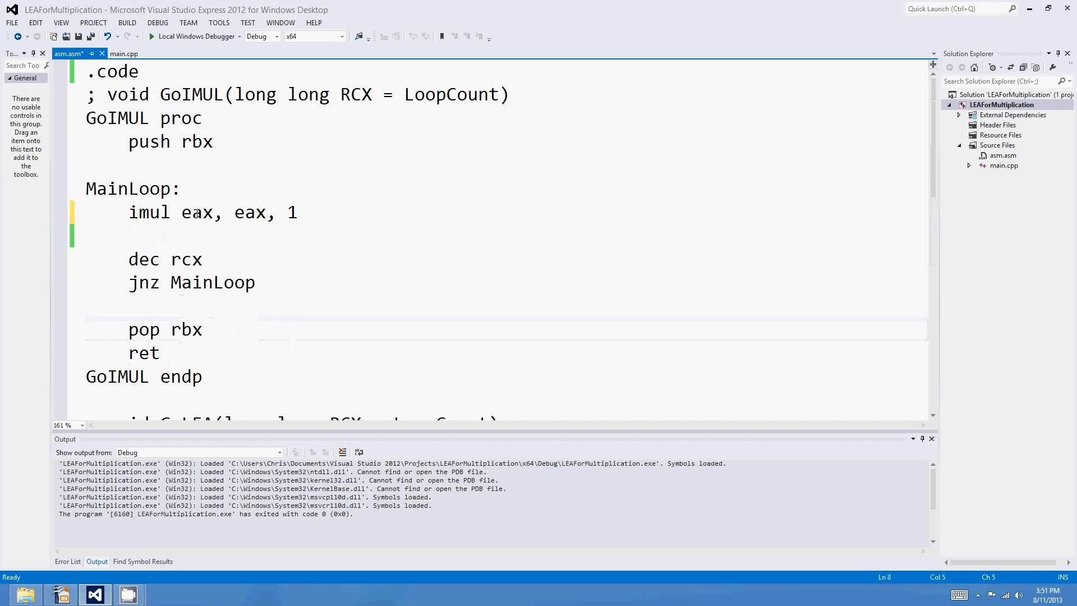
click(301, 238)
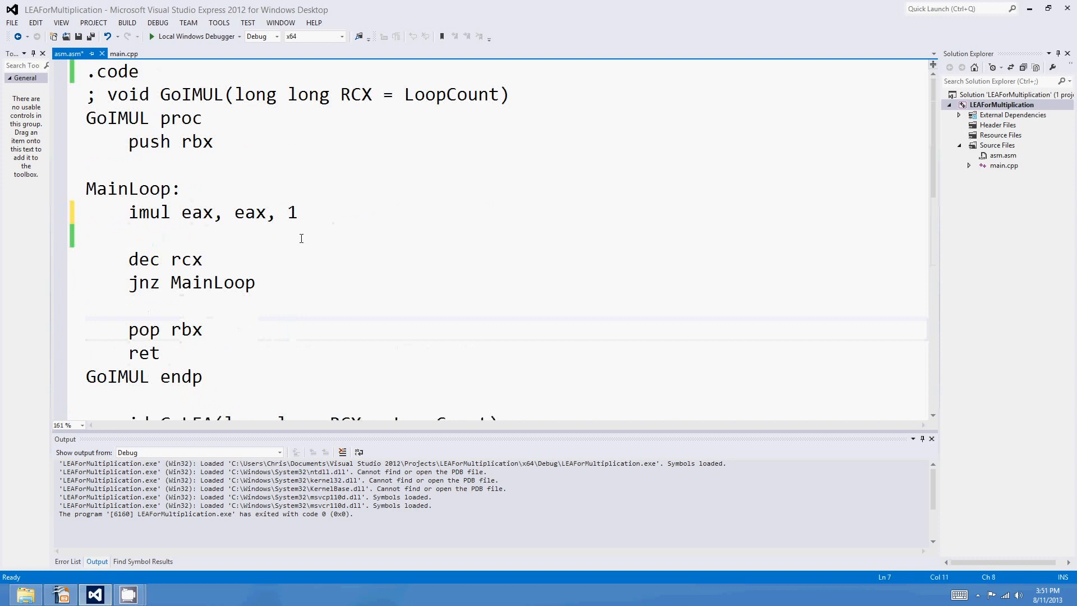
scroll(down, 3)
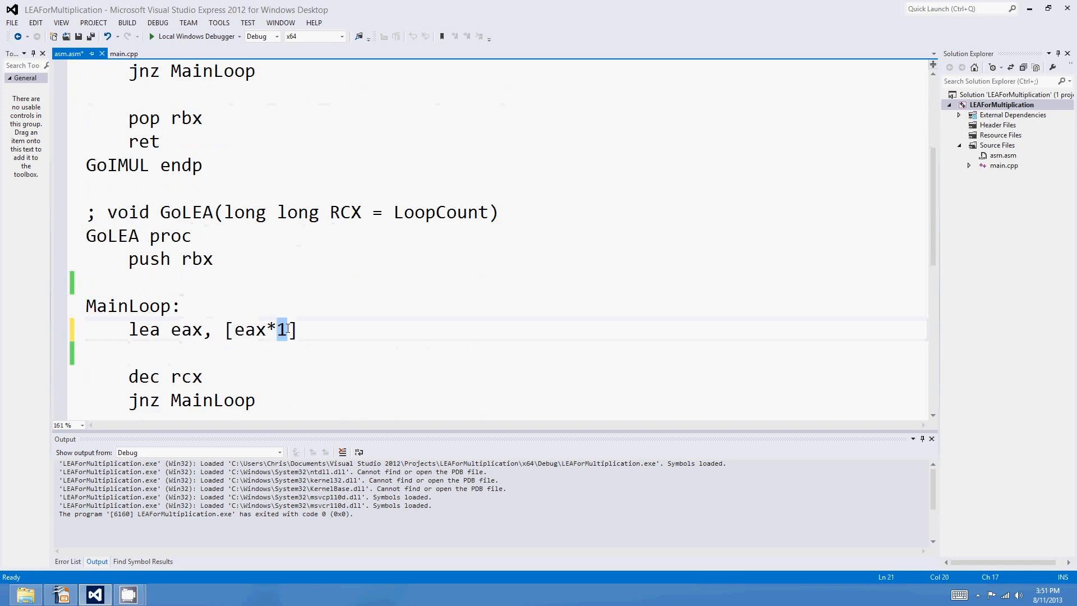
Change the lea scale factor to 5, then to 3
text(5)
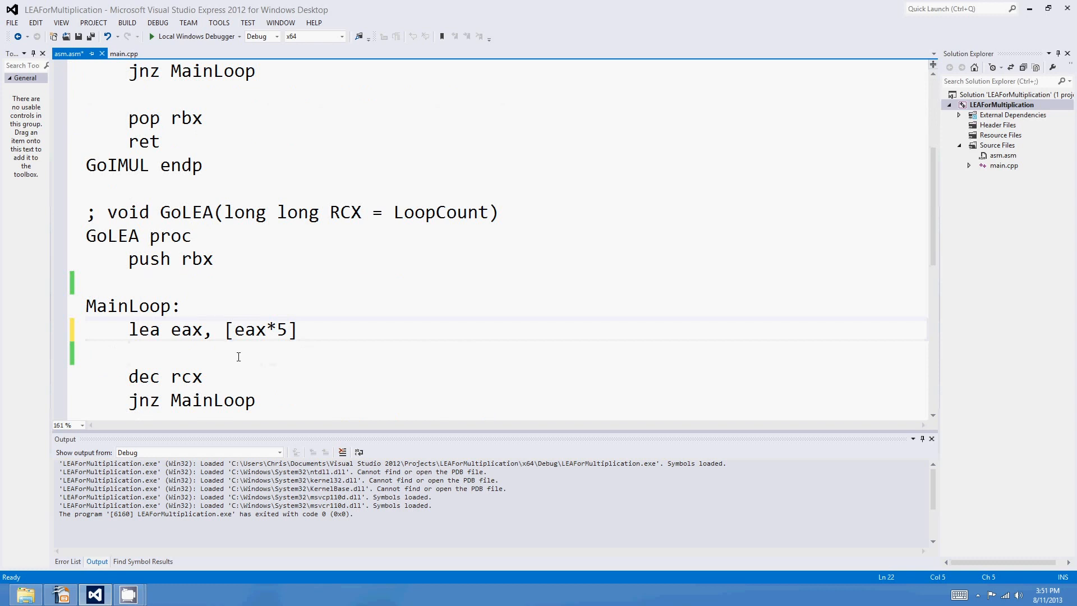
text(3)
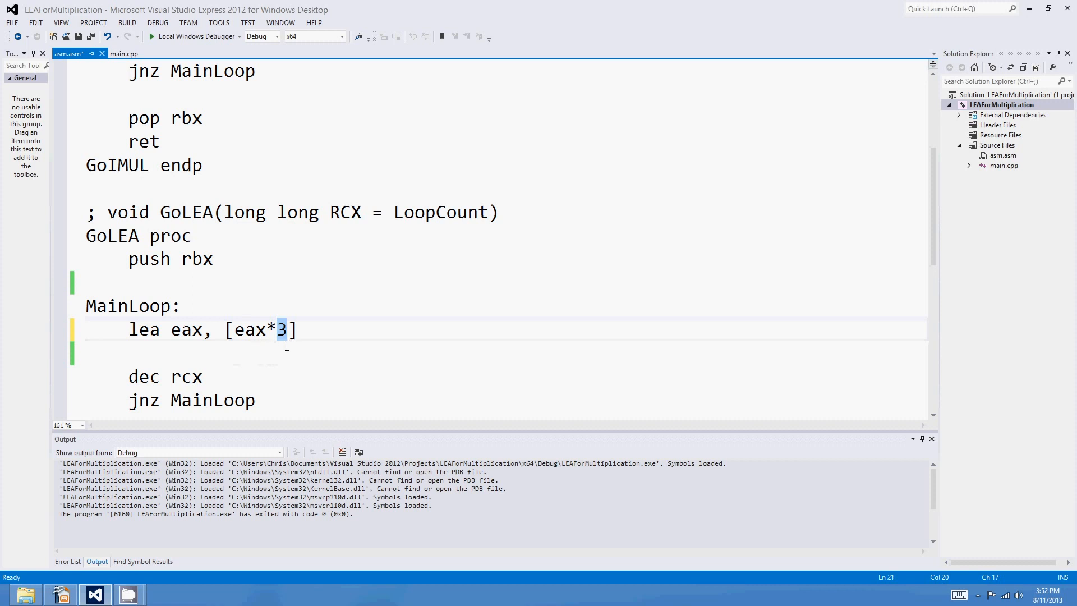
scroll(up, 3)
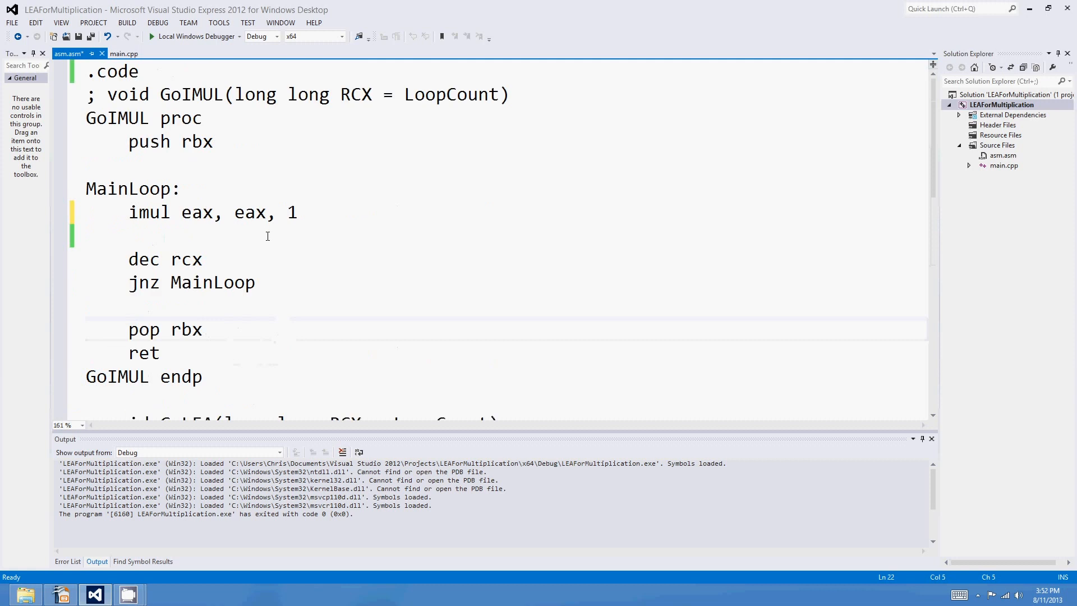
Set imul eax, eax, 3 and rewrite the lea as [eax+eax*2], then start a debug run
text(3)
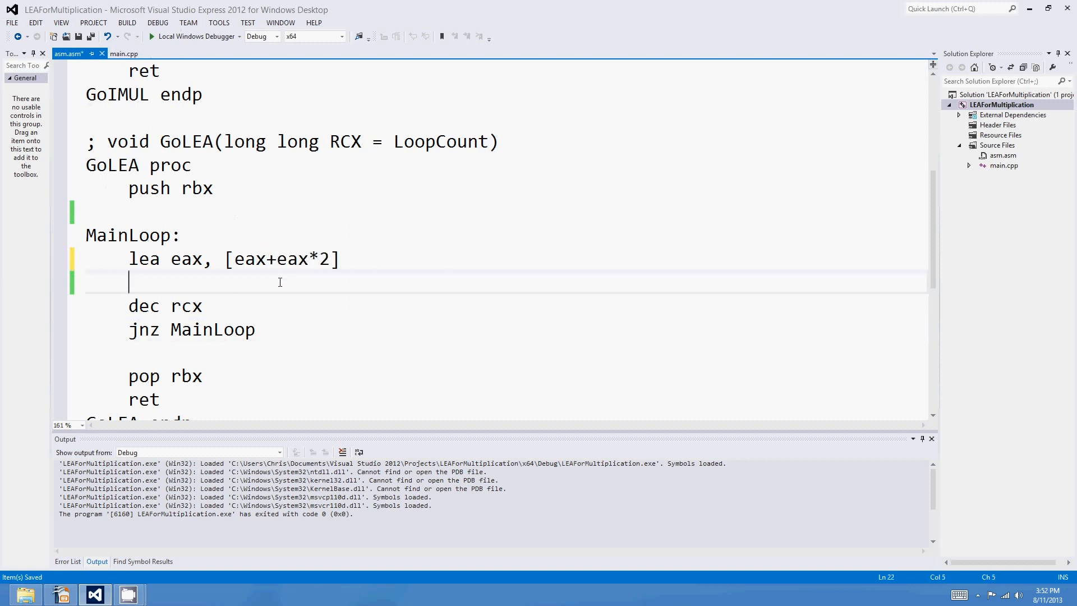
double_click(249, 259)
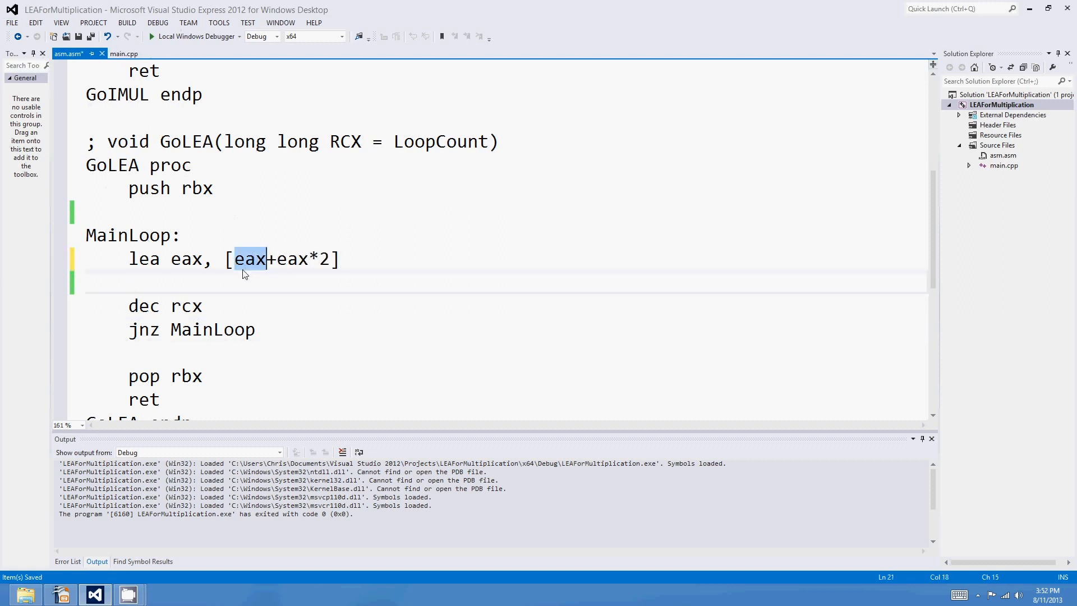
mouse_move(263, 268)
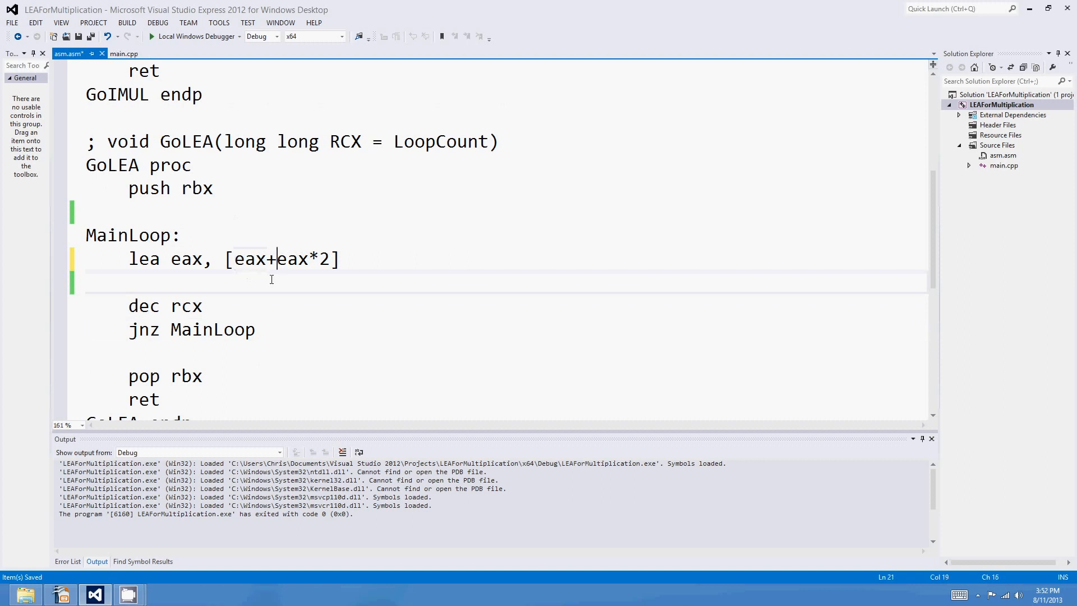
click(318, 259)
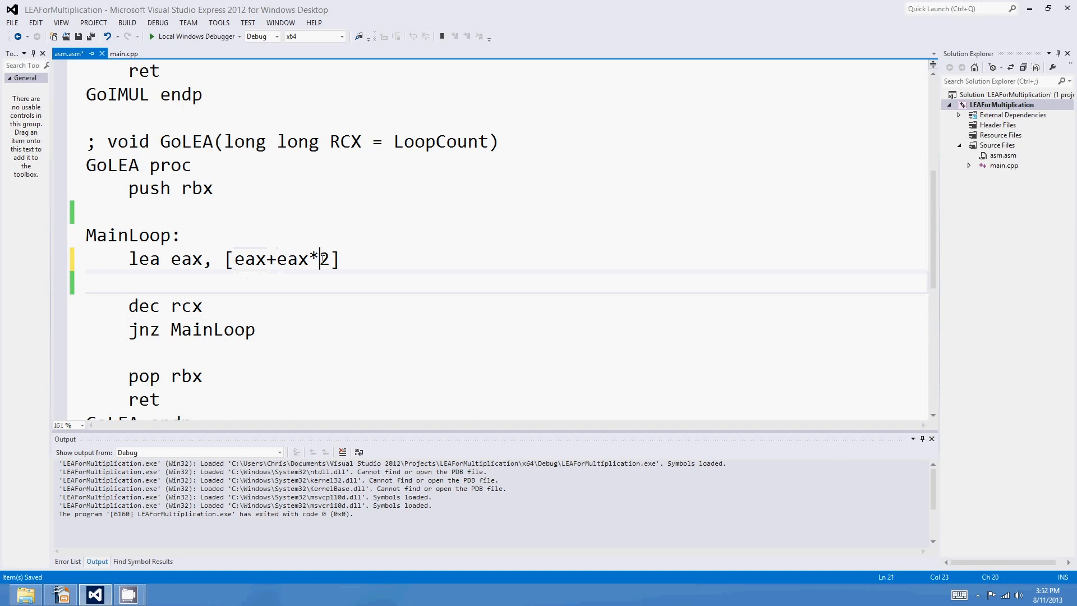
double_click(250, 259)
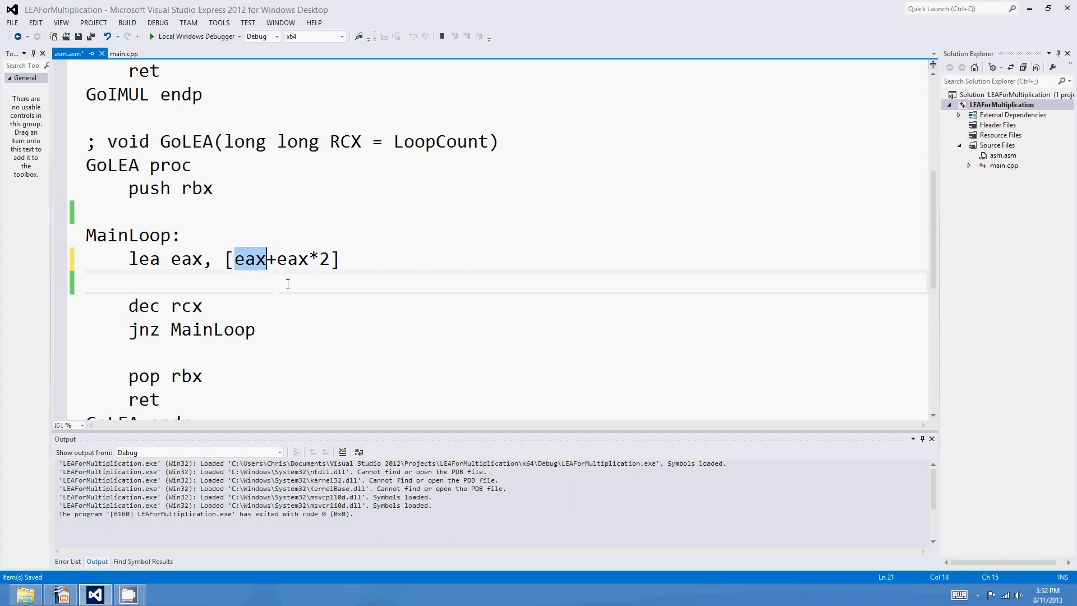
click(316, 282)
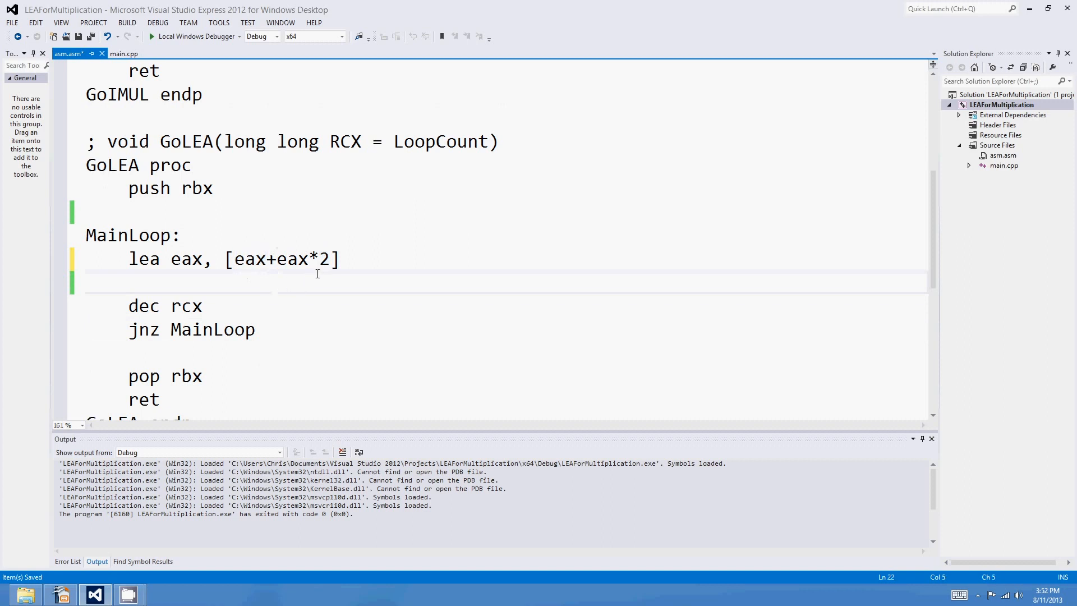
scroll(up, 3)
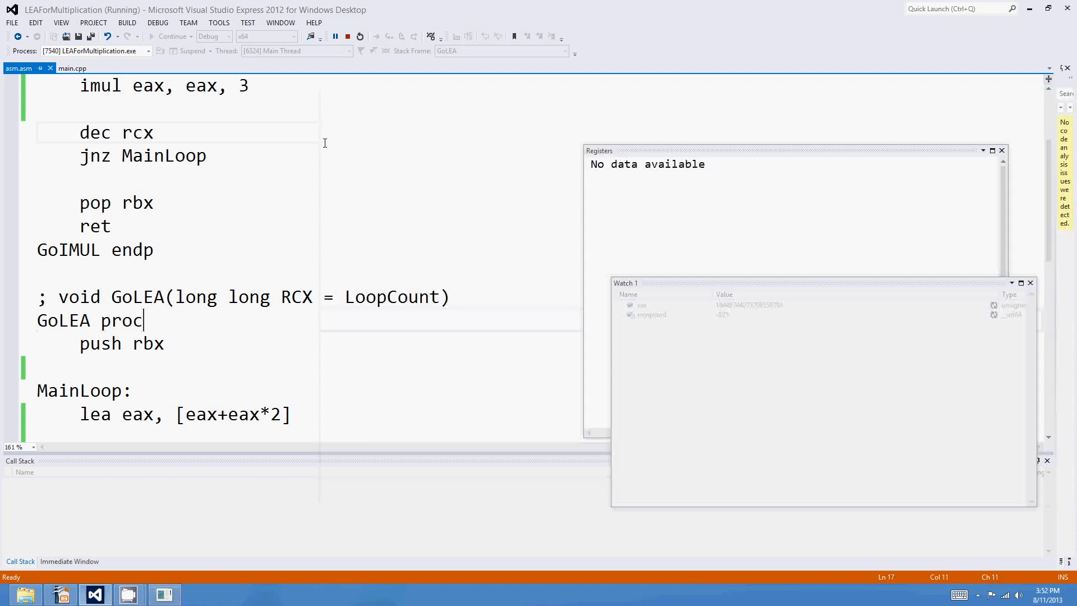
Stop the run and change the lea scale factor to 4
click(347, 36)
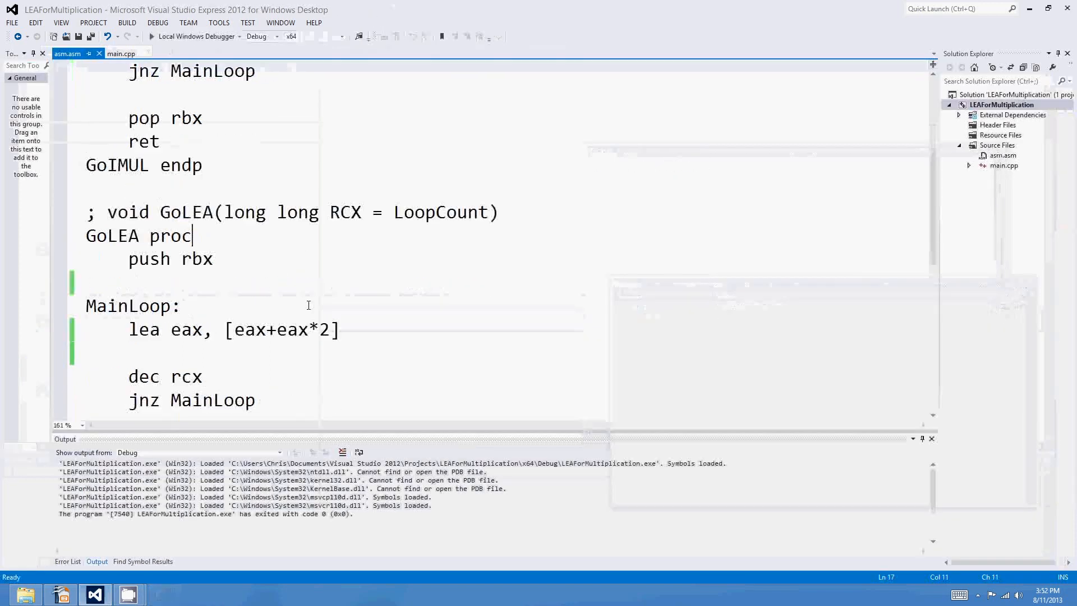
scroll(down, 3)
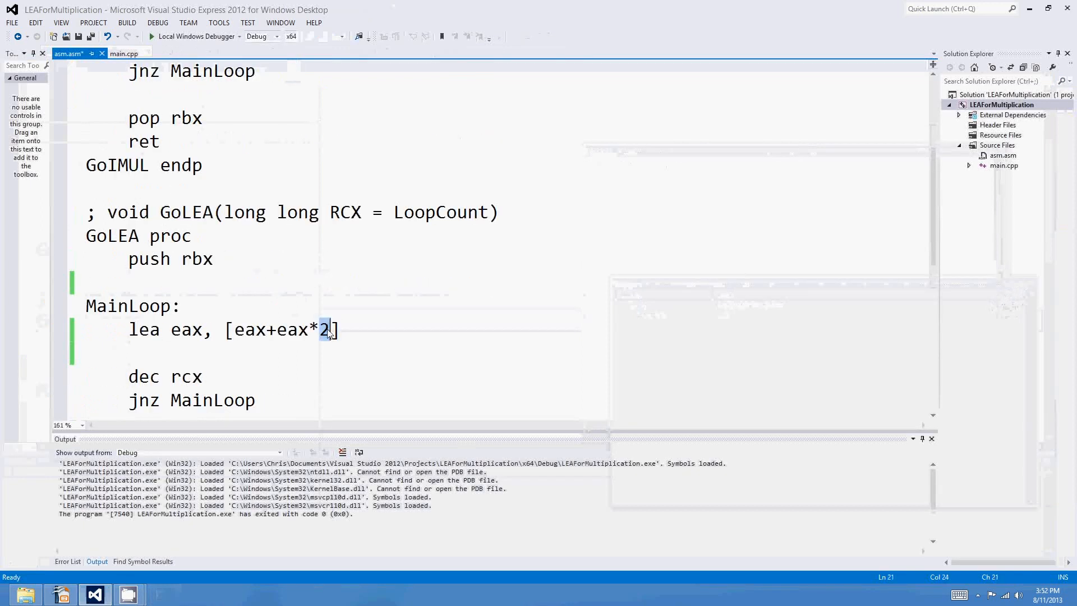
text(4)
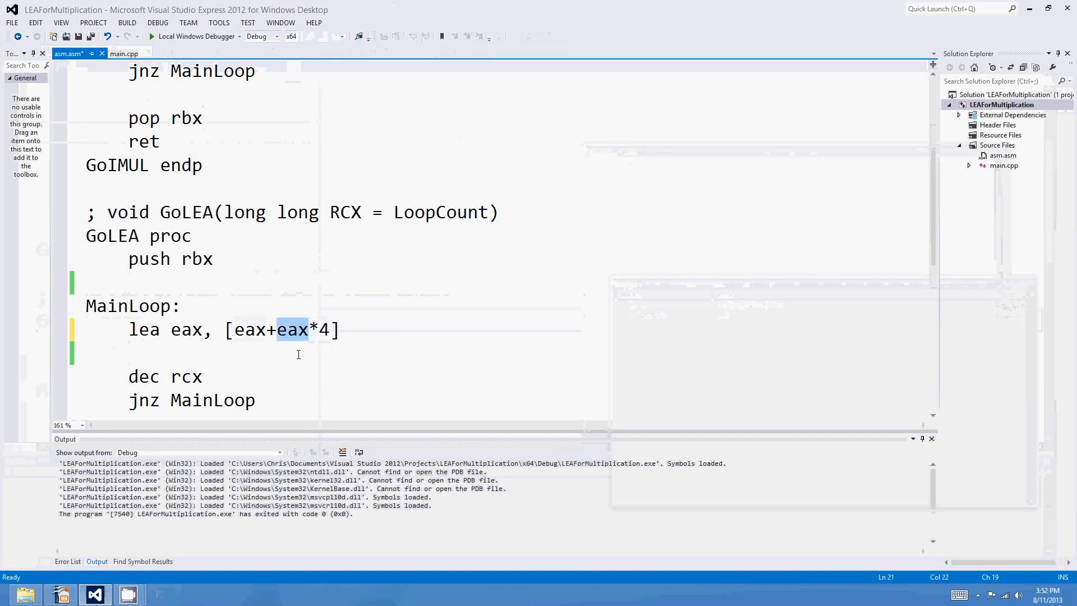
scroll(up, 3)
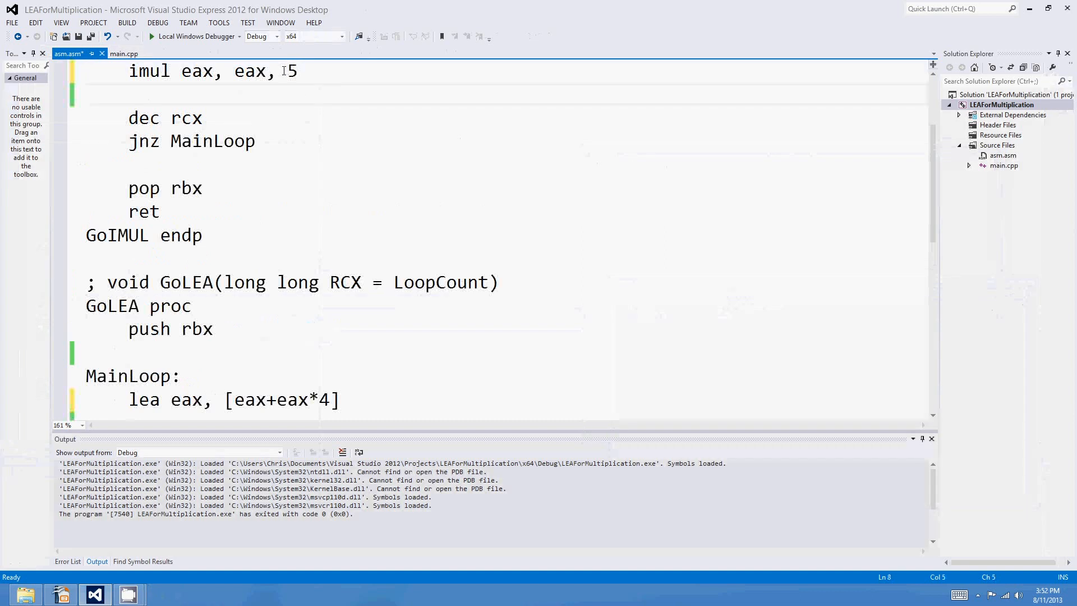
Make both loops multiply by nine: imul eax, eax, 9 and lea eax, [eax+eax*8]
double_click(290, 71)
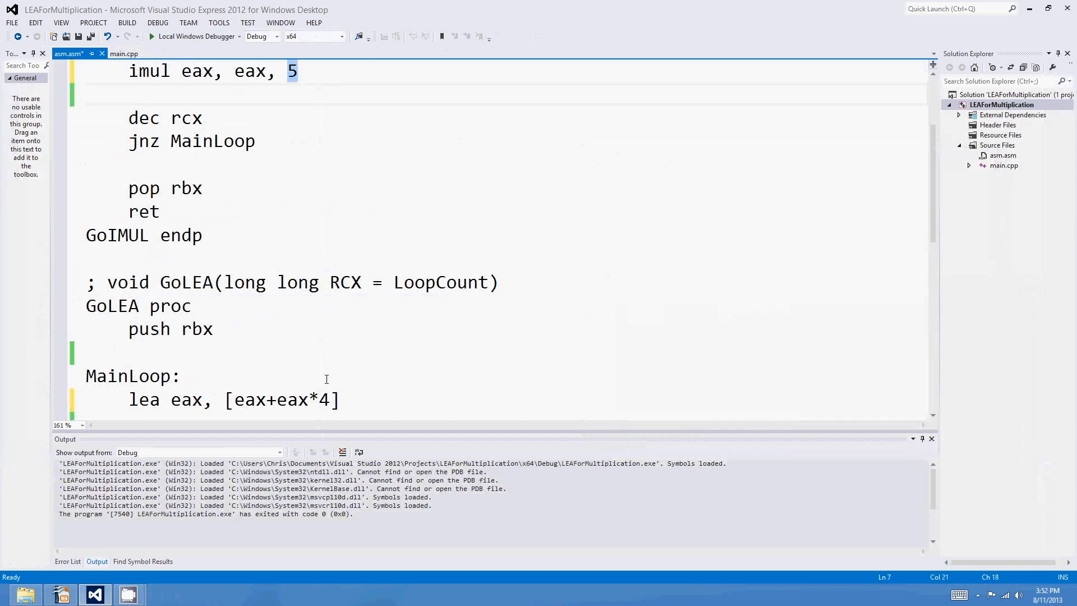
text(8)
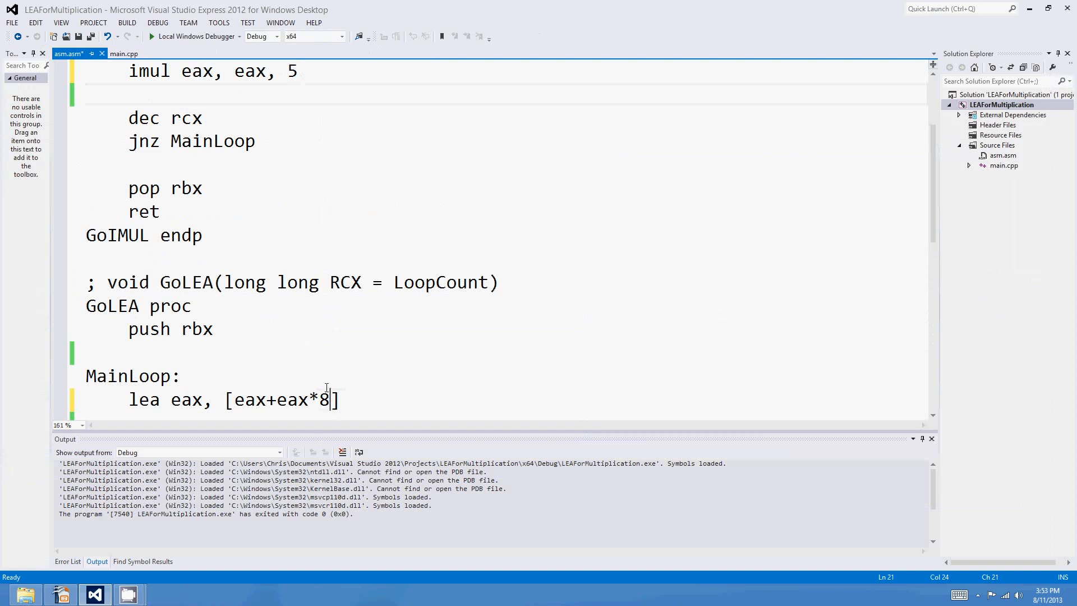
double_click(324, 399)
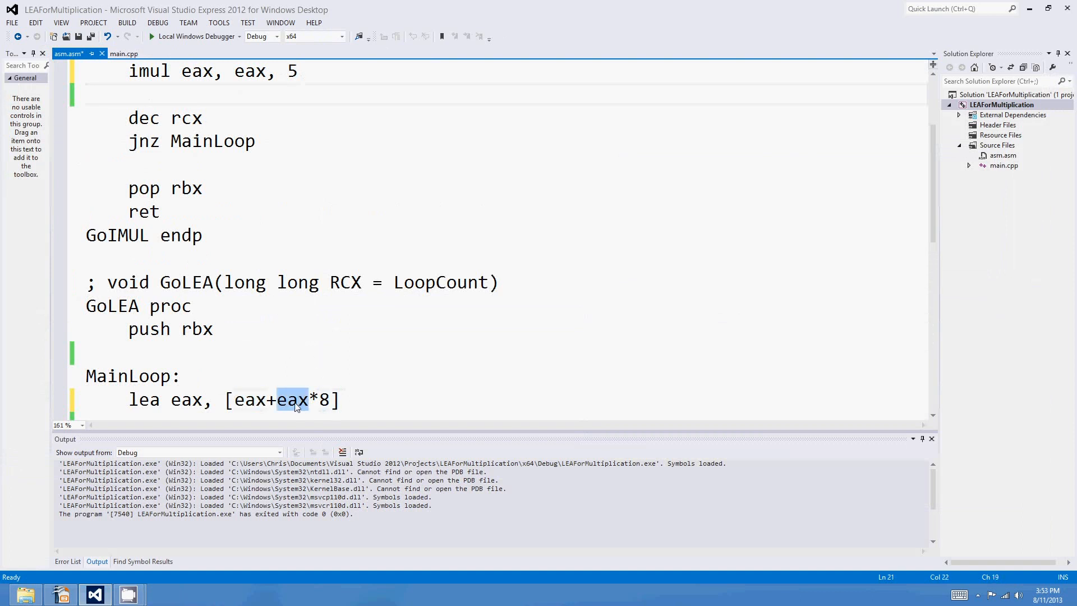
mouse_move(307, 100)
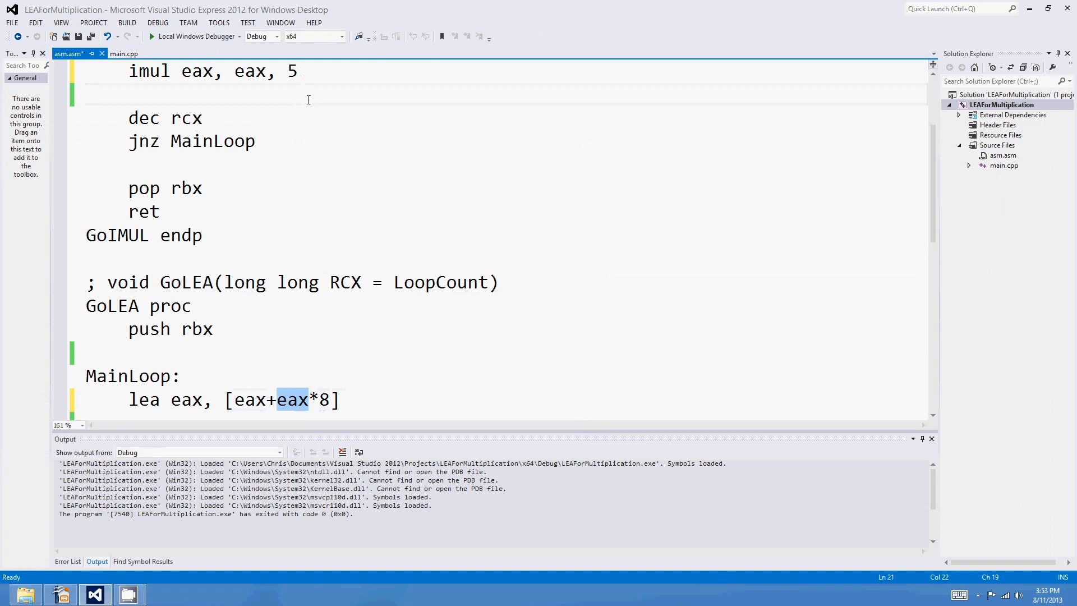
click(293, 71)
text(9)
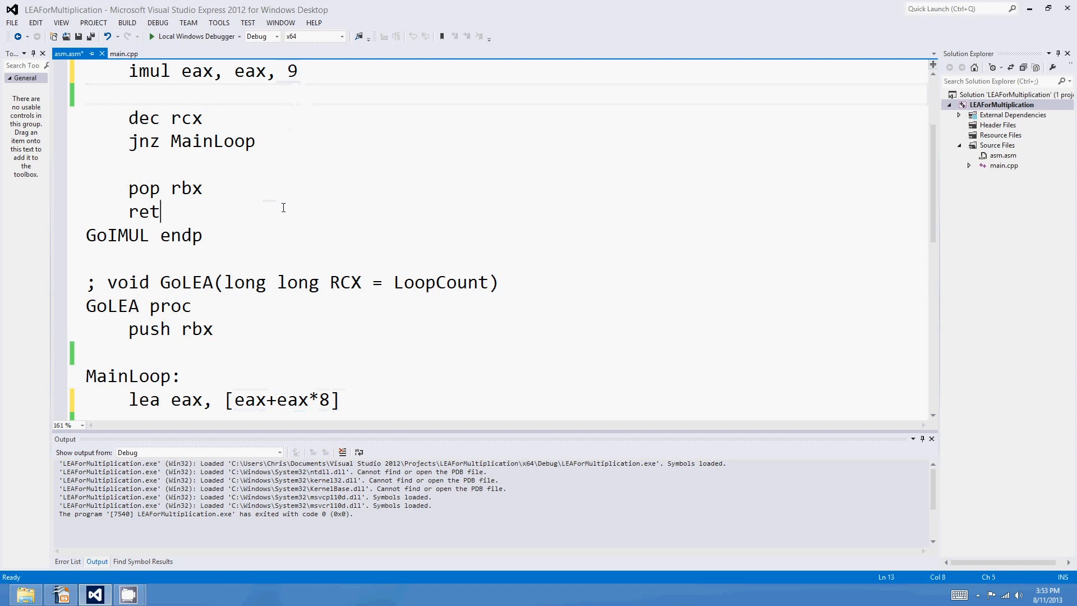
Add the comment '; 2, 4, 8, 3, 5, 9' under push rbx in GoLEA
scroll(down, 3)
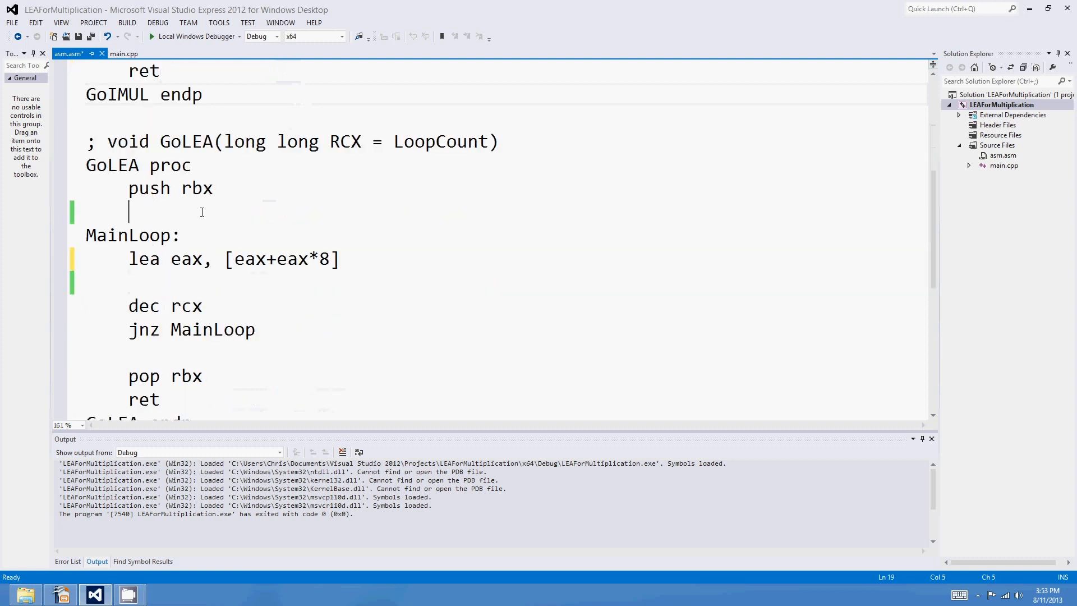
text(;)
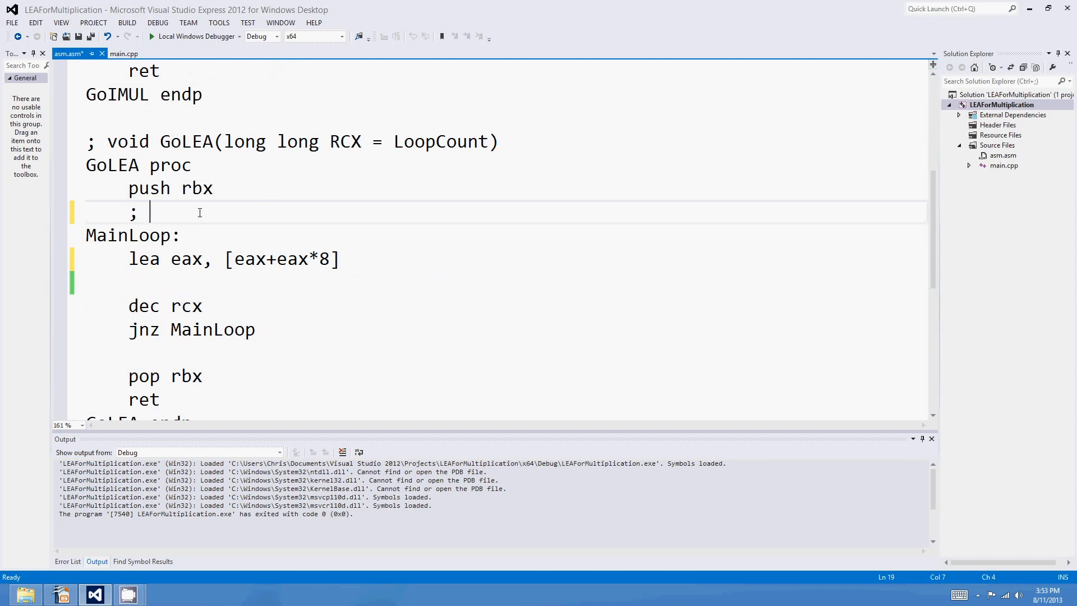
text(2, 4, 8, 3, 5, 9)
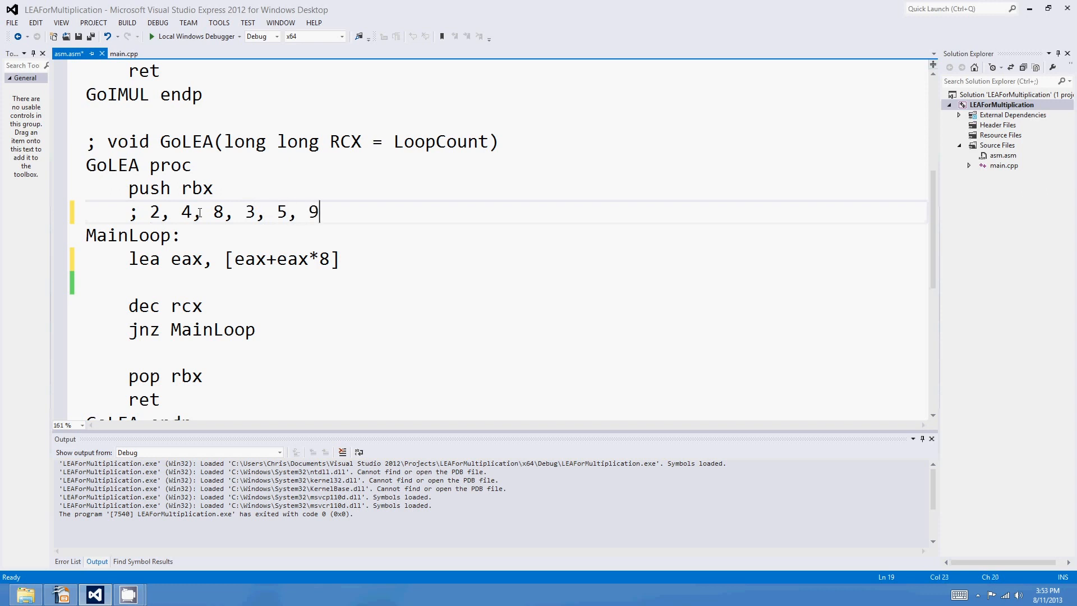
click(200, 212)
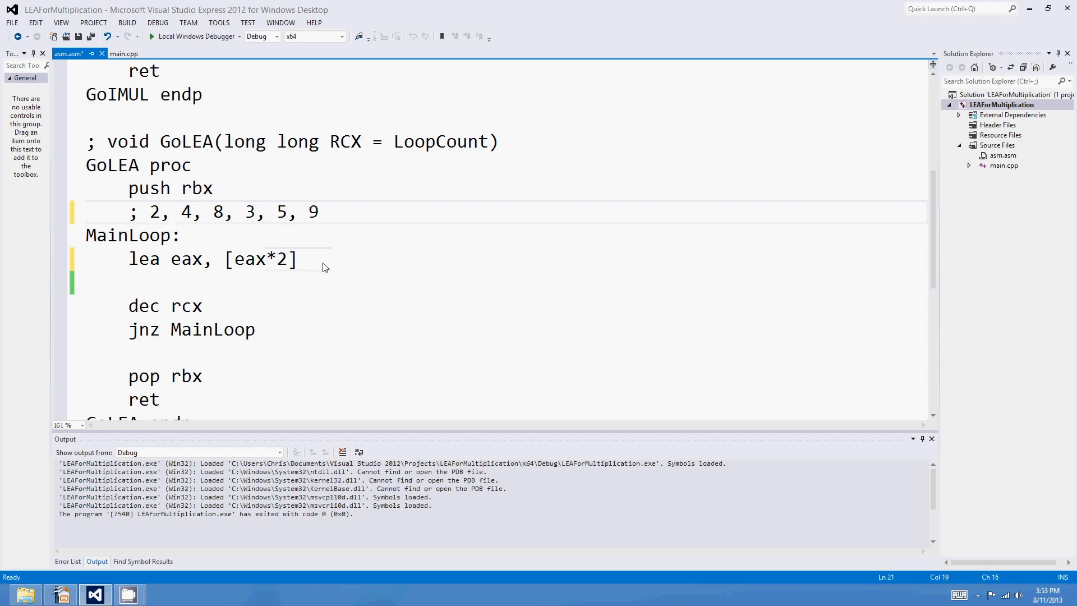
text(8)
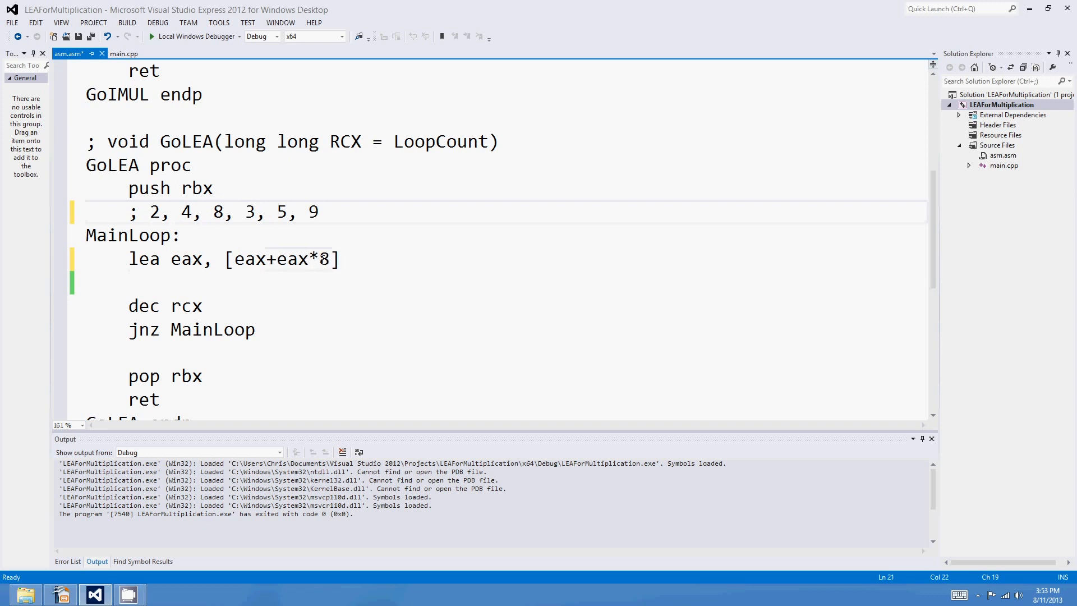
text(2)
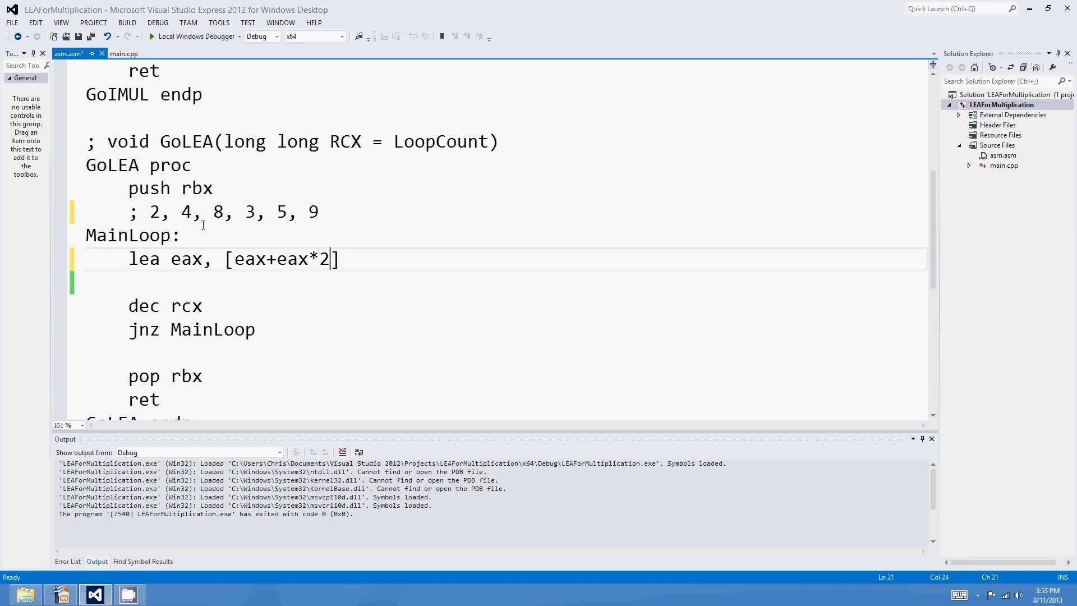
Try scale factors 2 and 4 on the lea line, then restore 8
double_click(323, 259)
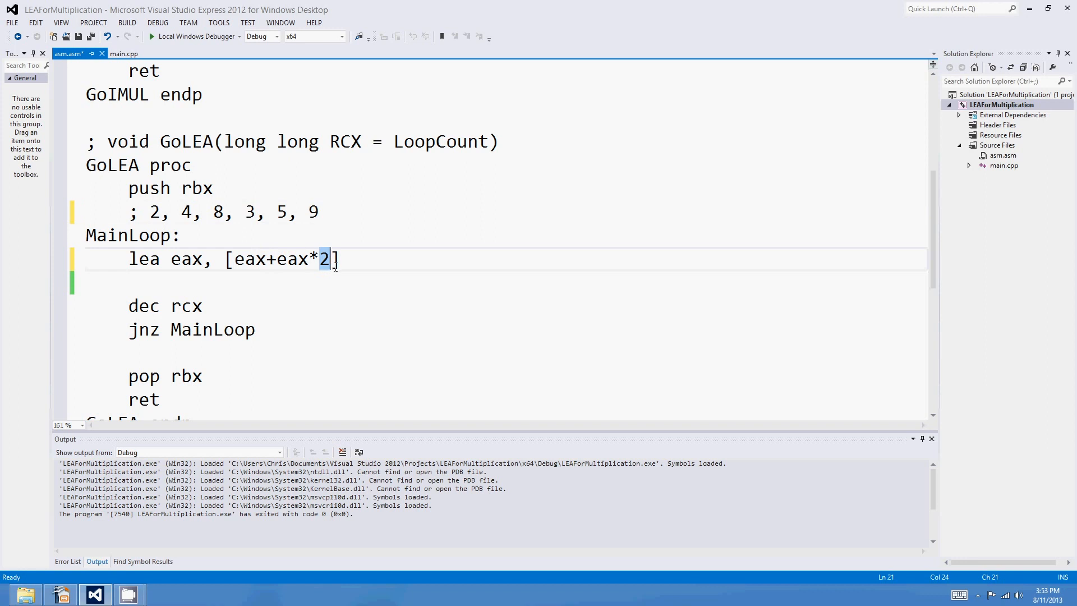
text(4)
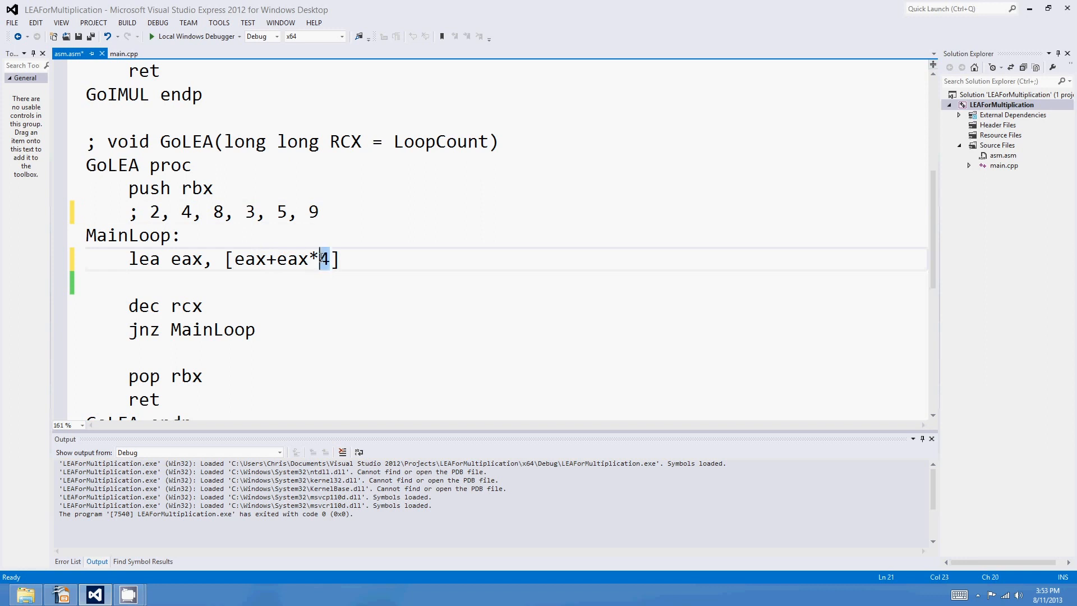
text(8)
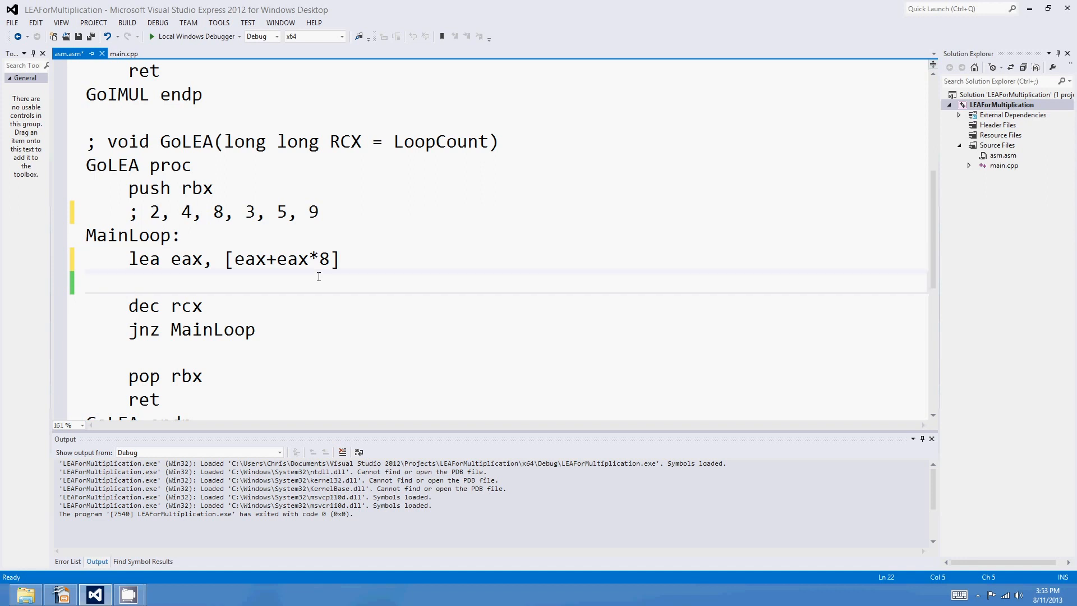
click(320, 260)
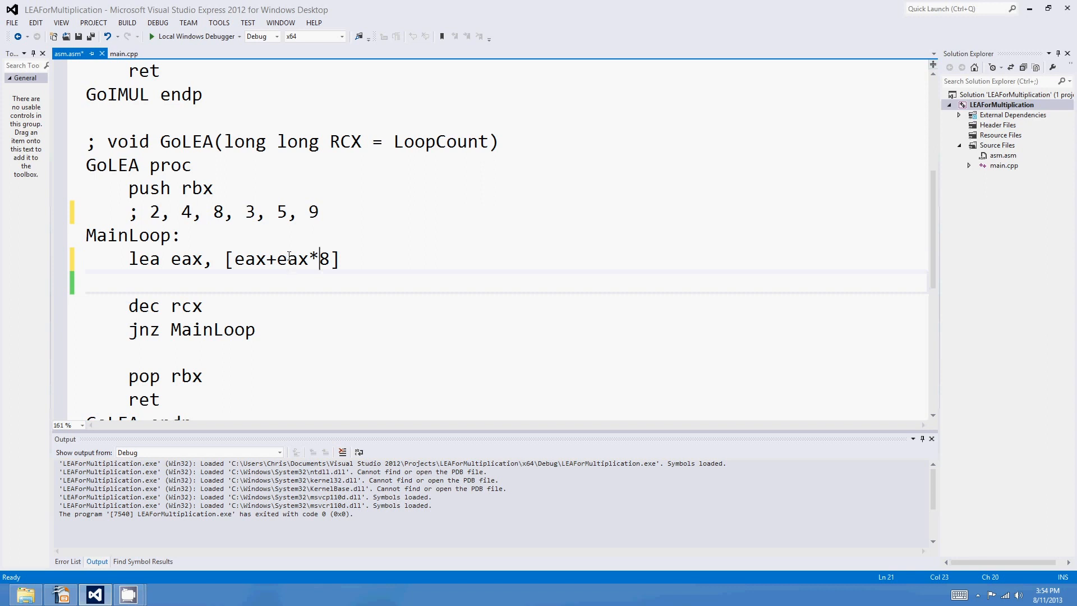
Point through the multipliers 8, 3 and others in the comment list
click(288, 259)
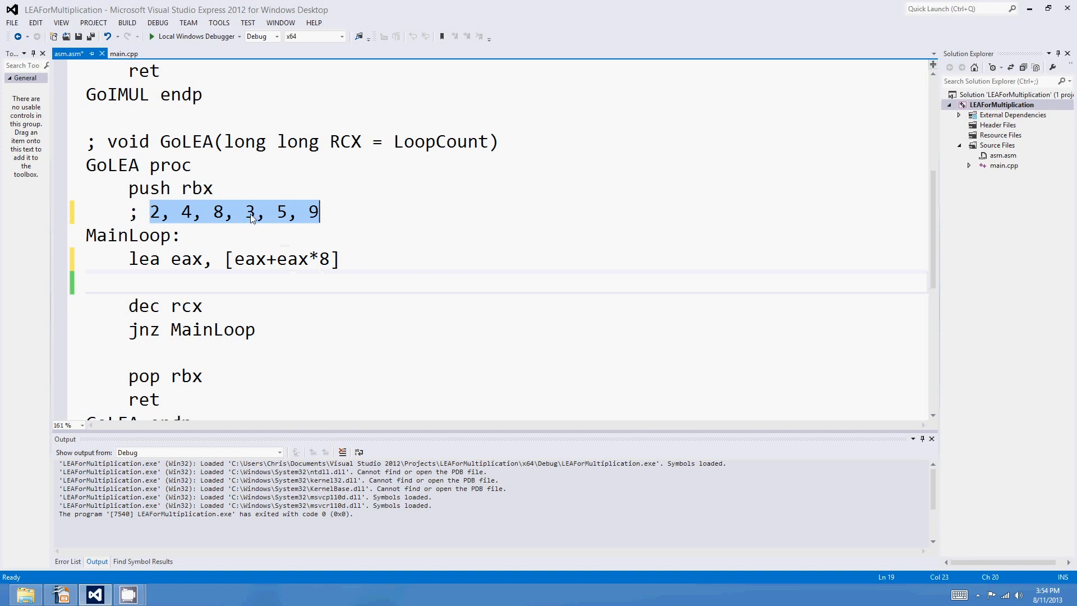
click(213, 212)
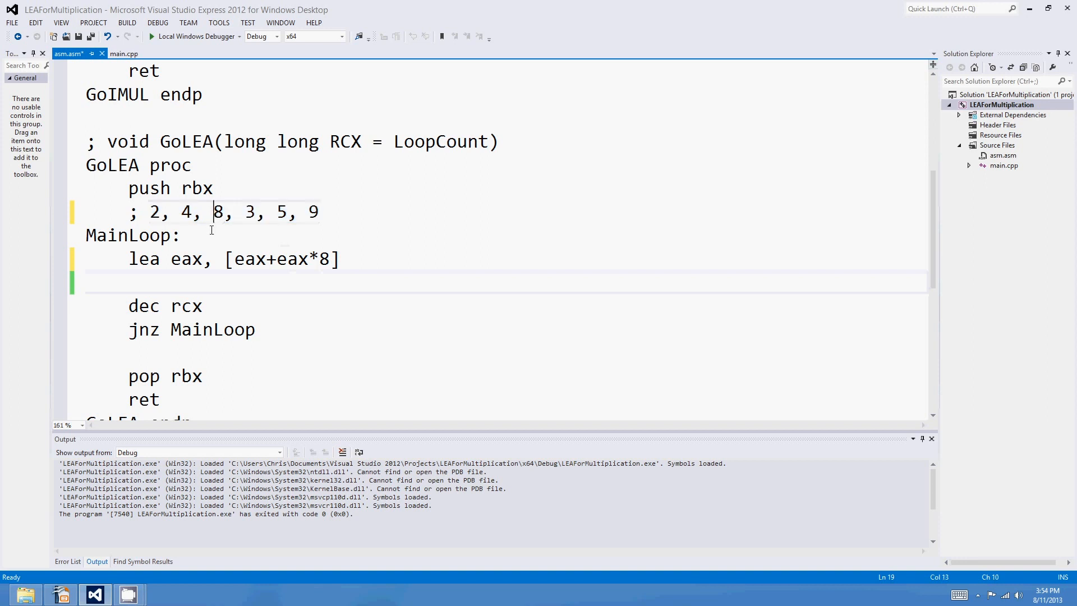
click(237, 212)
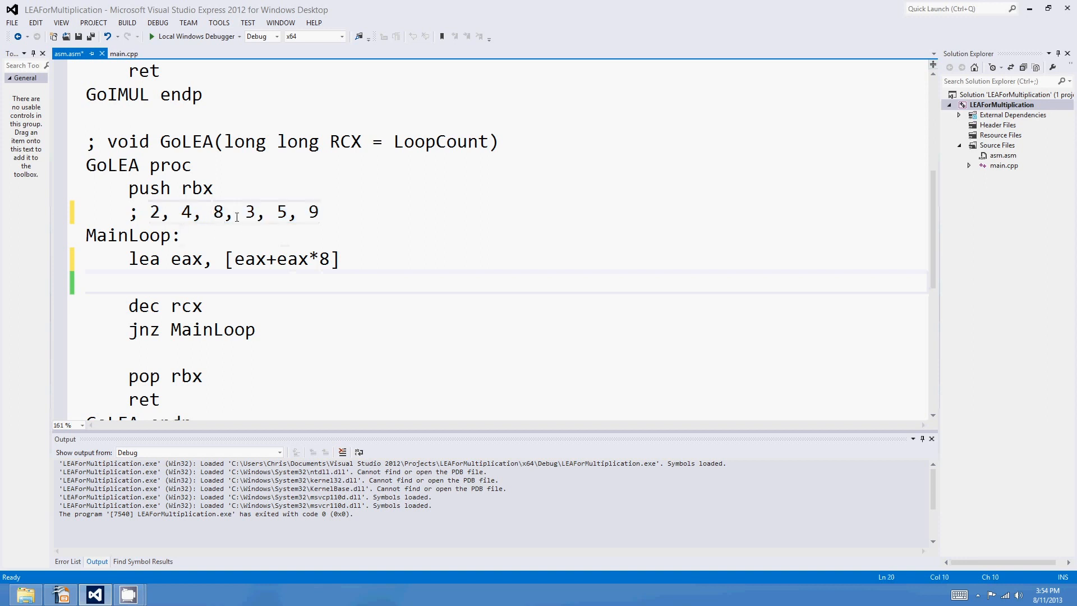
double_click(279, 212)
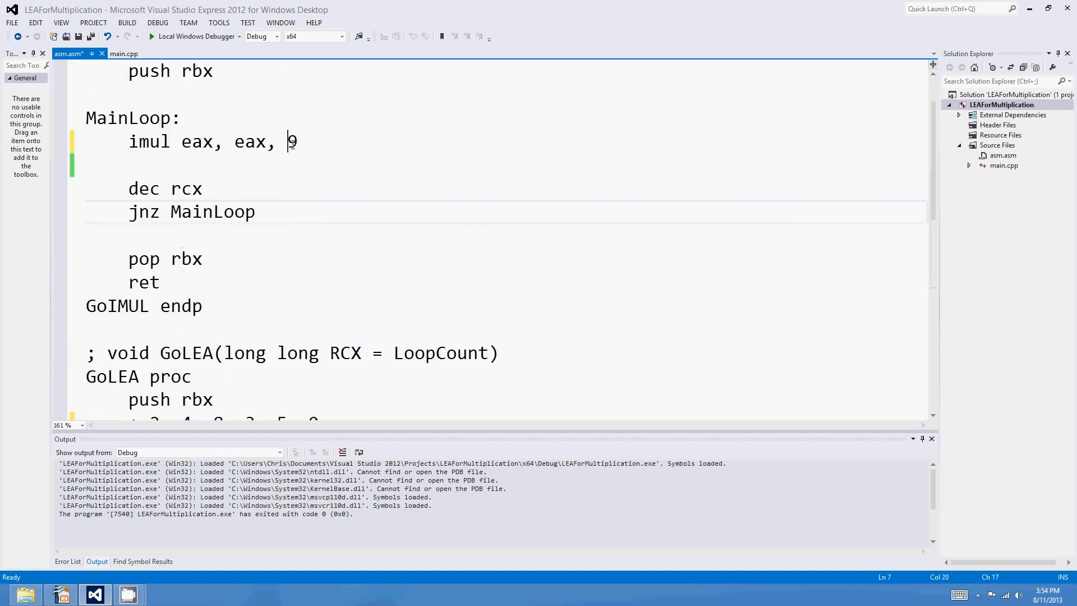
Chain lea eax, [eax+eax*2] and lea eax, [eax+eax*4] in GoLEA's loop for a multiply by 15
text(15)
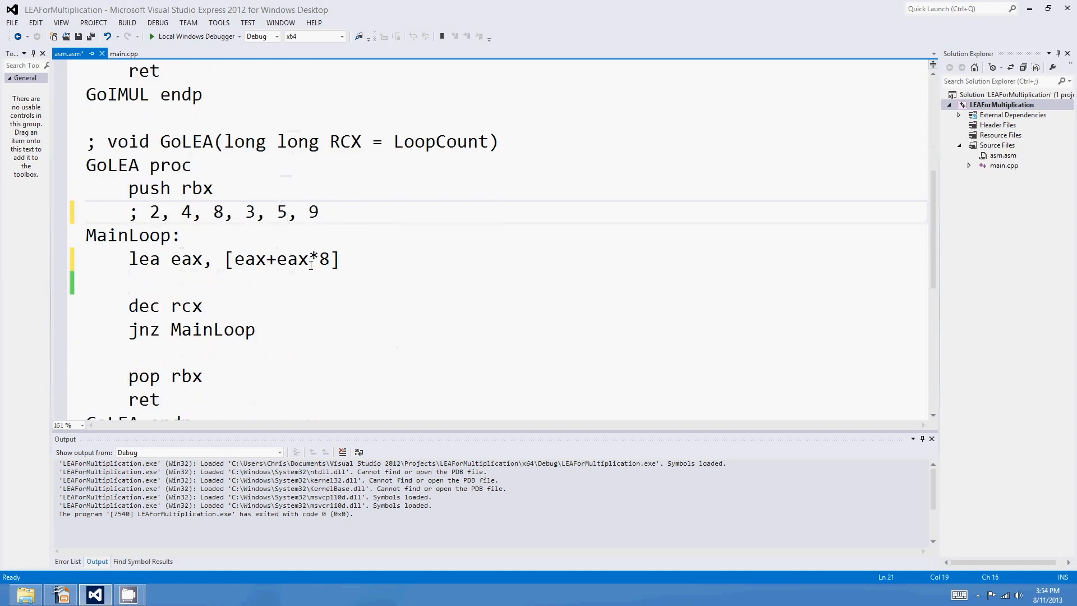
click(321, 260)
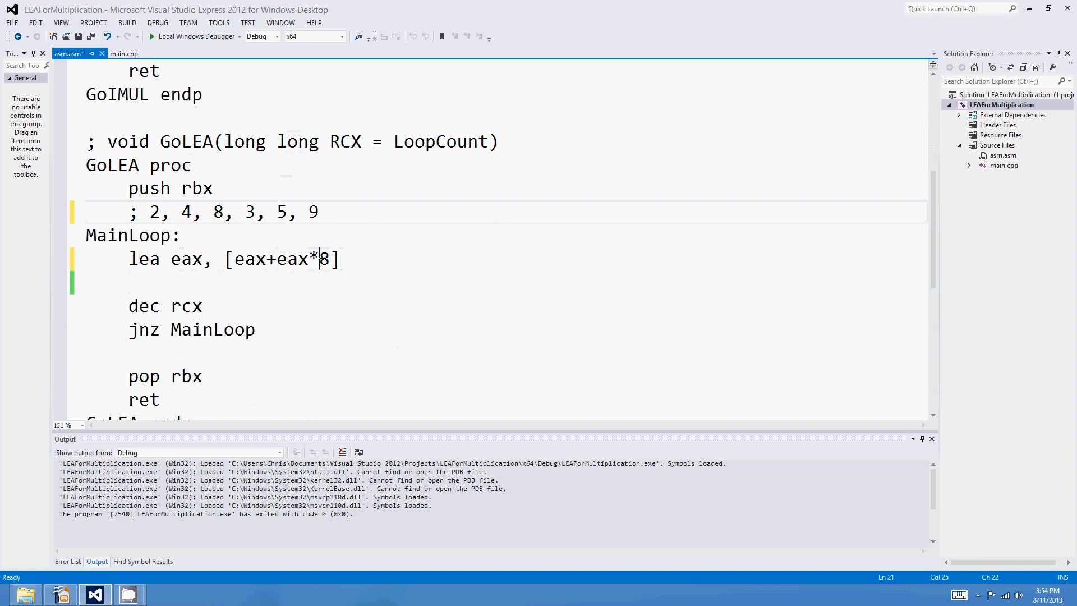
text(2)
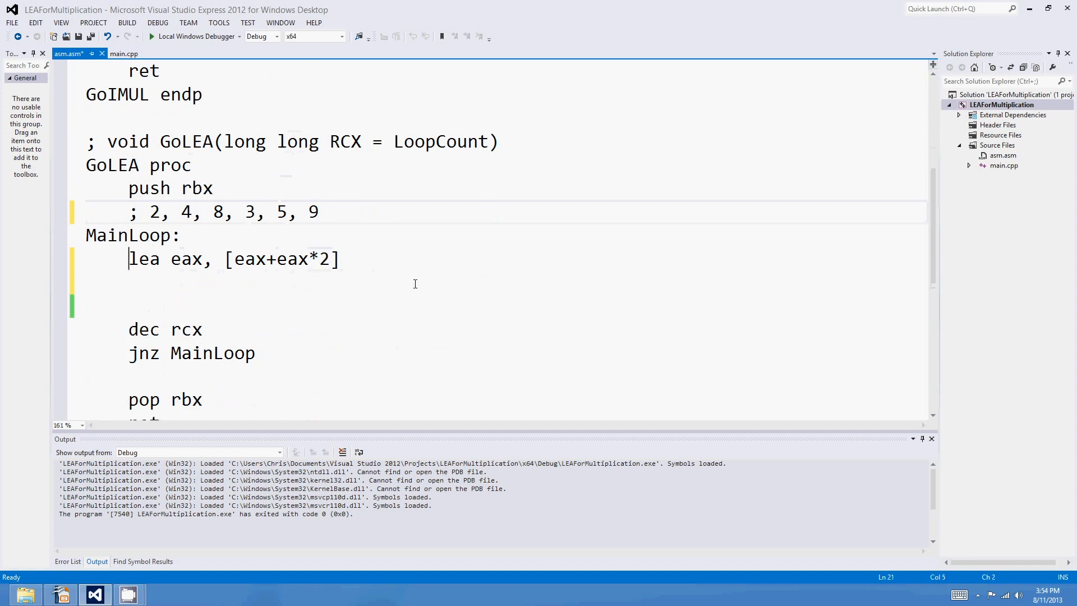
text(lea eax, [eax+eax*2])
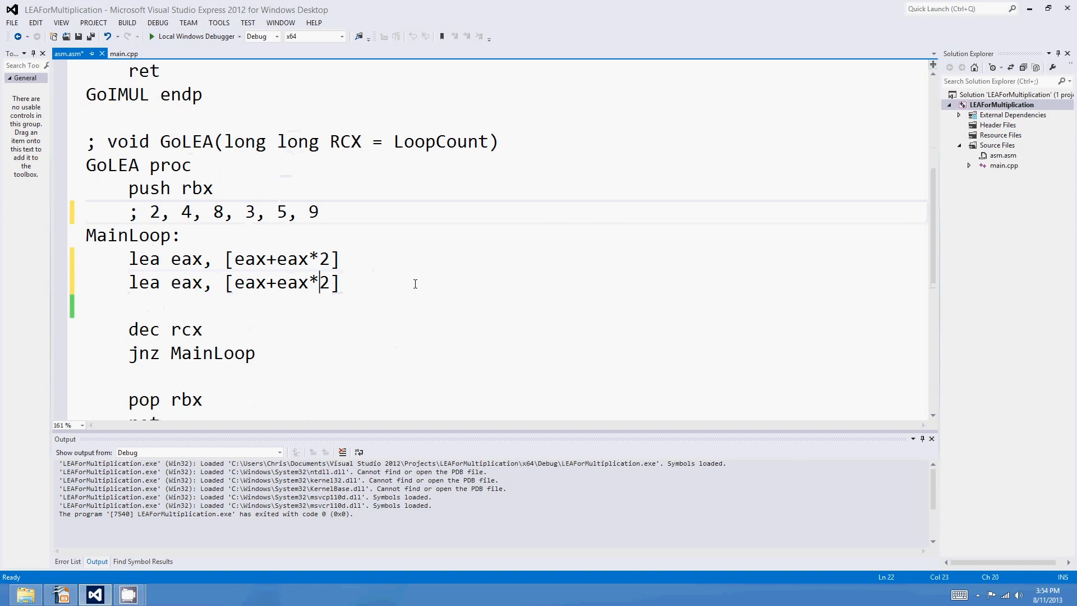
text(4)
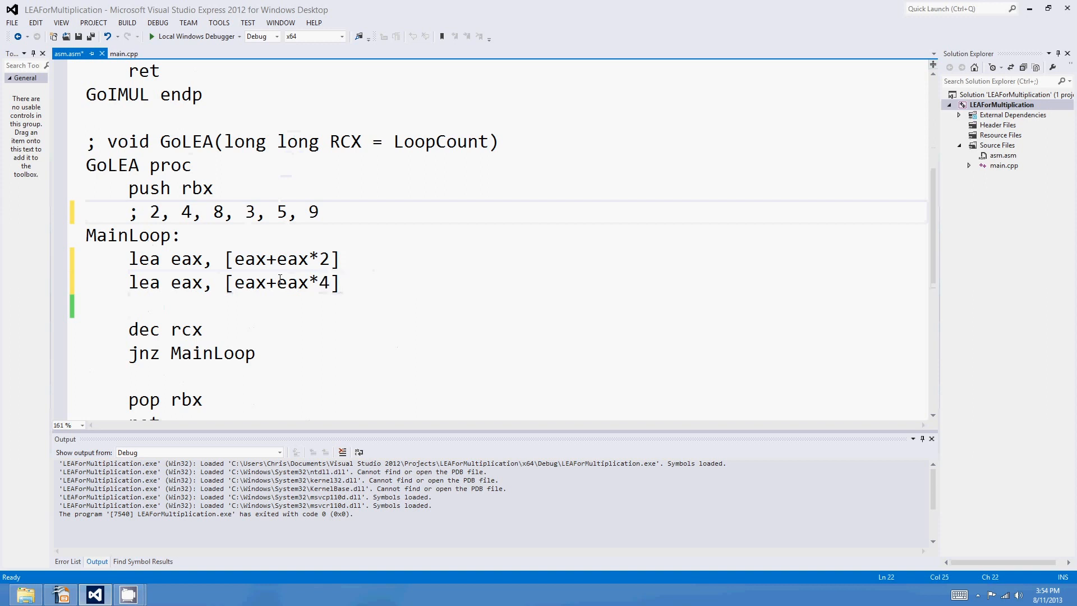
mouse_move(327, 259)
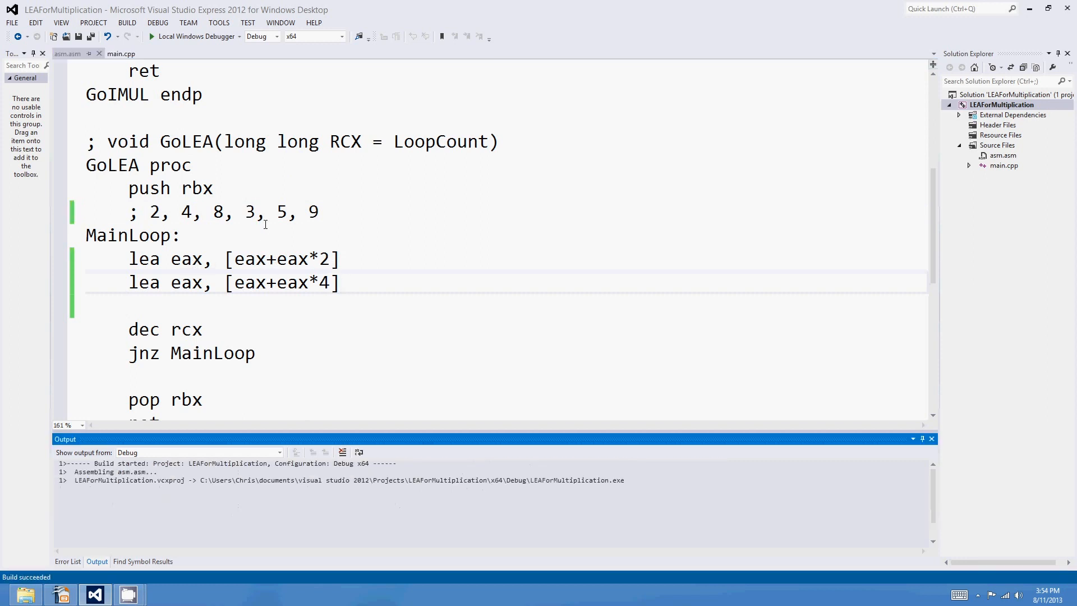
Run the chained-lea benchmark to completion with exit code 0 and return to the editor
click(150, 35)
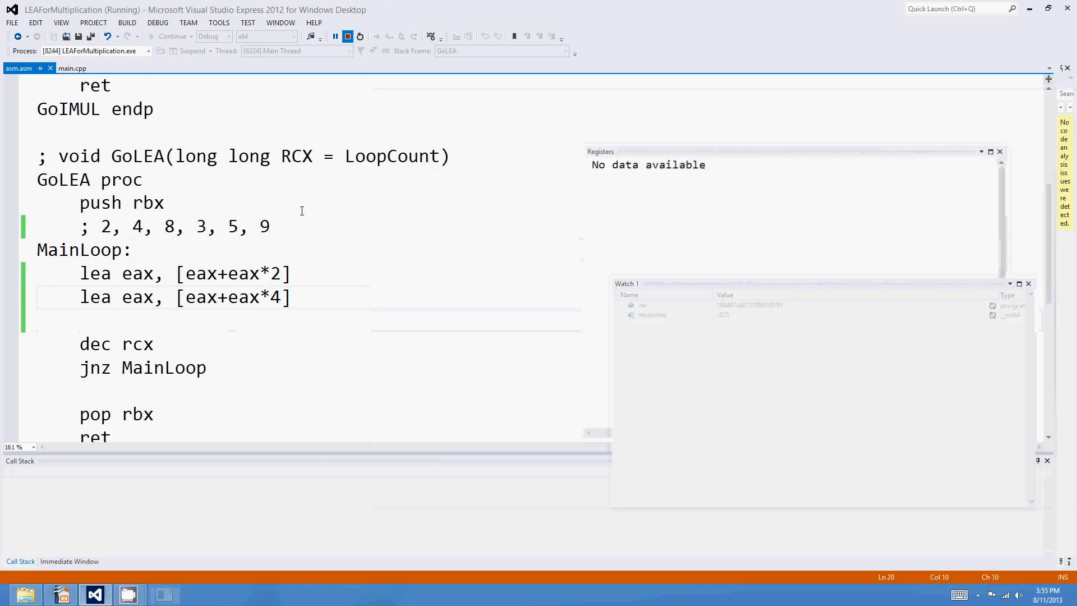
click(359, 36)
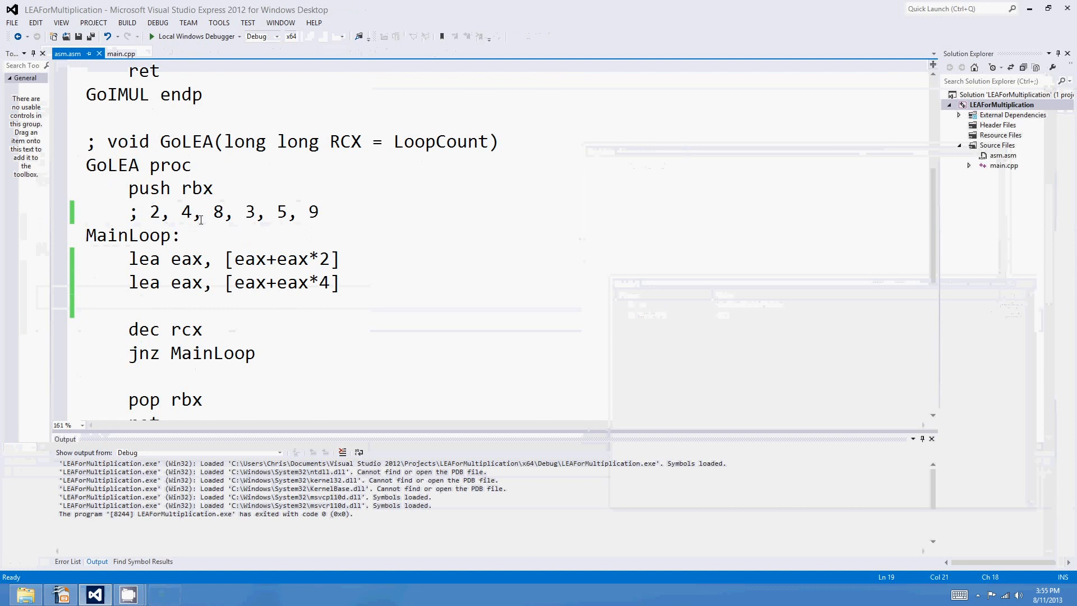
click(292, 212)
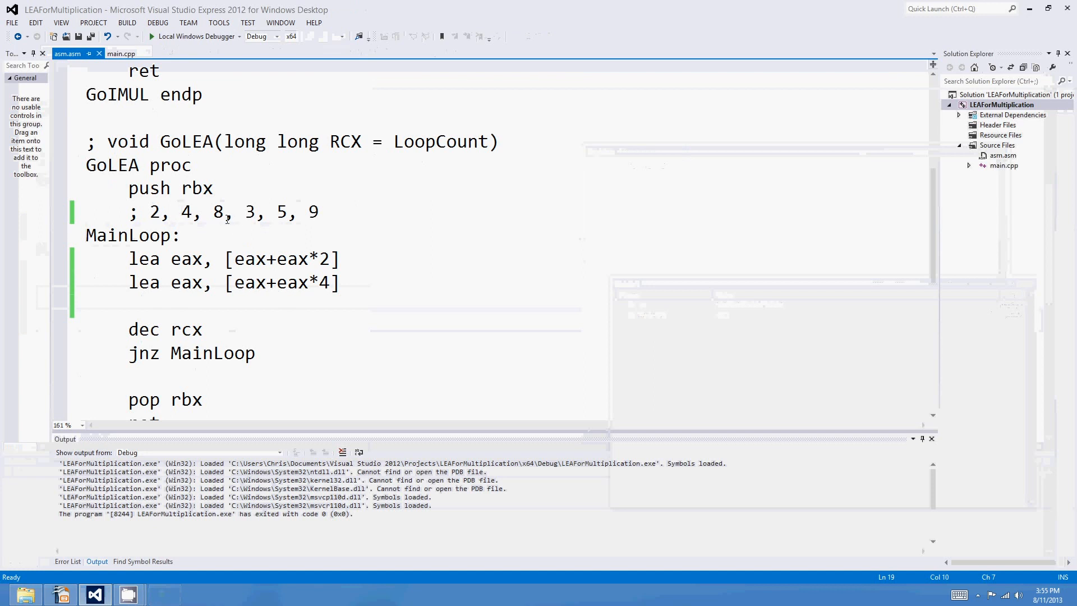
double_click(313, 211)
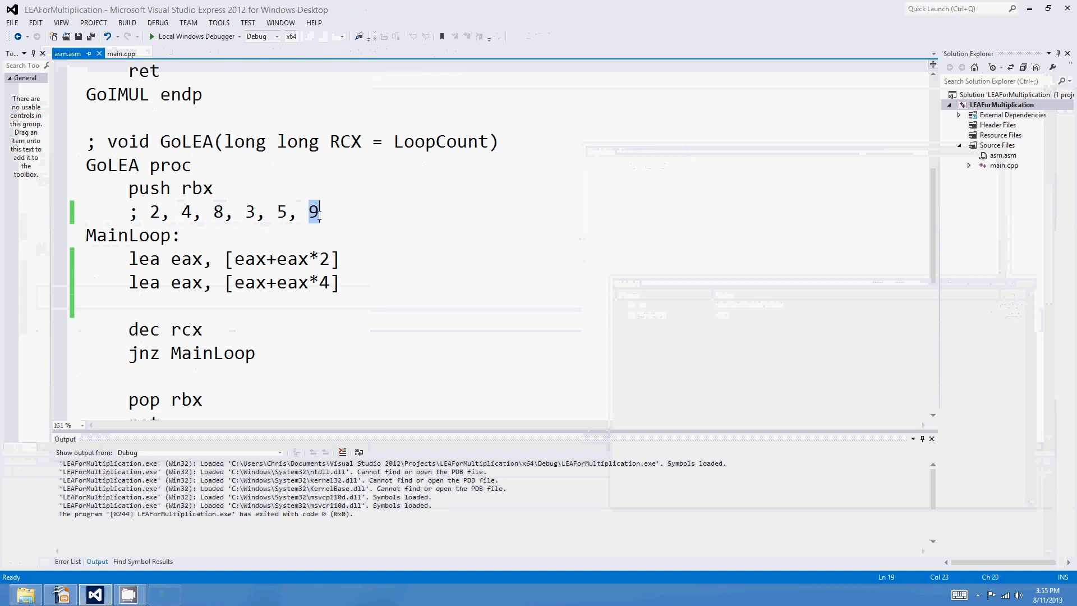
click(294, 259)
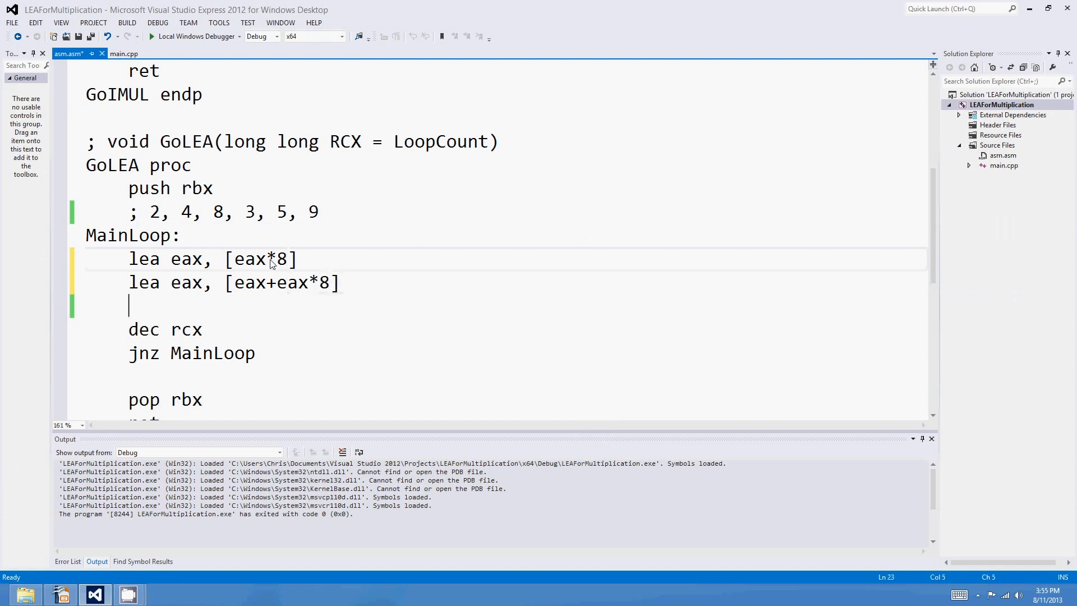
mouse_move(252, 248)
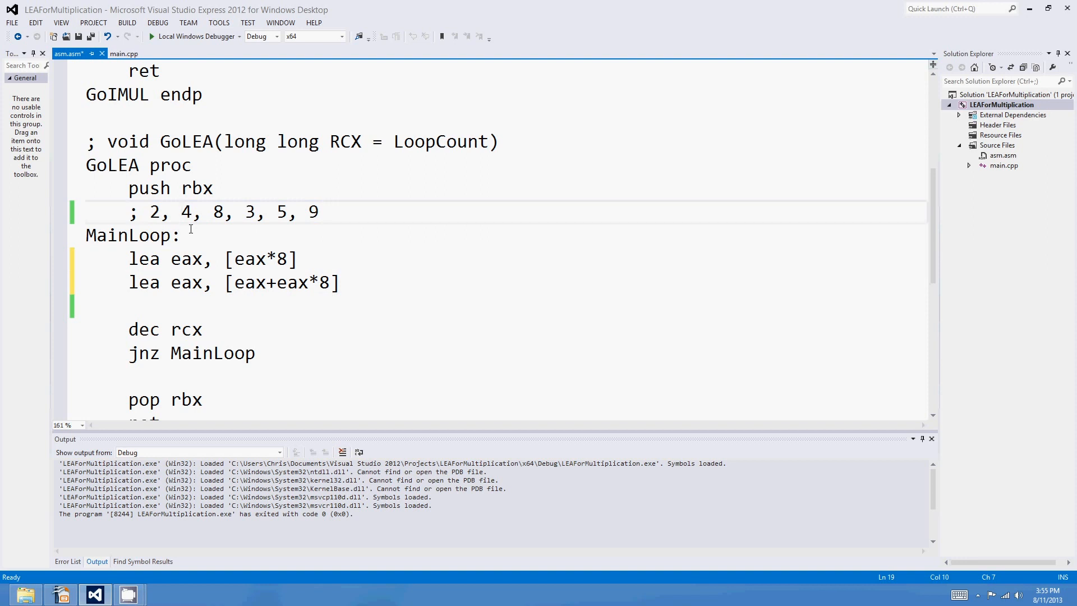
mouse_move(276, 263)
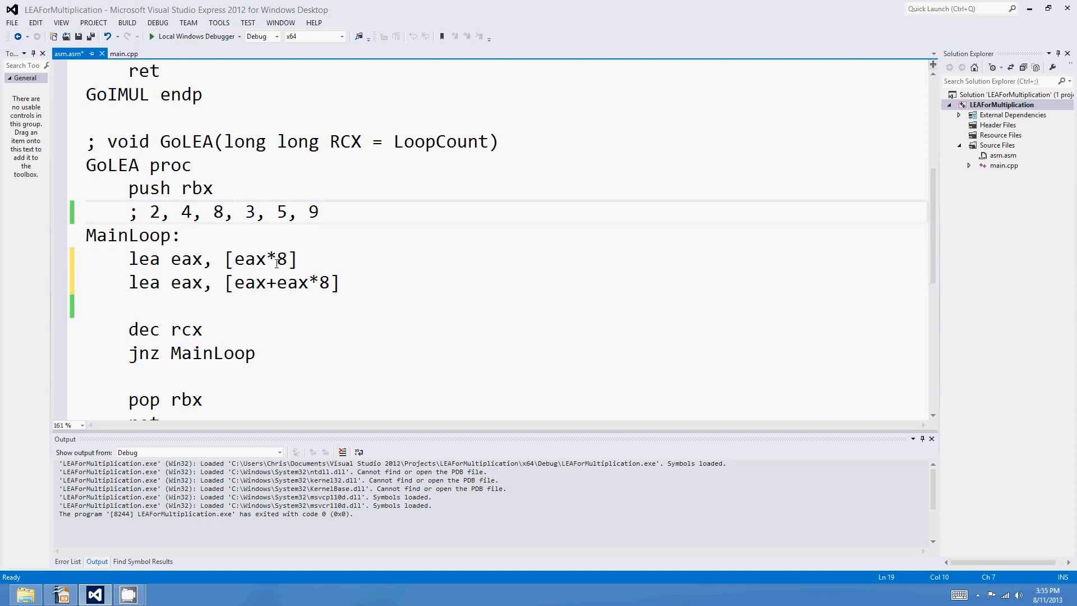
click(240, 283)
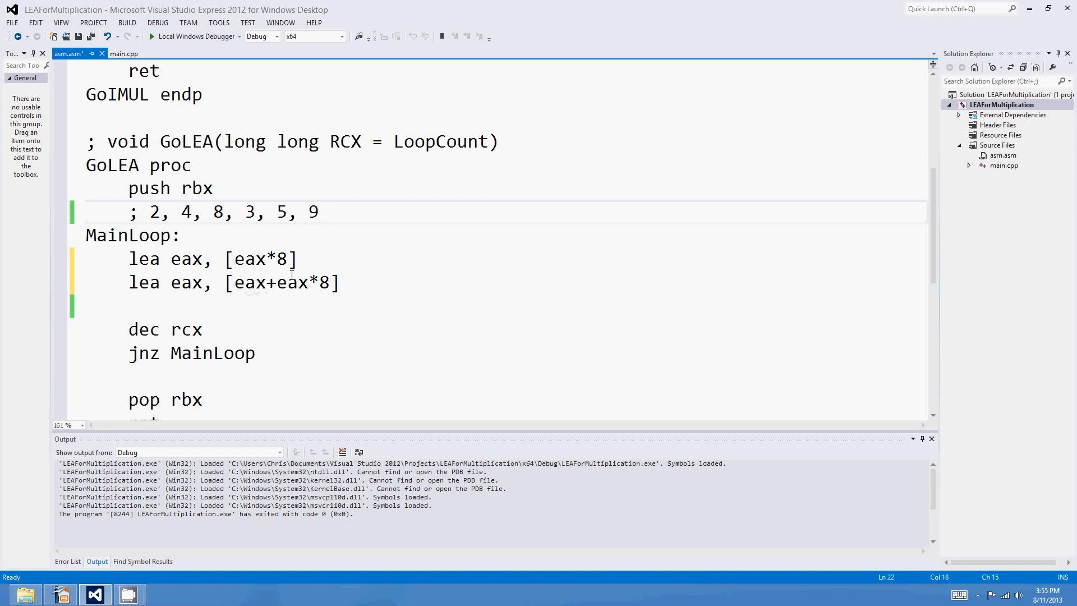
Replace GoIMUL's multiply with imul eax, eax, 144 and duplicate it
scroll(up, 3)
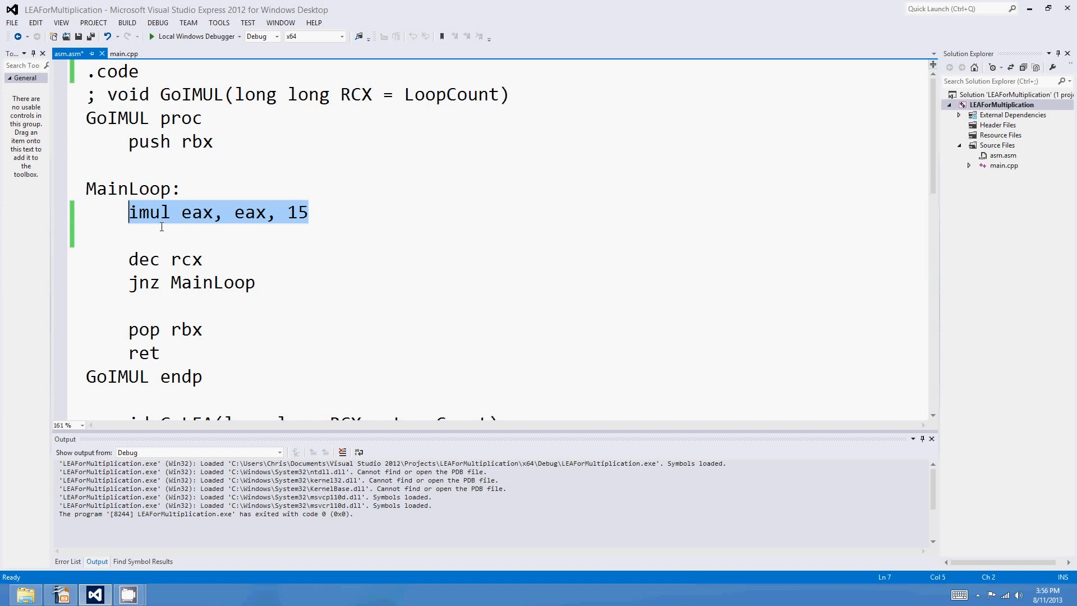
scroll(down, 3)
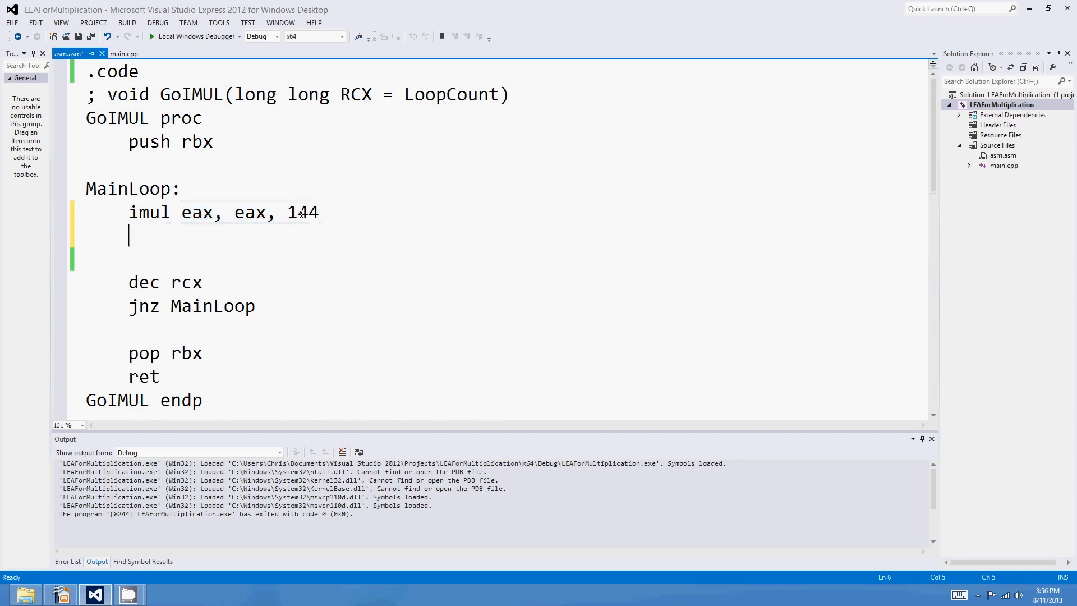
text(imul eax, eax, 144)
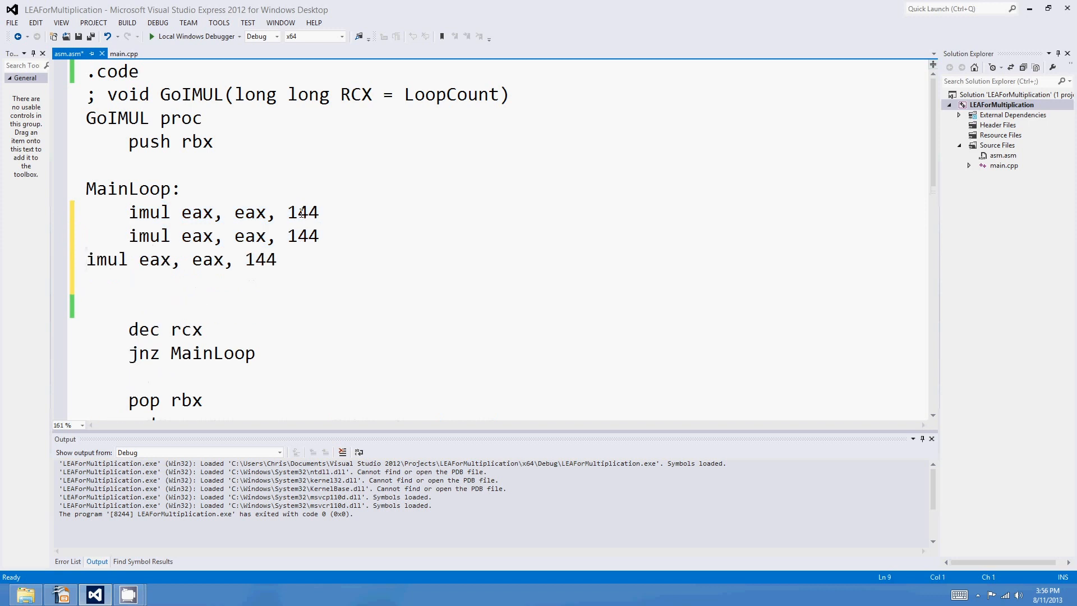
double_click(198, 236)
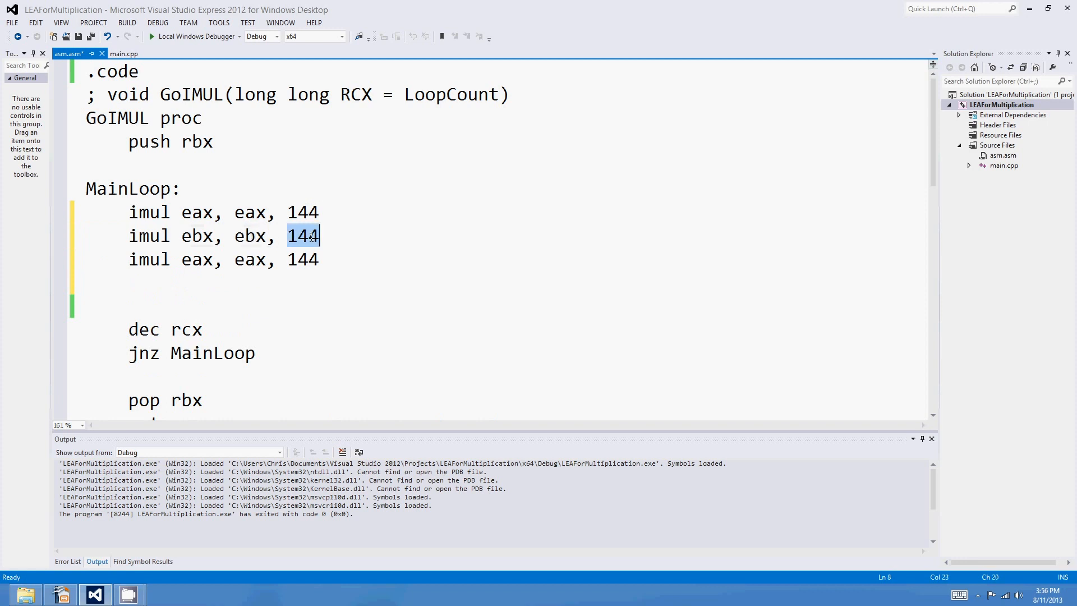
Edit the copies to imul ebx, ebx, 320 and imul edx, edx, 24
text(320)
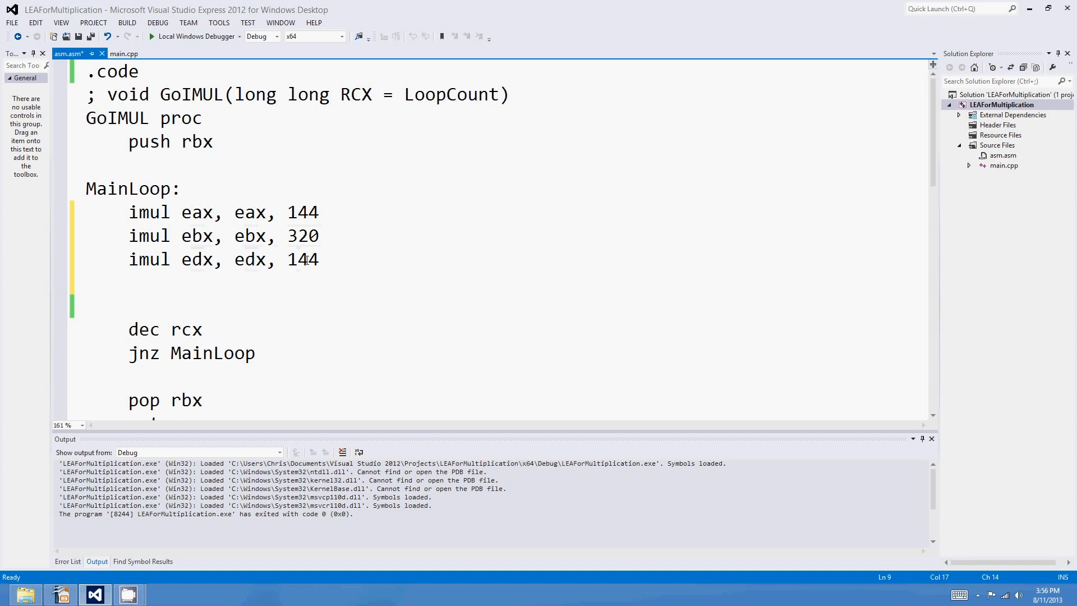
text(24)
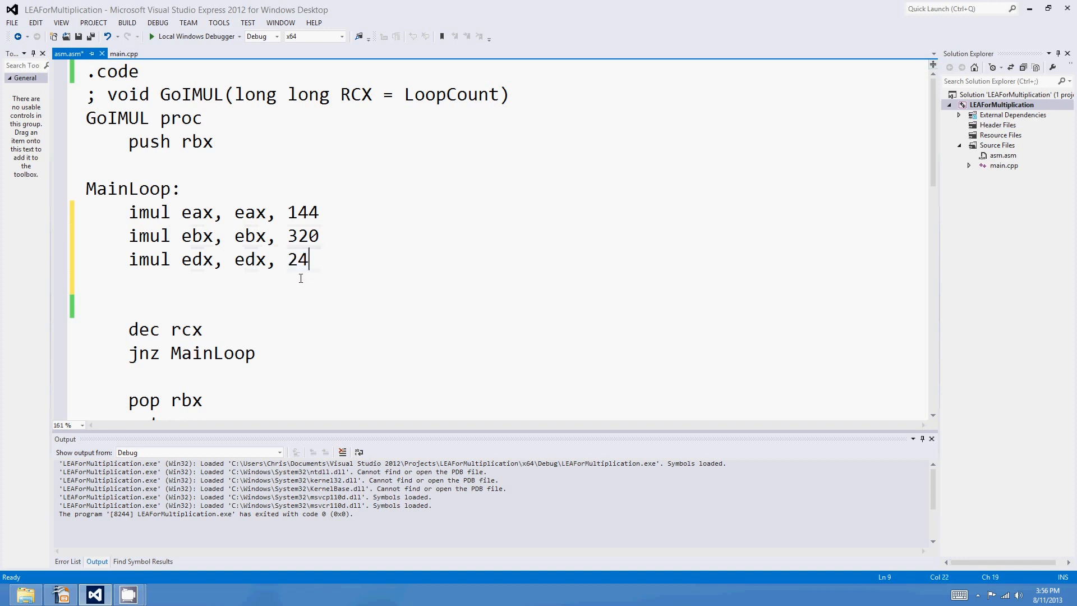
scroll(up, 3)
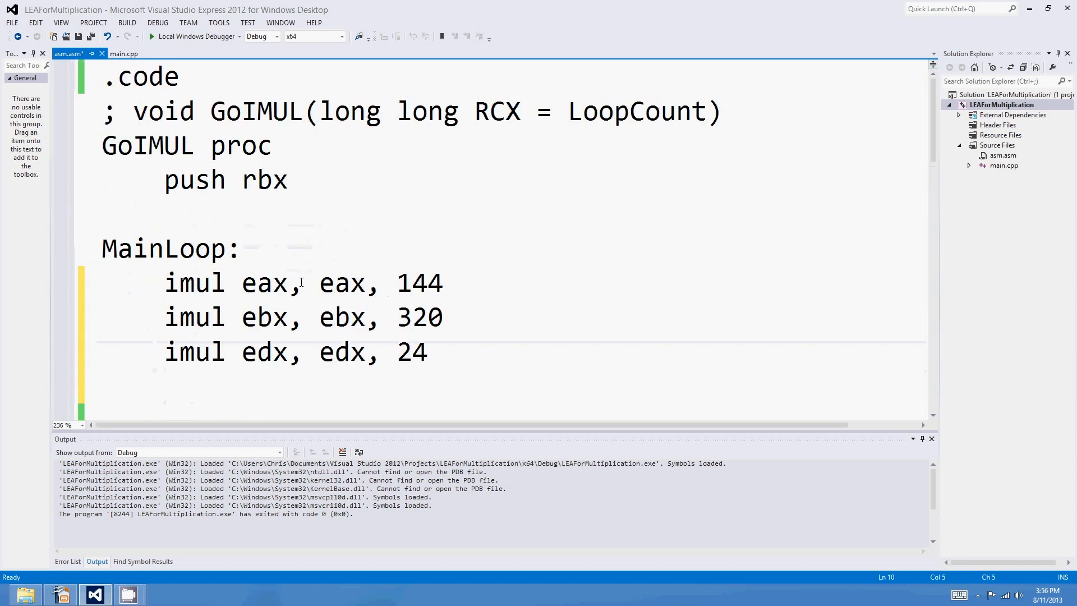
scroll(down, 3)
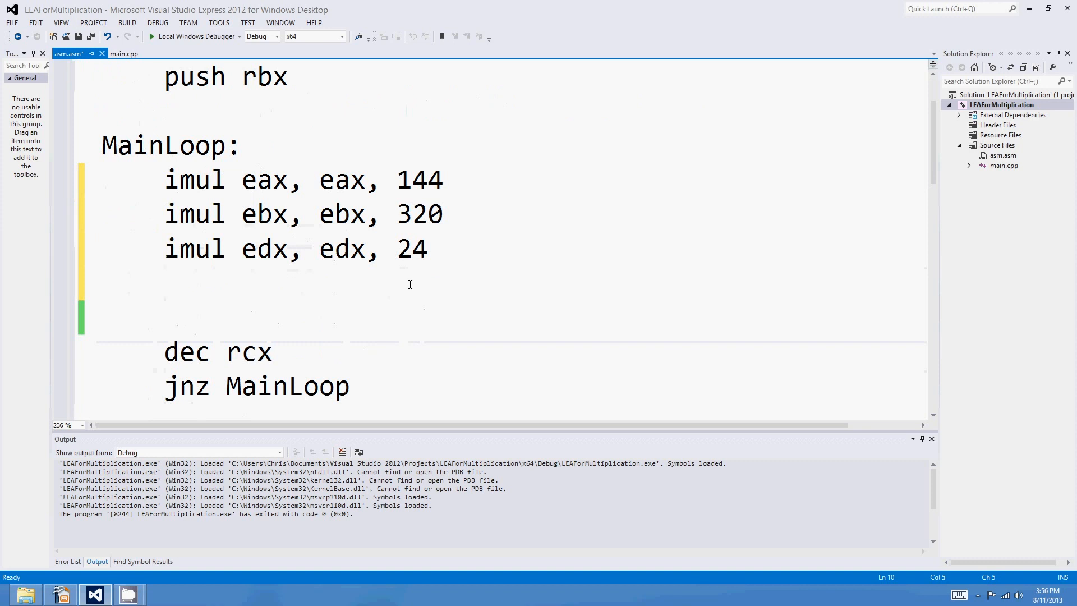
Select the two lea lines inside GoLEA's MainLoop
click(409, 284)
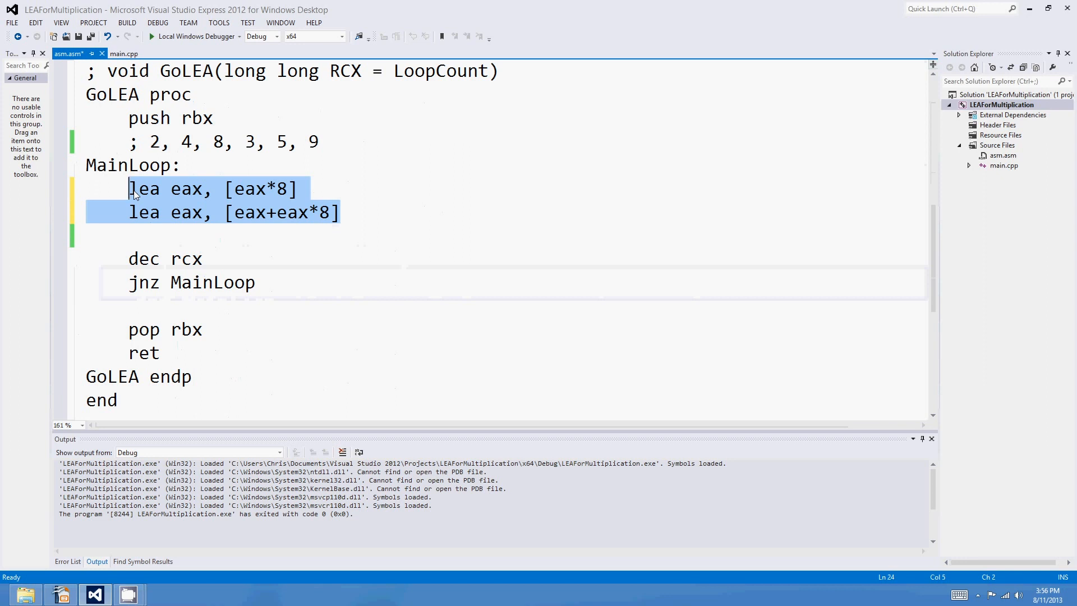
Write lea eax, [eax+eax*8] over the selected line to multiply eax by 9
text(lea ea)
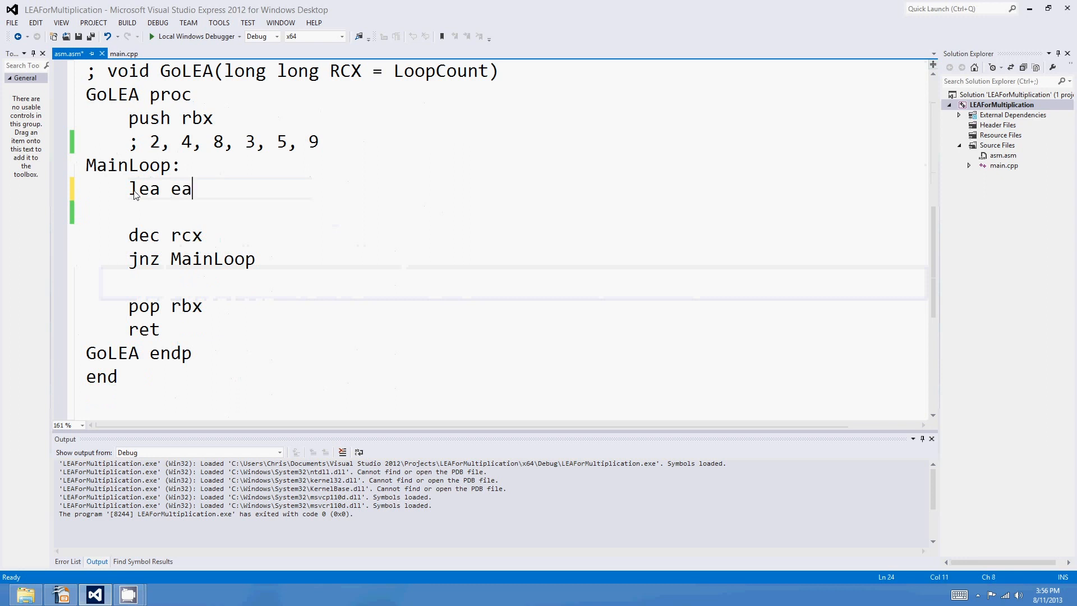
text(x, [eax)
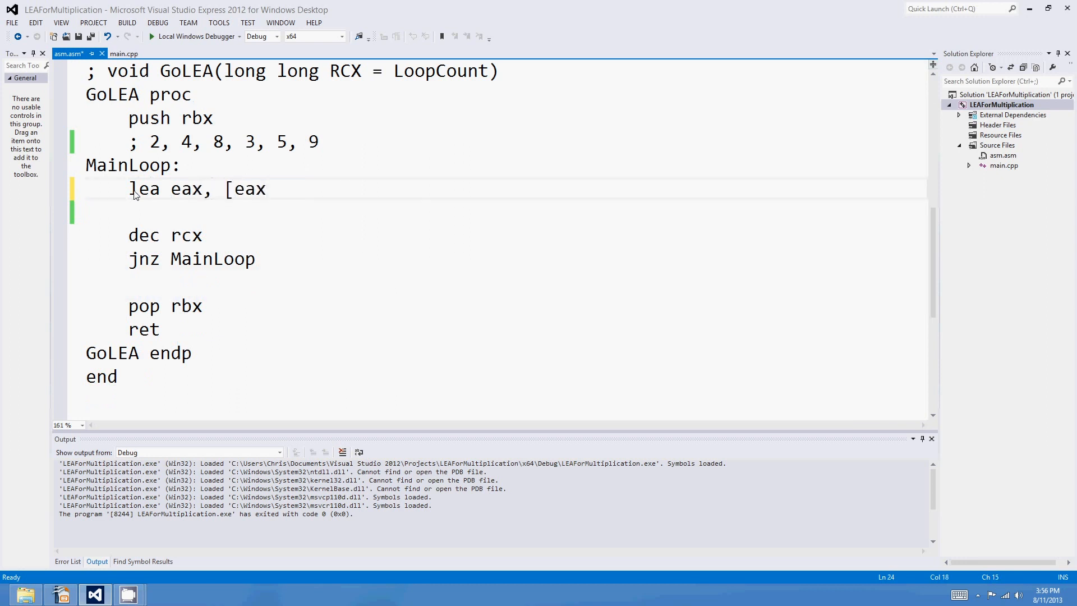
text(+eax*8)
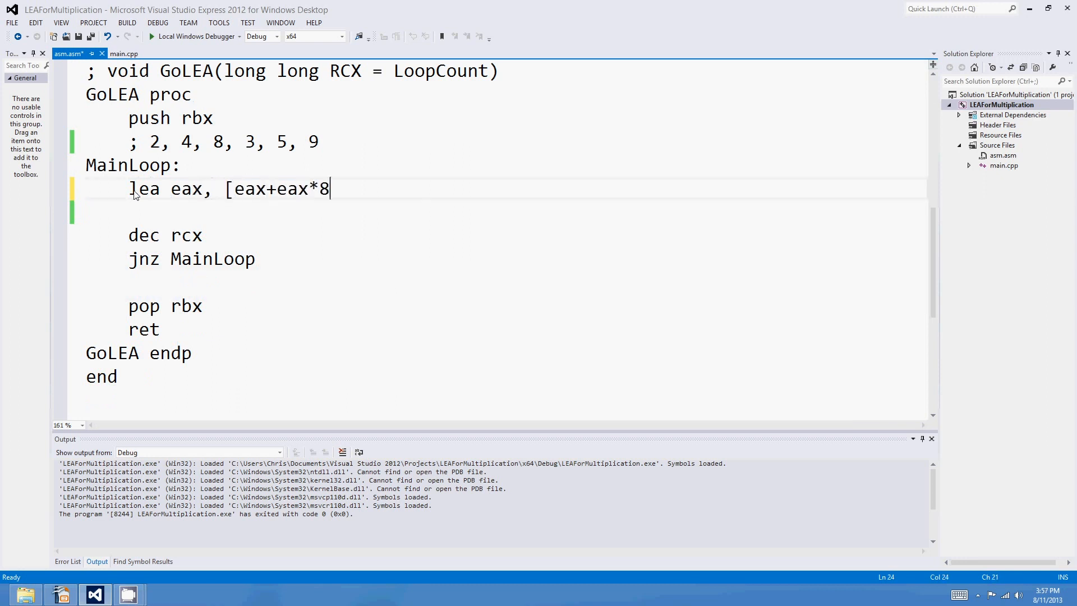
text(])
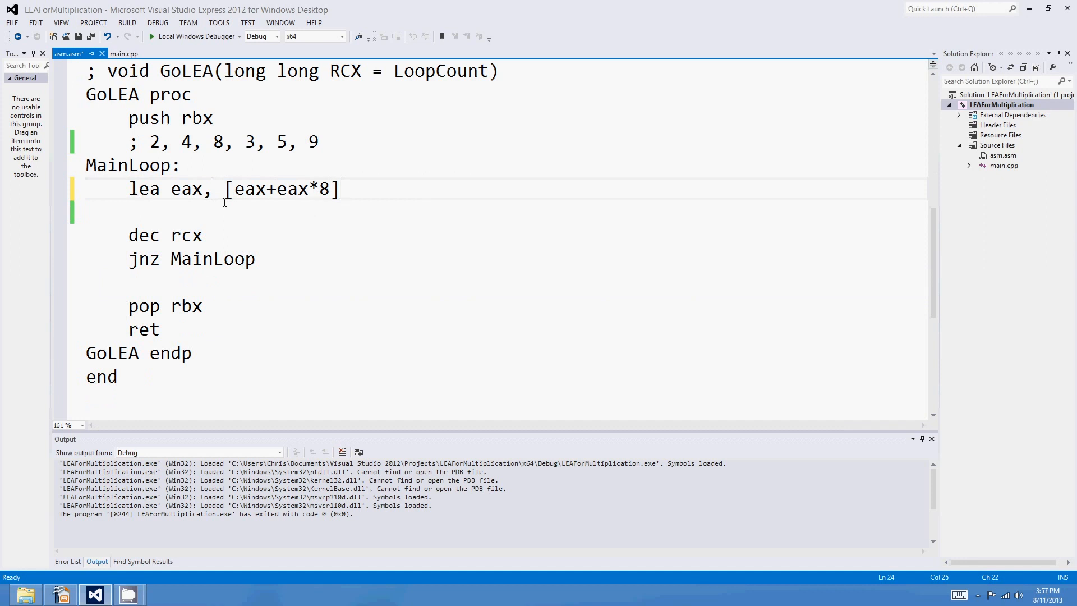
Add shl eax, 4 on the next line so eax is then shifted left by 4
key(Return)
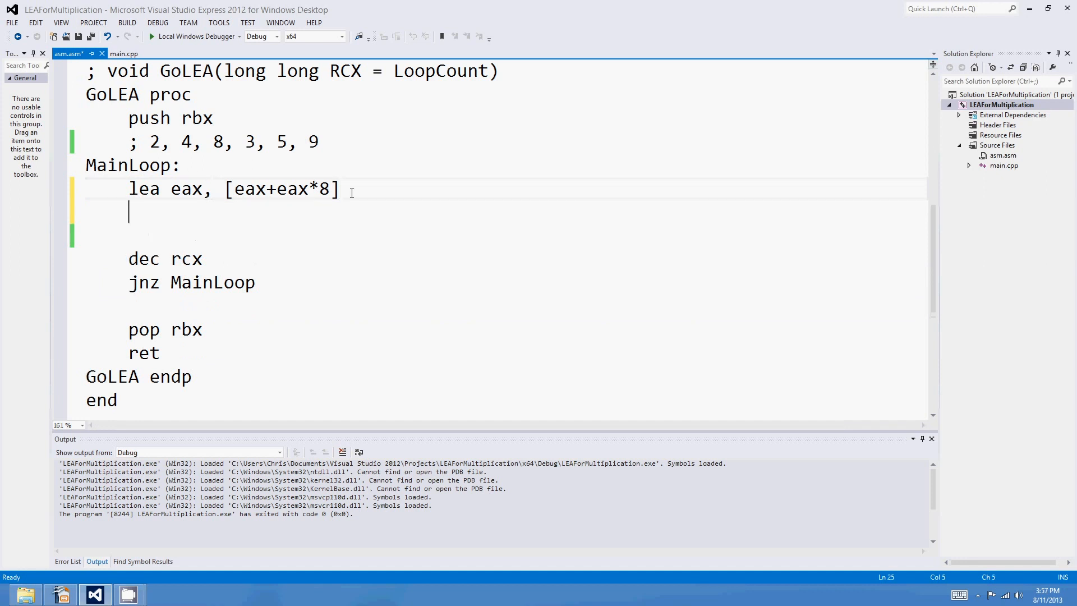
text(shl eax,)
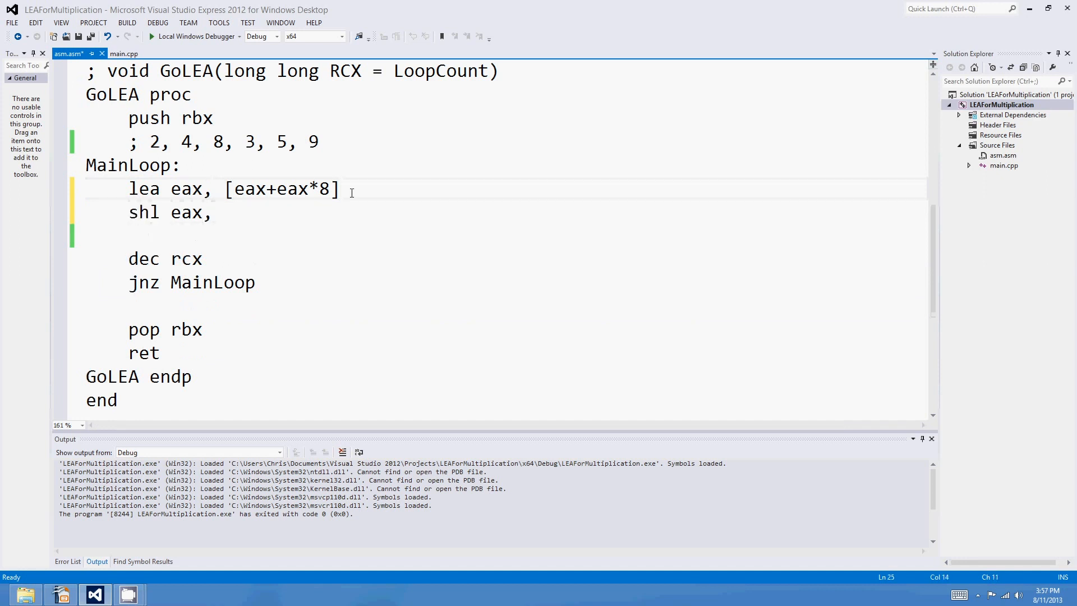
text(4)
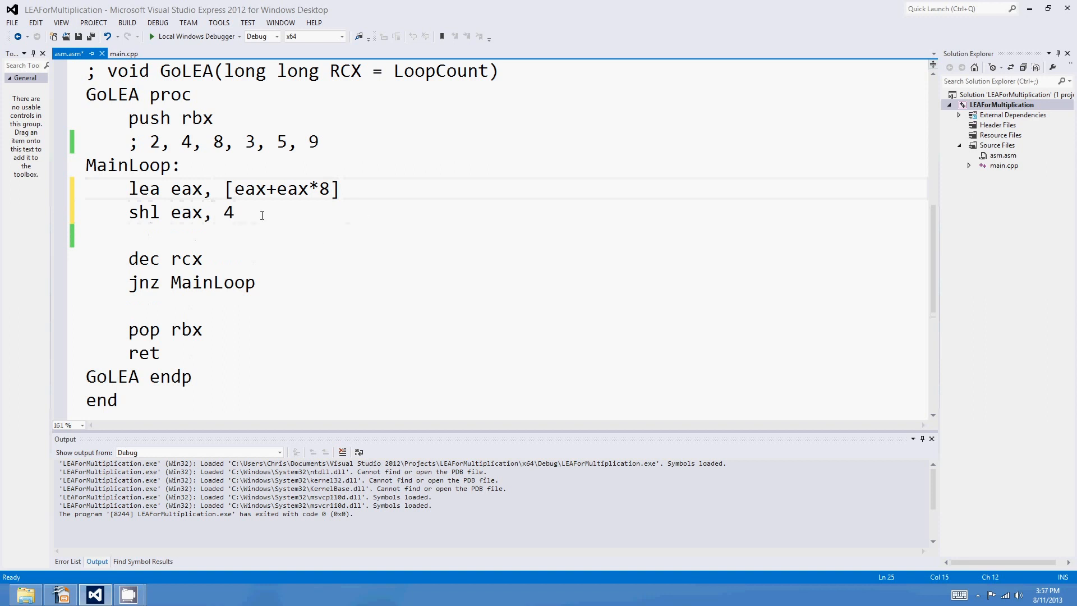
mouse_move(292, 190)
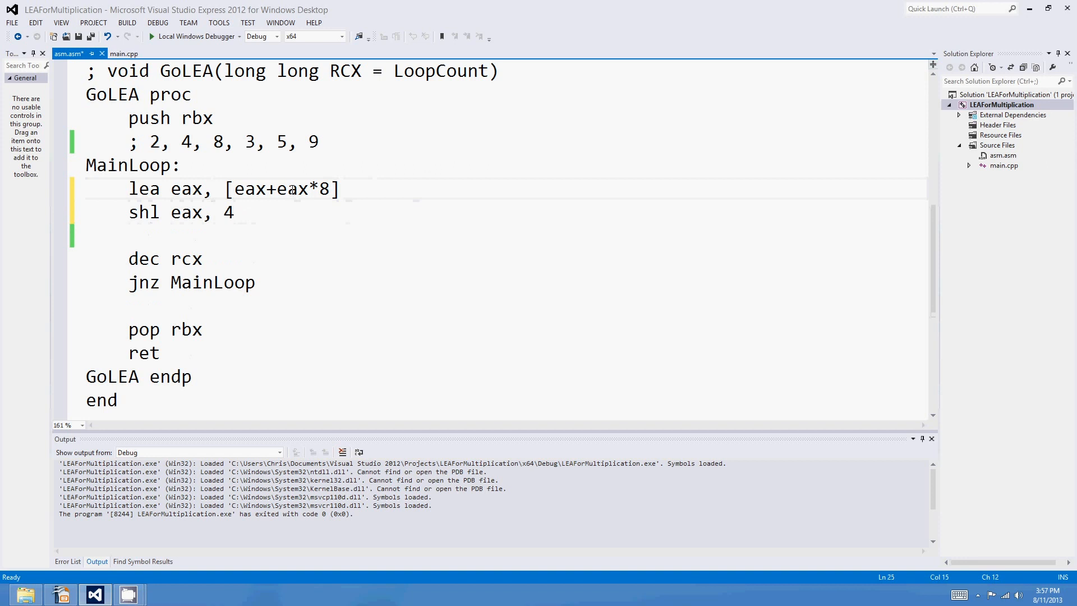
mouse_move(249, 213)
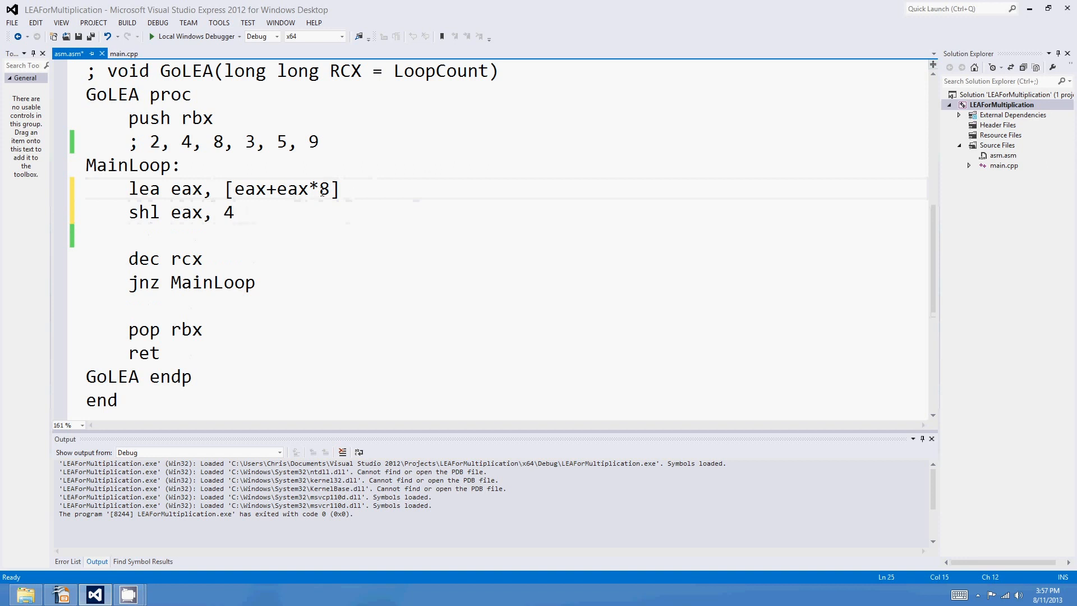
click(233, 213)
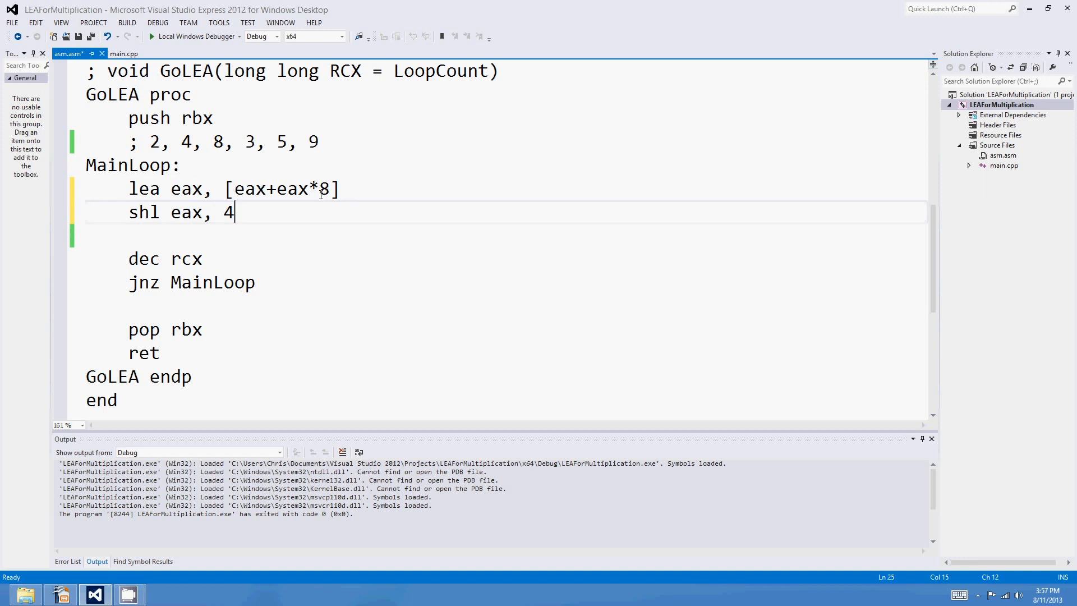
mouse_move(305, 204)
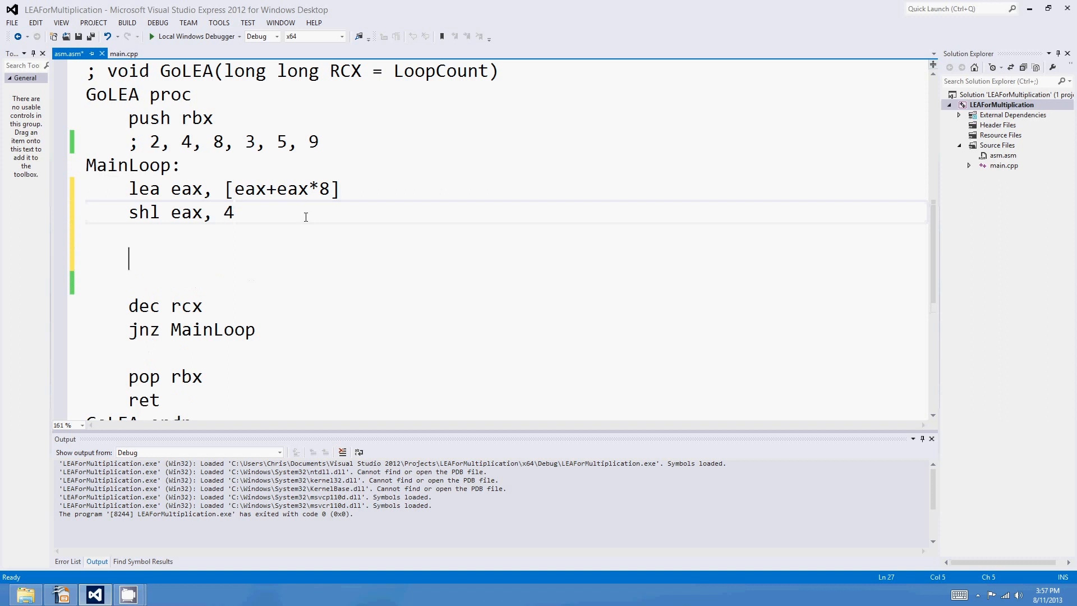
scroll(up, 3)
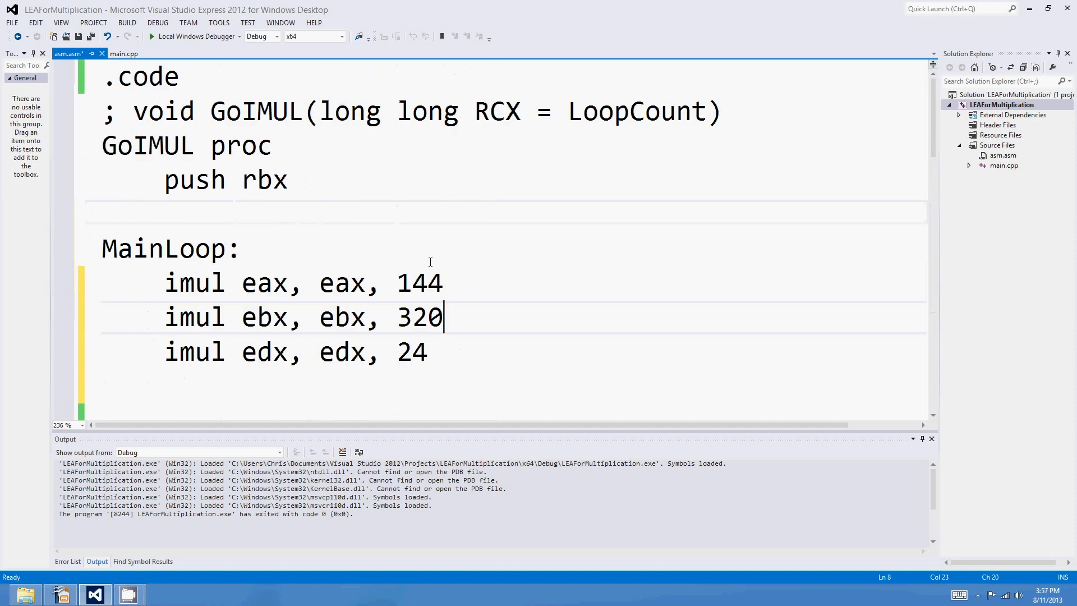
scroll(down, 3)
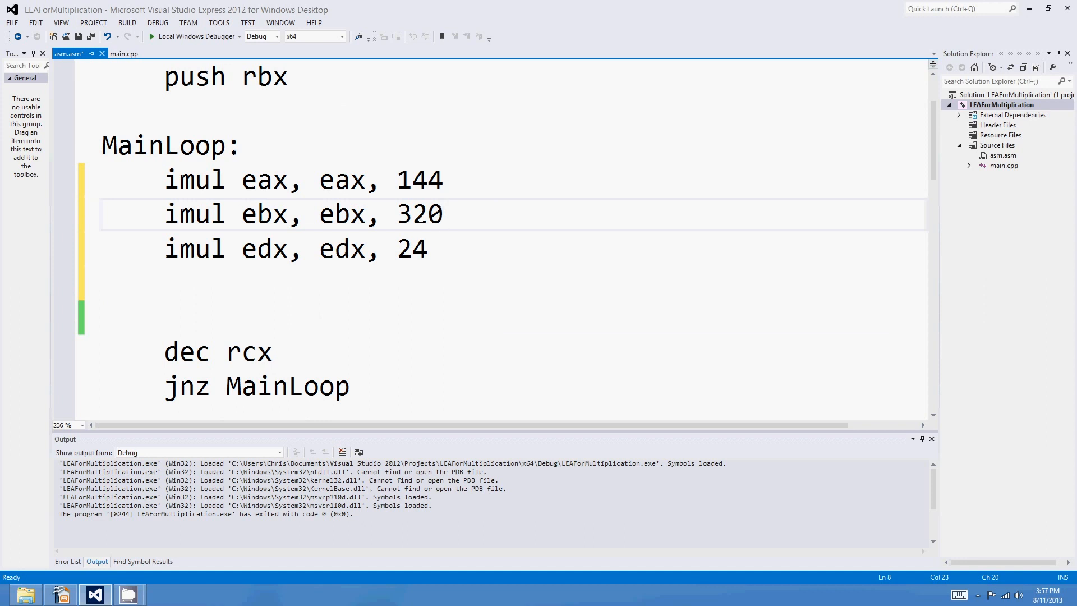
click(444, 214)
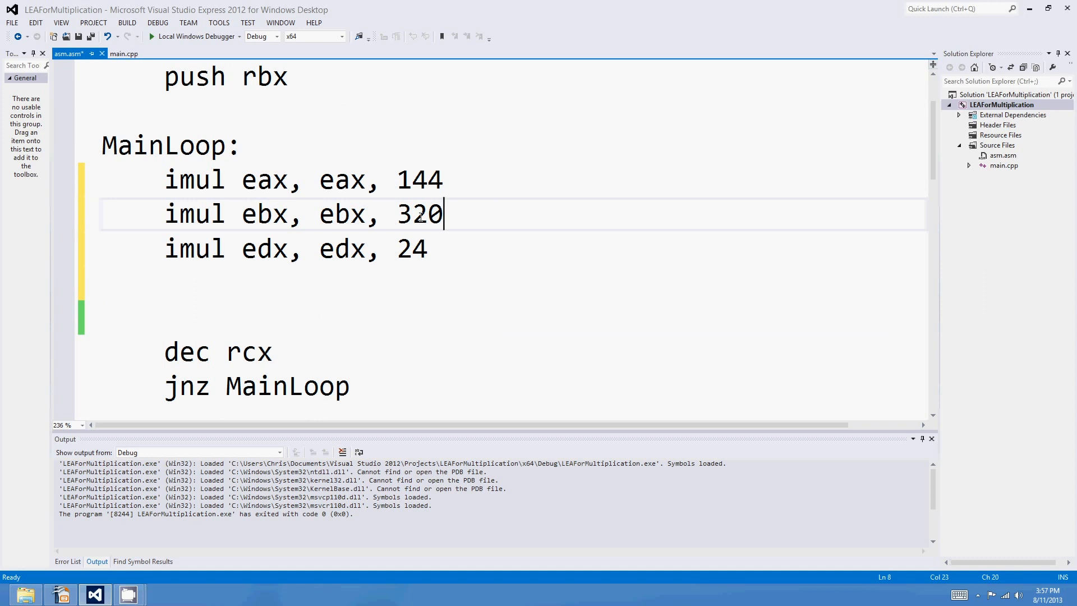
scroll(down, 3)
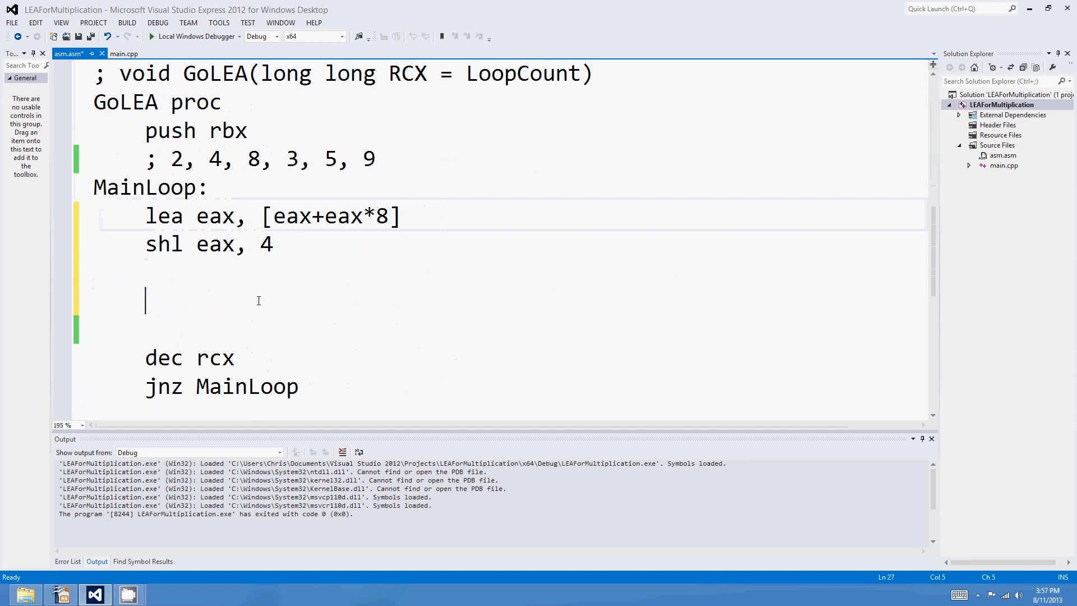
Write lea ebx, [ebx+ebx*4], correcting the mistyped *5 scale to *4
text(lea ebx)
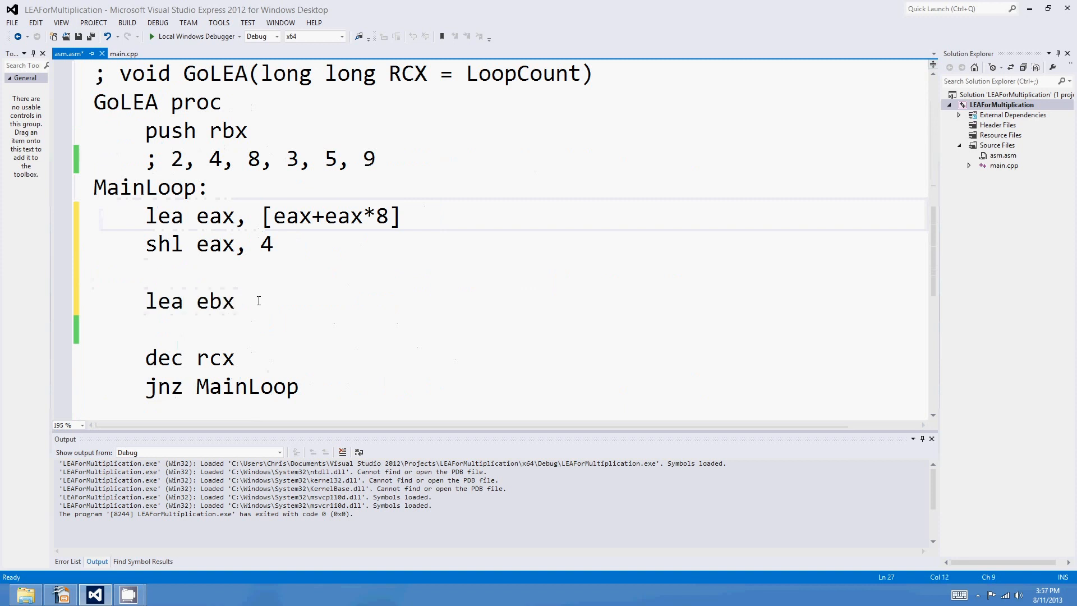
text(, [eb)
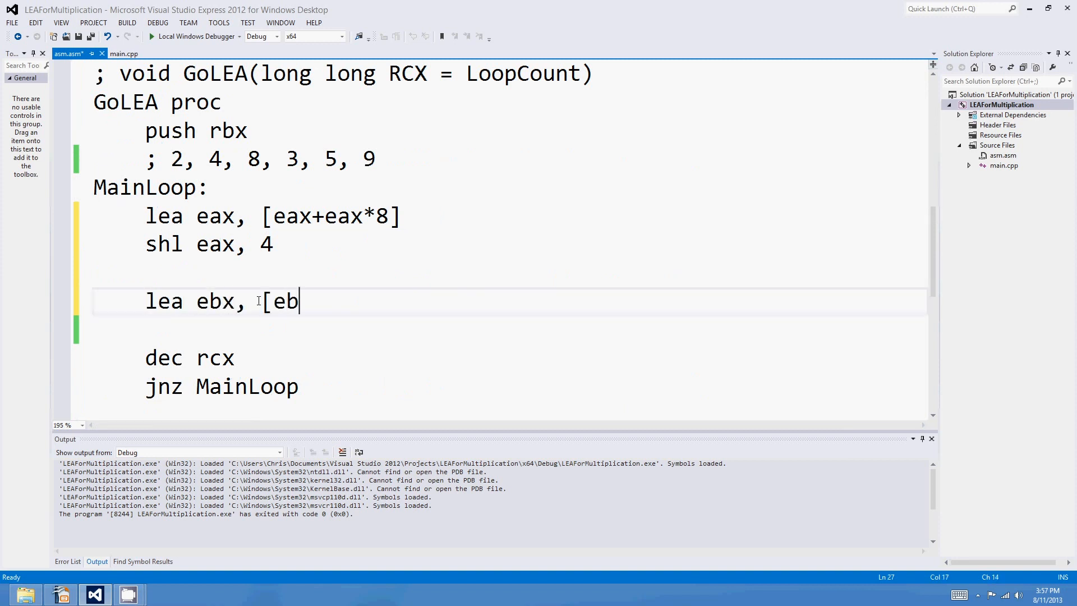
text(x+ebx)
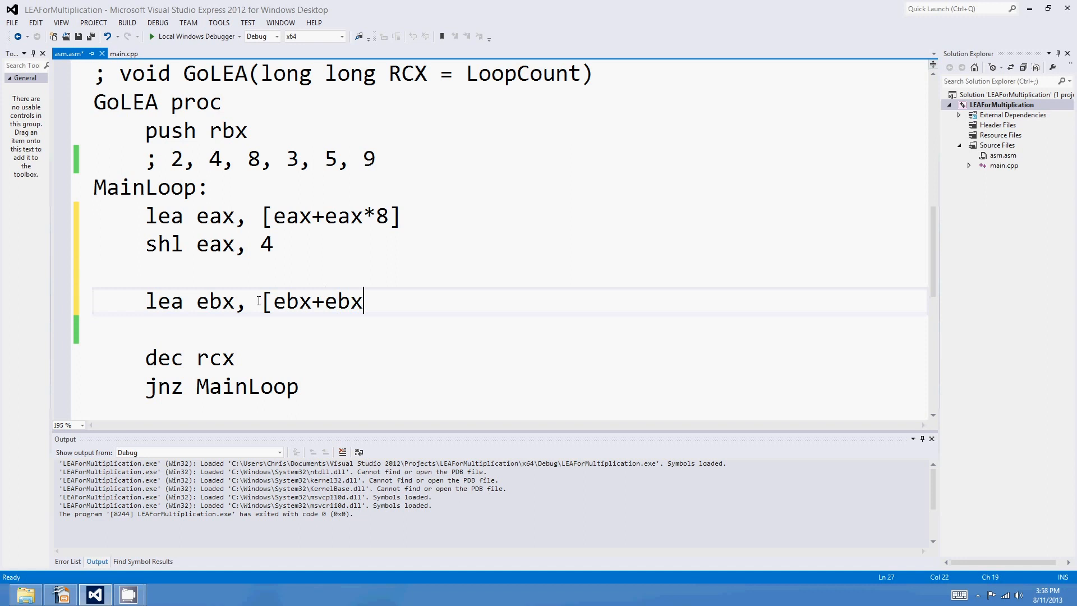
text(*5])
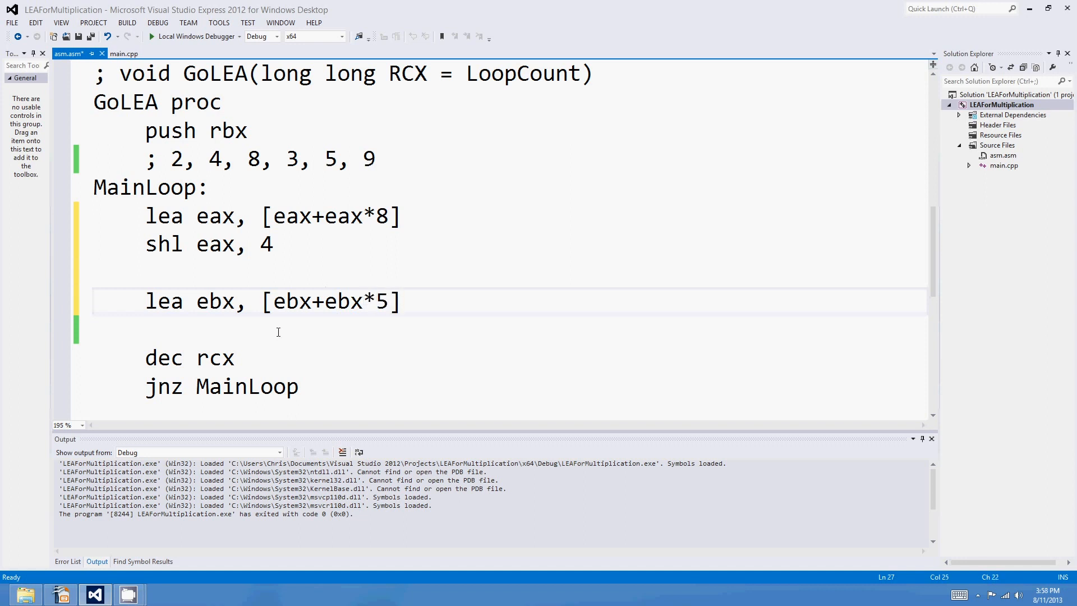
click(402, 301)
text(4)
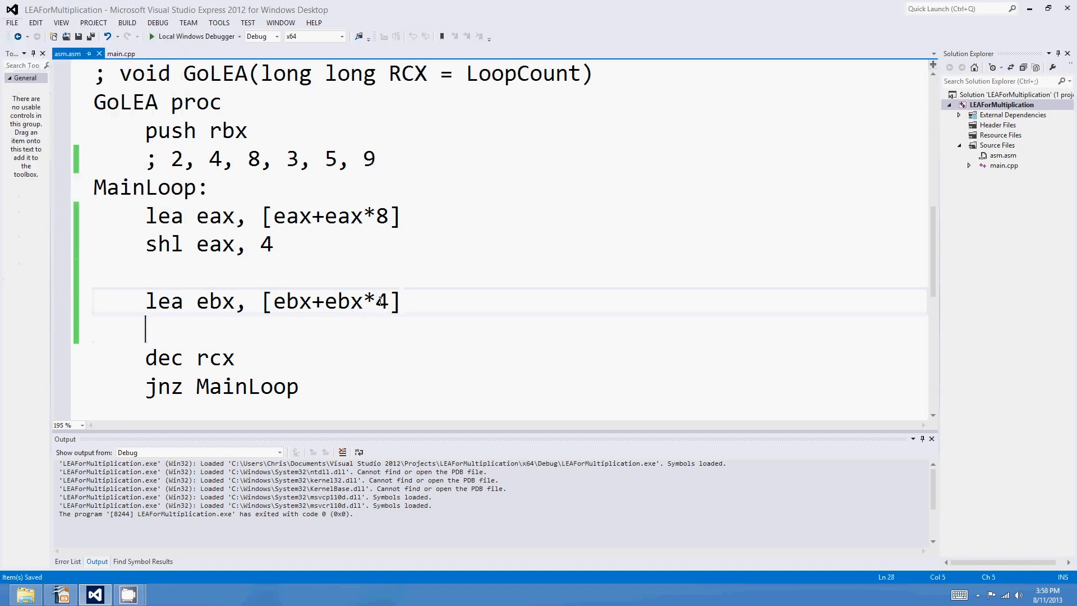
Add shl ebx, 6 below the ebx lea so ebx is multiplied by 320
key(enter)
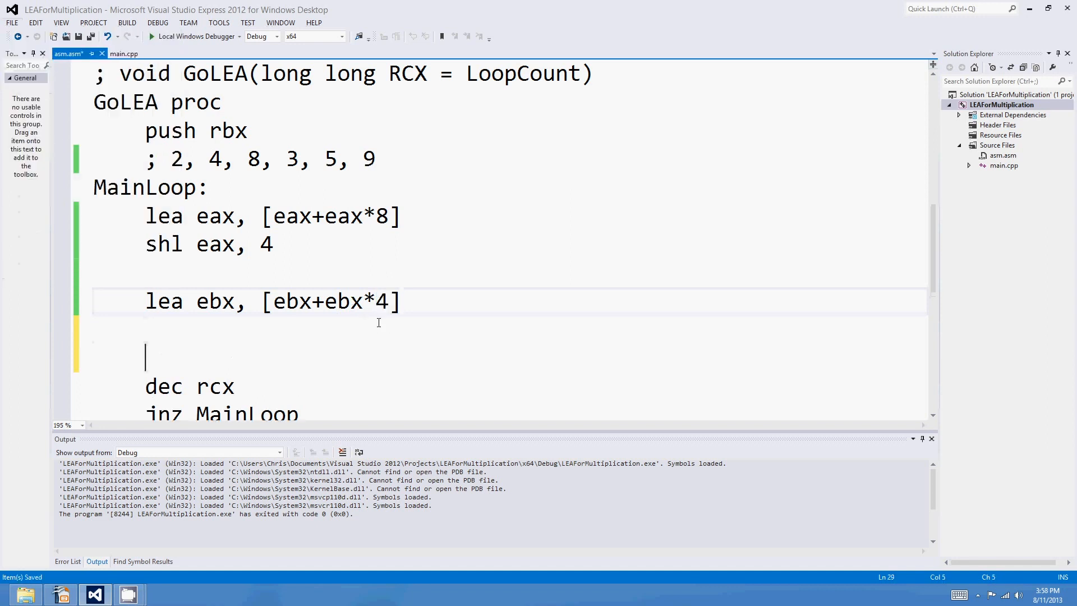
click(146, 343)
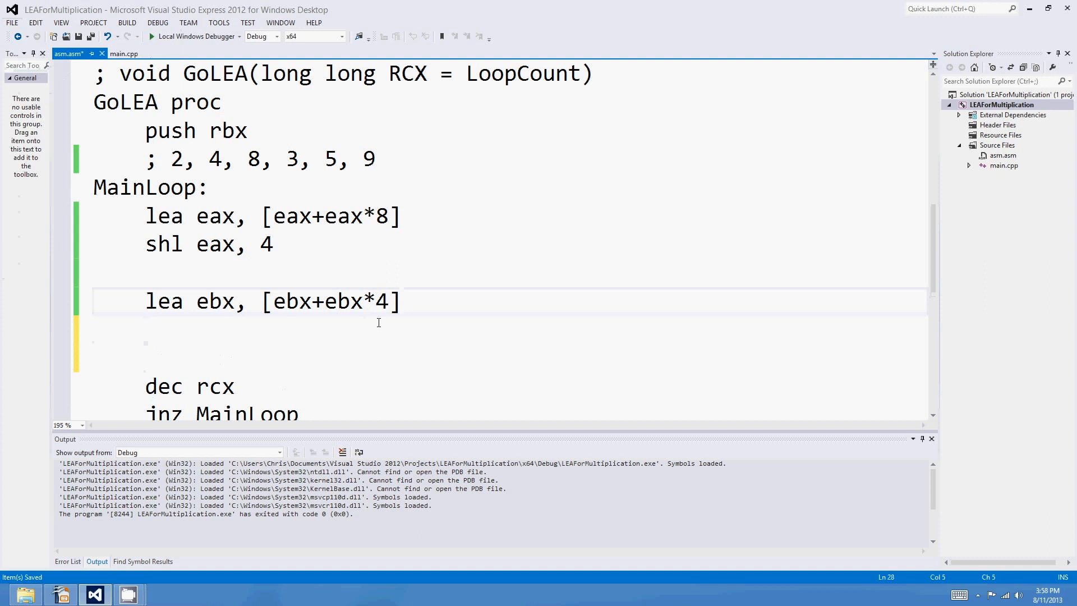
text(shl ebx, 6)
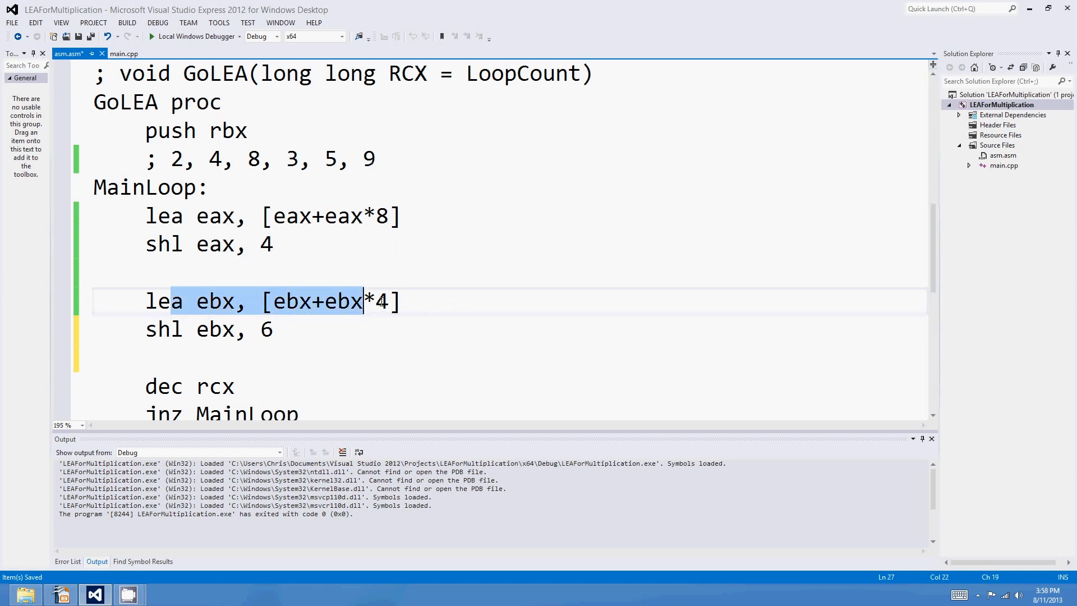
click(313, 328)
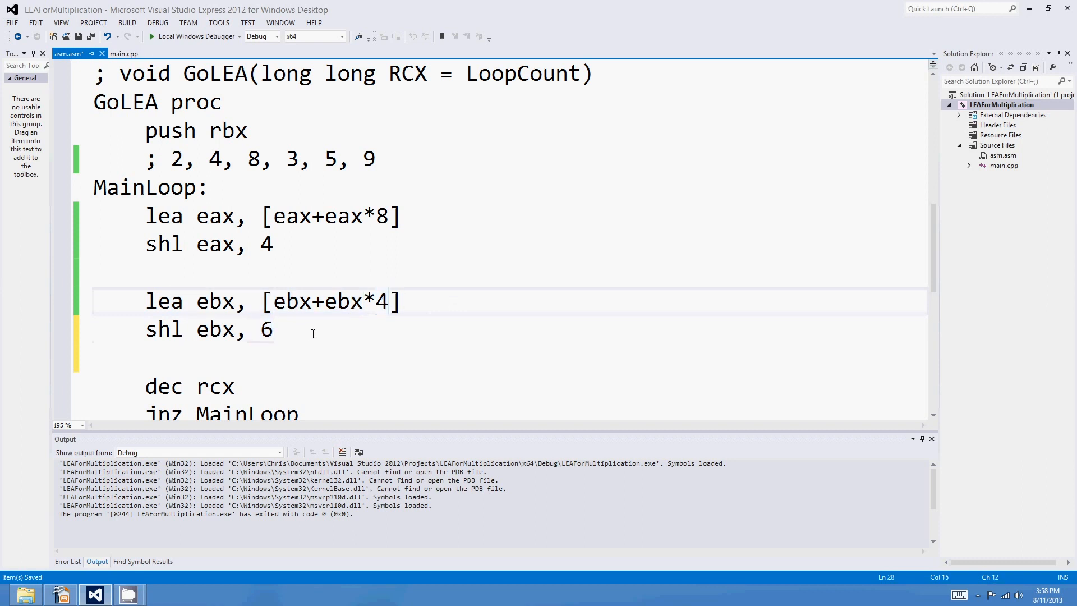
mouse_move(324, 346)
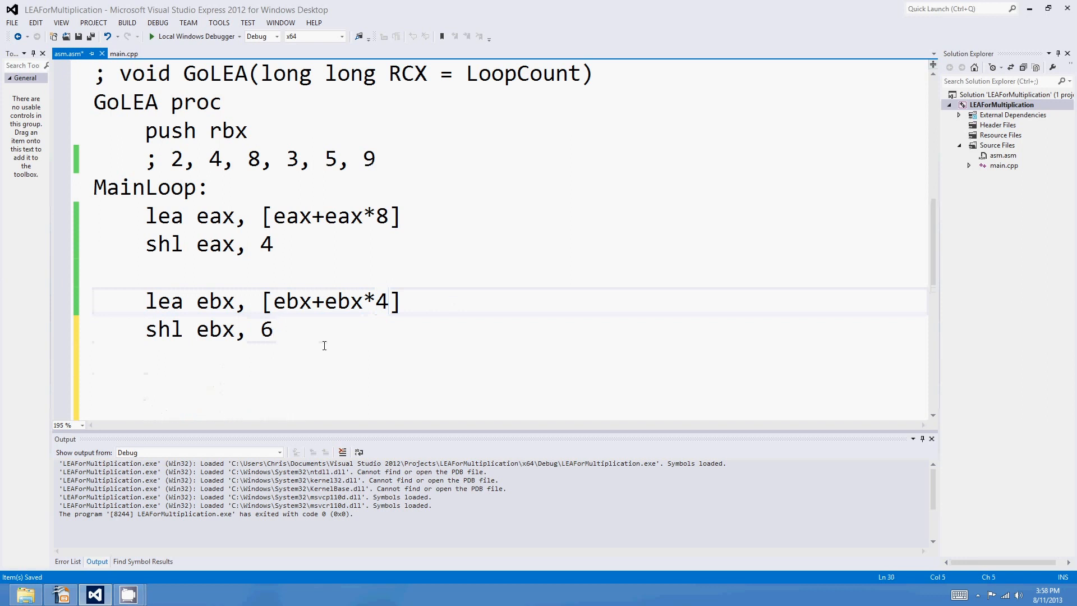
Write lea edx, [edx+edx*2] below the ebx lines to multiply edx by 3
text(lea e)
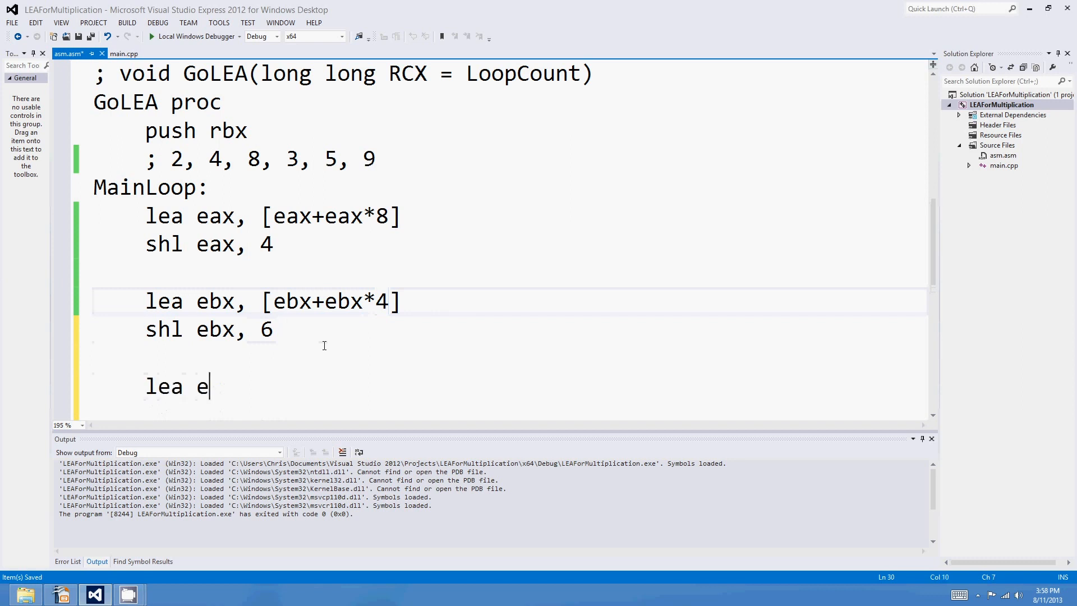
text(dx,)
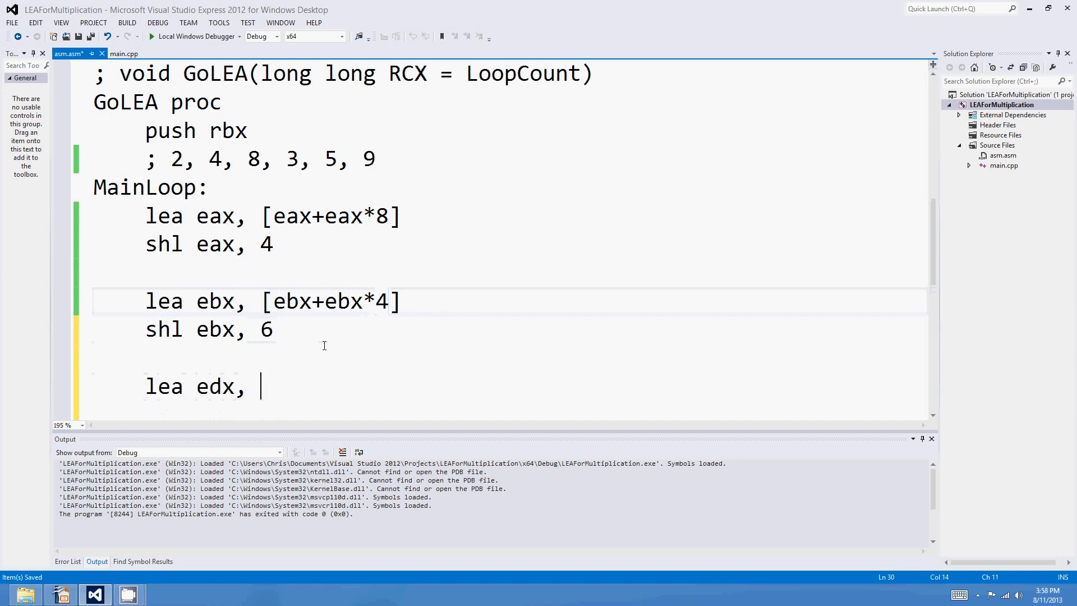
text([)
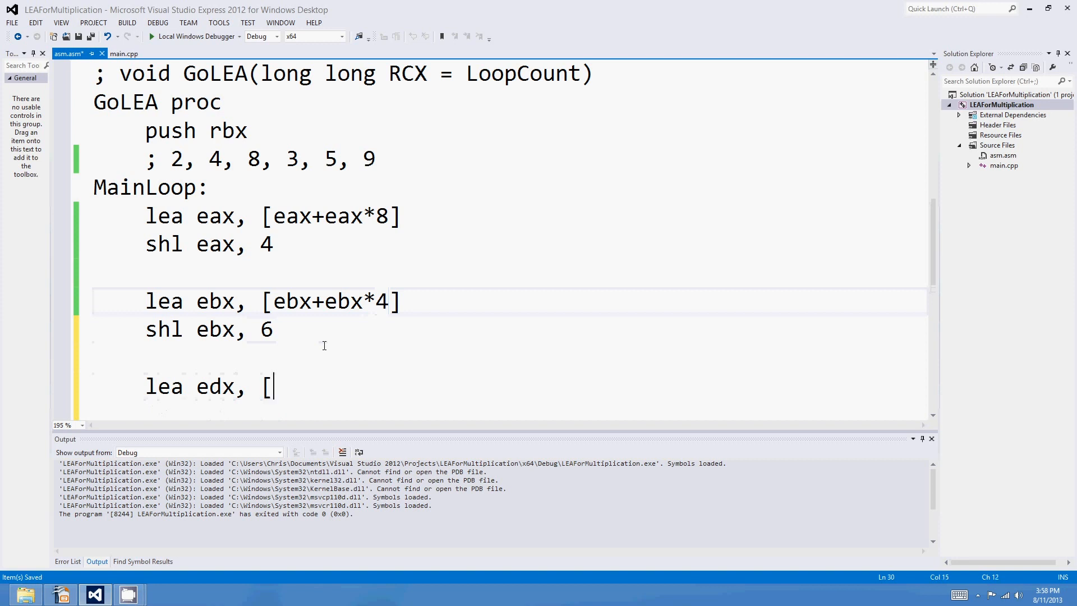
text(edx)
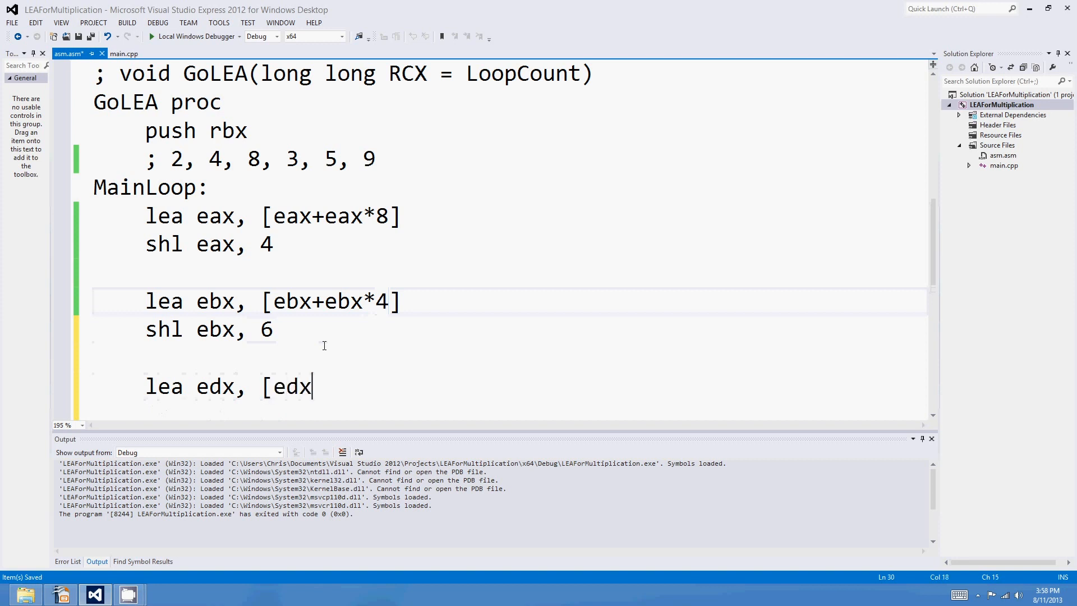
text(+edx)
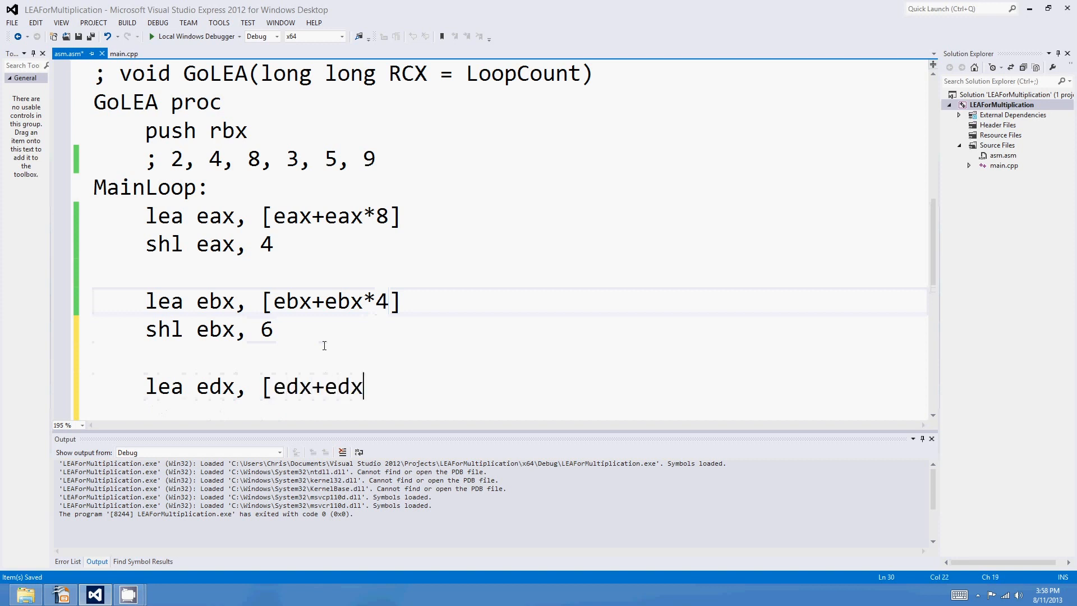
text(*2])
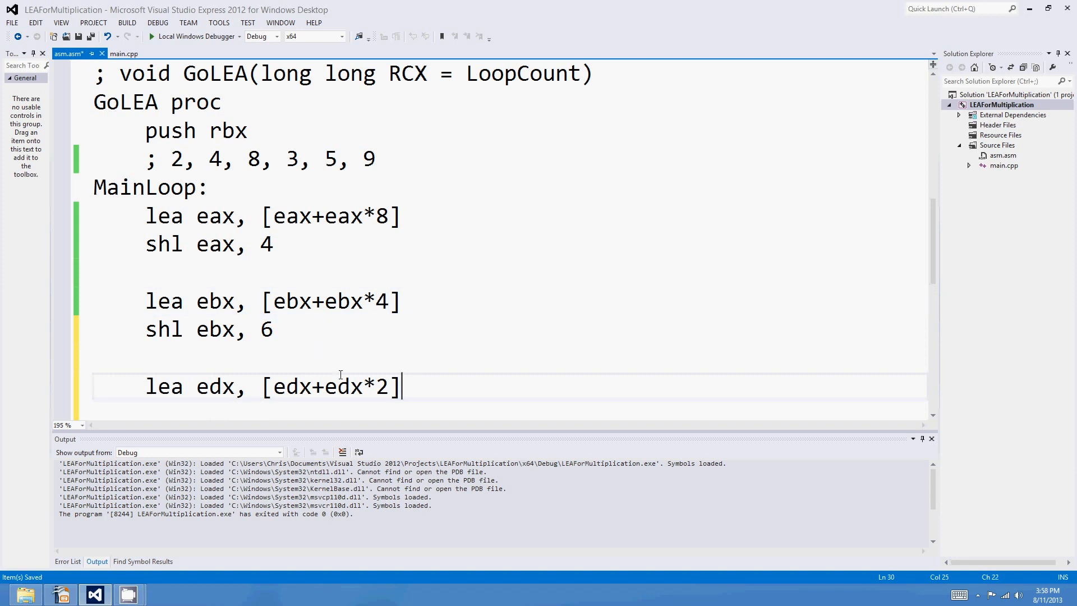
Add shl edx, 3 on the next line so edx ends up multiplied by 24
scroll(down, 3)
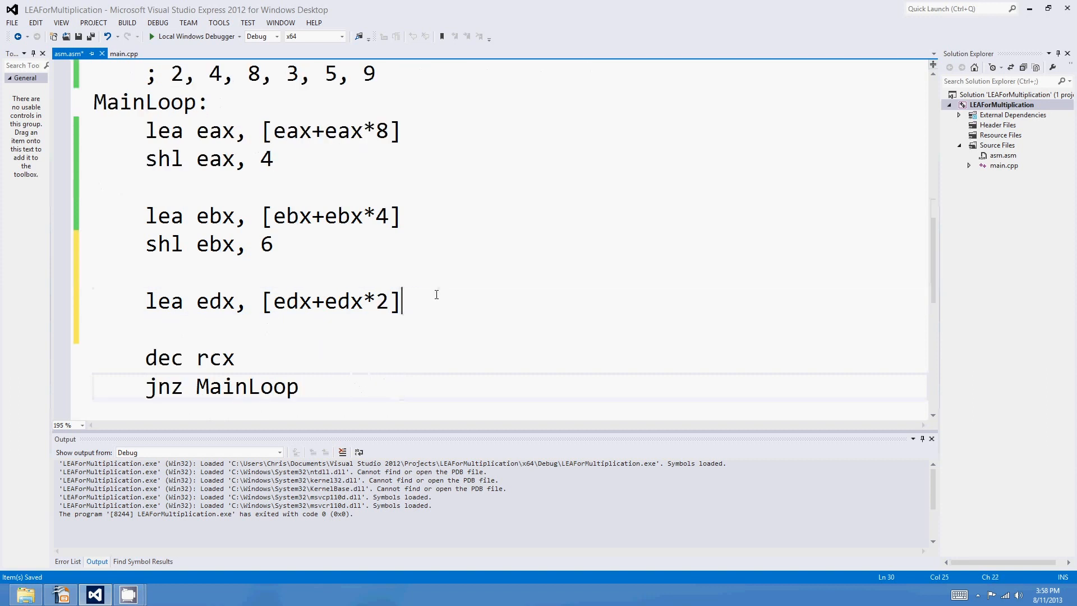
key(Return)
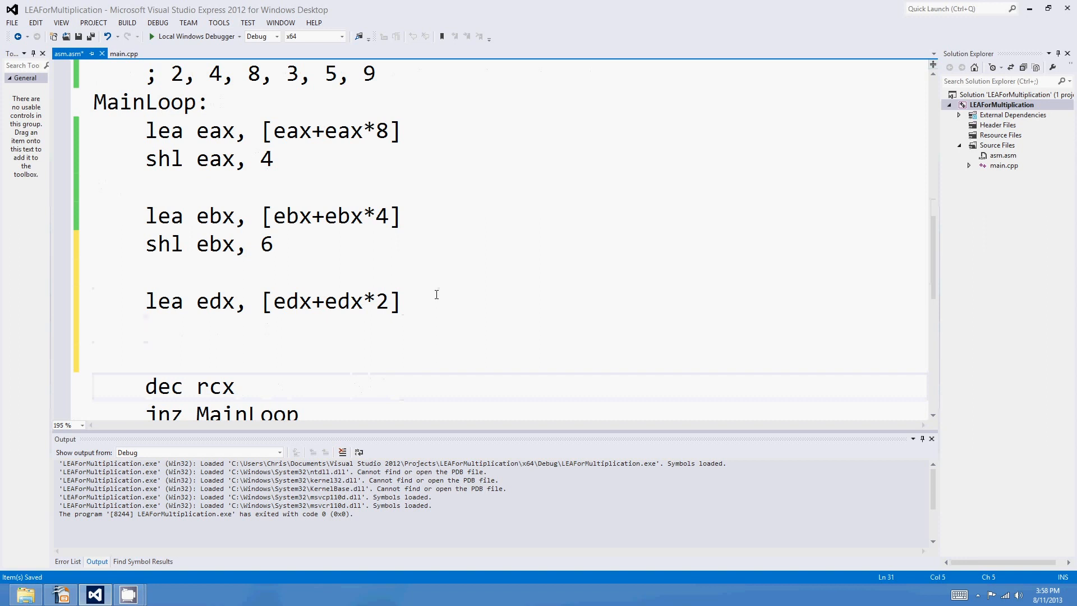
text(shl edx)
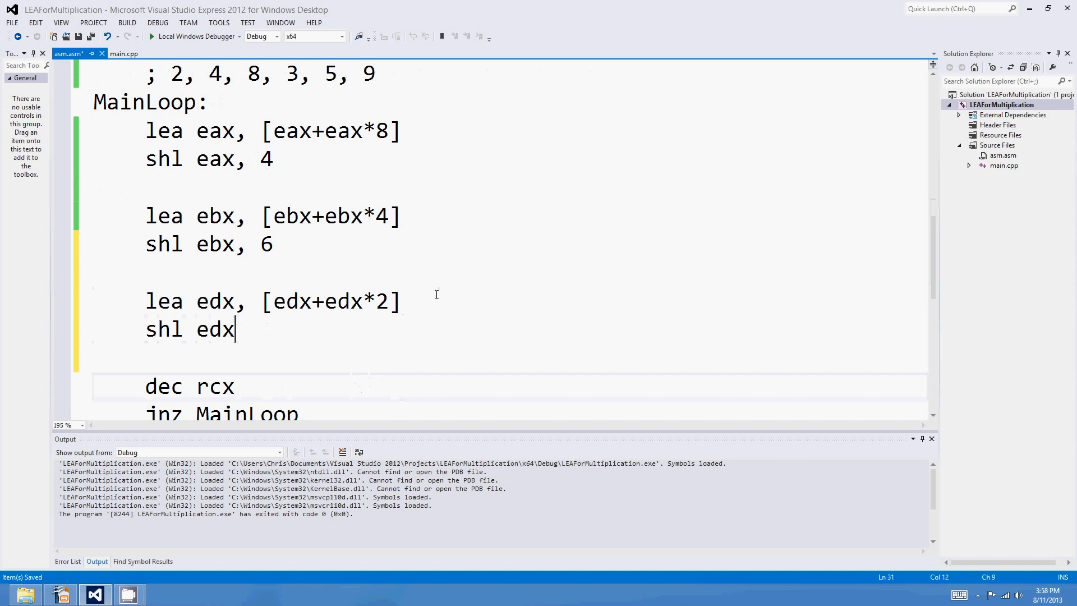
text(, 3)
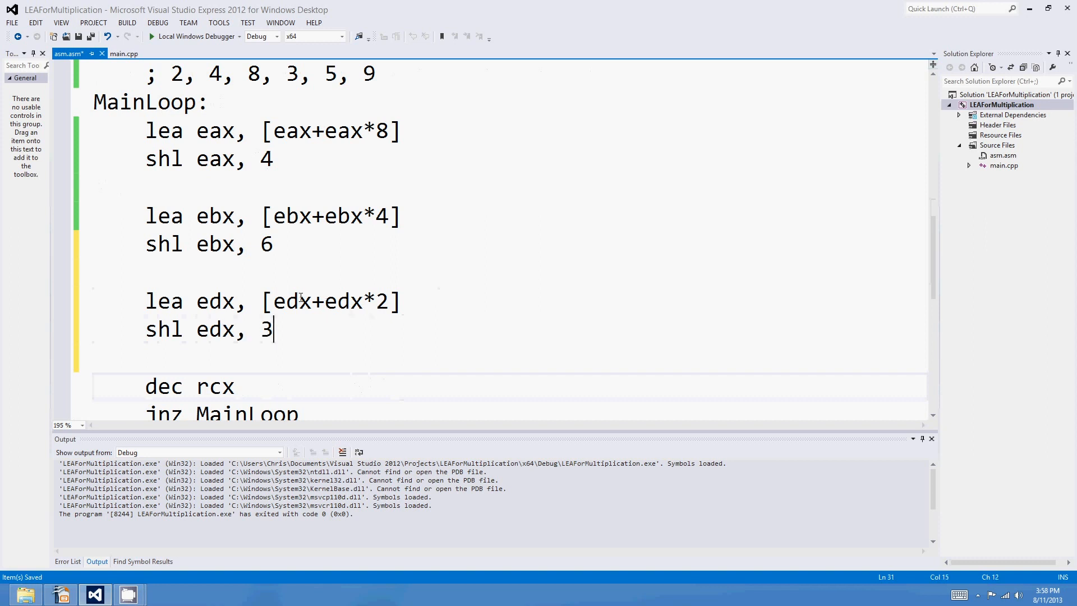
mouse_move(293, 300)
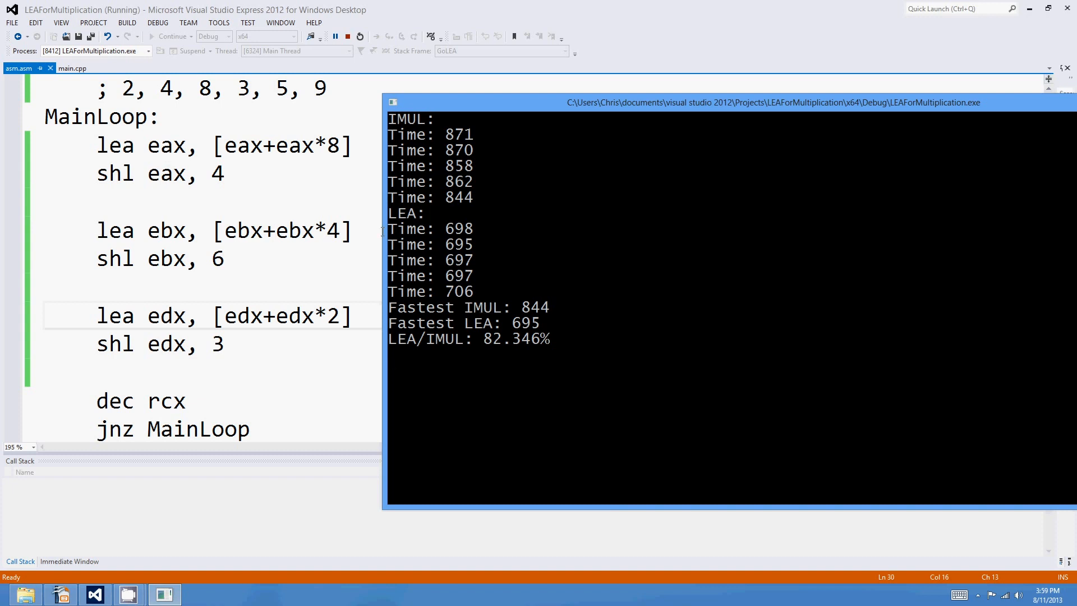
mouse_move(165, 176)
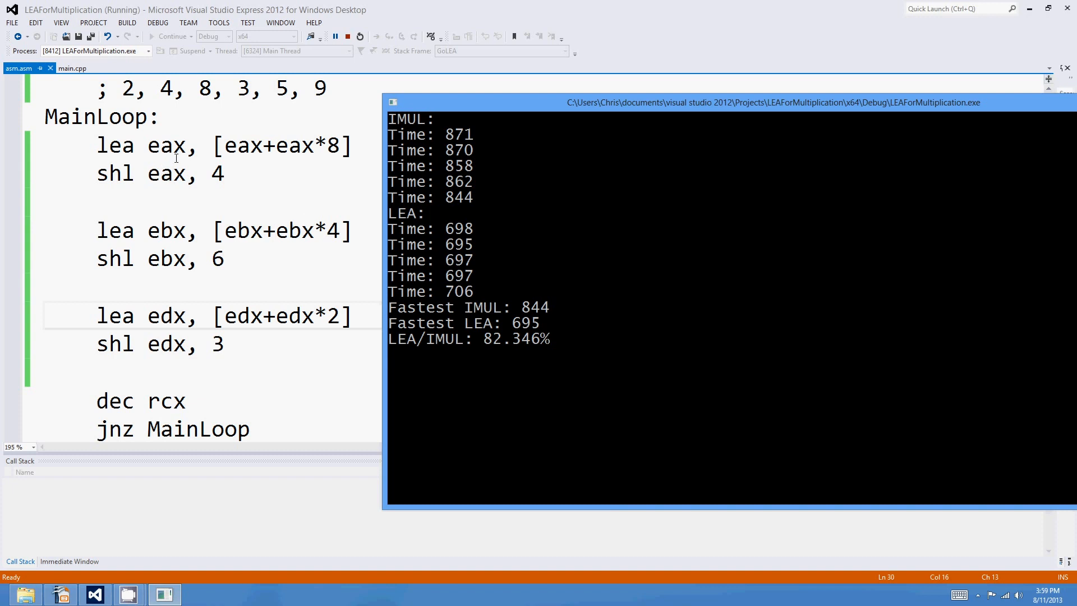
Close the finished benchmark console (LEA 82.346% of IMUL) and stop debugging
click(335, 36)
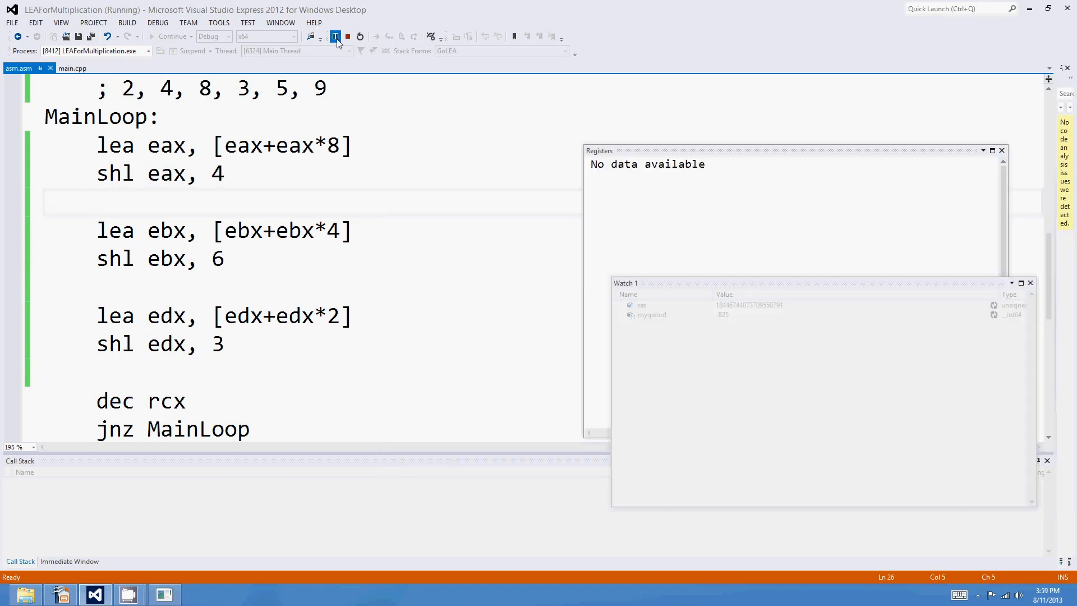
click(347, 36)
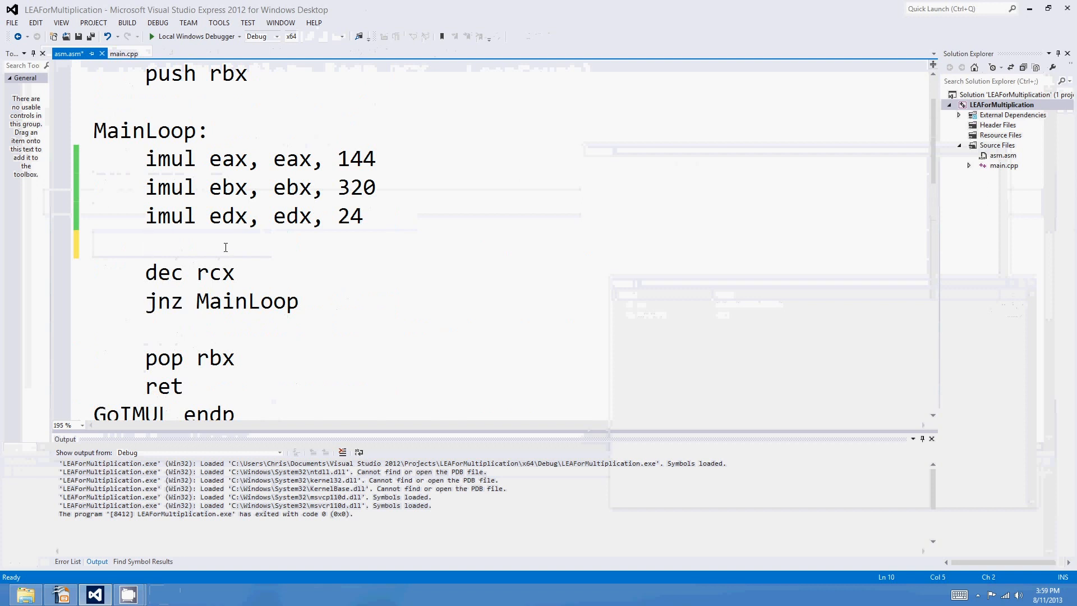
Trim GoIMUL to one imul line, changing the multiplier 144 to 73 and selecting its eax operand
click(146, 245)
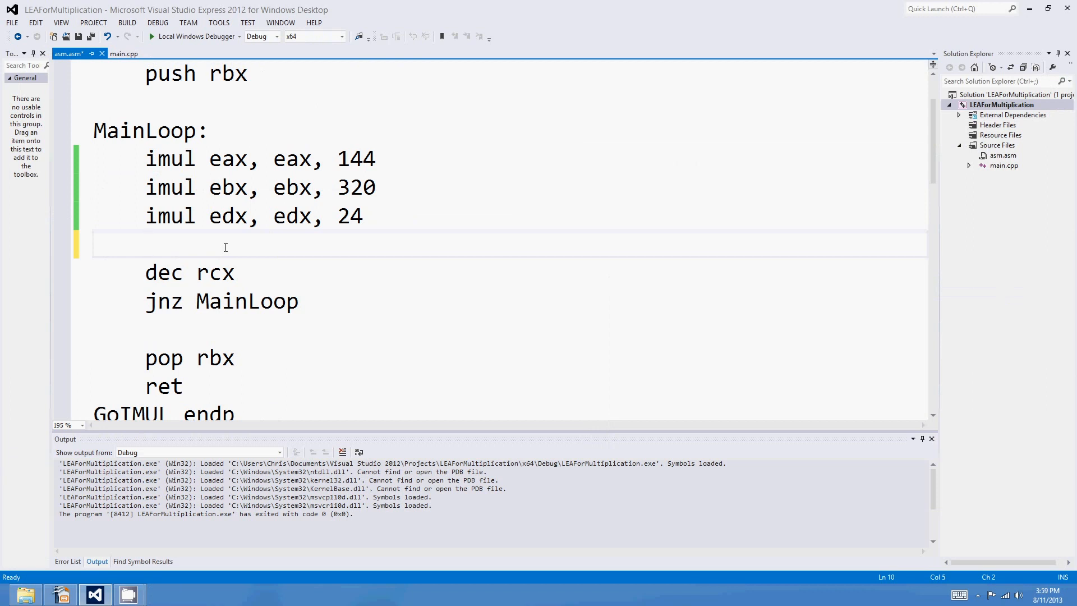
click(146, 245)
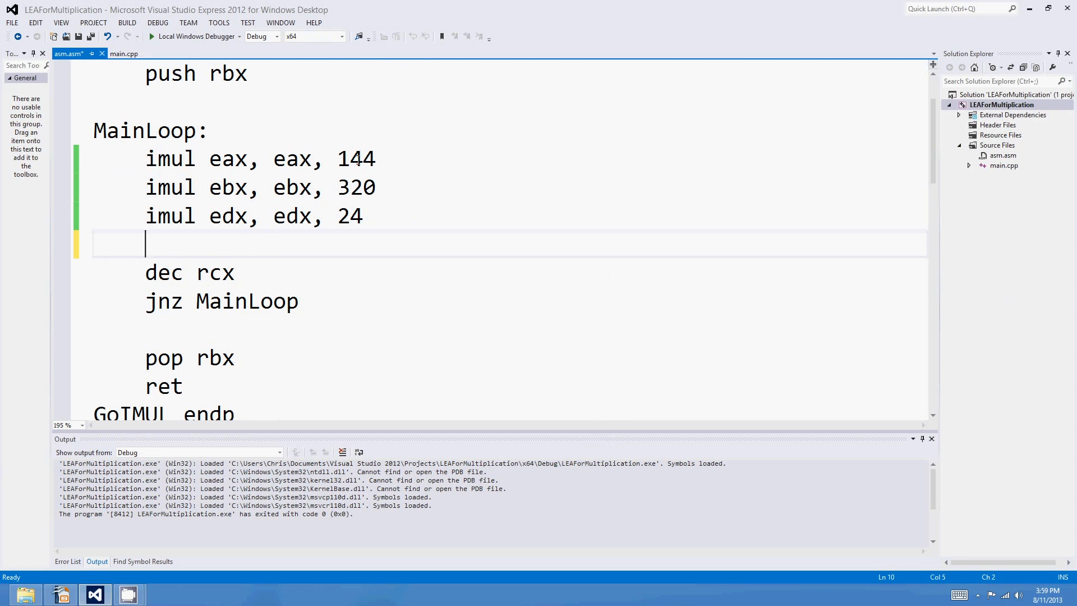
double_click(356, 158)
text(73)
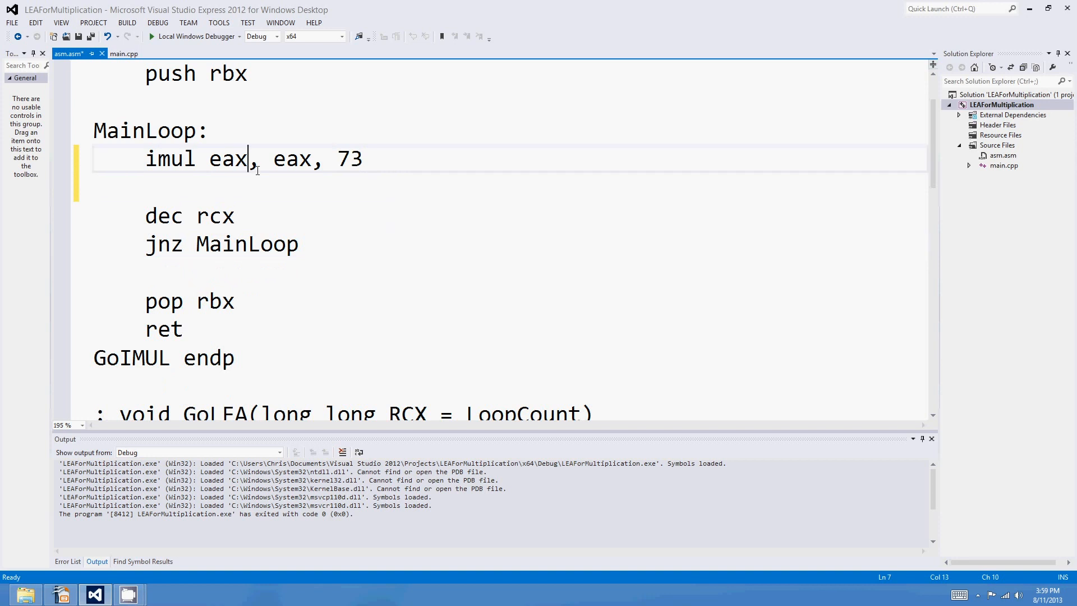
double_click(292, 158)
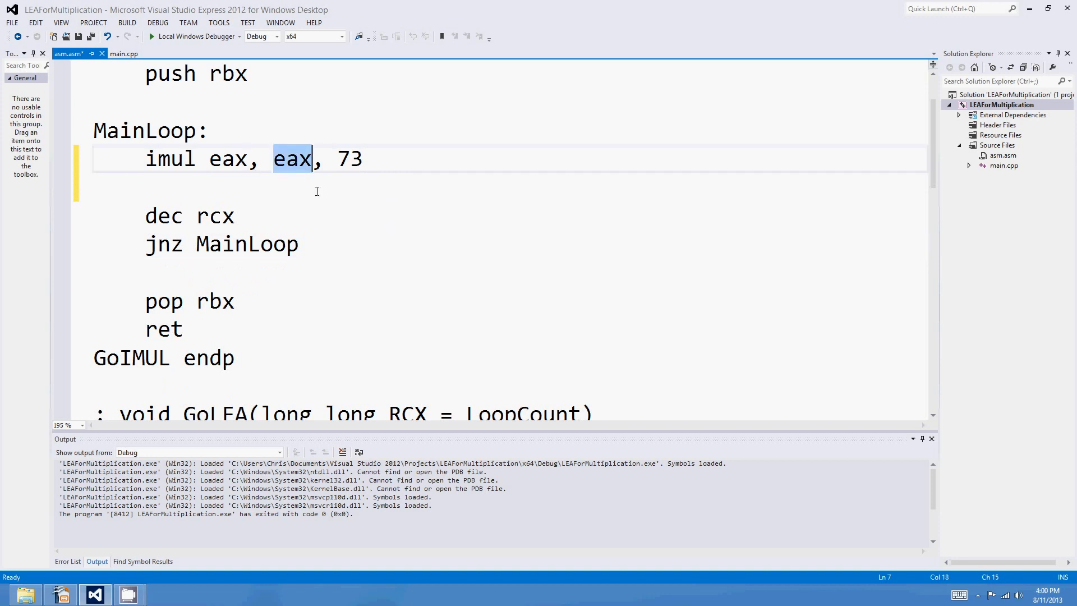
mouse_move(315, 197)
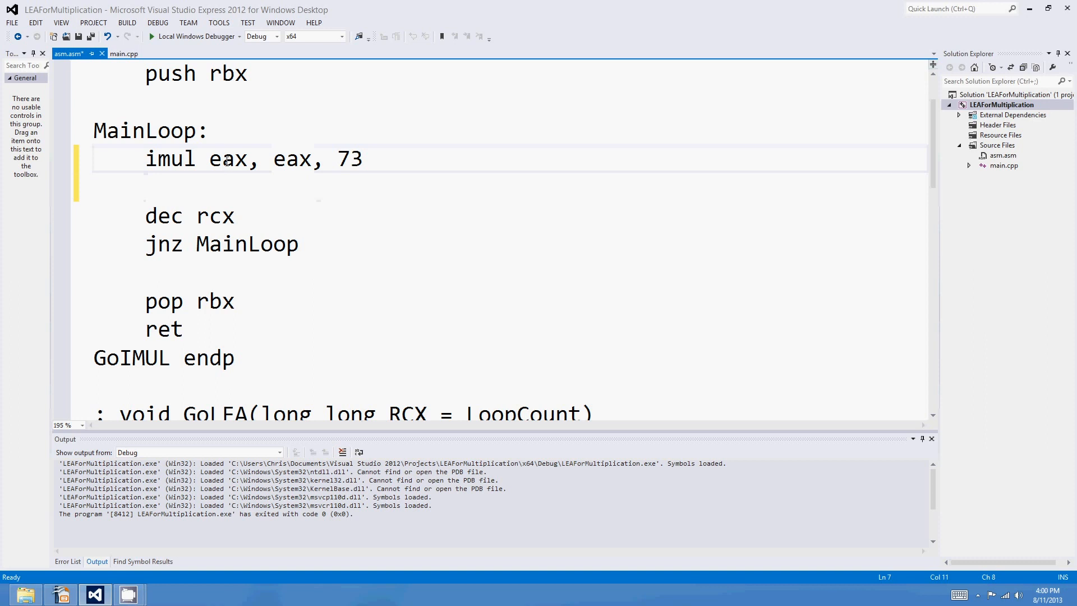
scroll(down, 3)
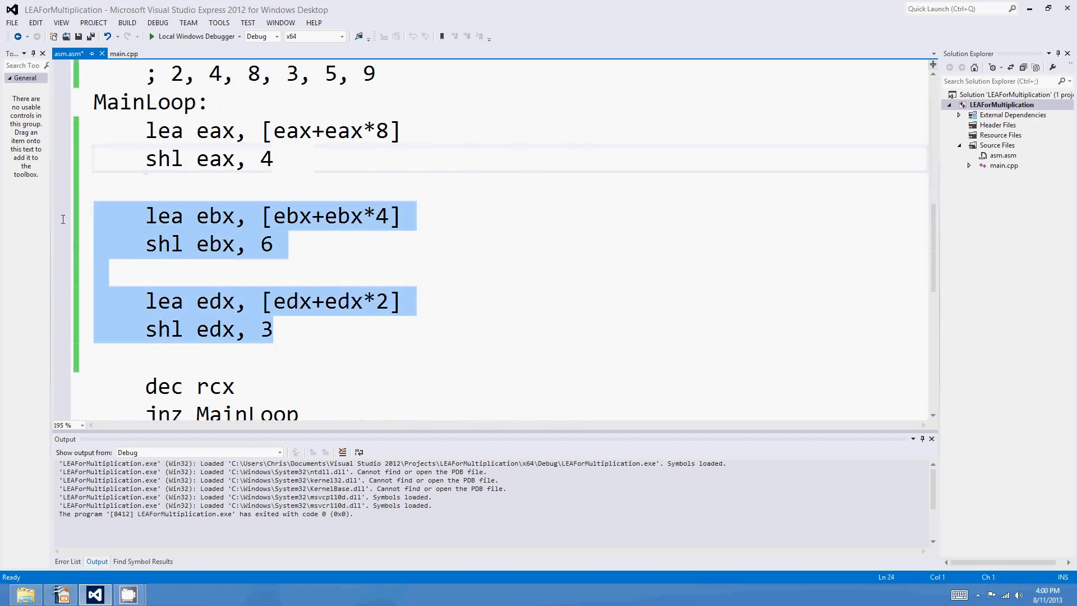
Delete the extra lines and scroll down to GoLEA's remaining lea eax and shl eax lines
key(Delete)
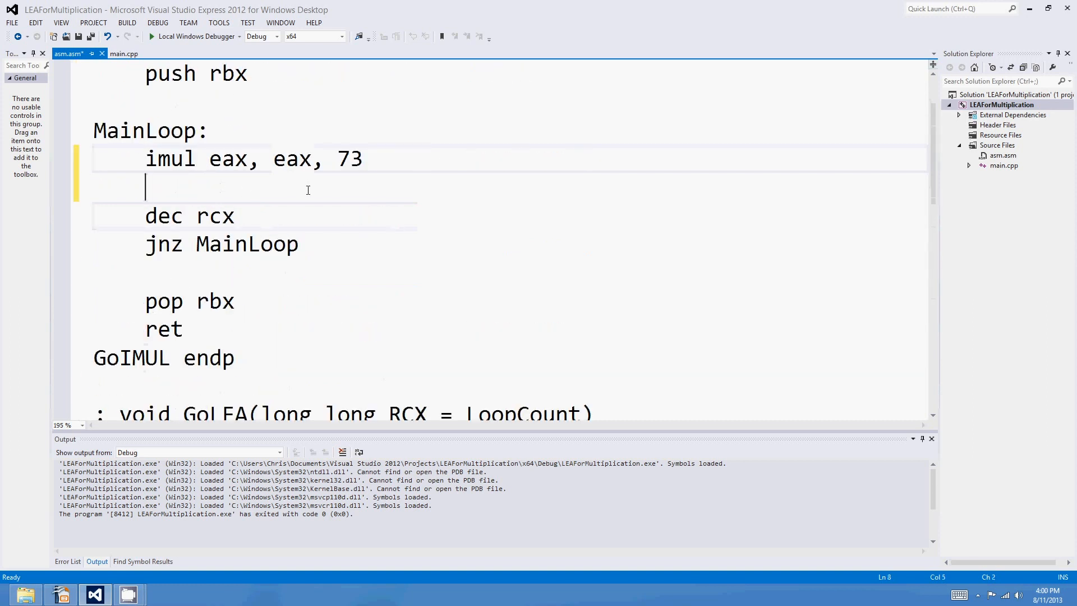
scroll(down, 3)
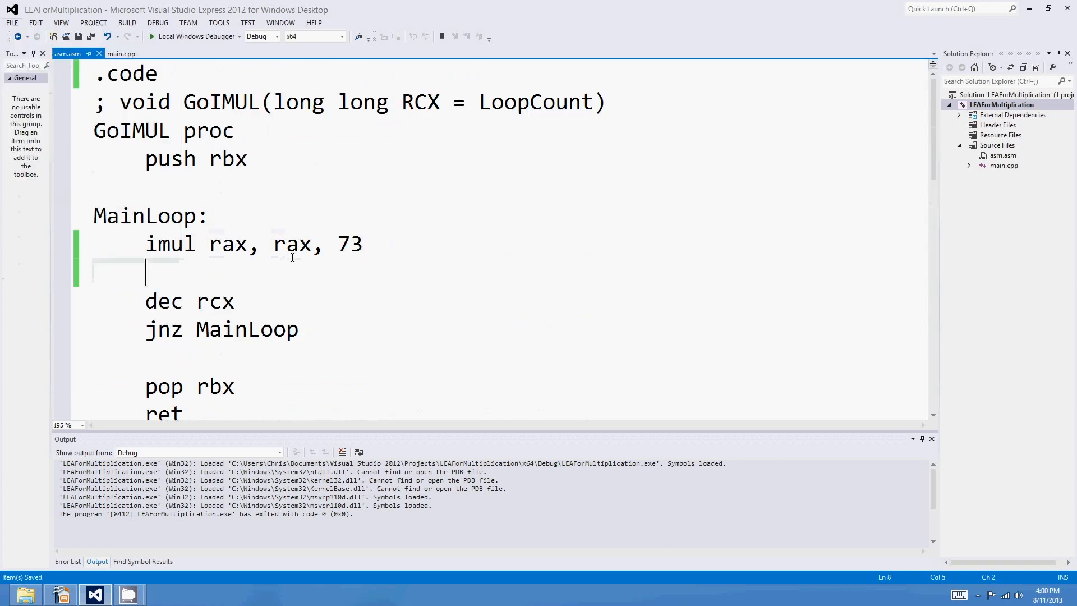
scroll(down, 3)
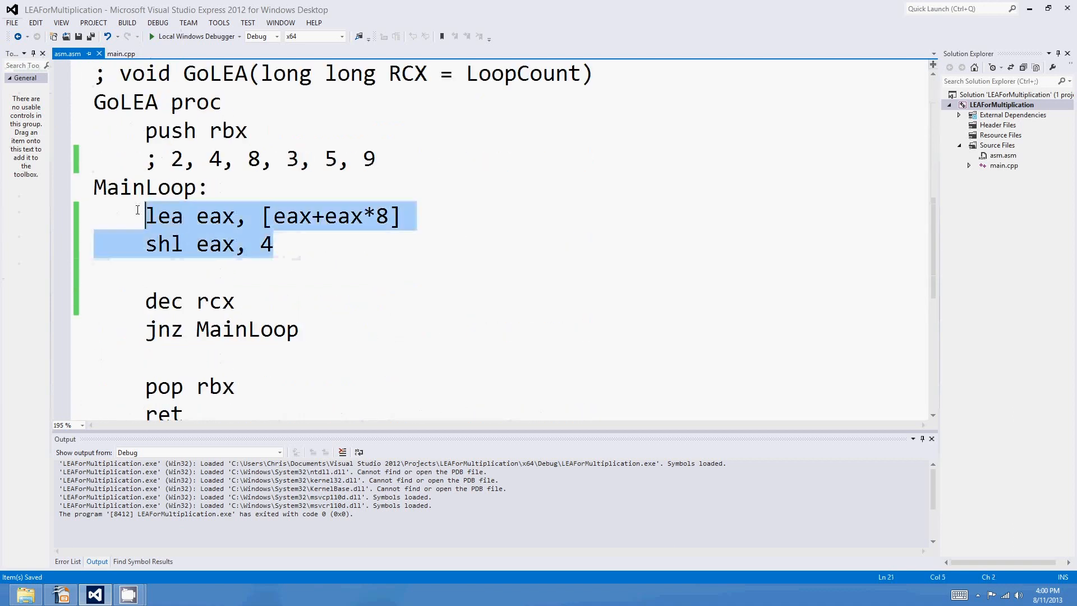
Replace GoLEA's old eax lines with lea rdx, [rax+rax*8] for rax times 9
key(Delete)
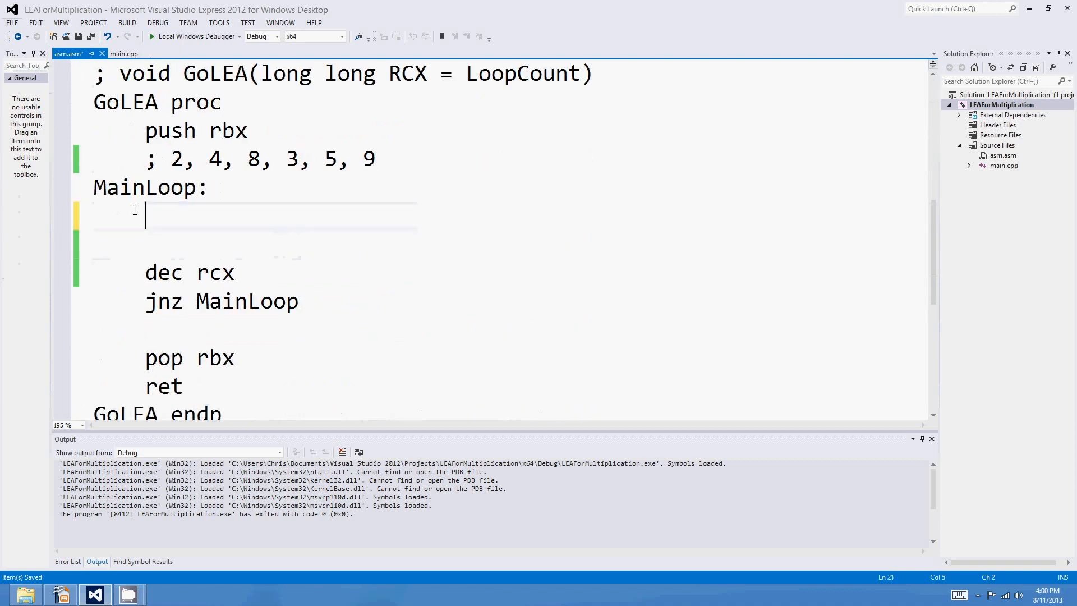
text(le)
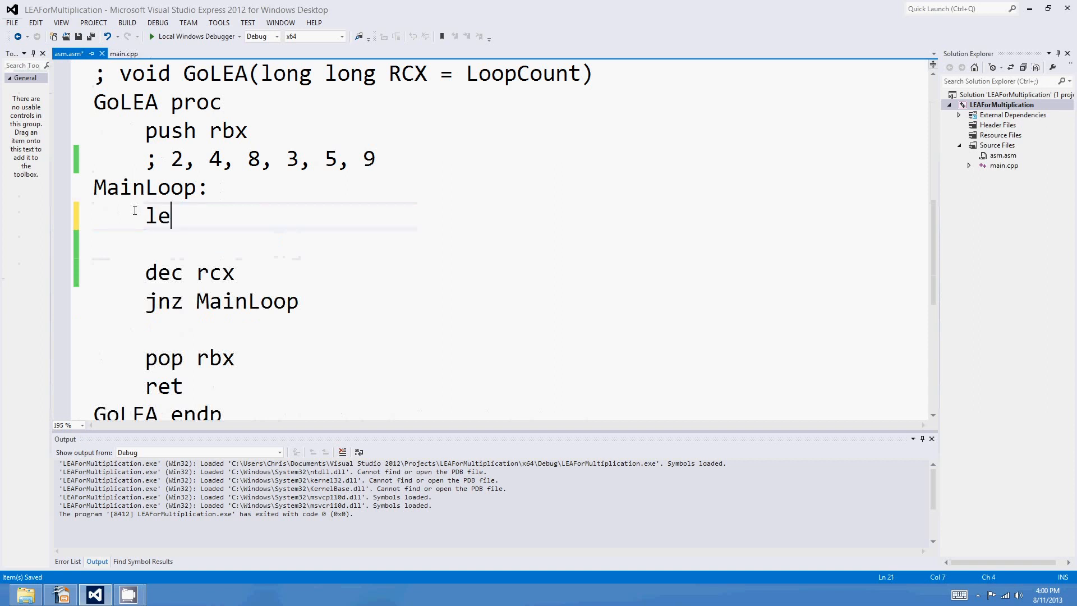
text(a rax, [ra)
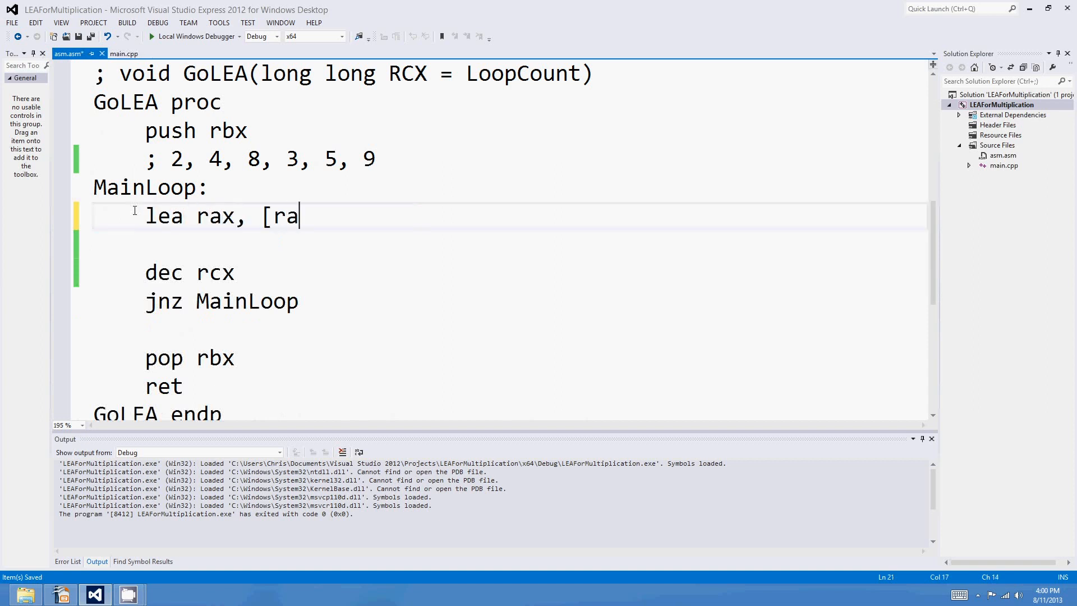
text(x+rax)
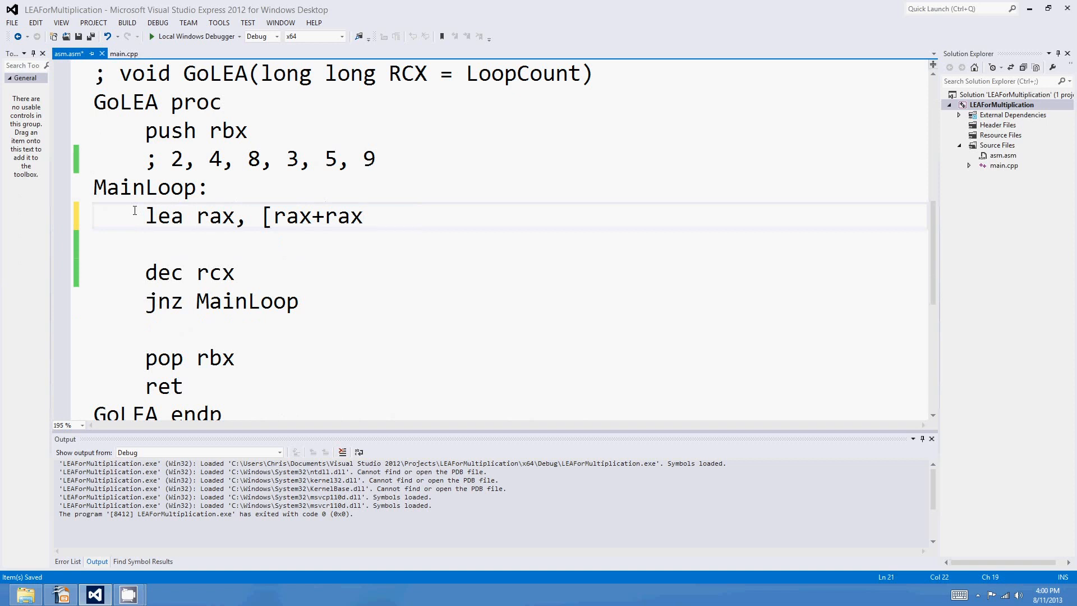
text(*8])
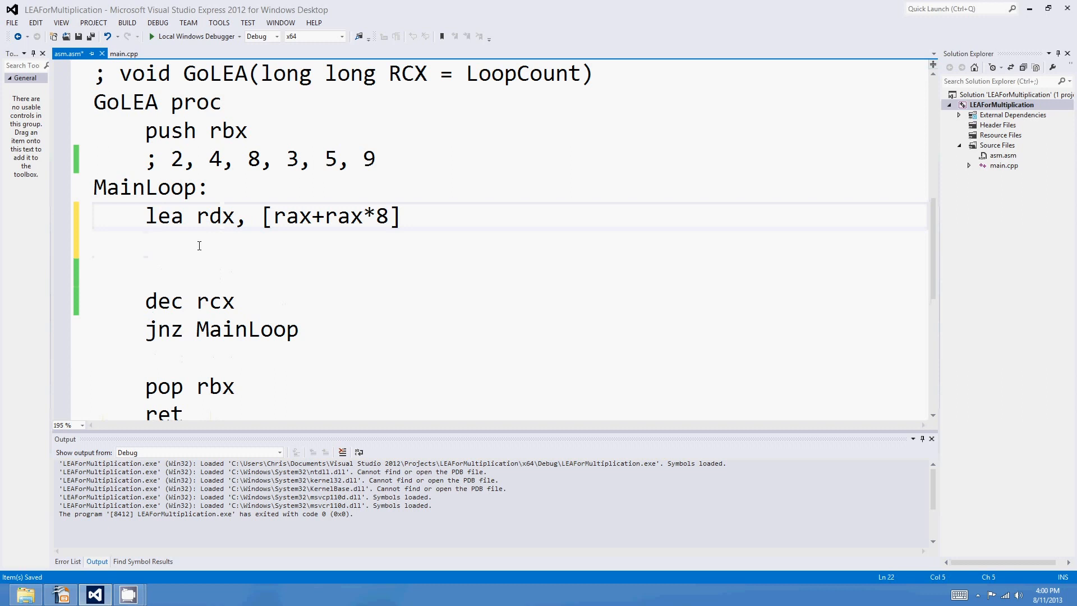
Point out the rax+rax*8 expression and rdx destination, then move below the lea
click(273, 215)
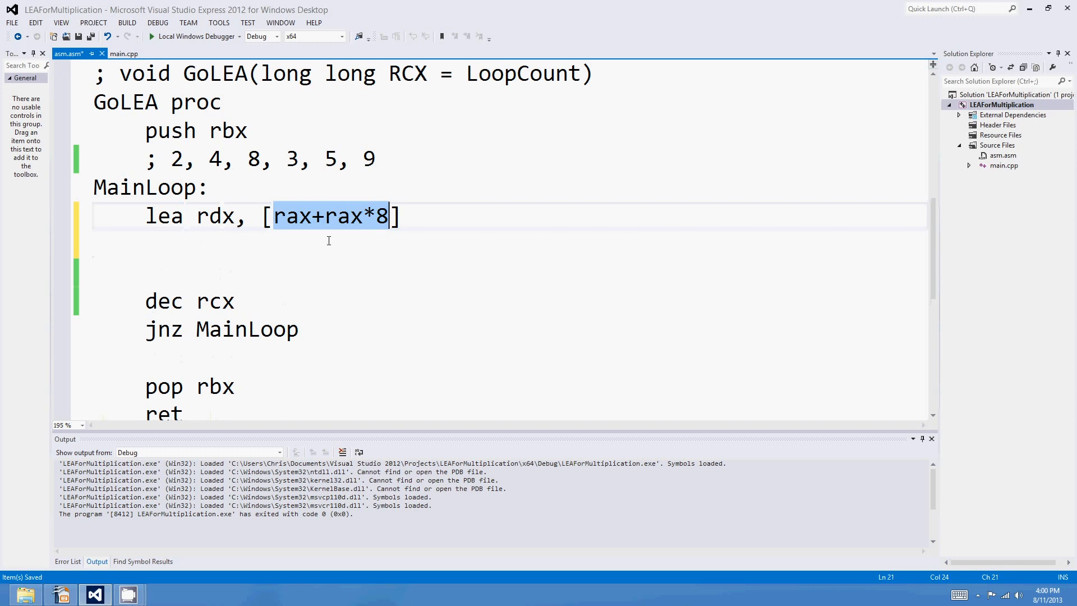
mouse_move(352, 233)
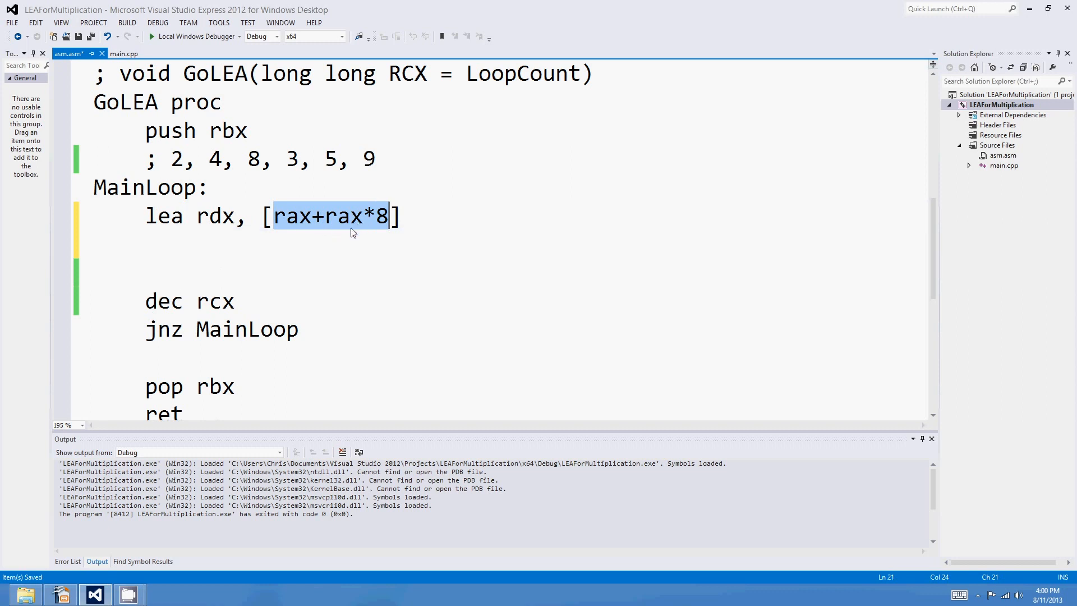
double_click(216, 215)
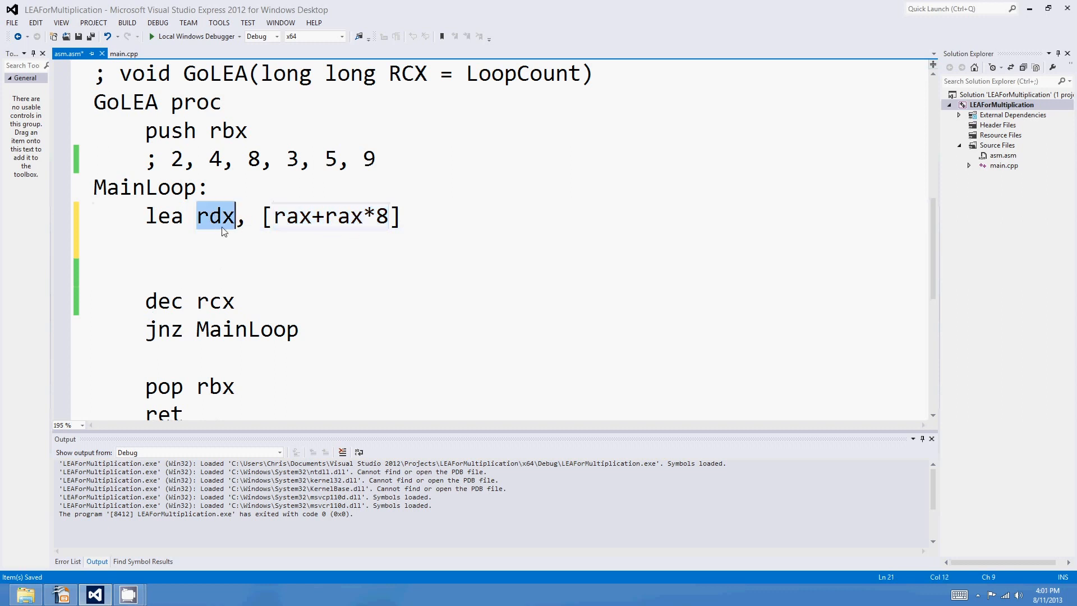
mouse_move(221, 241)
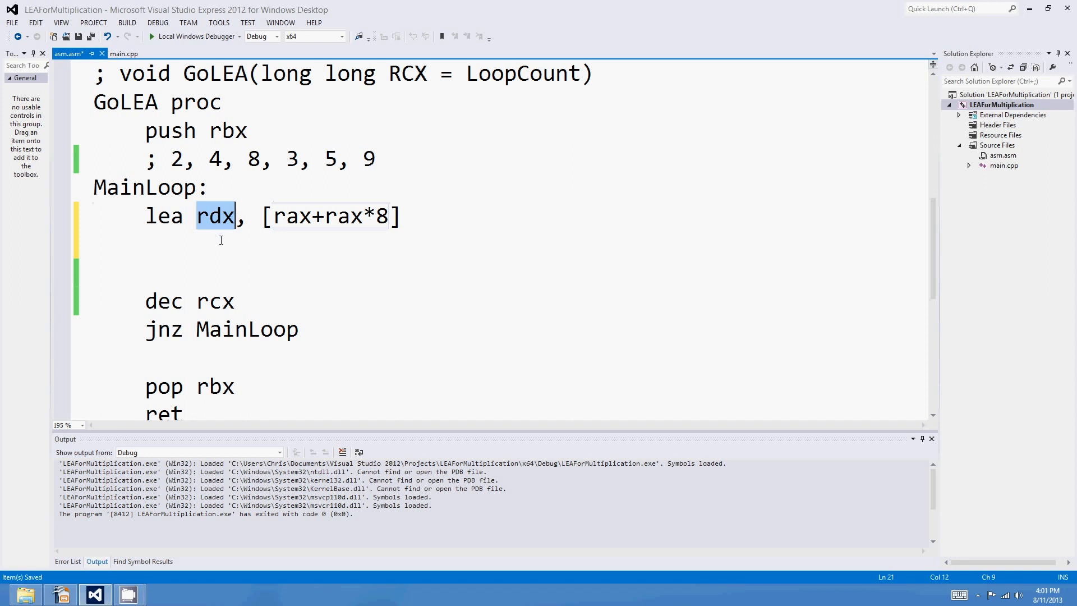
click(199, 256)
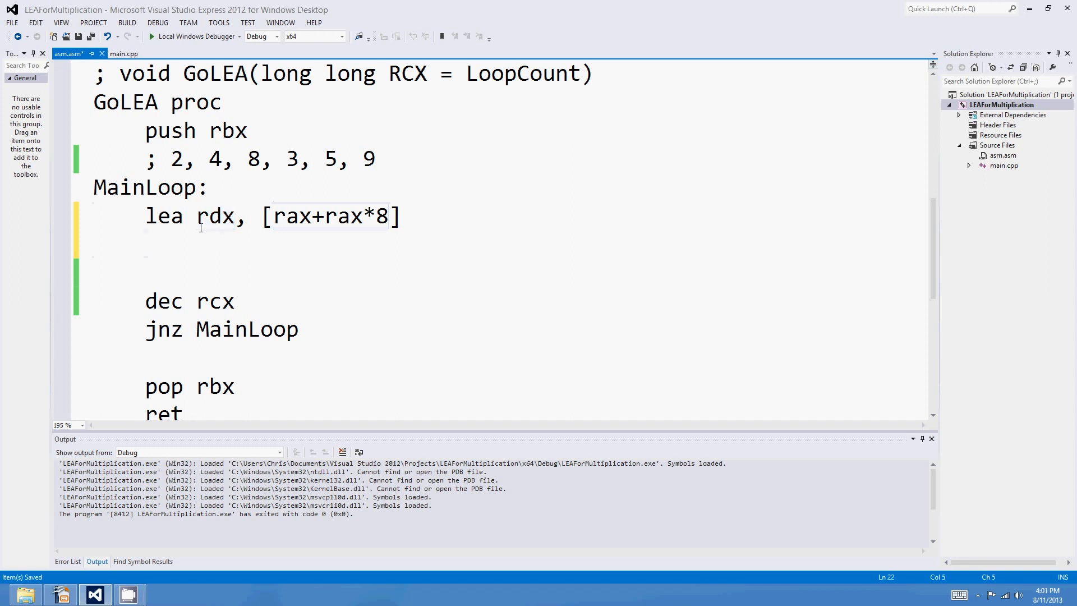
Add shl rax, 6 and add rax, rdx with '; Mul by 64' and '; Mul by 9' comments
text(shl r)
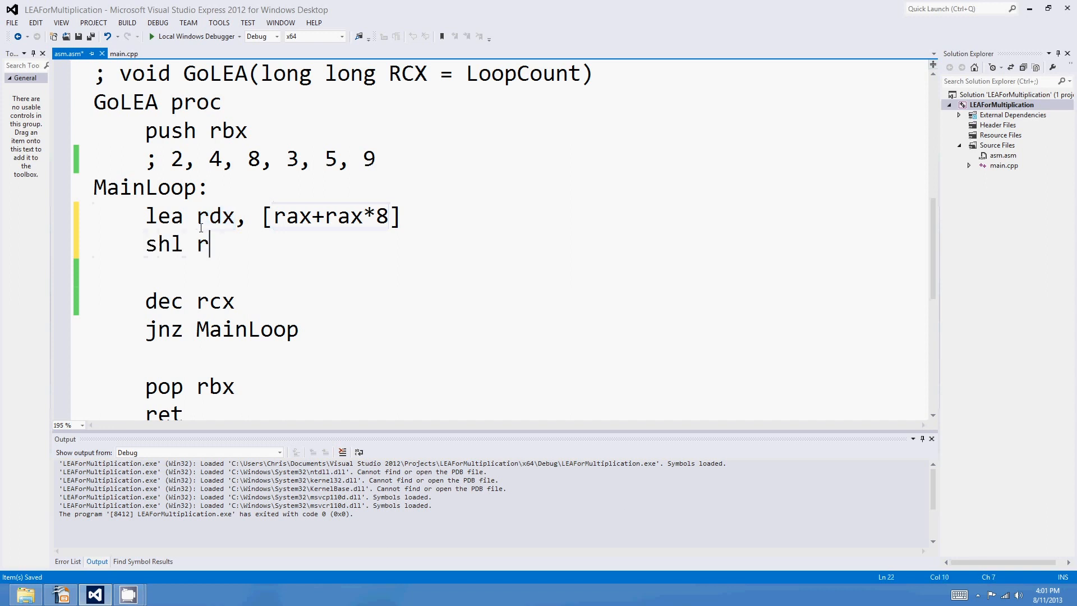
text(ax, 6)
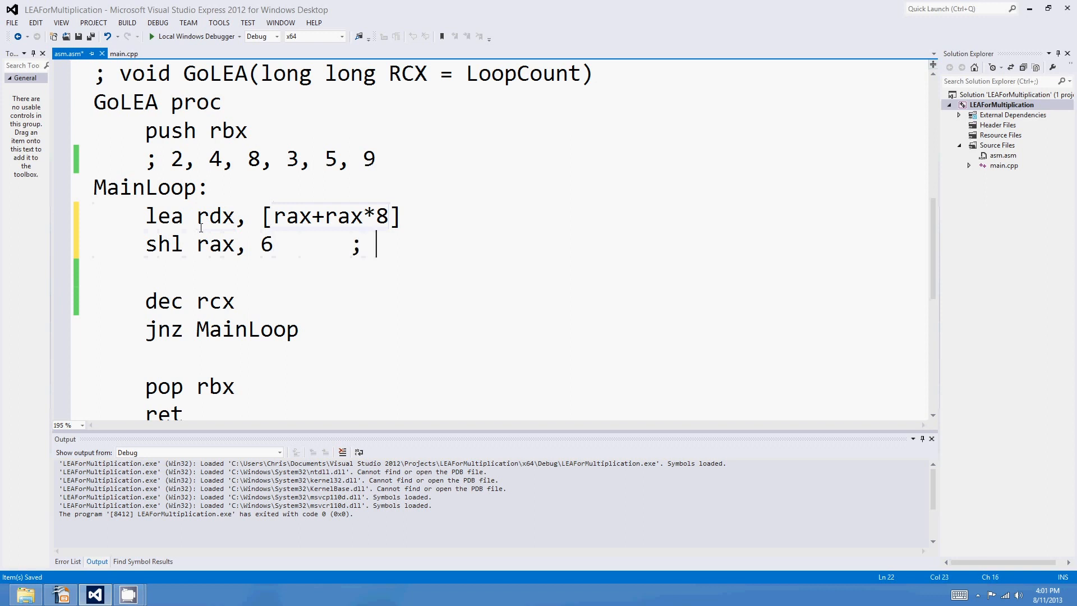
text(Mul by 64)
click(508, 216)
text(      ;)
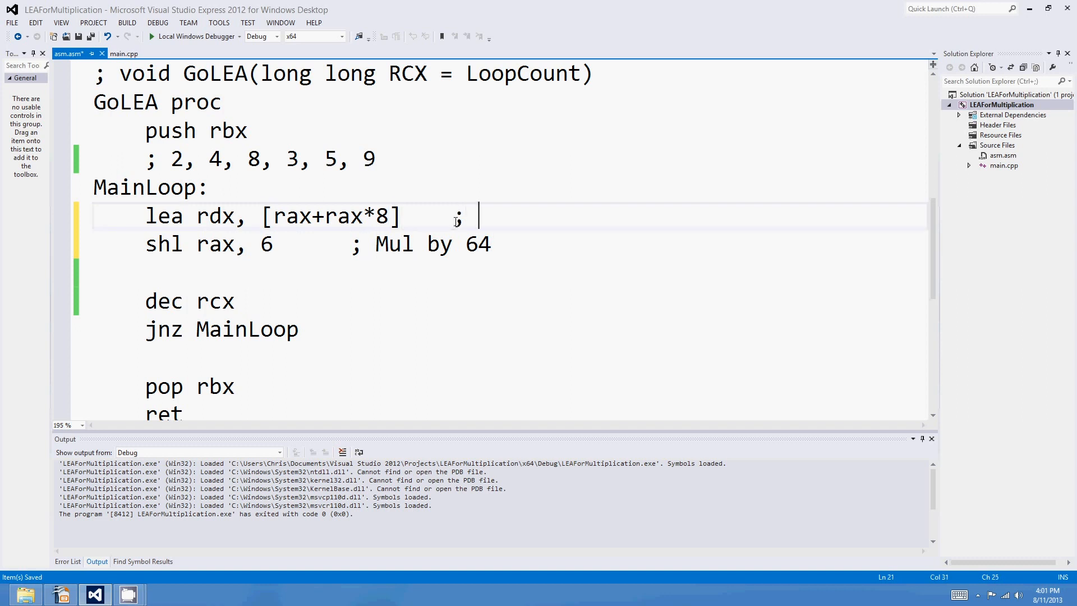
text(Mul by 9)
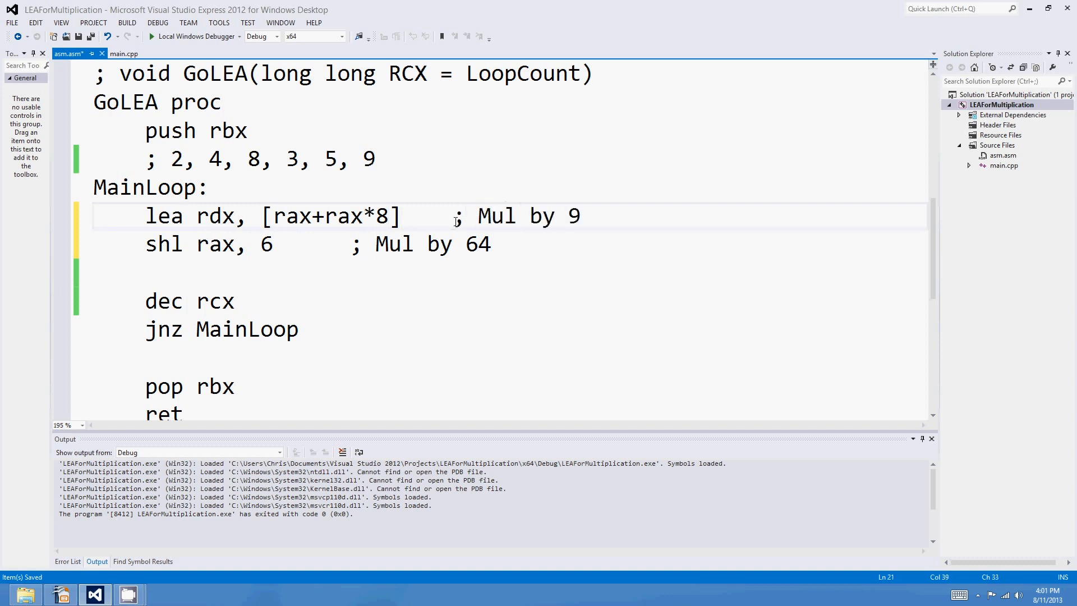
text(add)
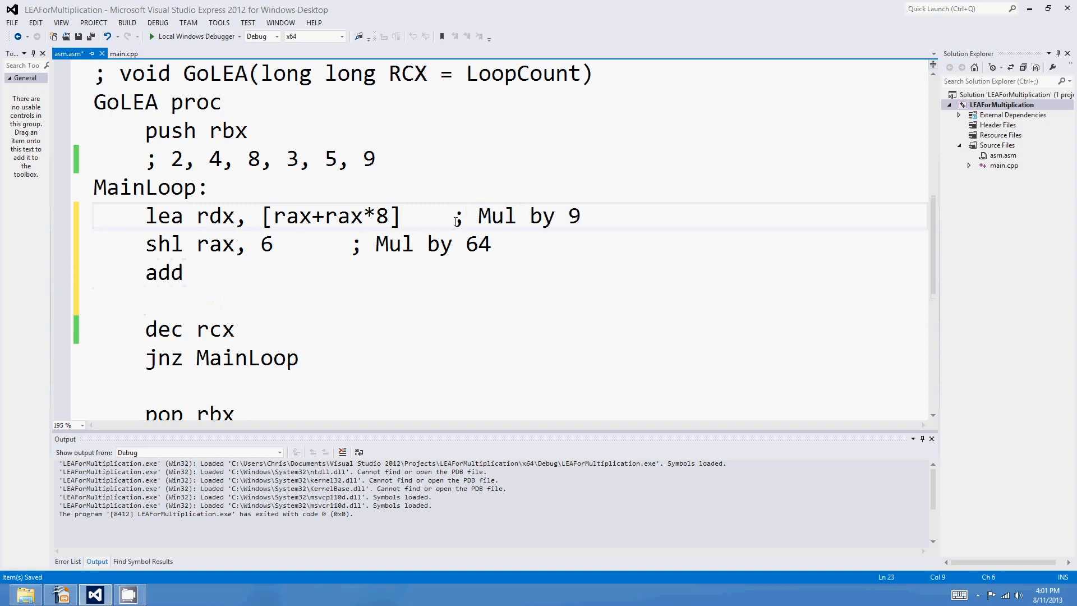
text(rax, rdx)
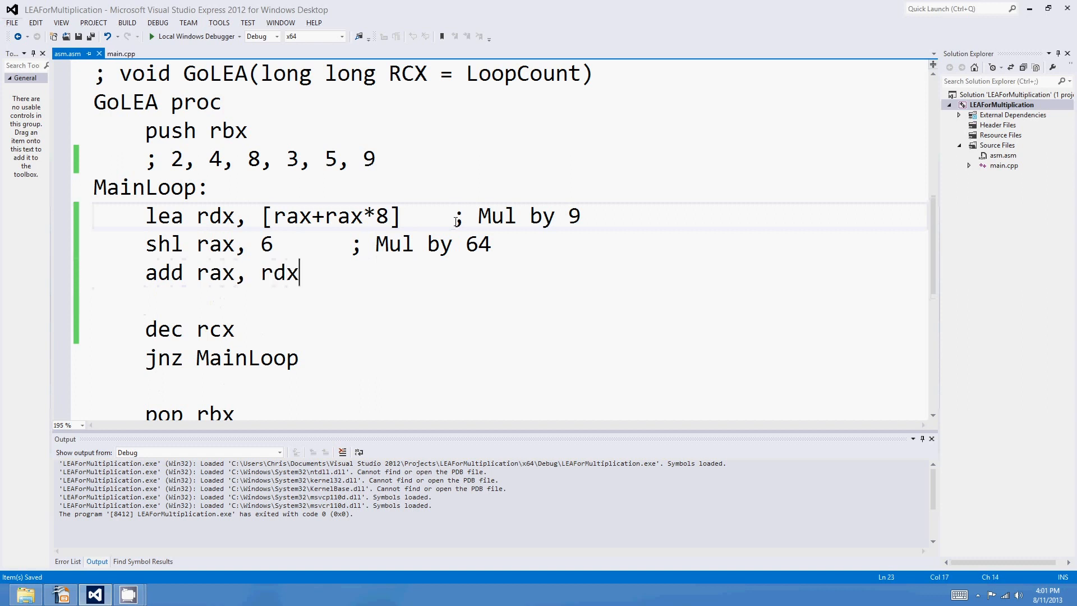
click(217, 216)
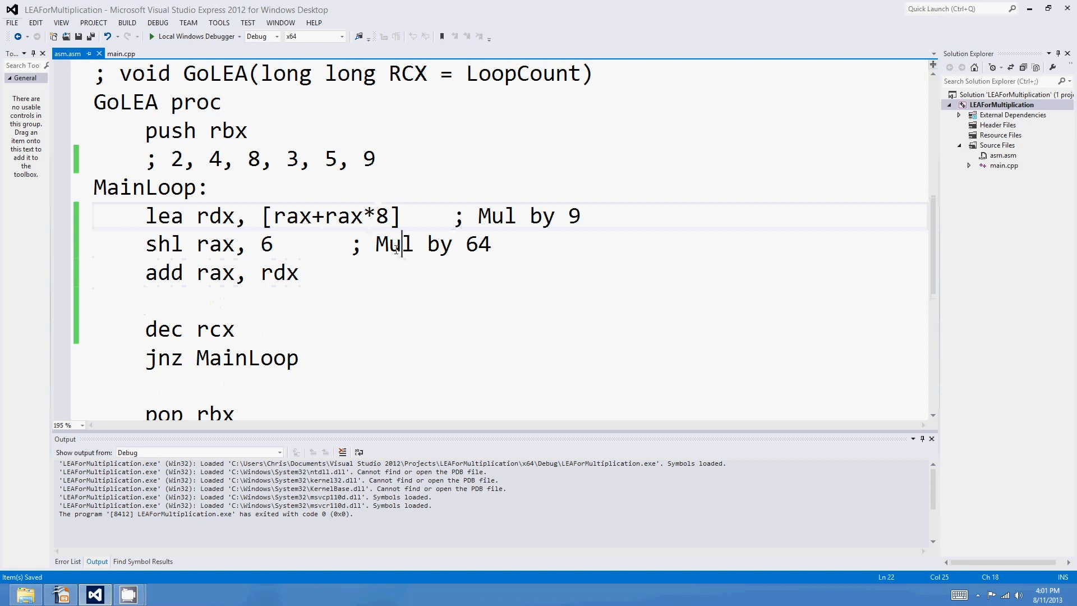
mouse_move(463, 255)
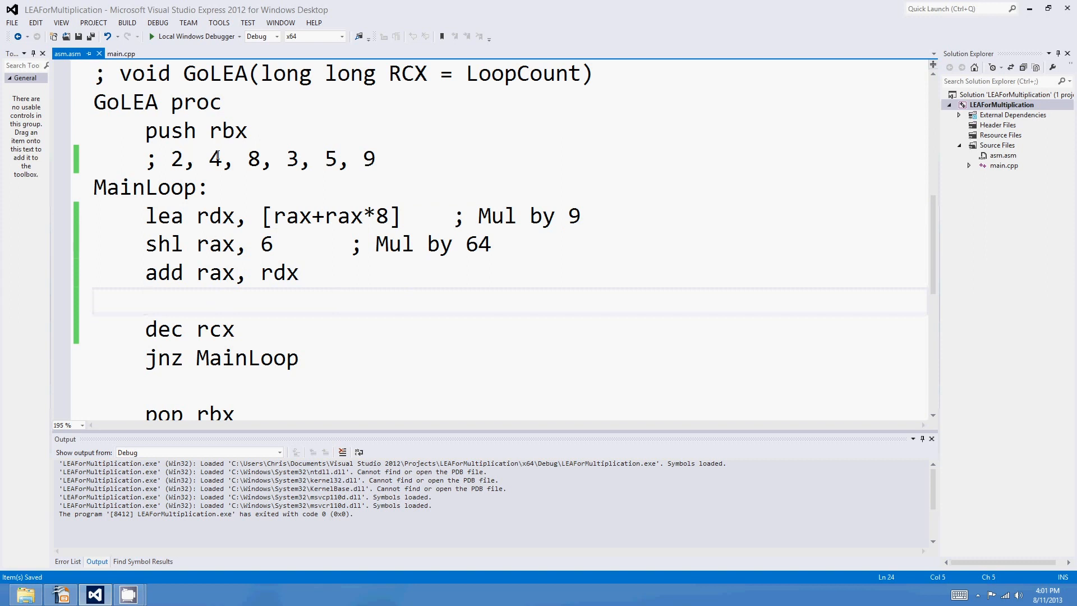
Run the benchmark, reporting LEA at about 76.32% of IMUL's time, and return to the code
click(155, 36)
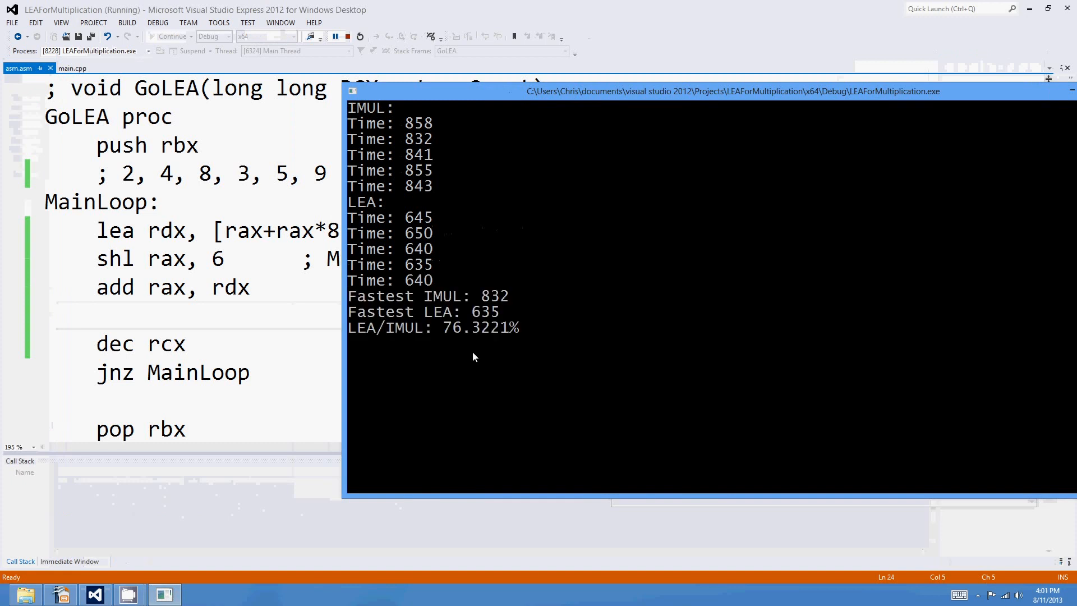
mouse_move(463, 341)
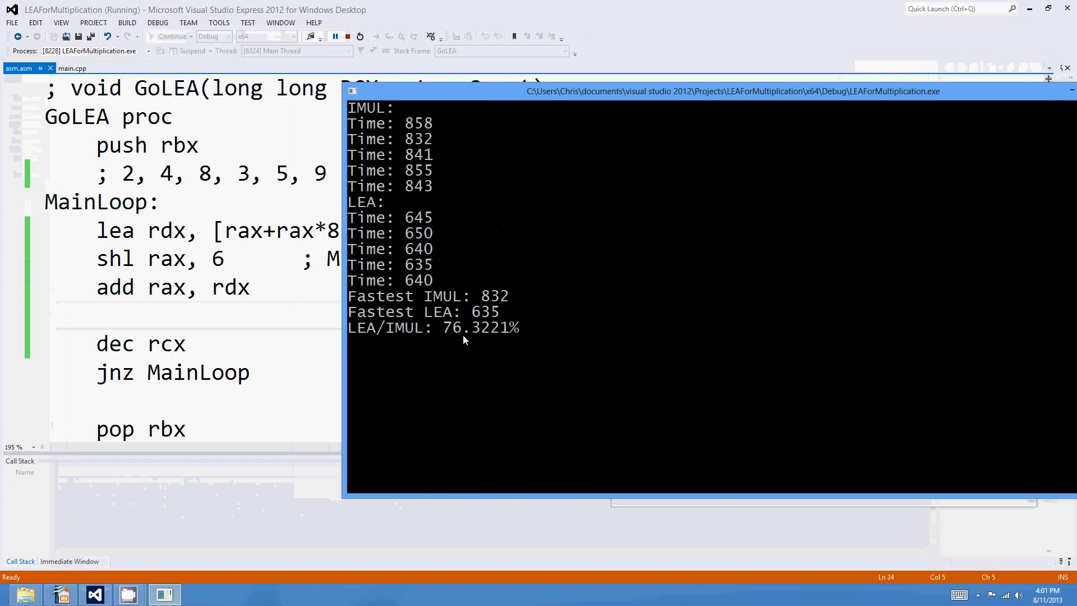
mouse_move(465, 335)
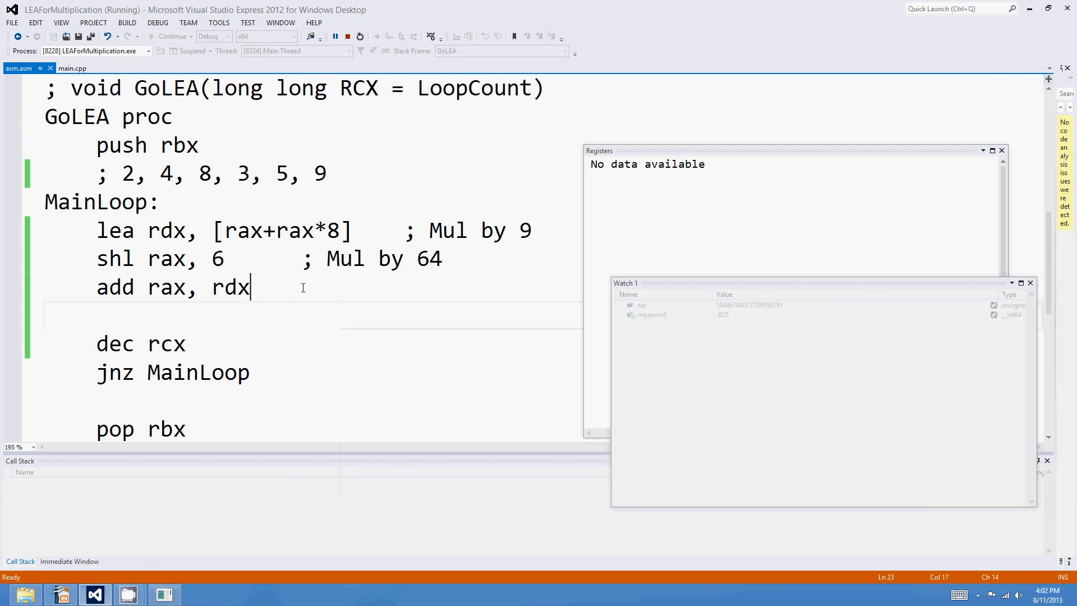
click(347, 36)
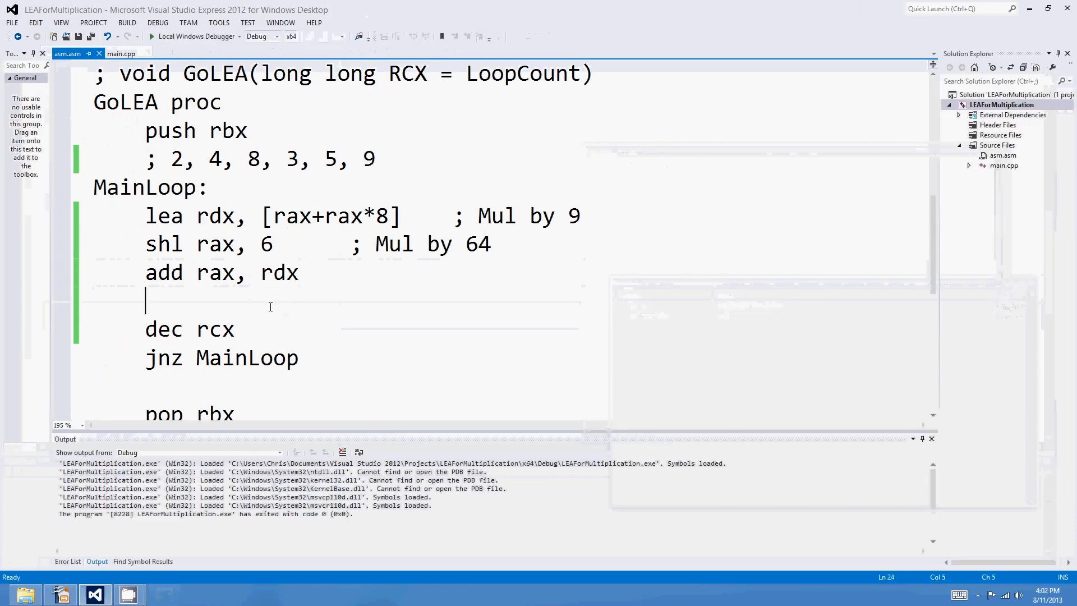
mouse_move(216, 216)
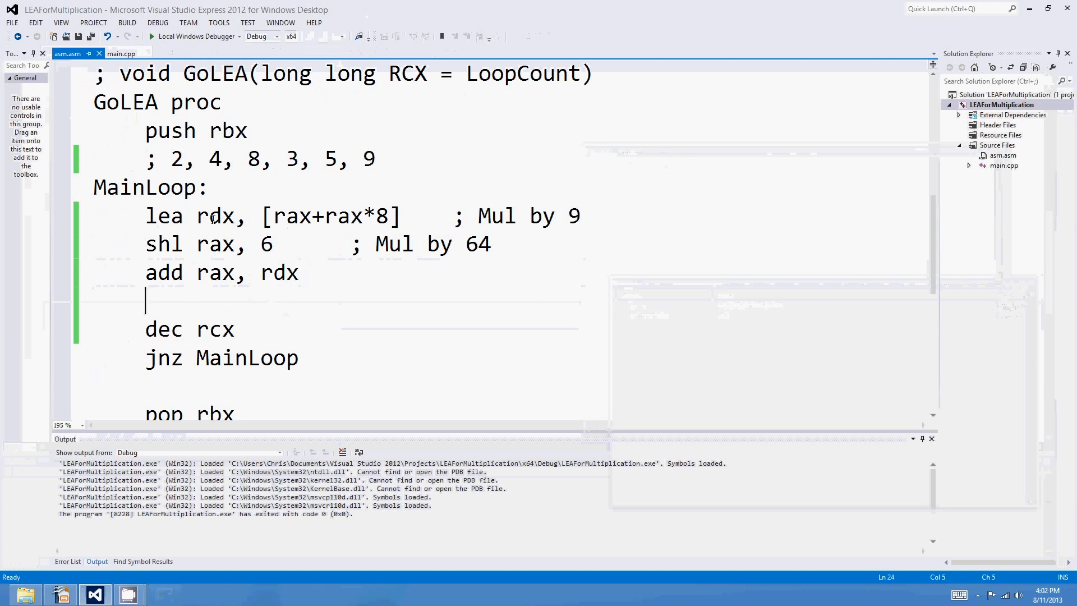
Select the add instruction on GoLEA's third loop line and change it to sub rax, rdx
double_click(216, 215)
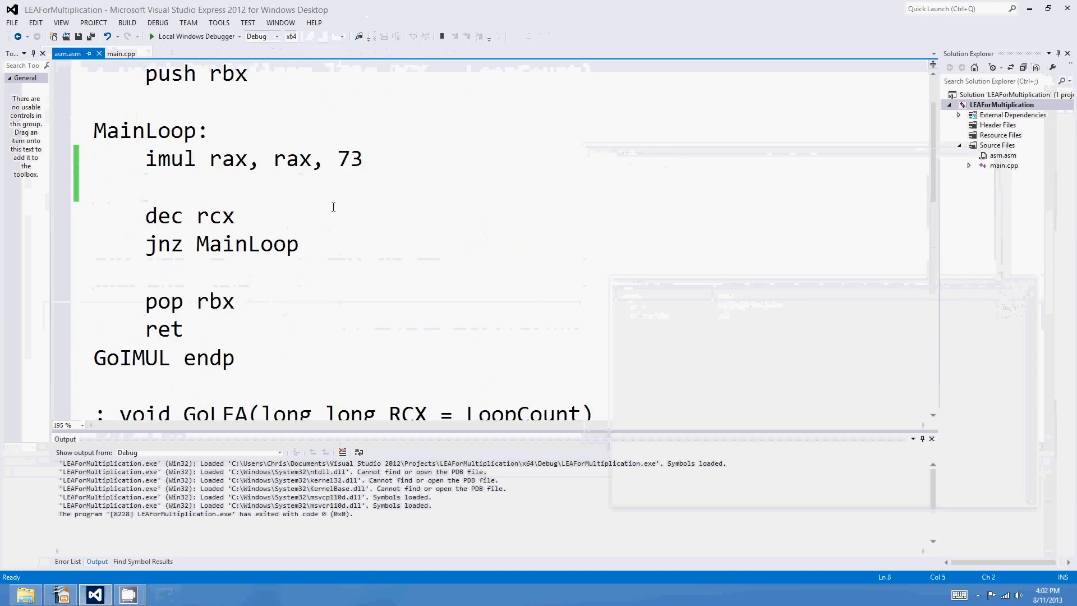
scroll(down, 3)
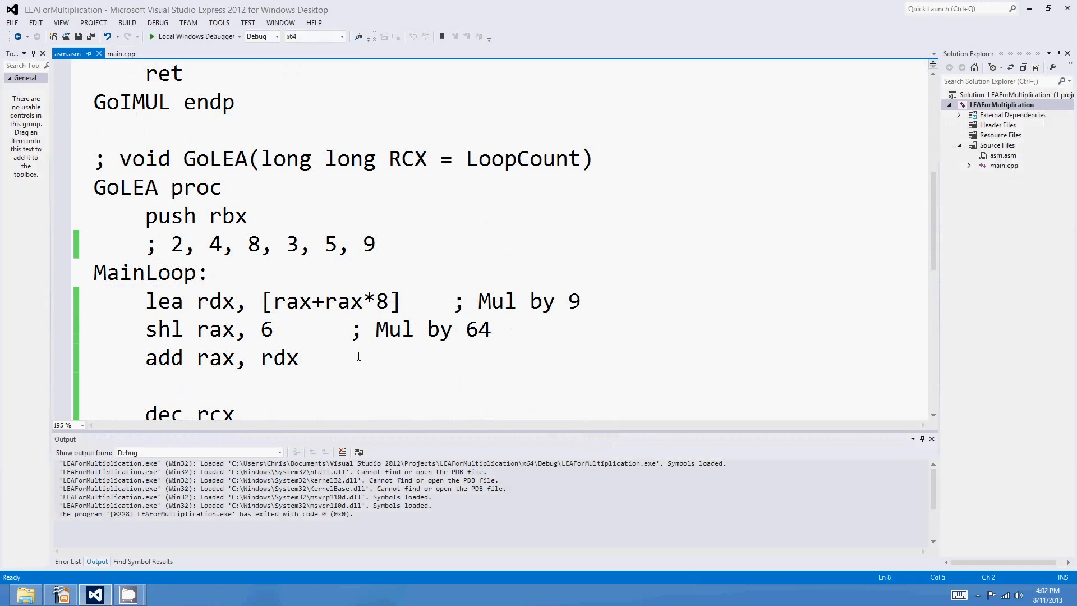
click(299, 358)
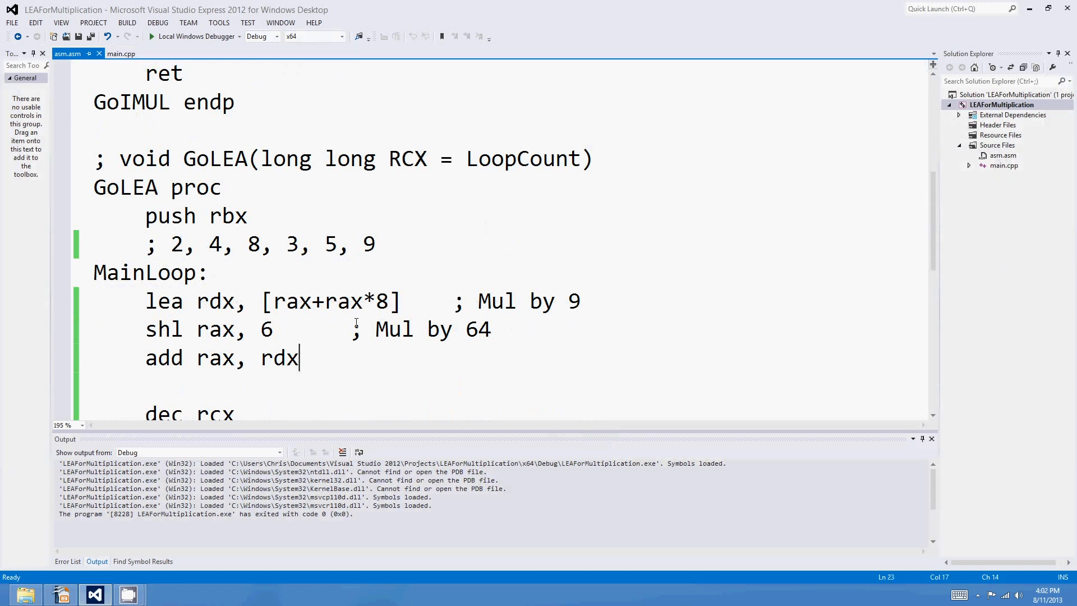
mouse_move(161, 357)
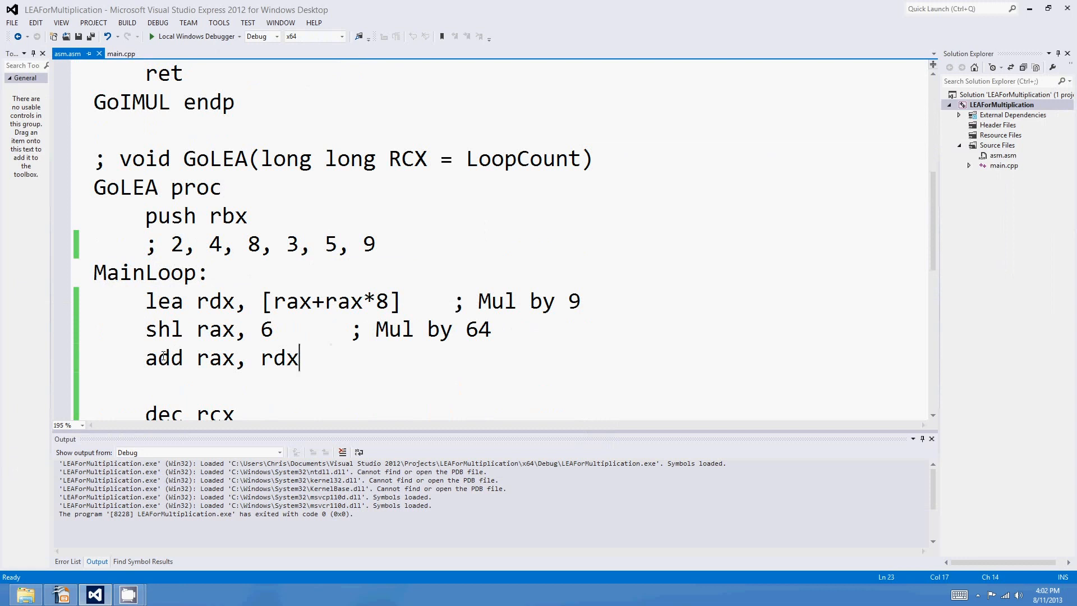
double_click(164, 357)
text(sub)
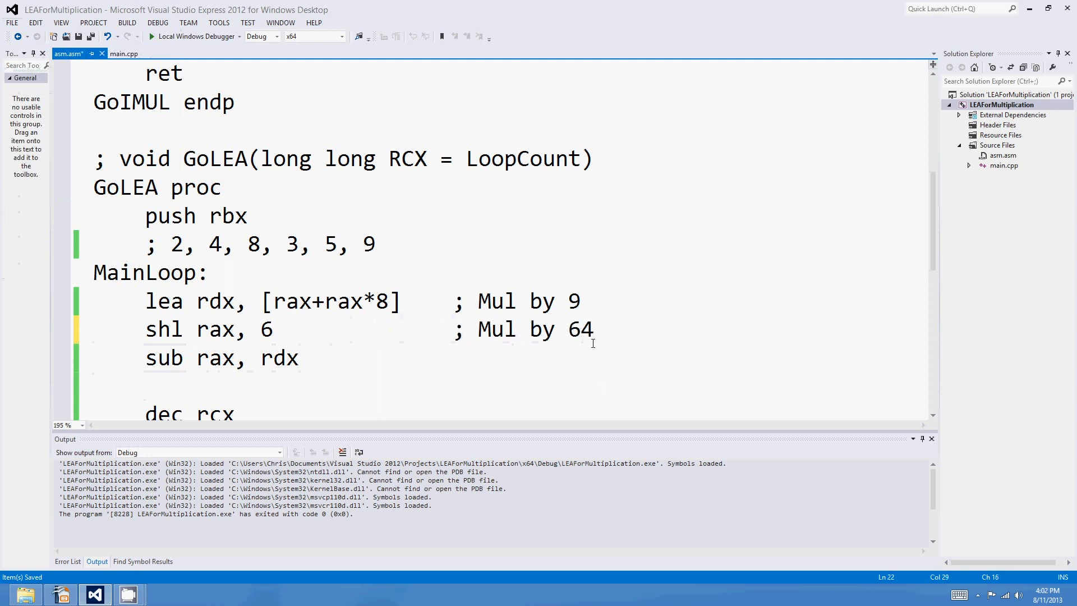
Align the '; Mul by 64' comment with '; Mul by 9' and reselect the sub instruction
double_click(580, 328)
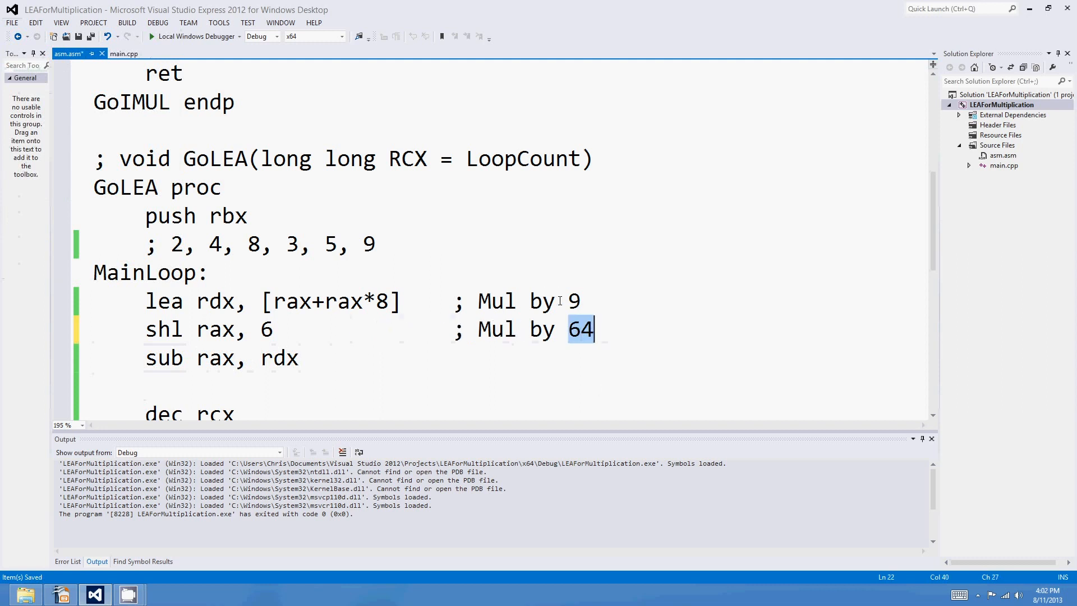
mouse_move(511, 316)
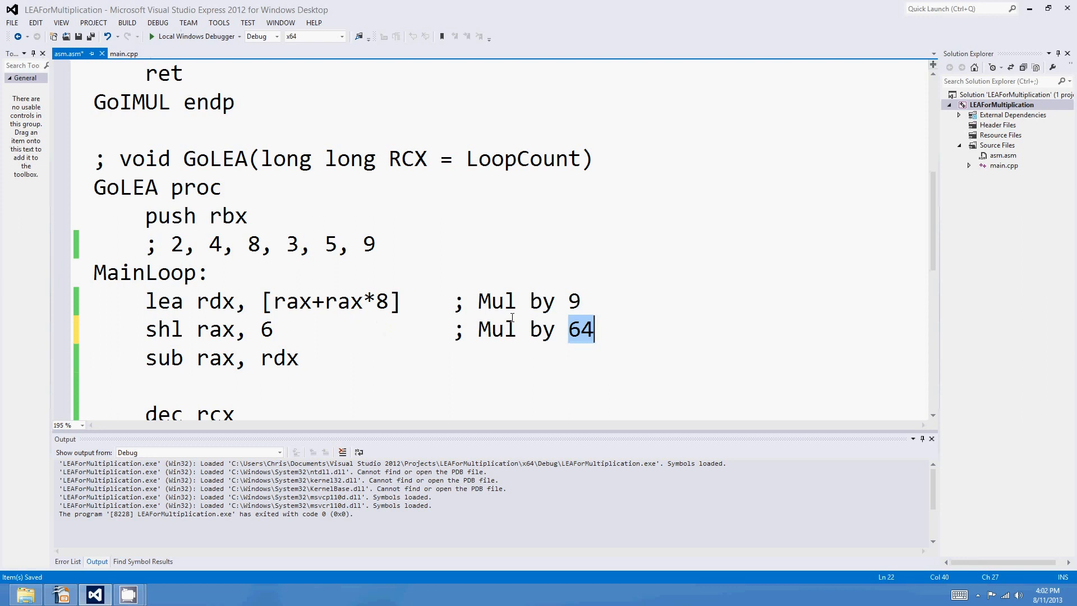
mouse_move(369, 317)
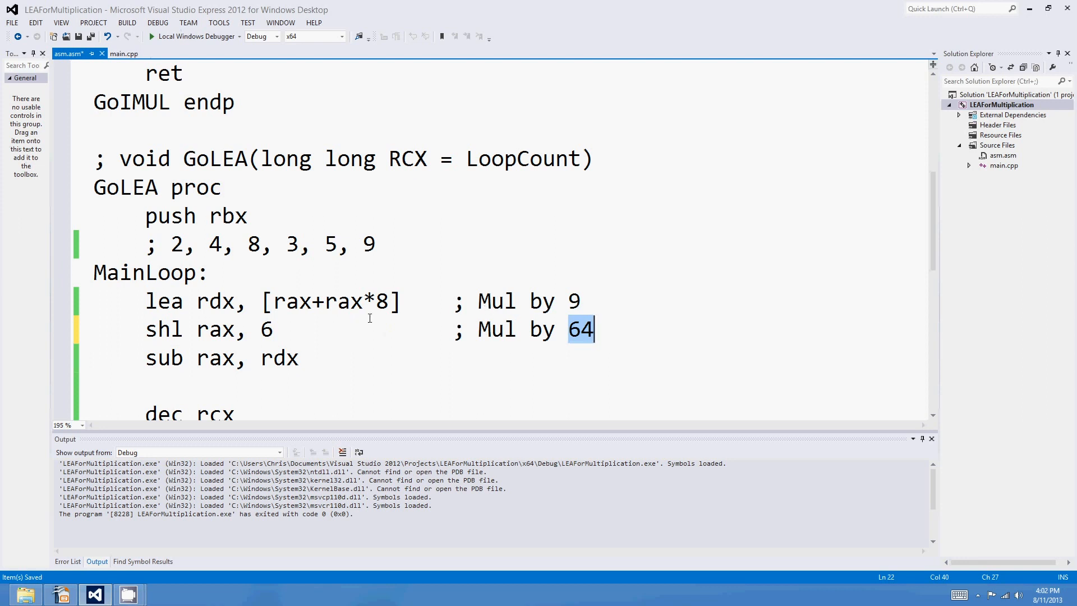
click(298, 358)
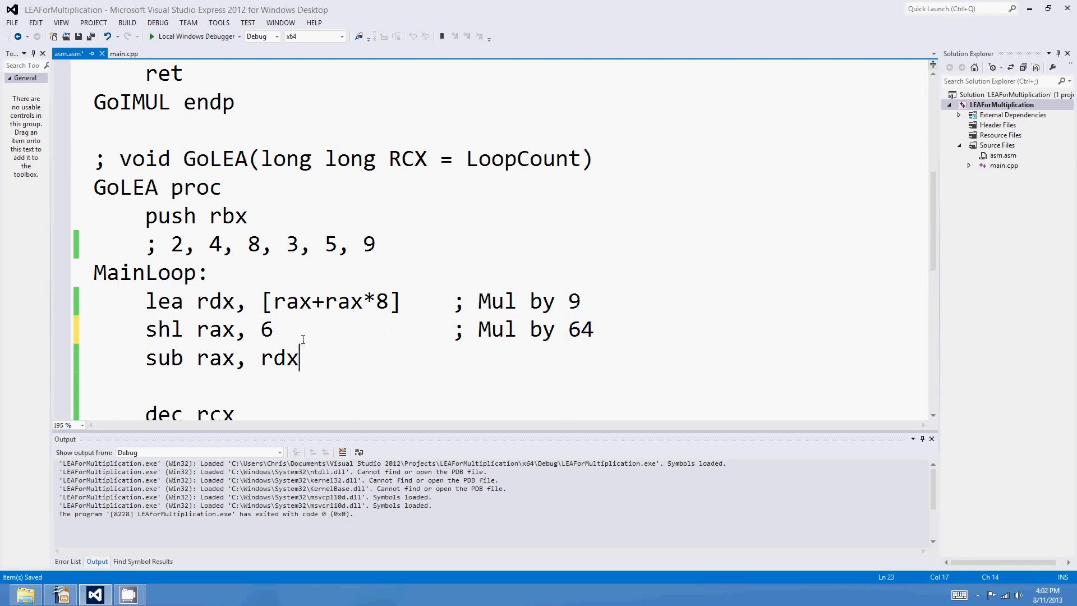
click(421, 395)
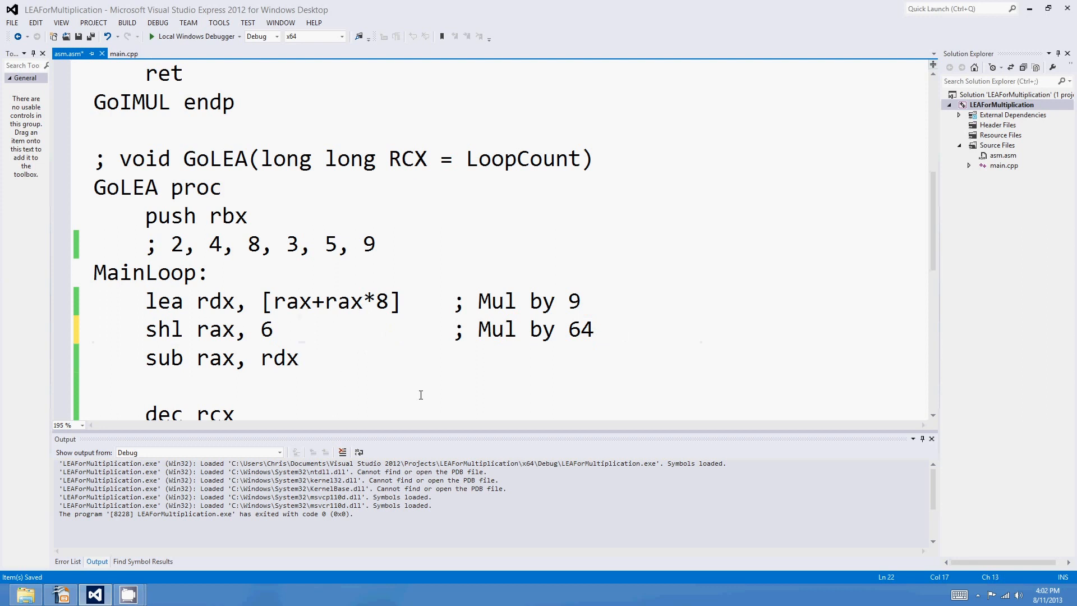
double_click(164, 357)
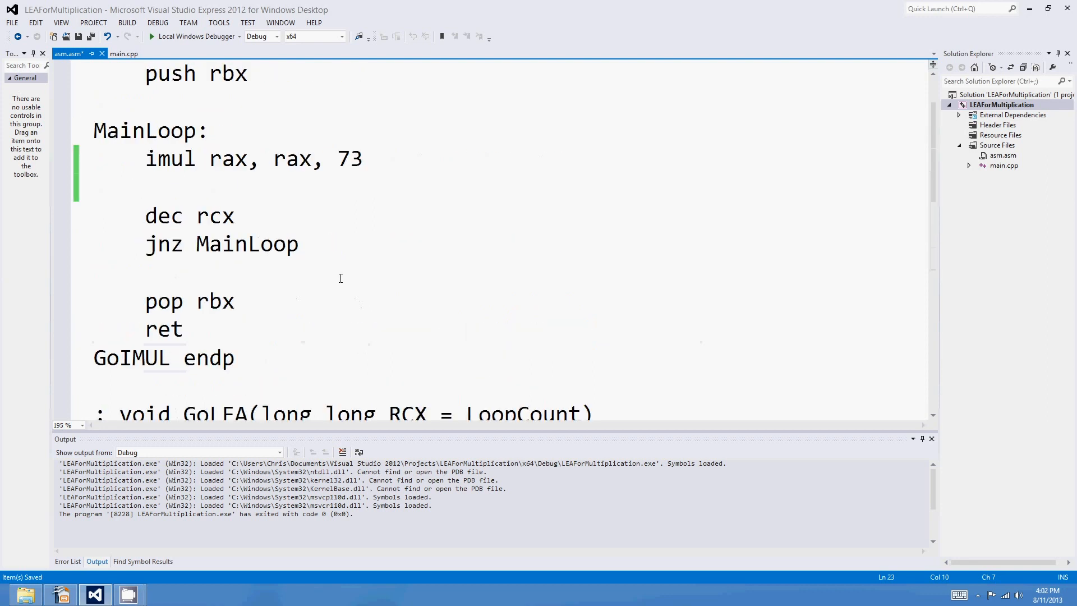
Retype the combining line's operands as add rdx, rax so the result lands in rdx
scroll(down, 3)
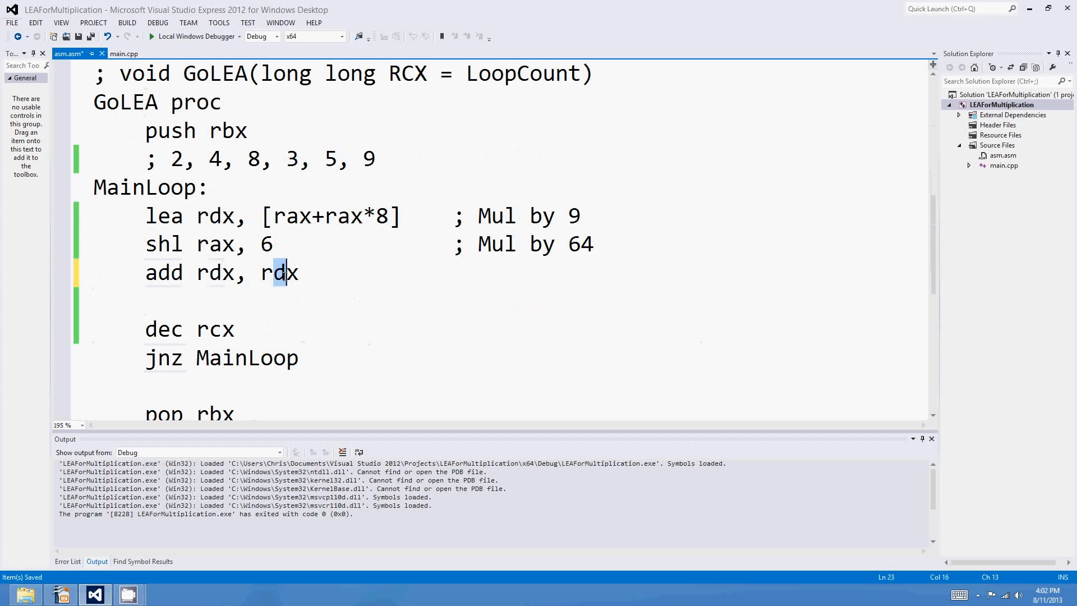
double_click(214, 273)
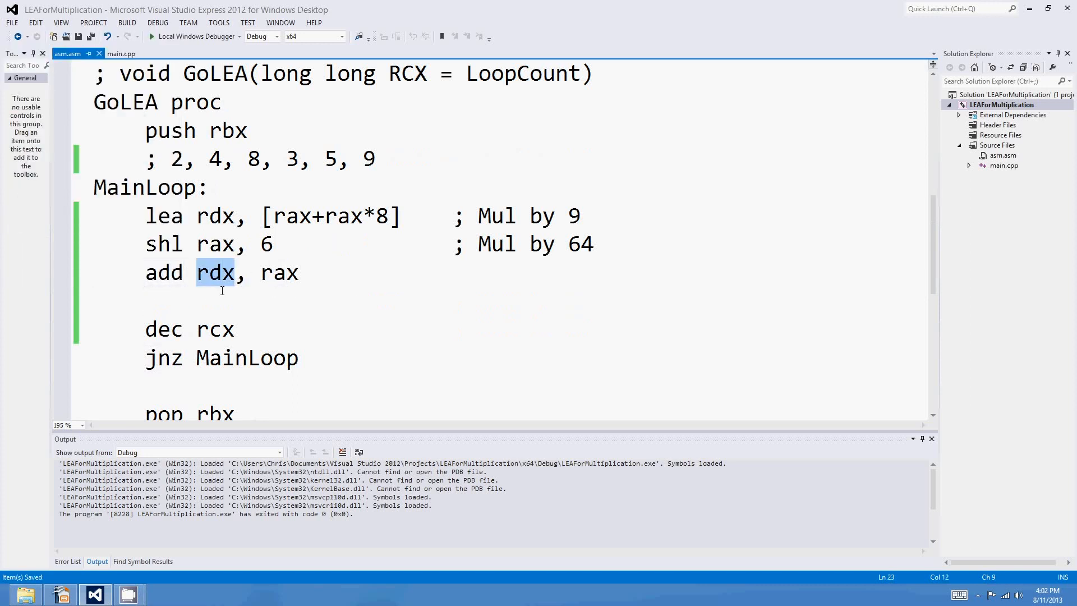
double_click(279, 273)
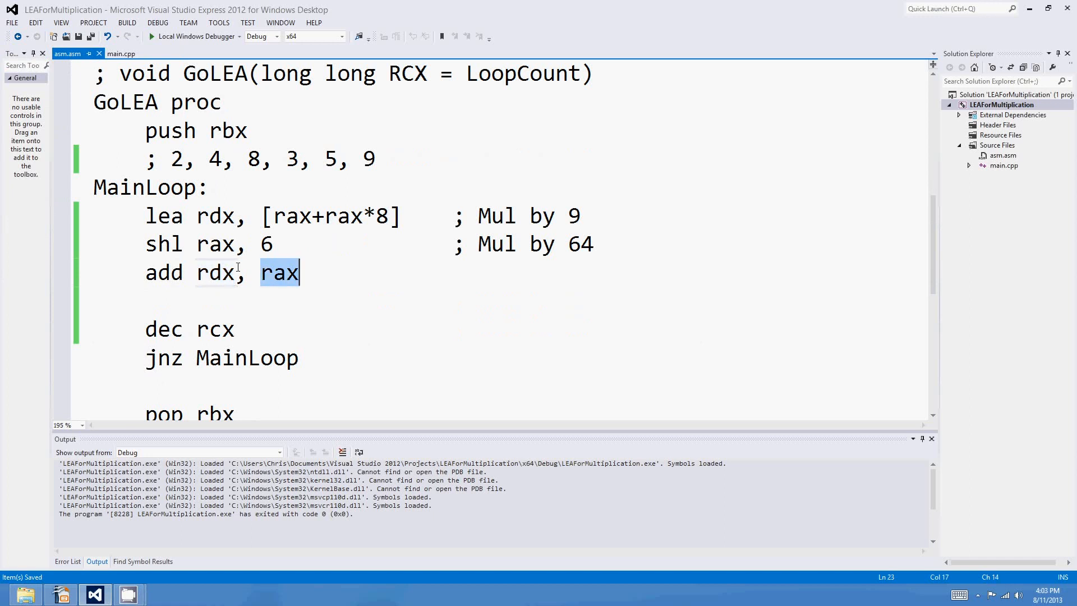
mouse_move(318, 250)
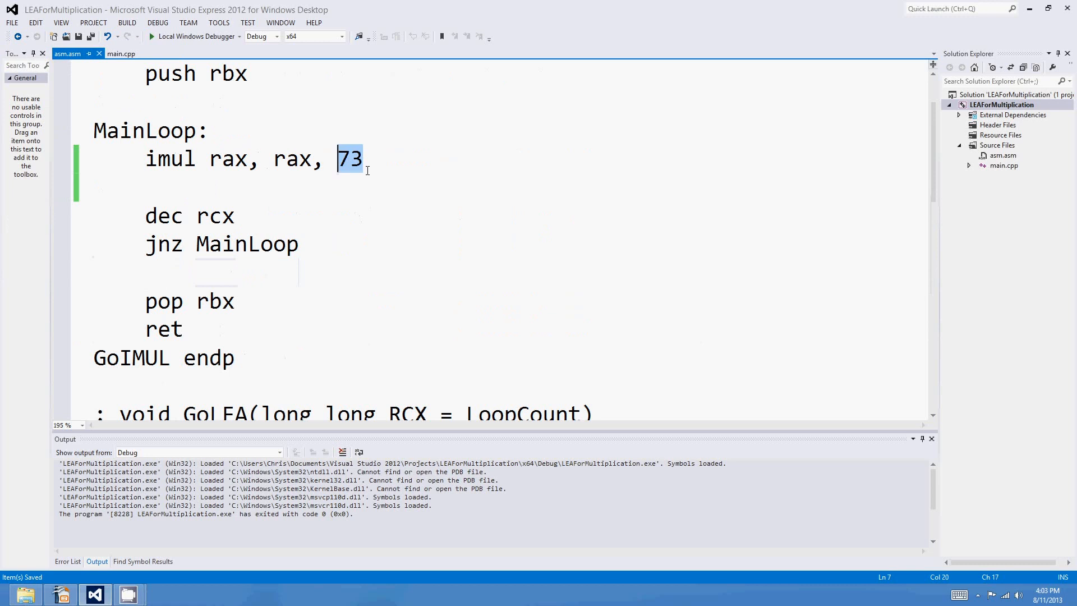
scroll(down, 3)
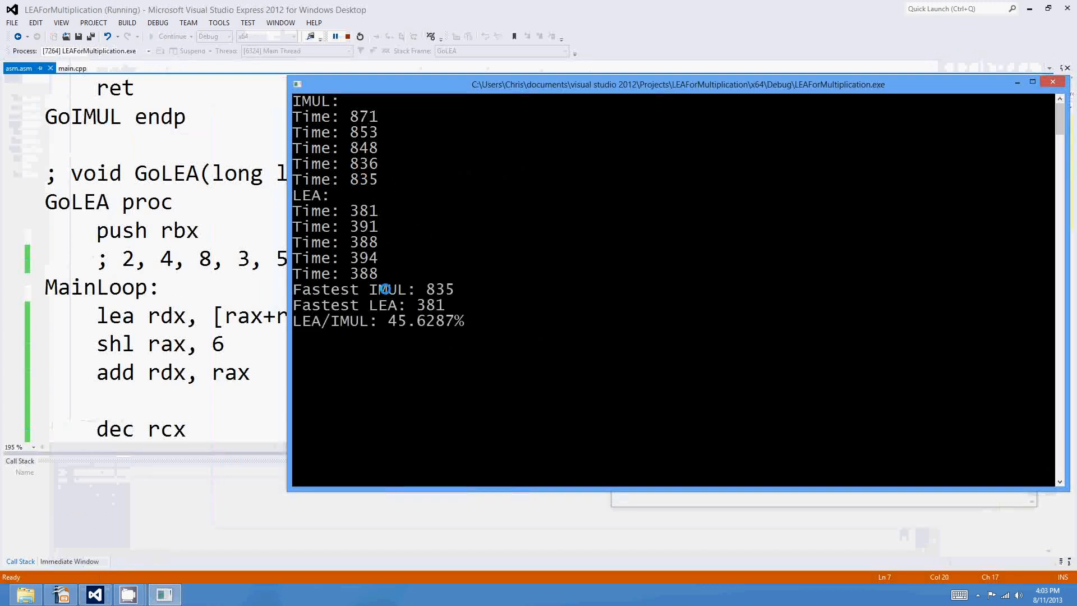
mouse_move(393, 321)
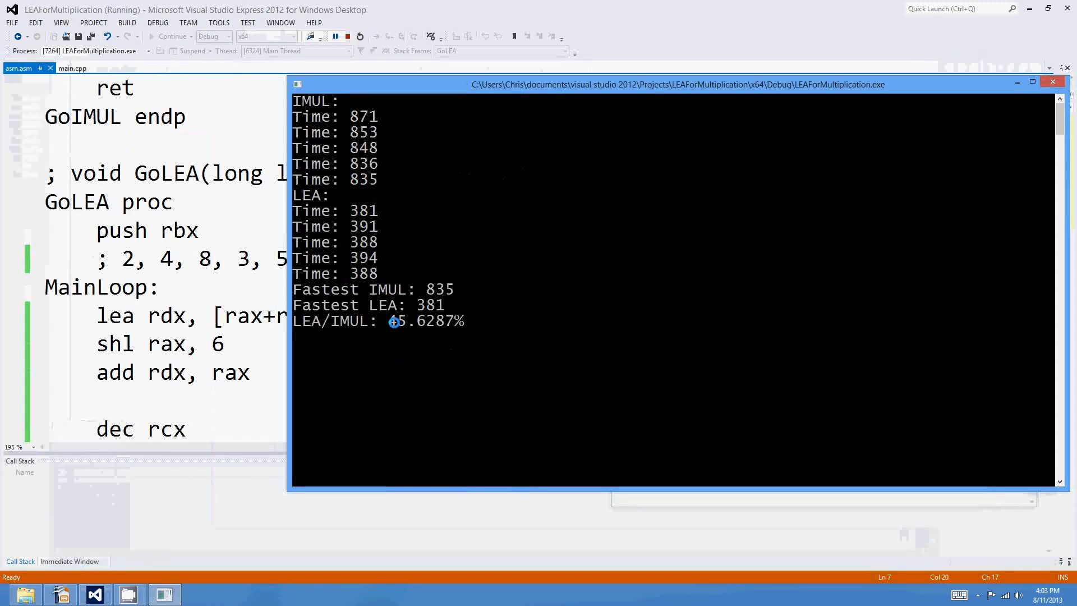
mouse_move(249, 300)
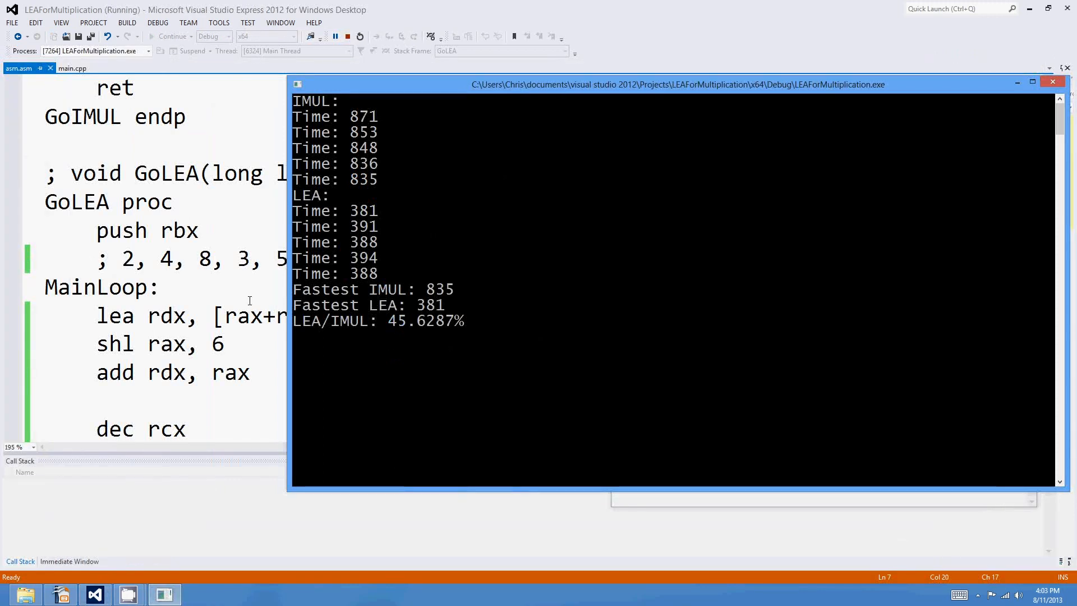
Return to the editor after reading the timings and stop the running benchmark
click(335, 36)
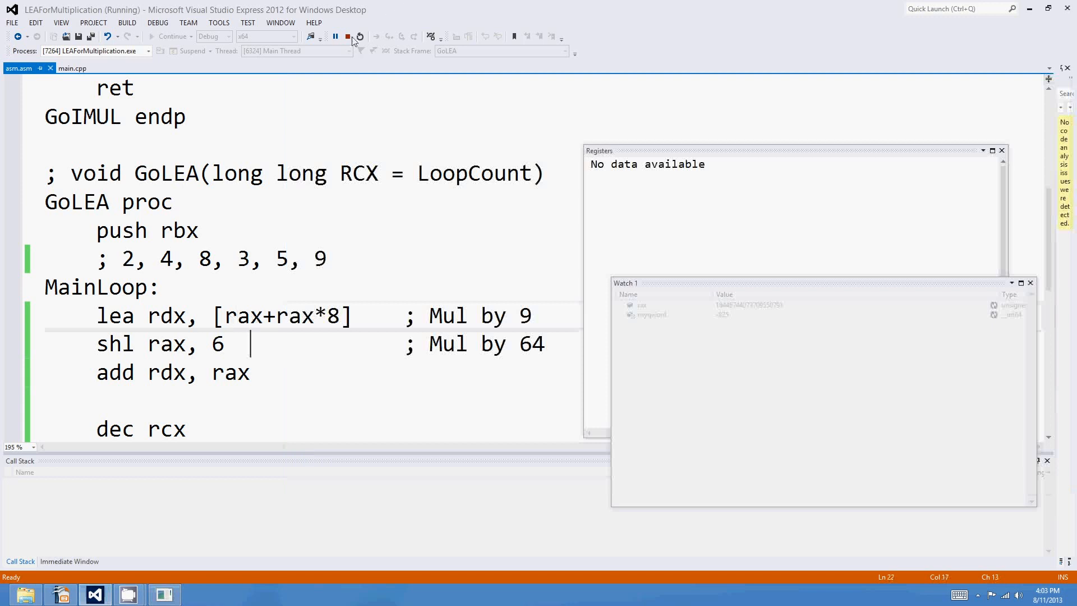
click(348, 36)
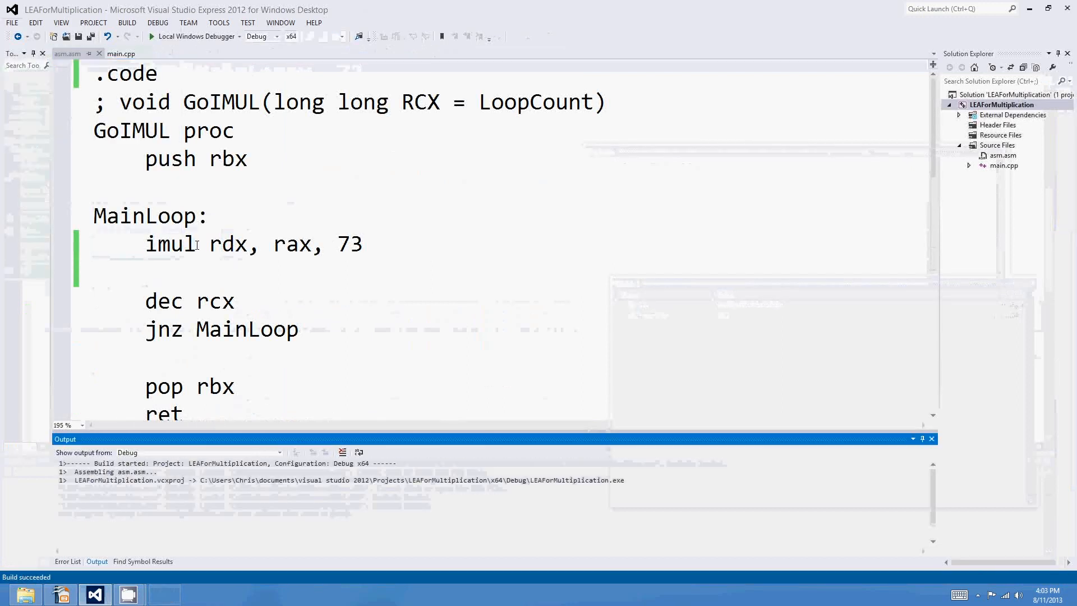
Change GoIMUL's loop line to imul rdx, rax, 73 and rebuild
click(153, 36)
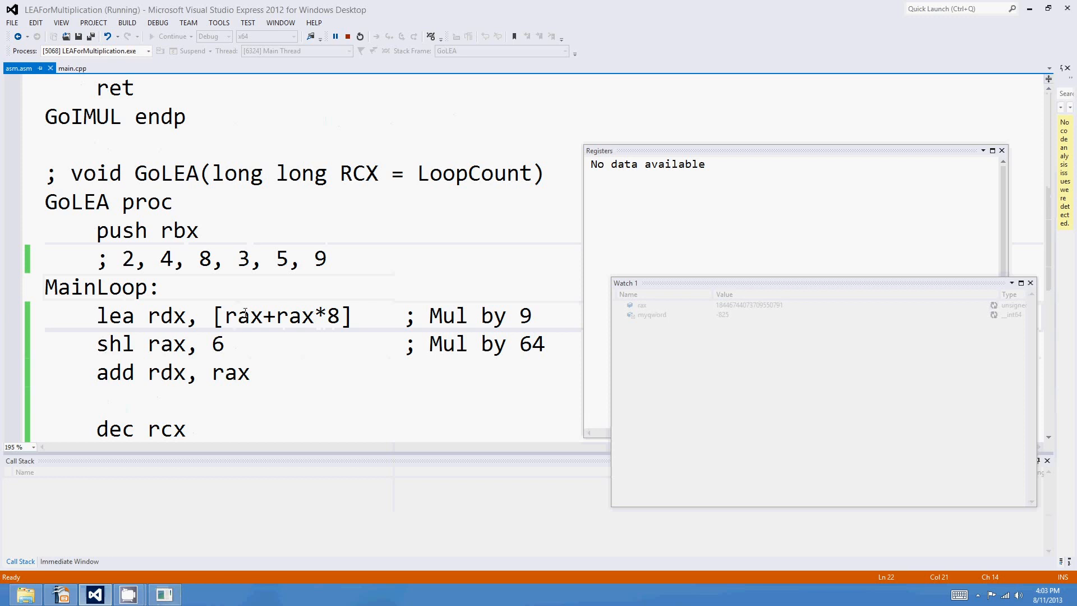
click(159, 288)
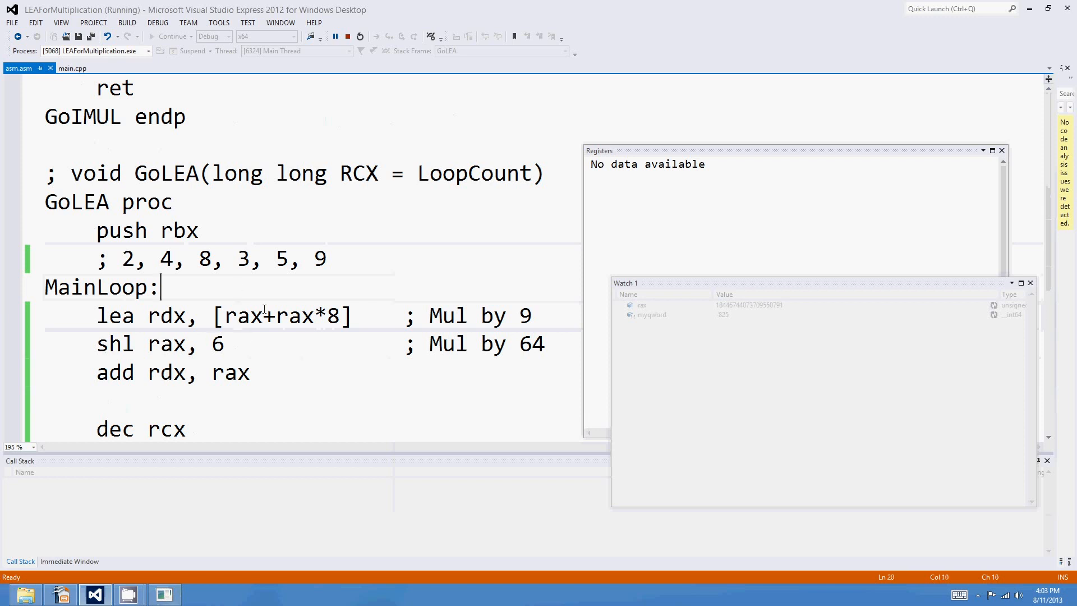
mouse_move(255, 284)
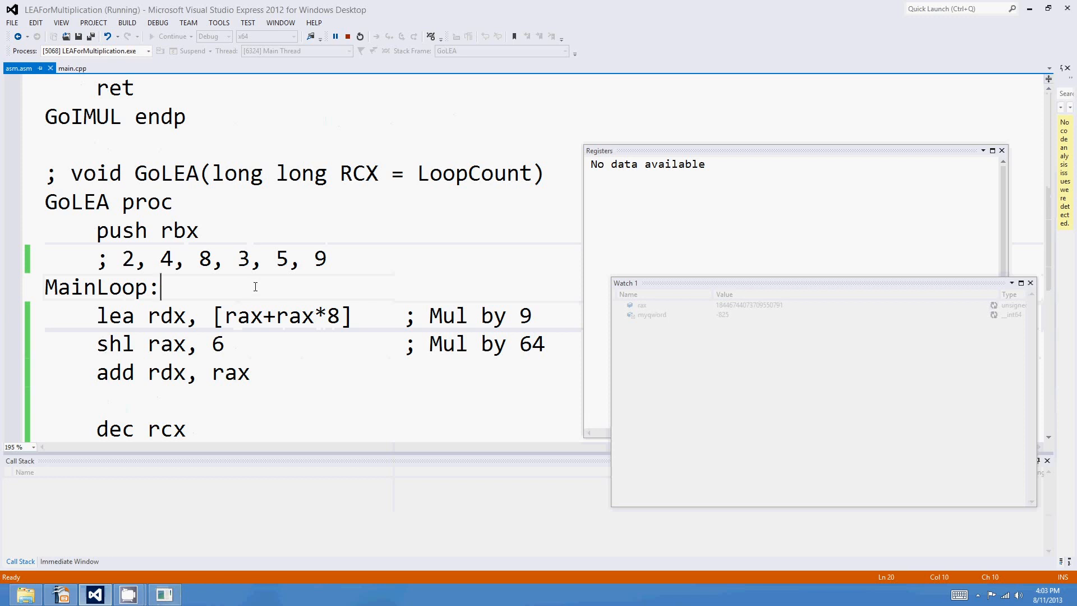
mouse_move(354, 287)
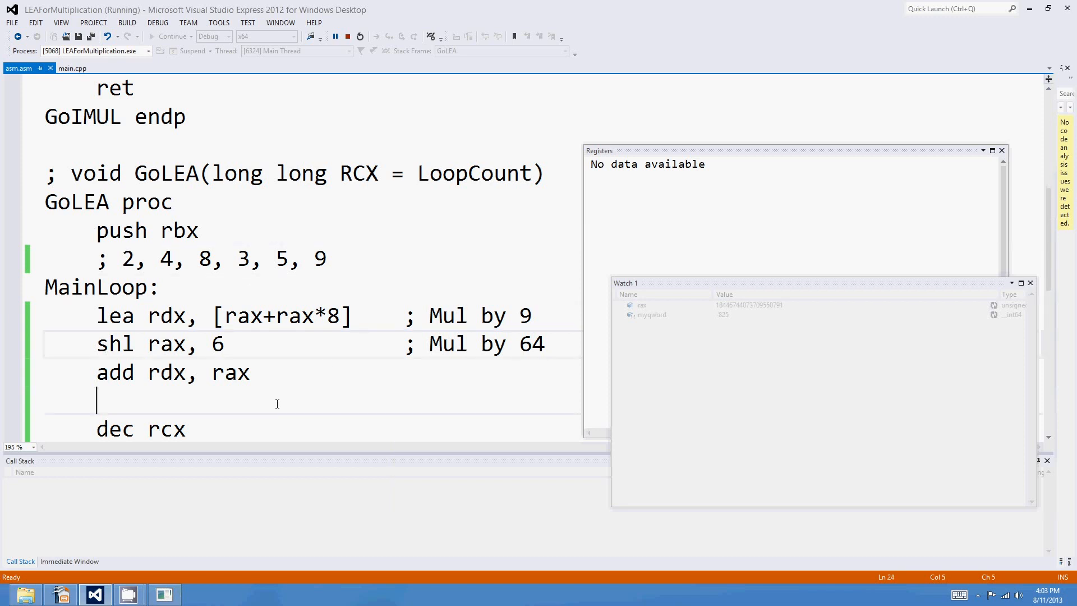
click(162, 287)
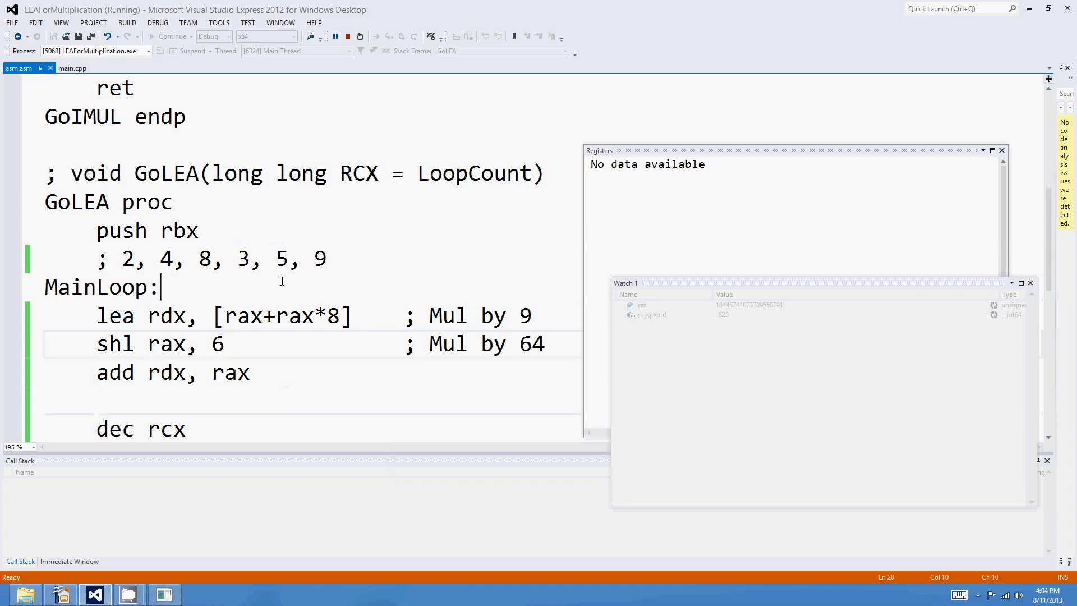
scroll(up, 3)
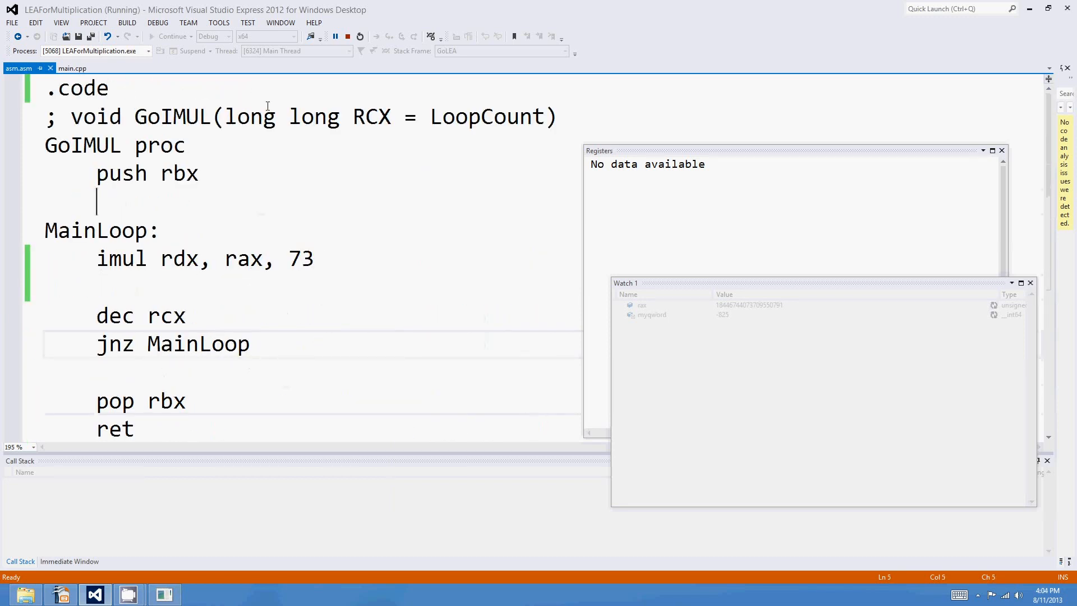
mouse_move(408, 250)
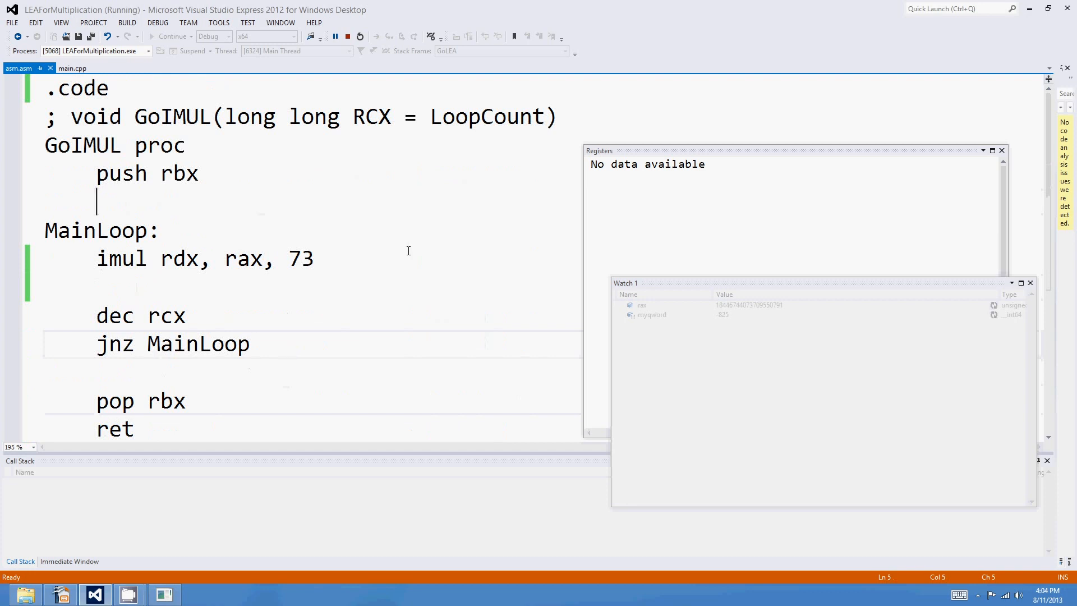